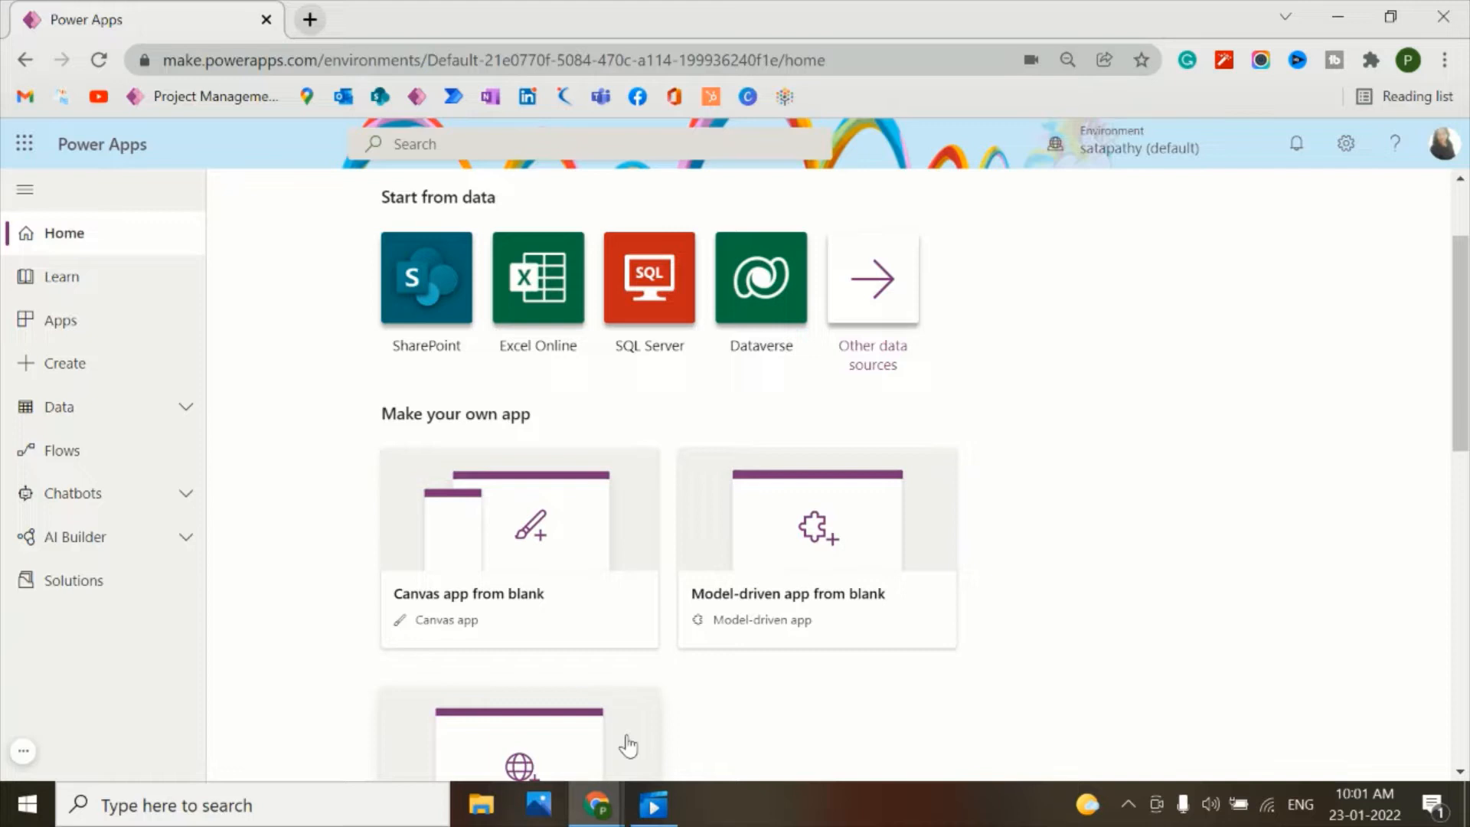
- Open the Attachment canvas app from Your apps in edit mode
{"action": "scroll", "scroll_direction": "down", "scroll_amount": 3}
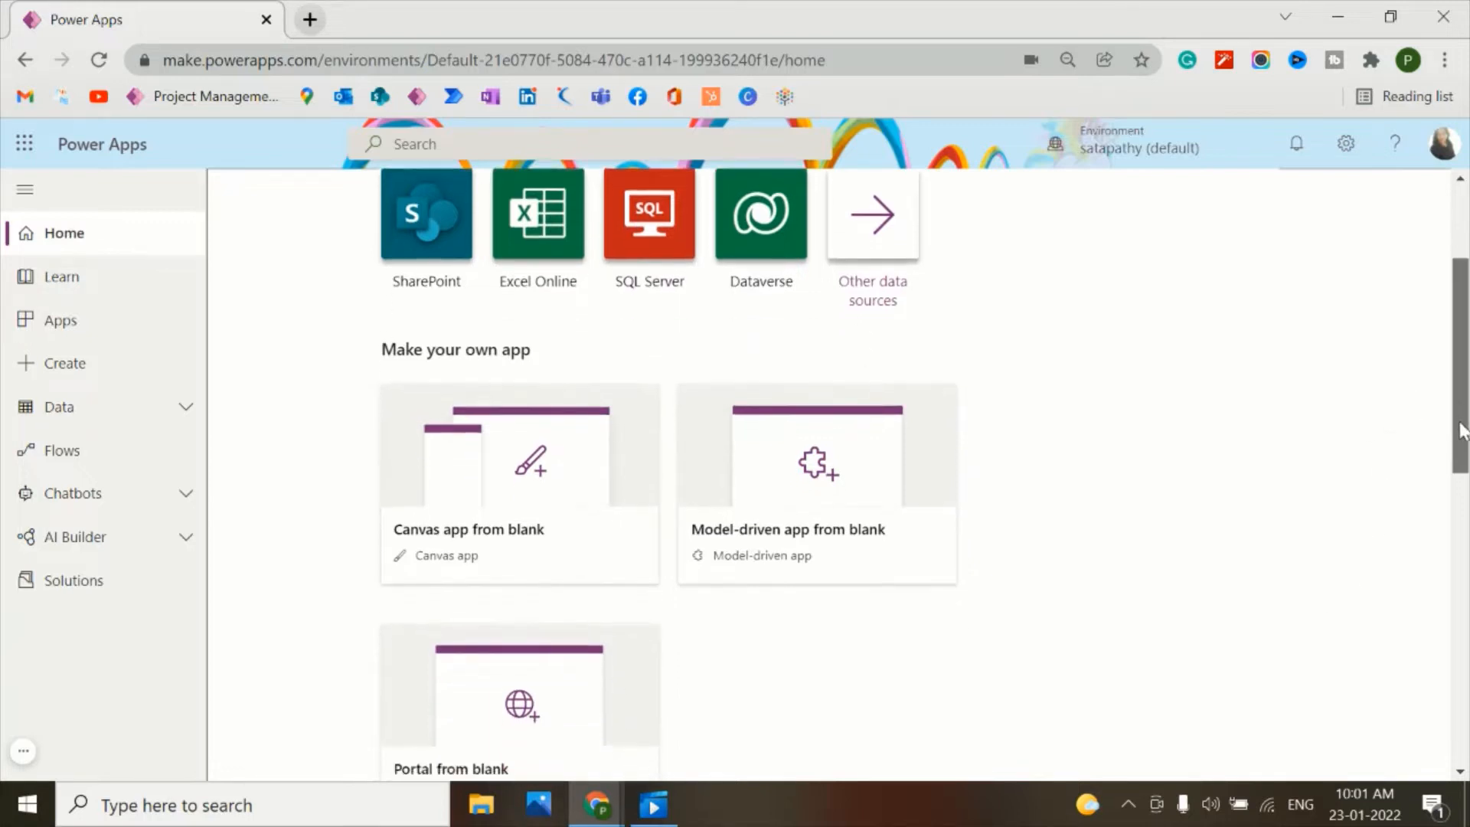
{"action": "scroll", "scroll_direction": "down", "scroll_amount": 3}
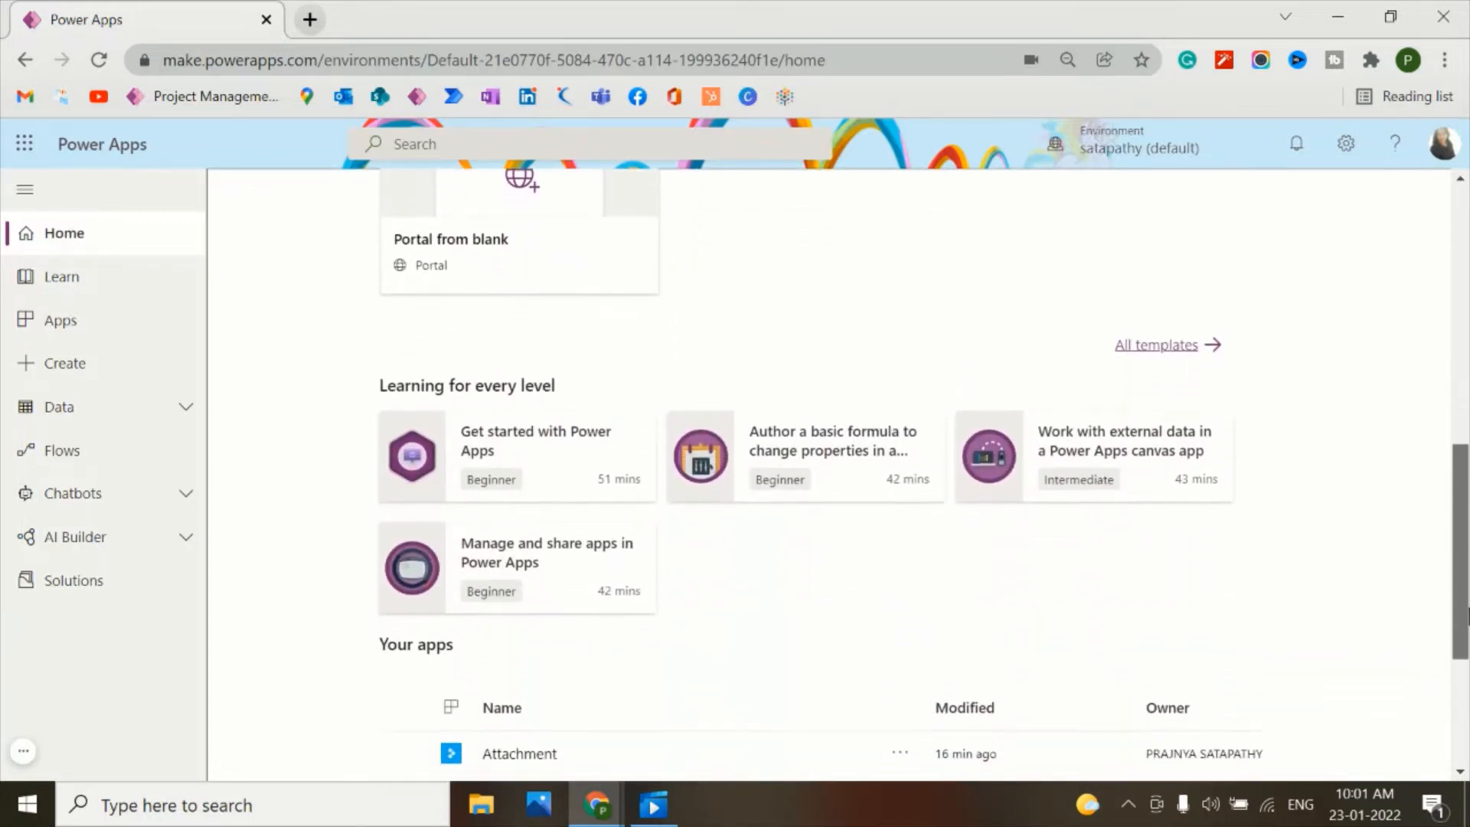
{"action": "left_click", "coordinate": [895, 752]}
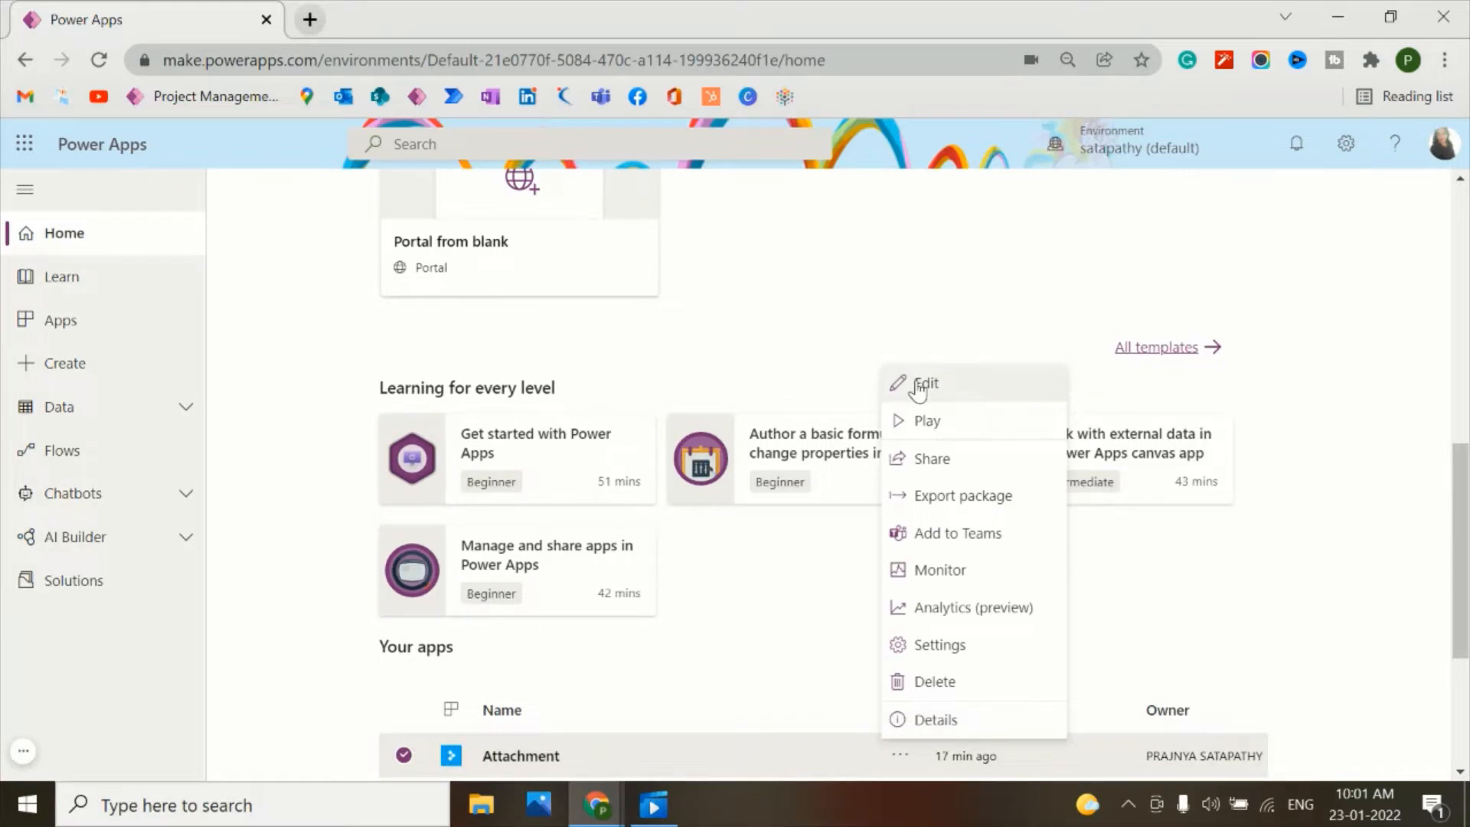
{"action": "left_click", "coordinate": [925, 385]}
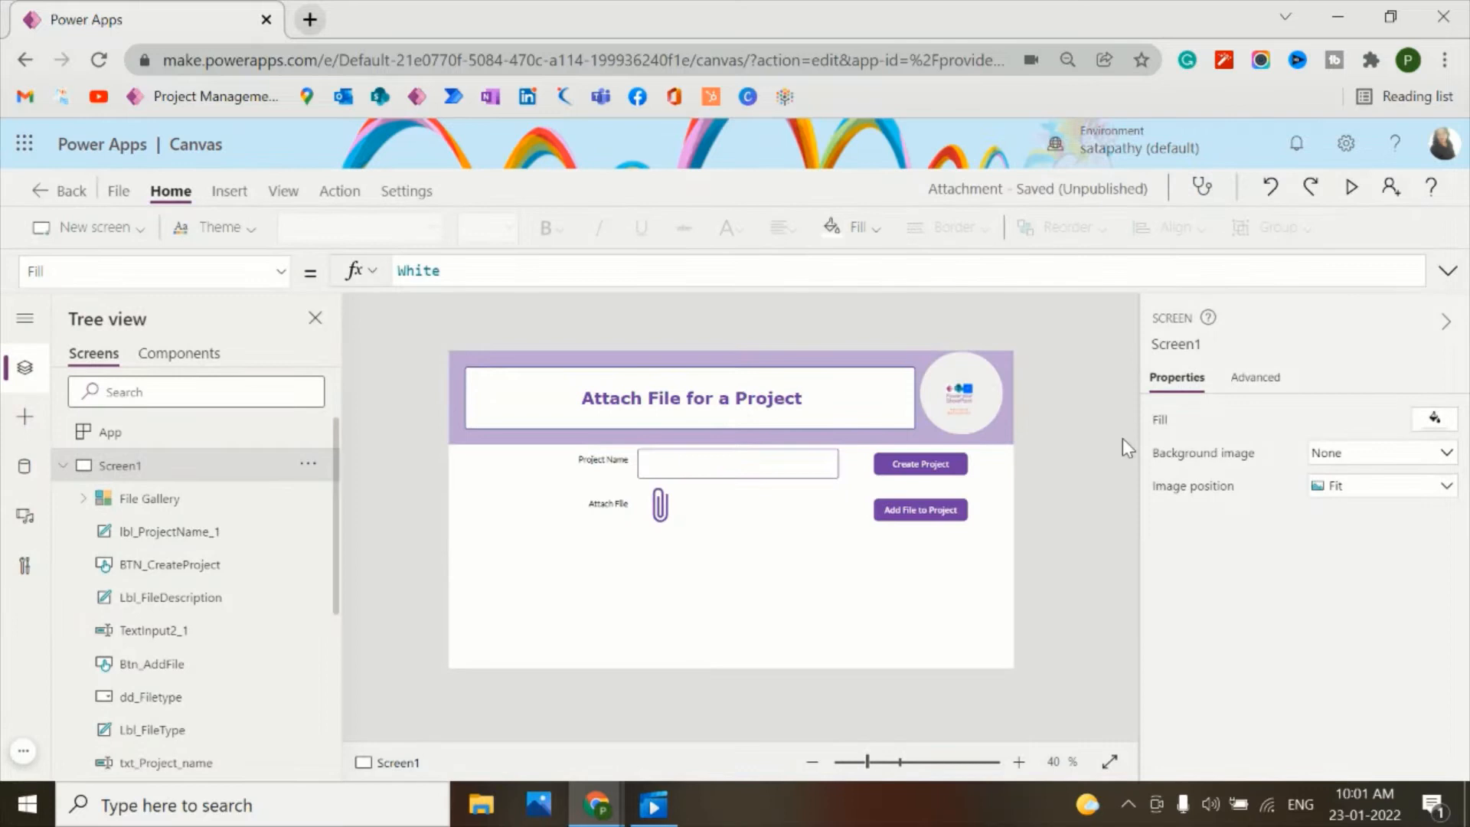
{"action": "mouse_move", "coordinate": [1350, 187]}
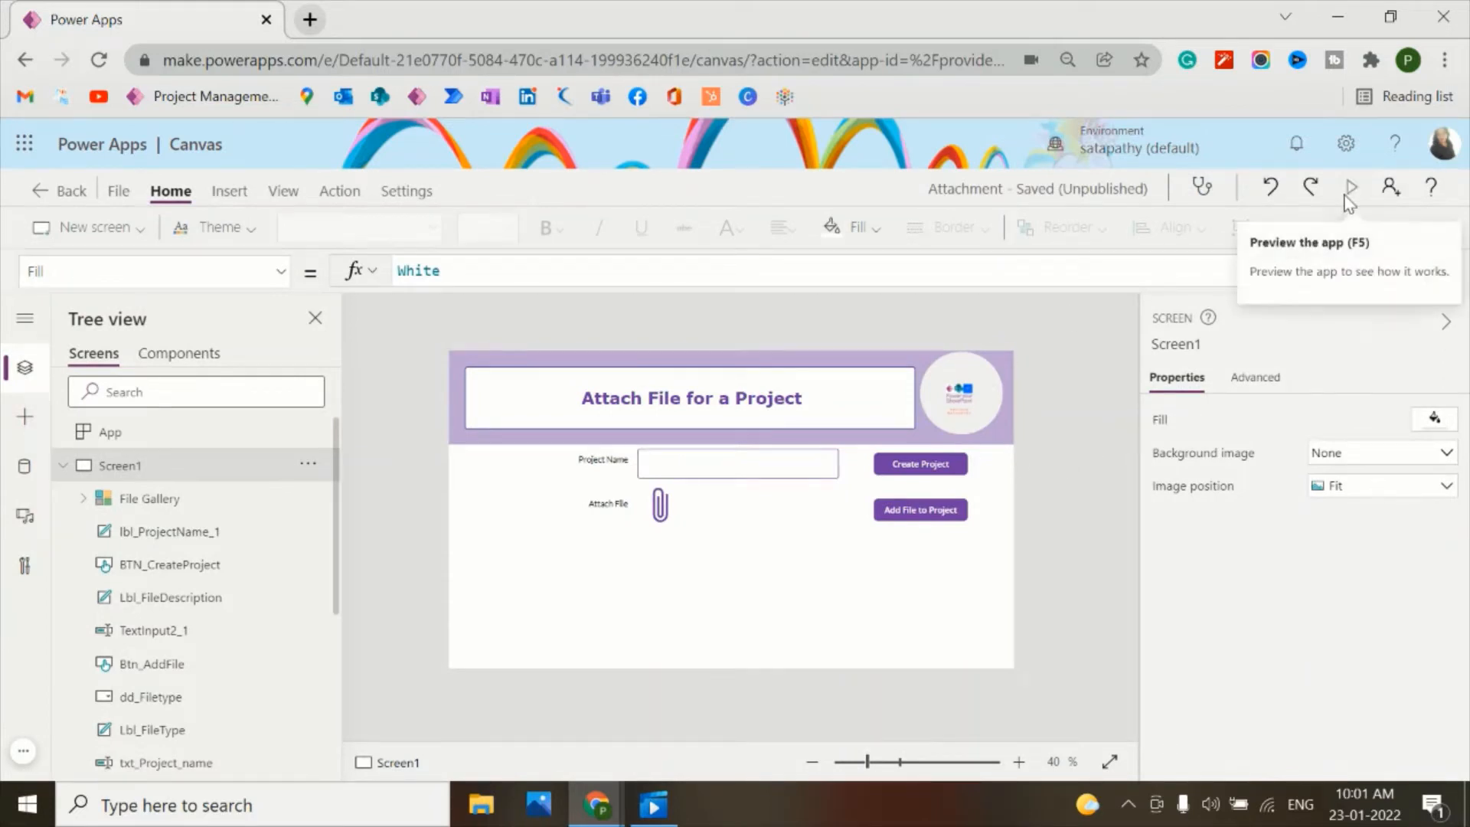
- Launch the Attachment app in preview mode
{"action": "left_click", "coordinate": [1349, 188]}
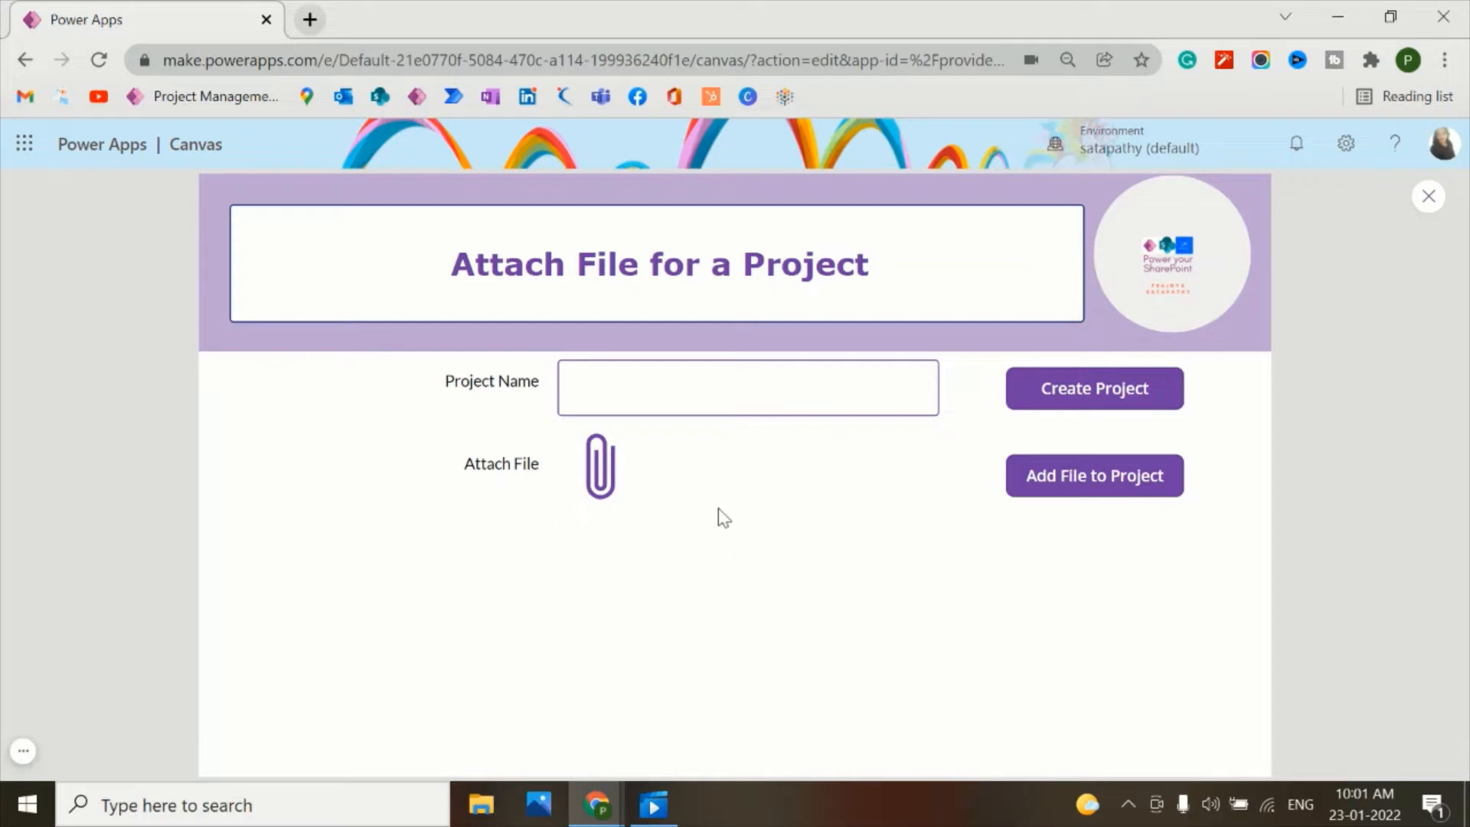
{"action": "mouse_move", "coordinate": [604, 515]}
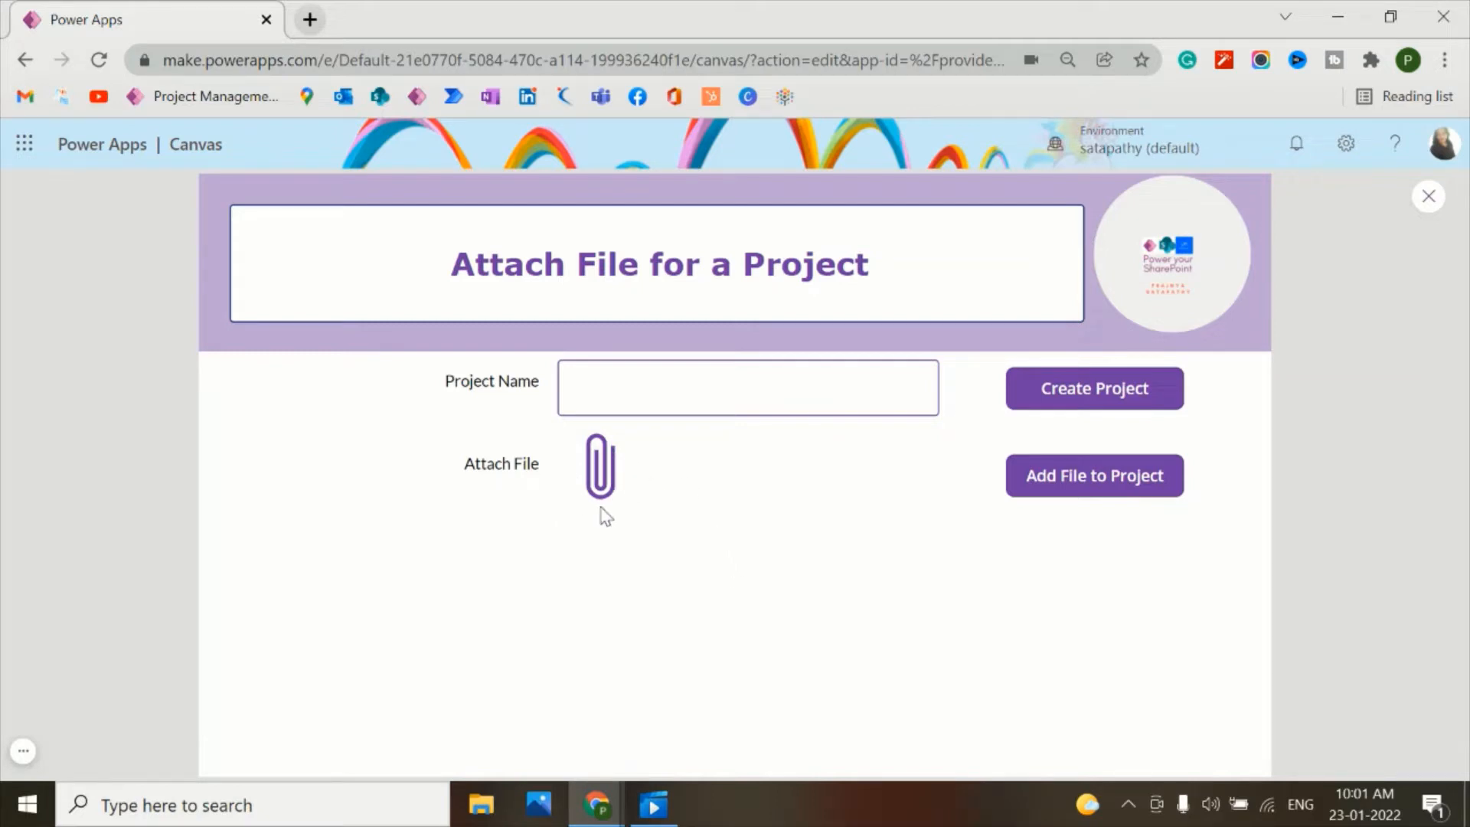
{"action": "mouse_move", "coordinate": [617, 513]}
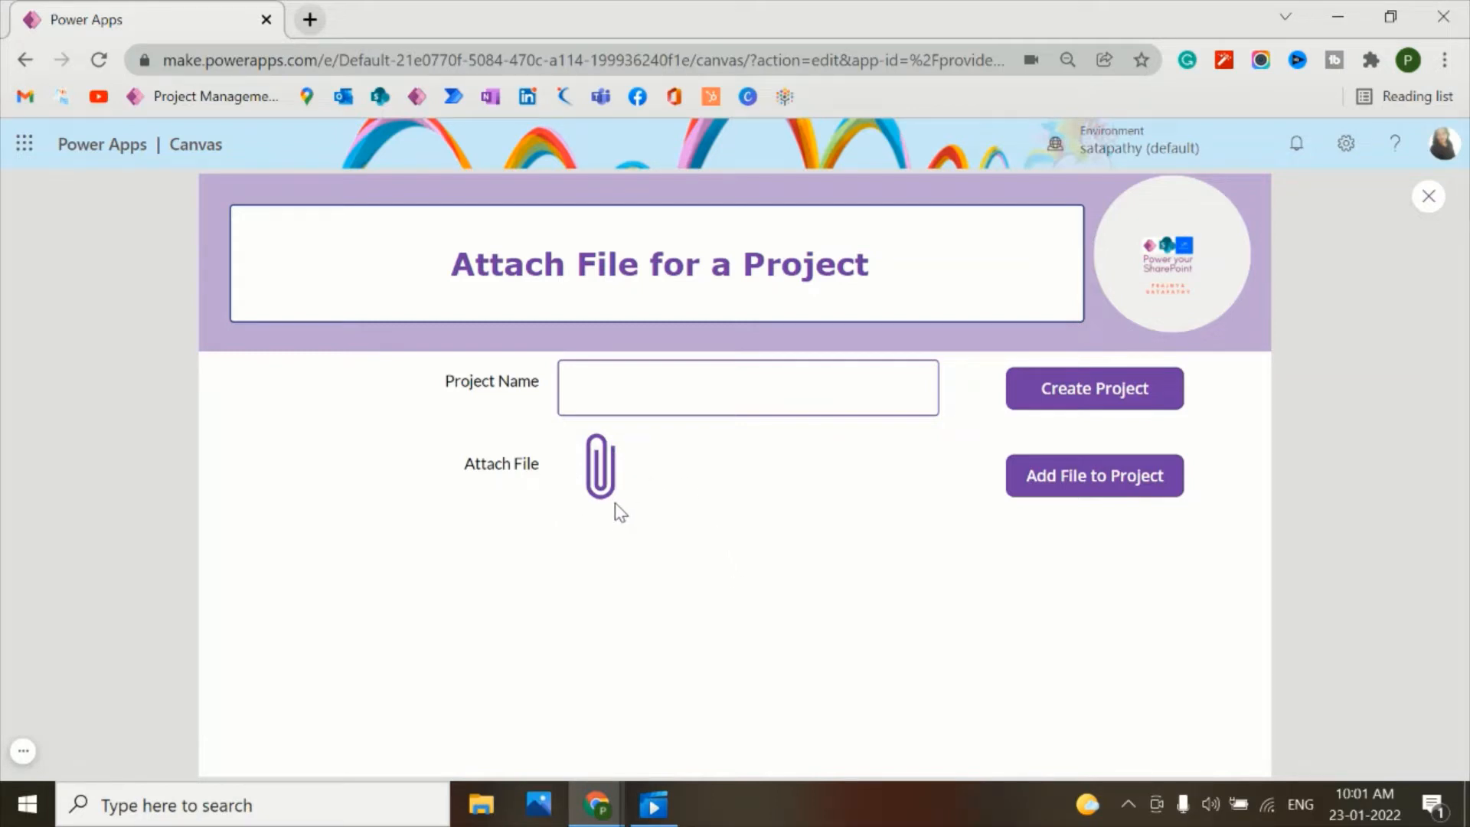
{"action": "mouse_move", "coordinate": [805, 547]}
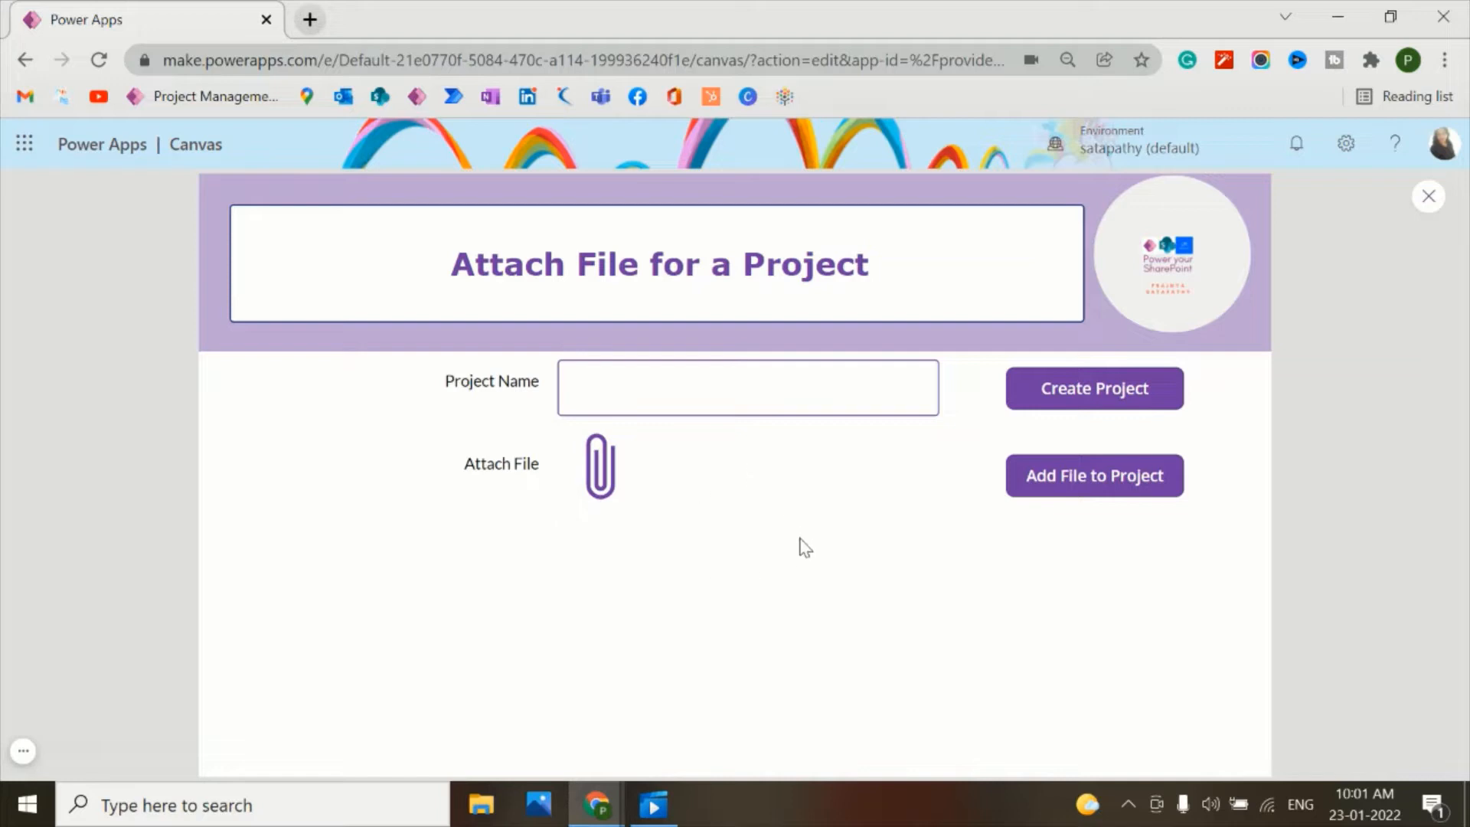
{"action": "mouse_move", "coordinate": [568, 512]}
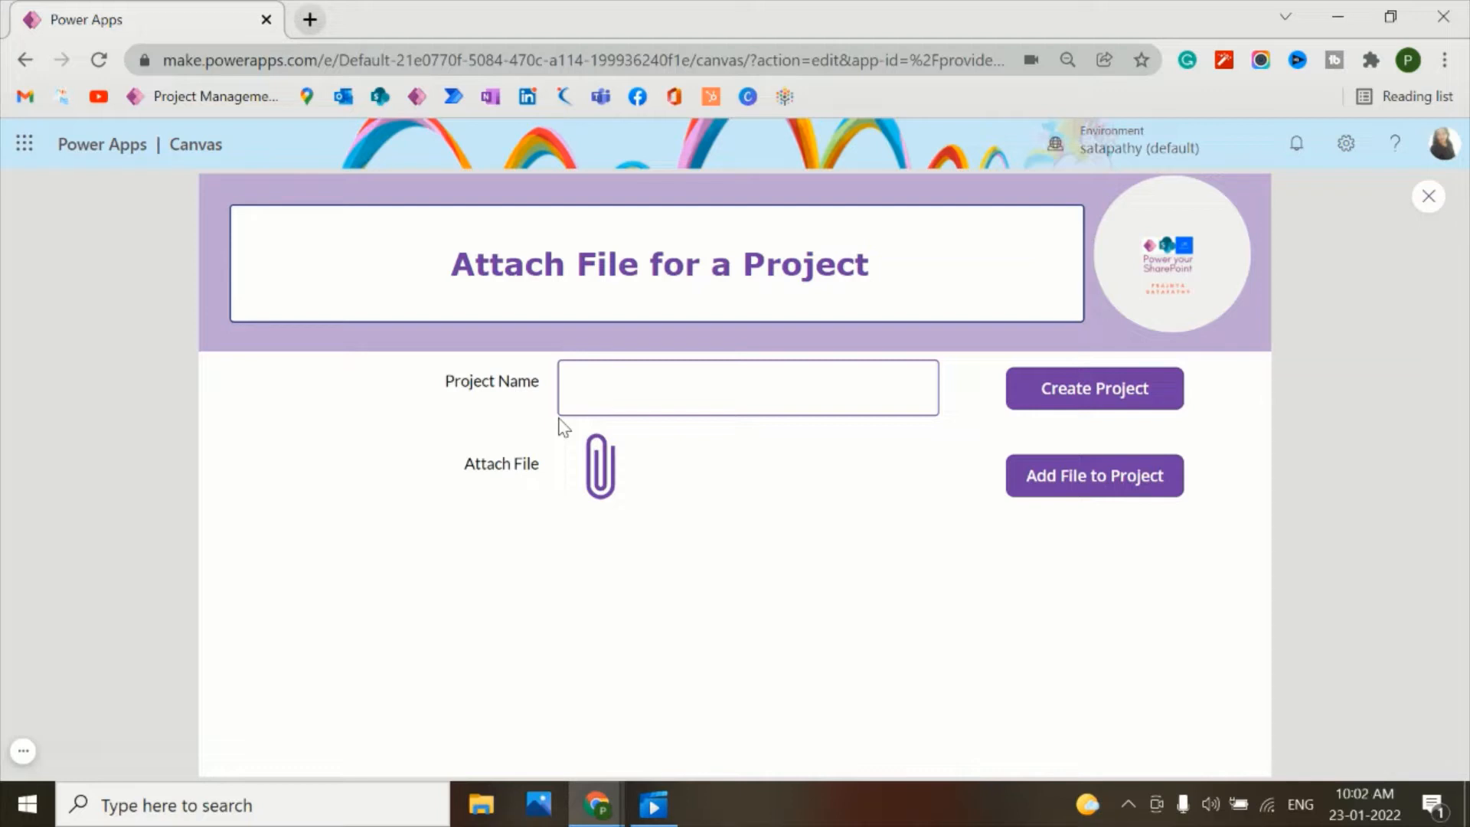
{"action": "mouse_move", "coordinate": [567, 423]}
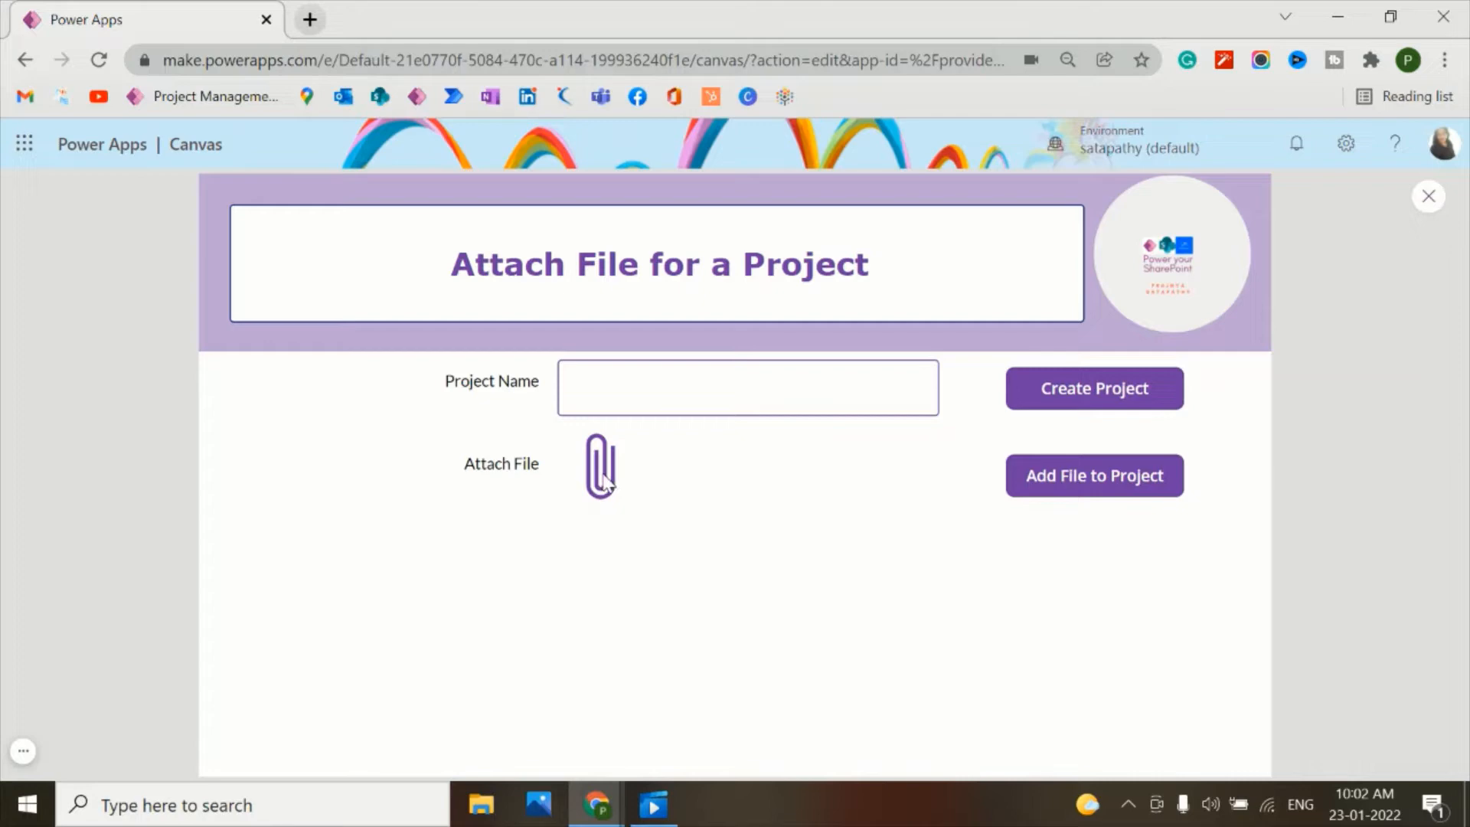
- Attach Doc_Functional_Requirements and add it to the project with Add File to Project
{"action": "left_click", "coordinate": [599, 464]}
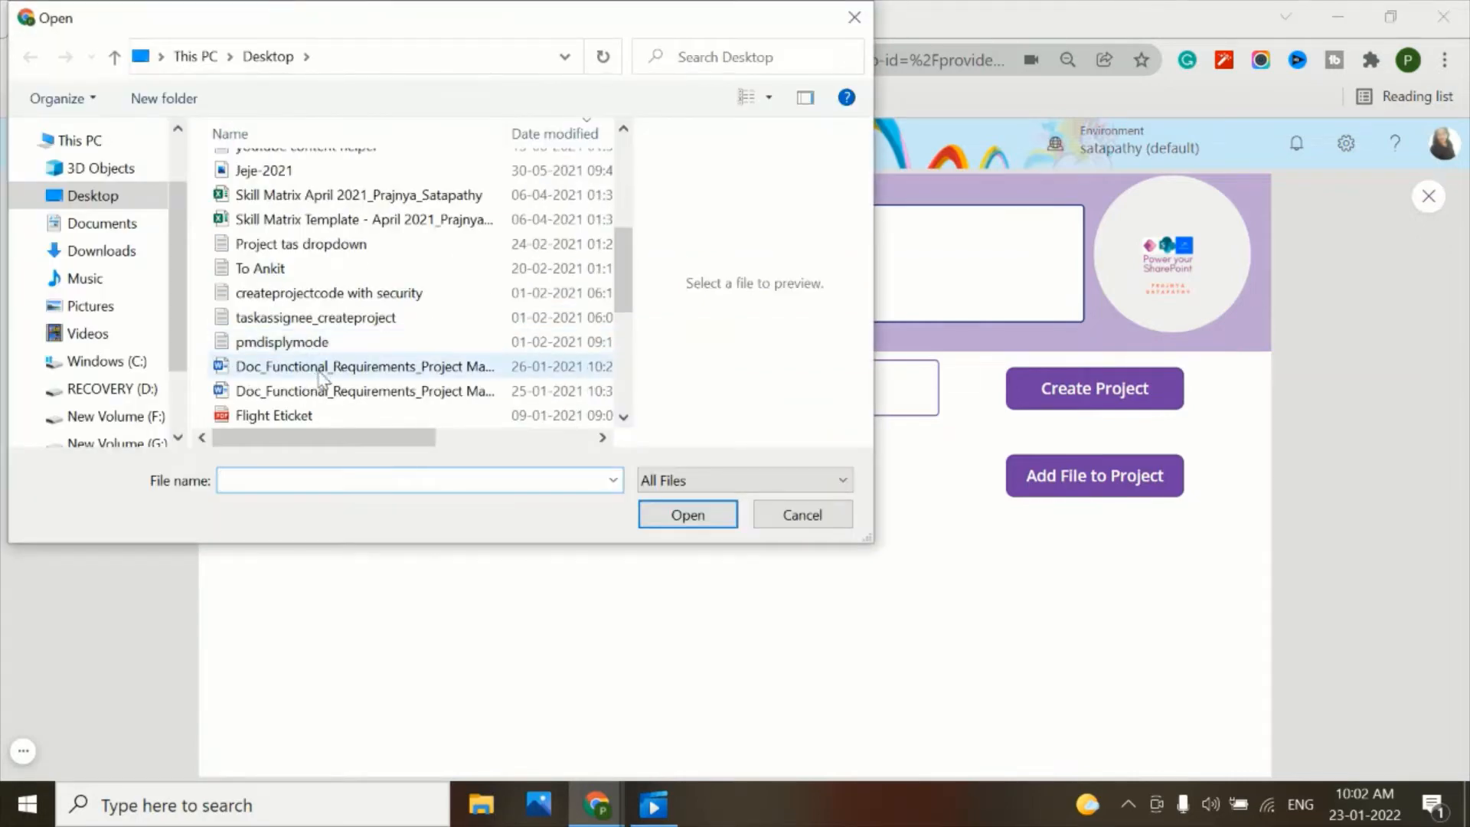
{"action": "left_click", "coordinate": [686, 515]}
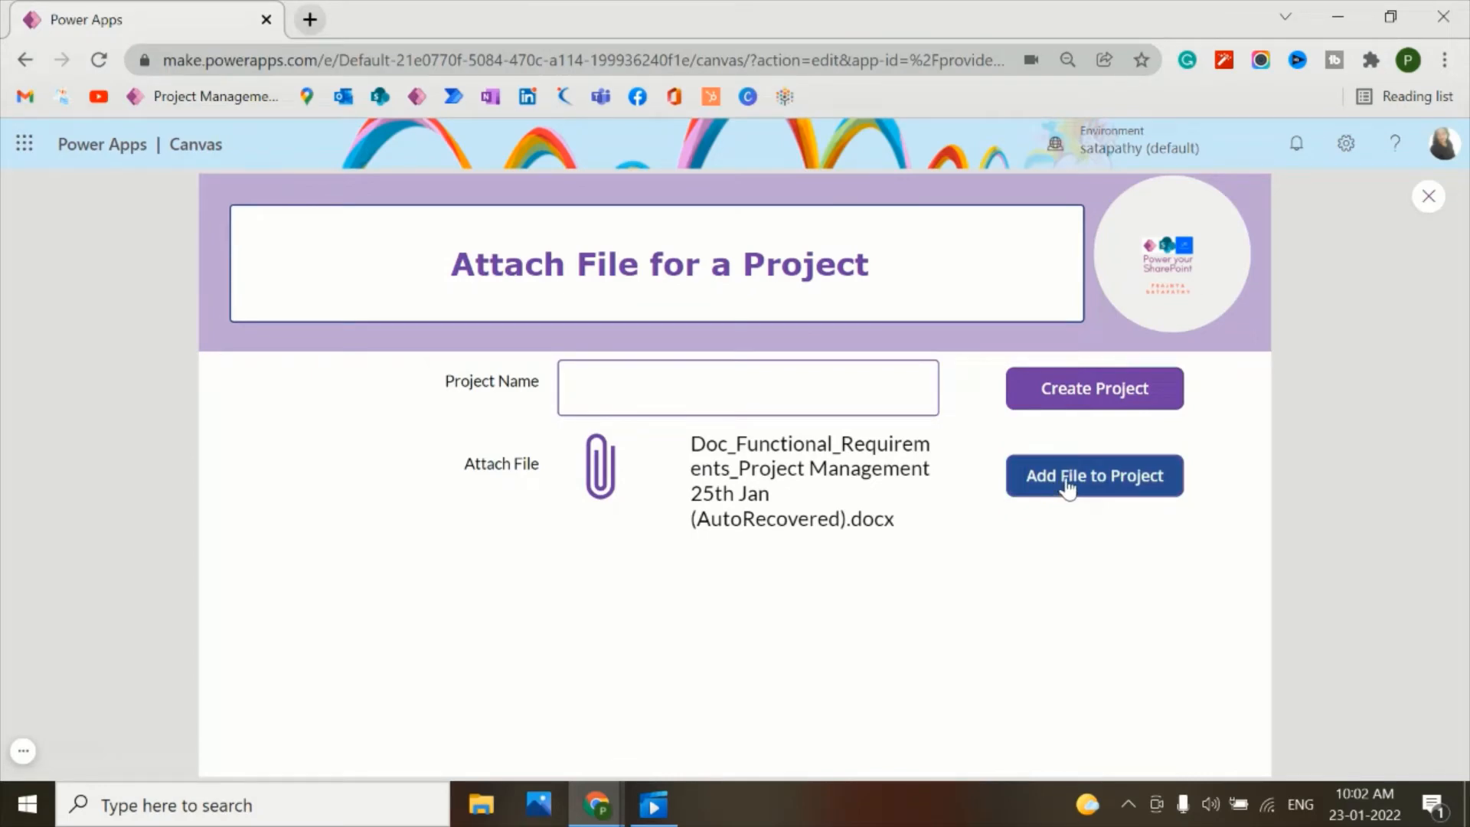
{"action": "left_click", "coordinate": [1093, 475]}
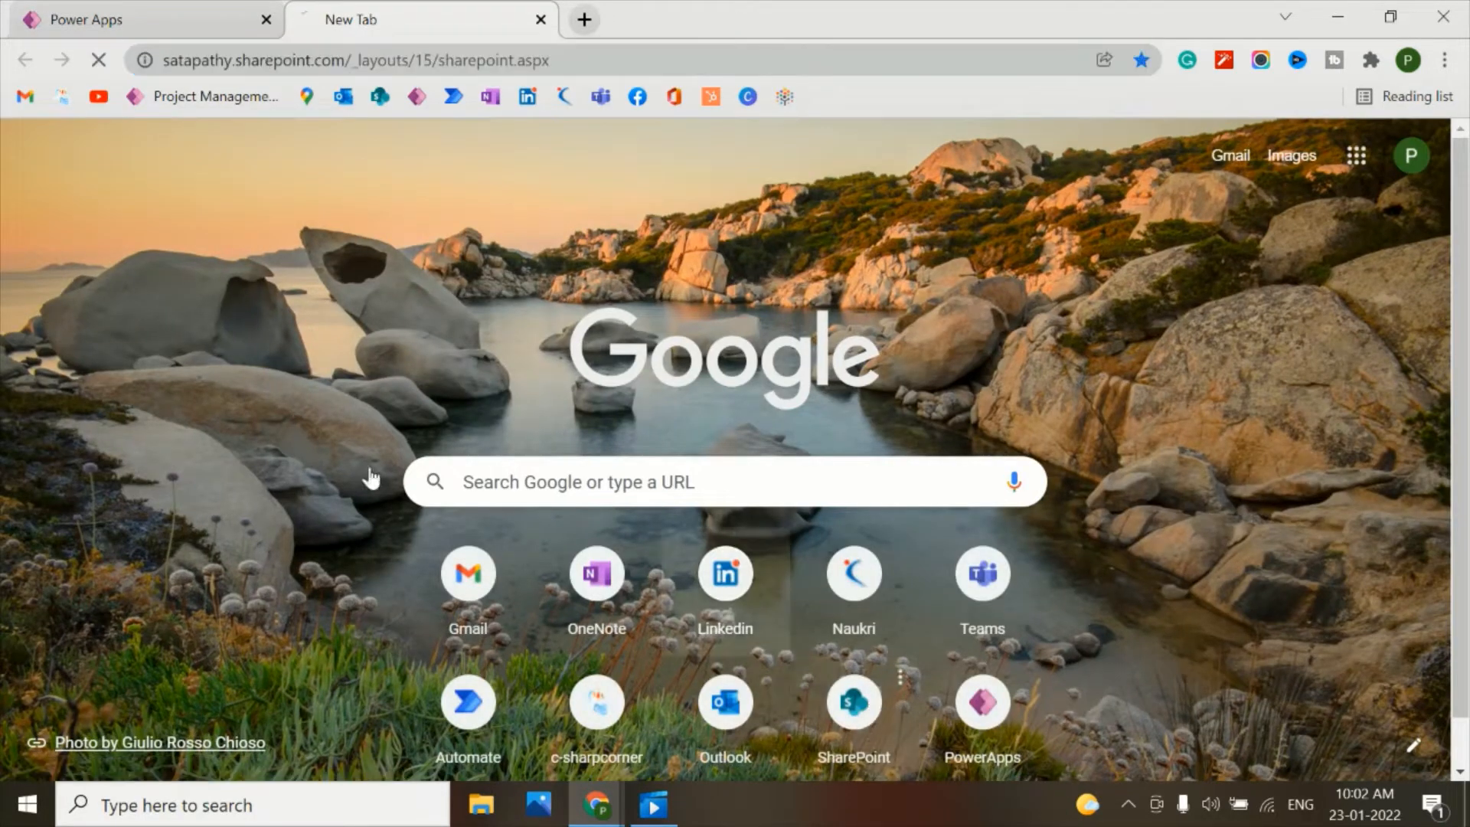
- Go to the Folders in Sp Library site in SharePoint and open its Documents library
{"action": "left_click", "coordinate": [851, 701]}
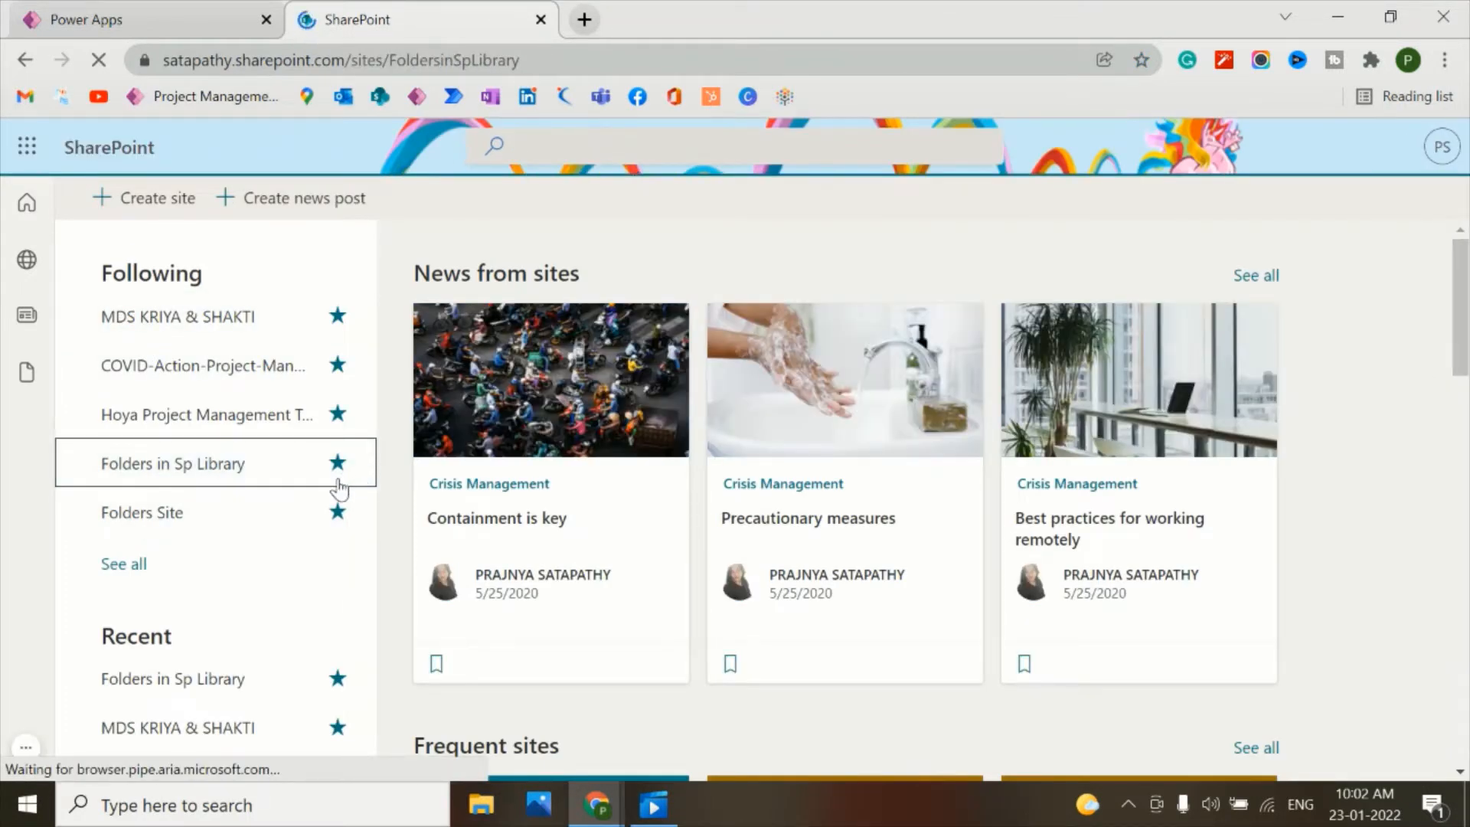
{"action": "left_click", "coordinate": [172, 463]}
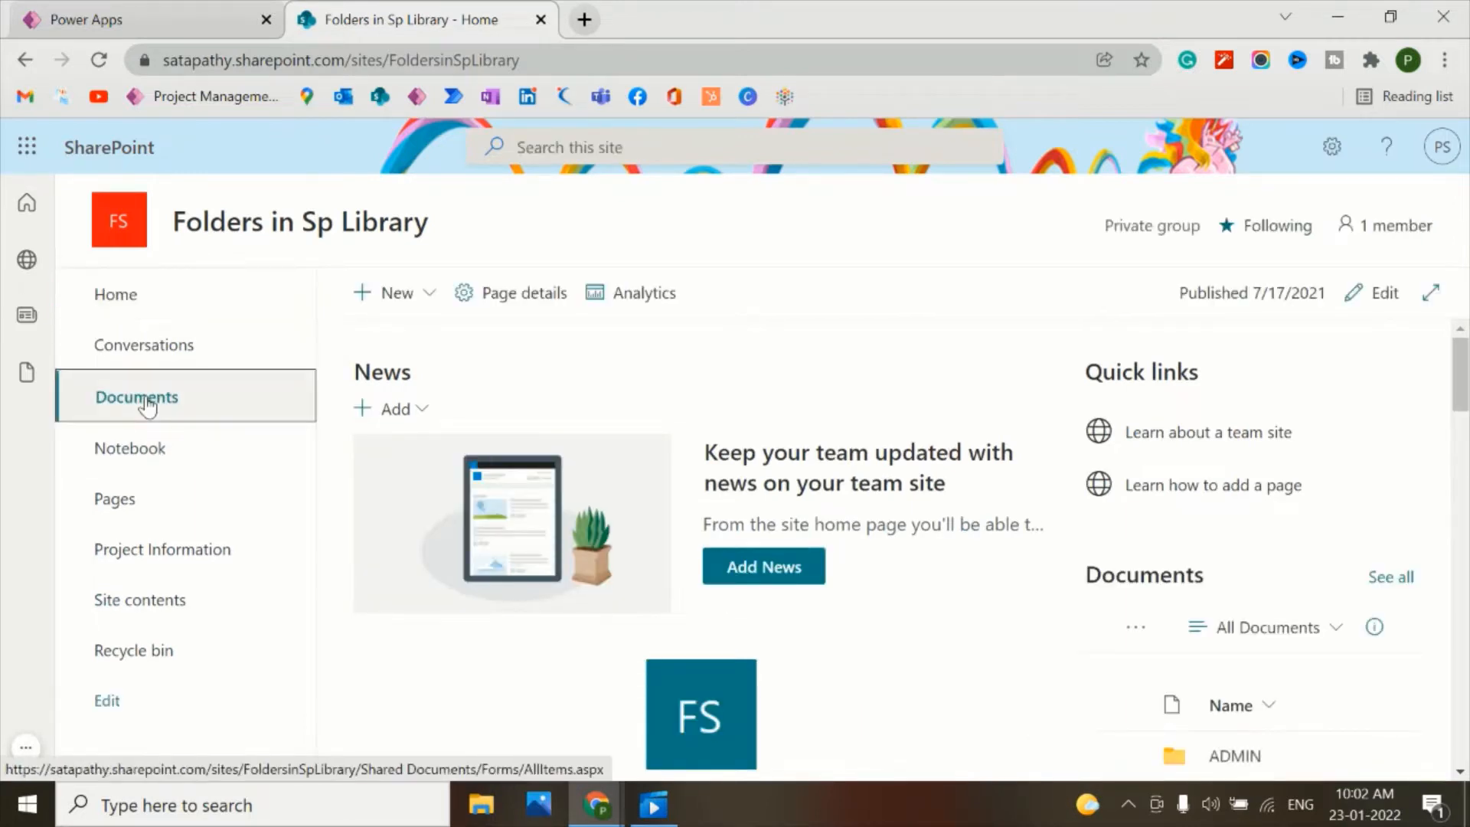
{"action": "left_click", "coordinate": [136, 396]}
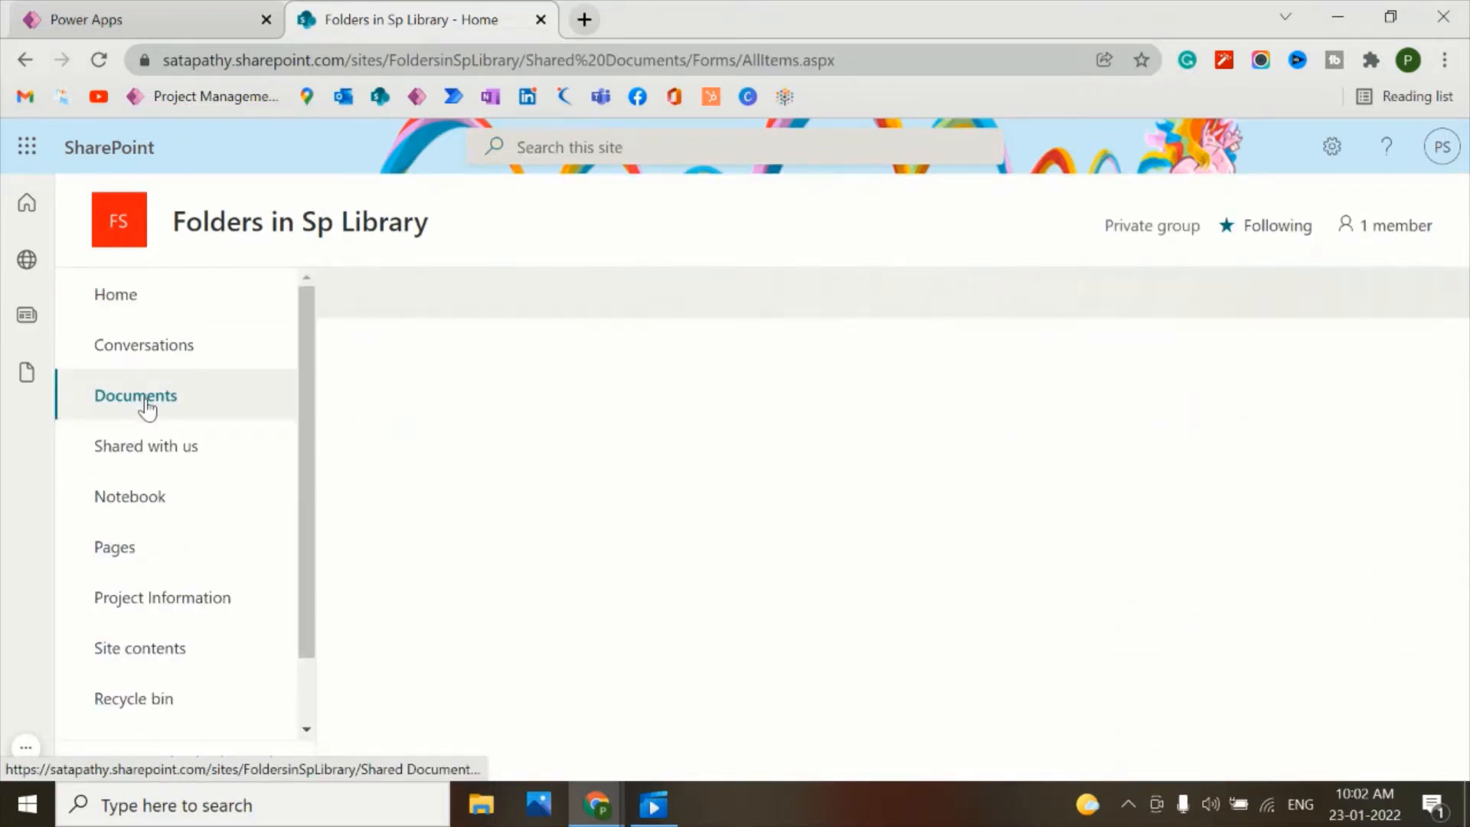
{"action": "left_click", "coordinate": [135, 395]}
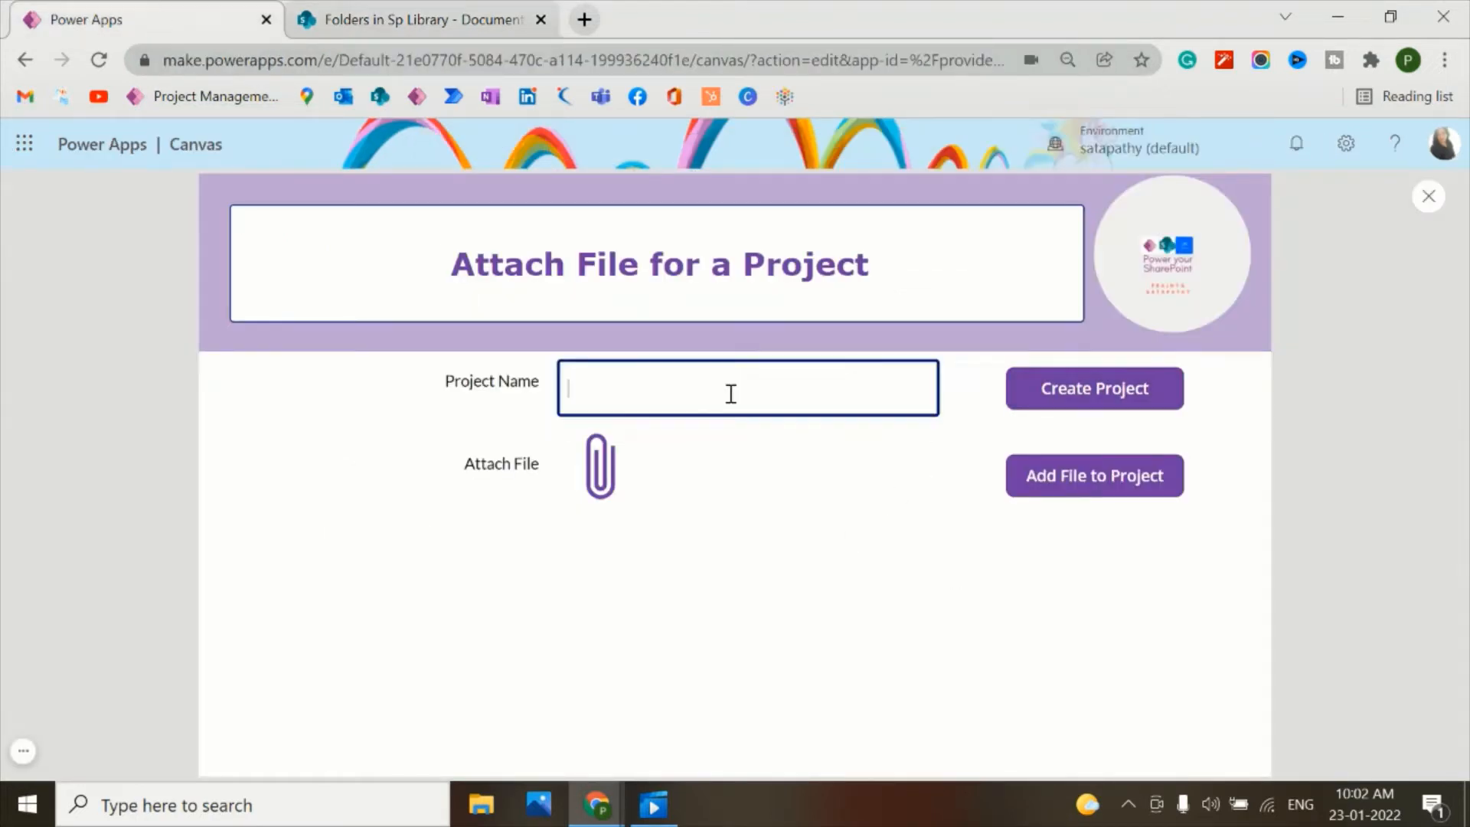
- Enter 'One For All Project' as the project name and create the project
{"action": "type", "text": "d"}
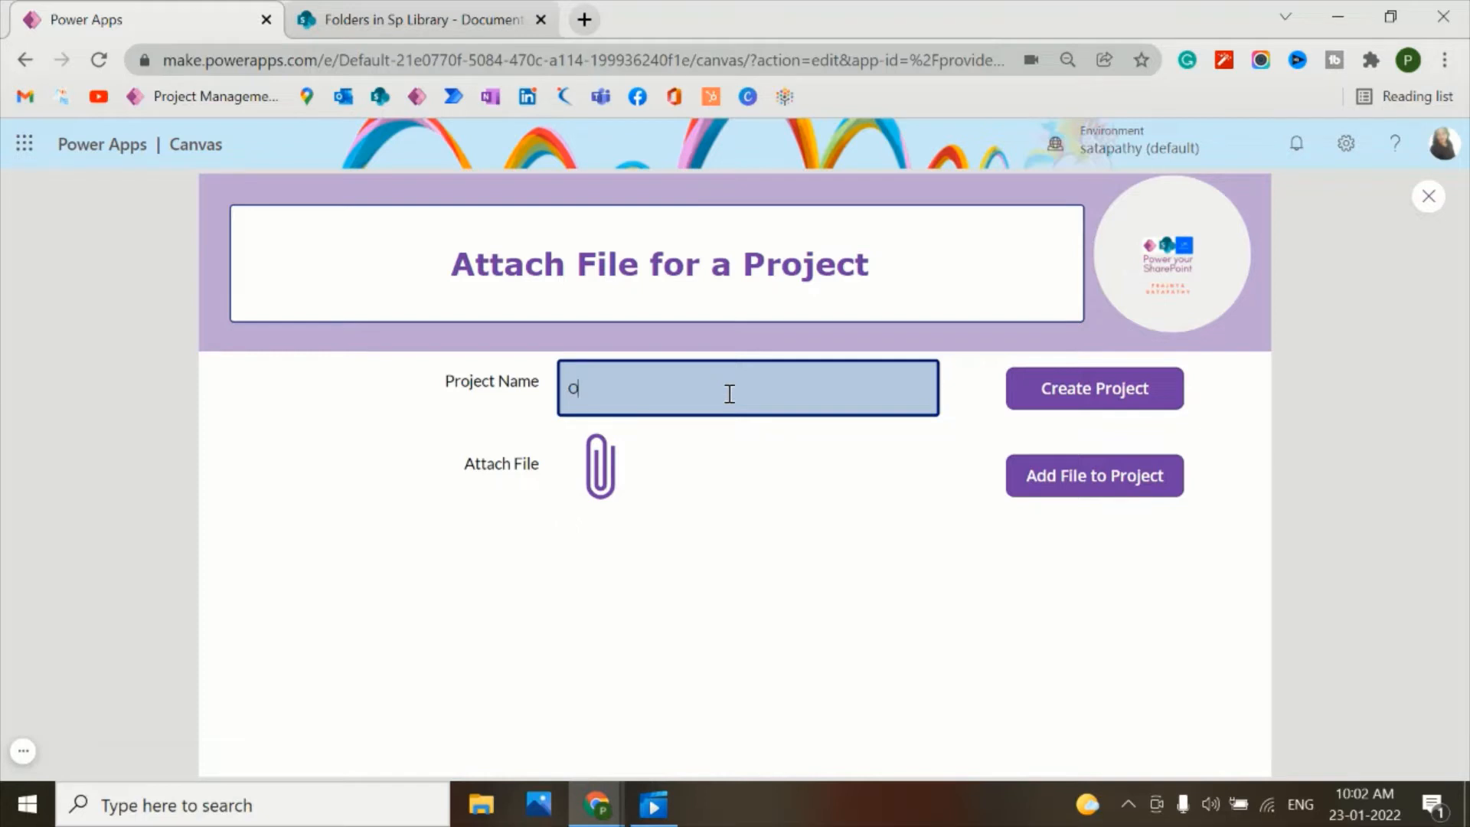
{"action": "type", "text": "ne"}
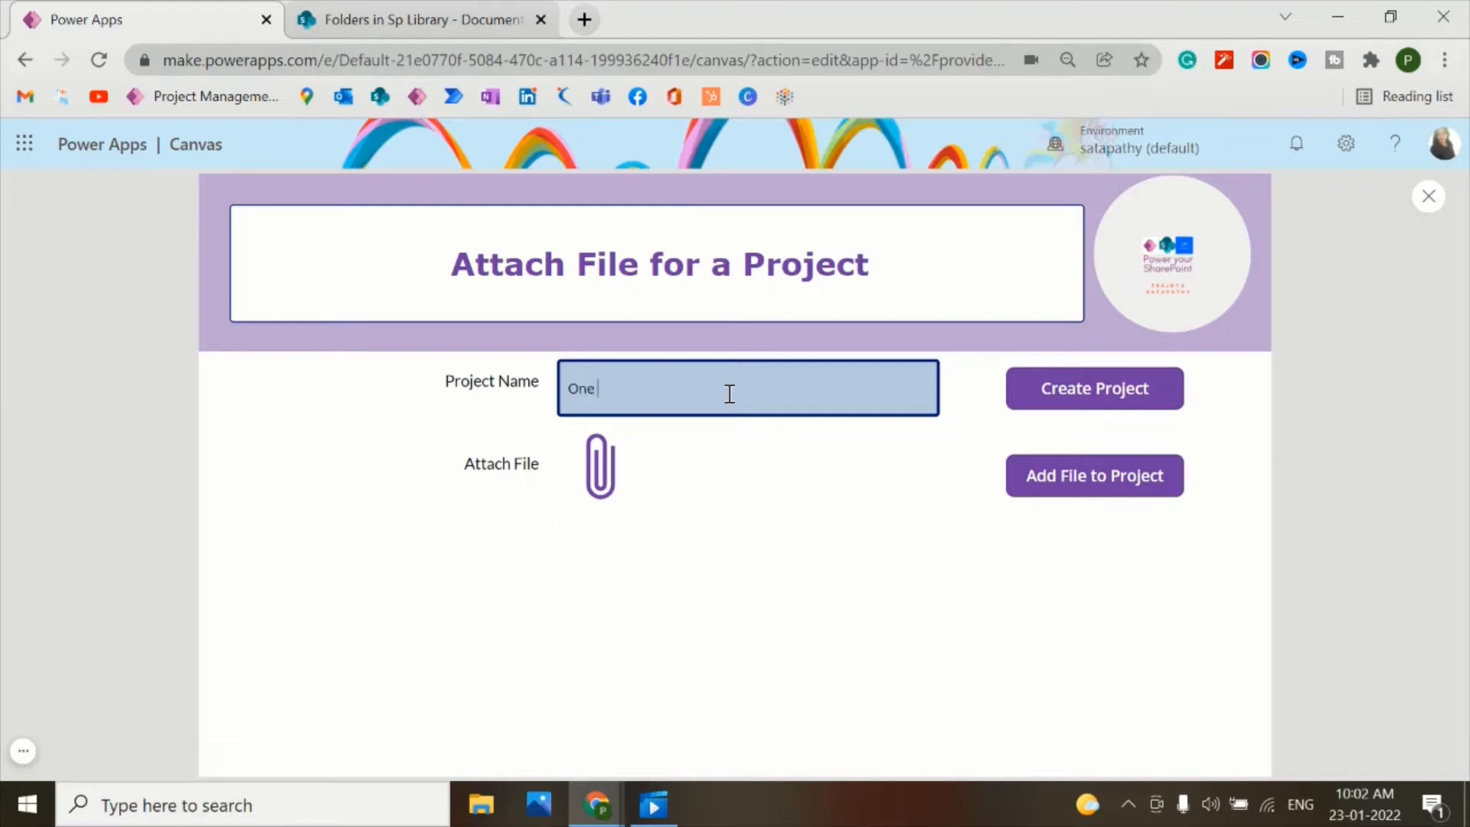
{"action": "type", "text": "Fo"}
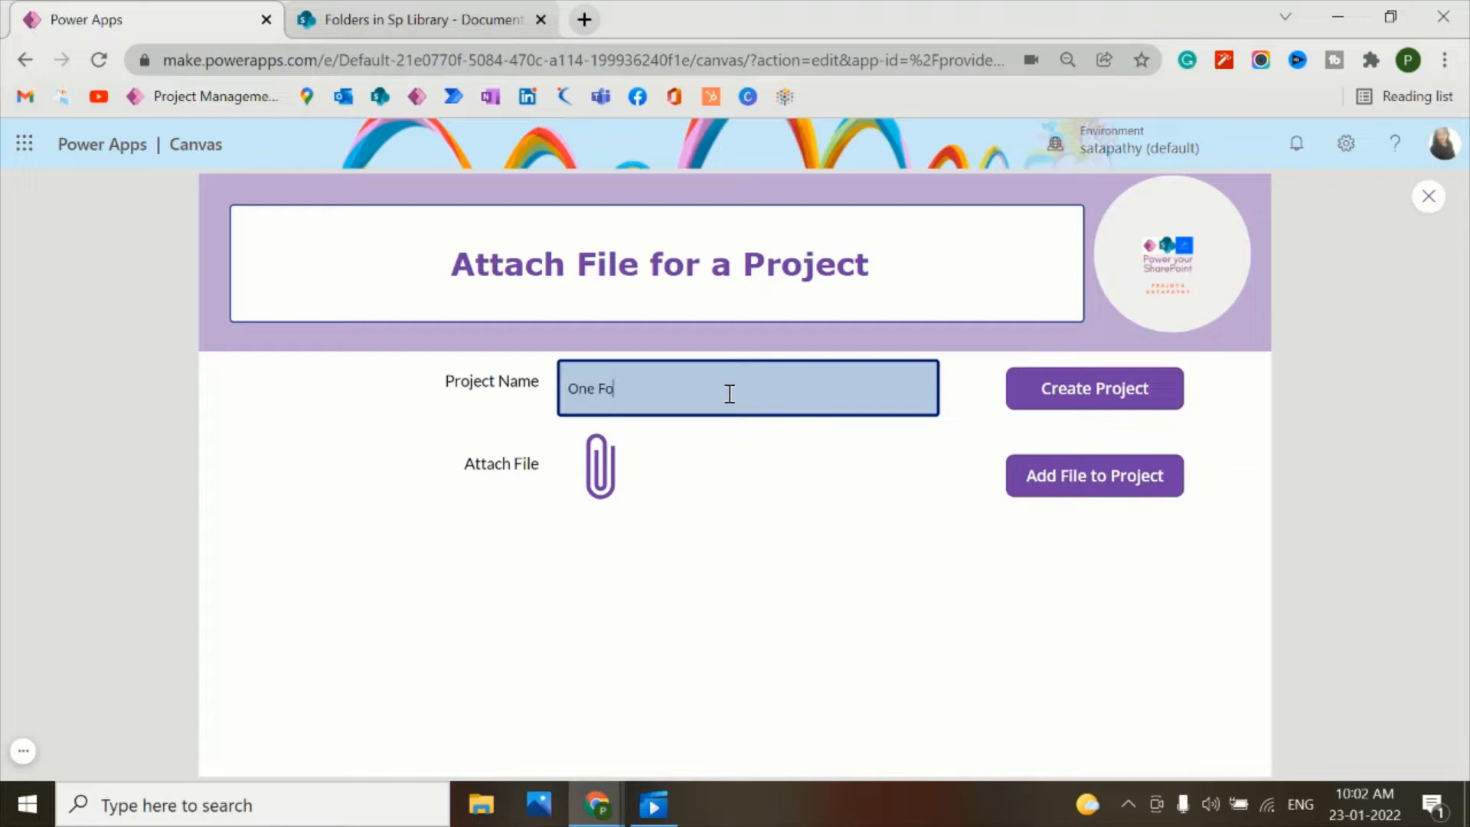
{"action": "type", "text": "r A"}
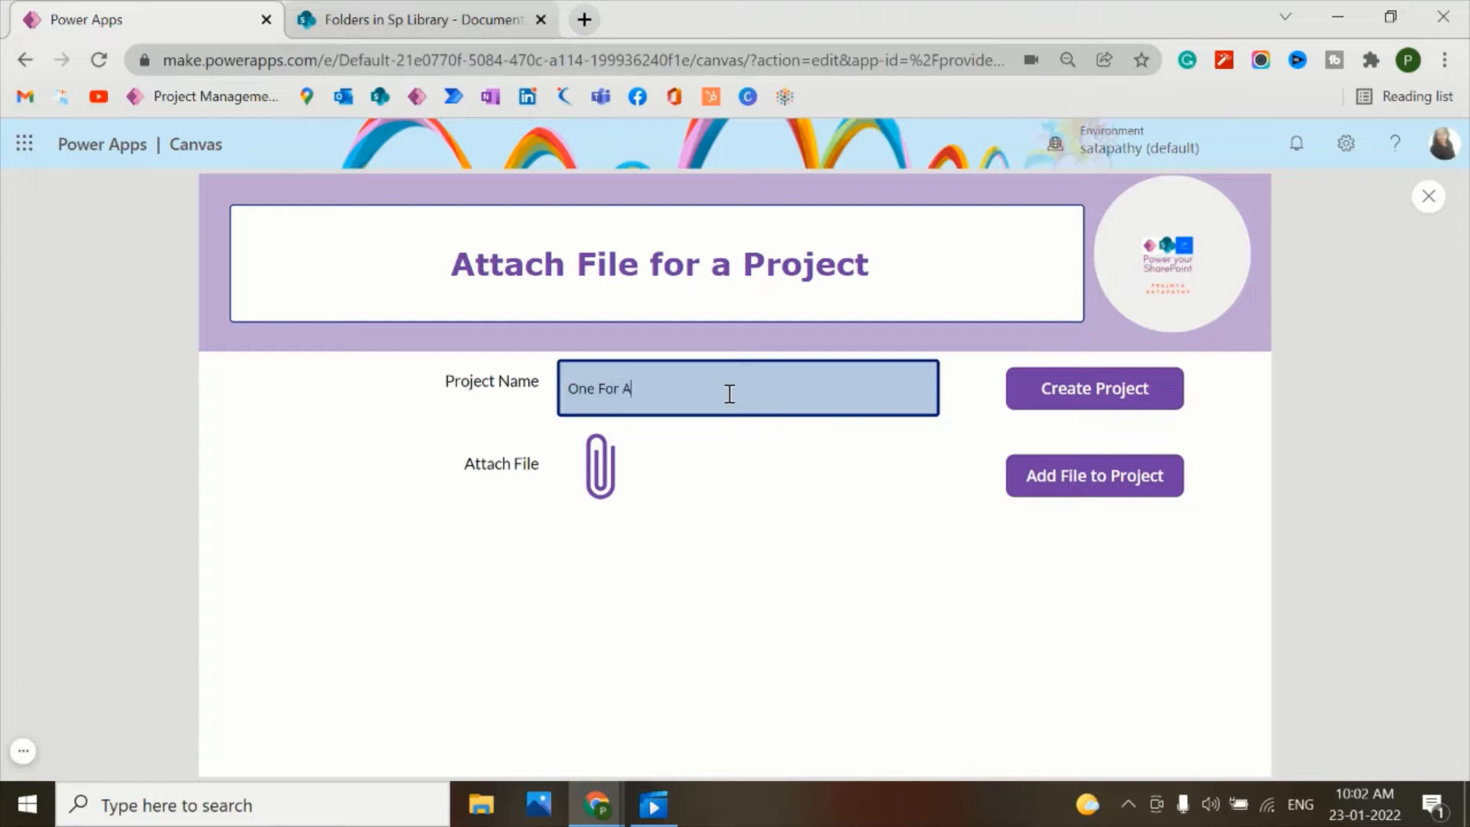
{"action": "type", "text": "ll Project"}
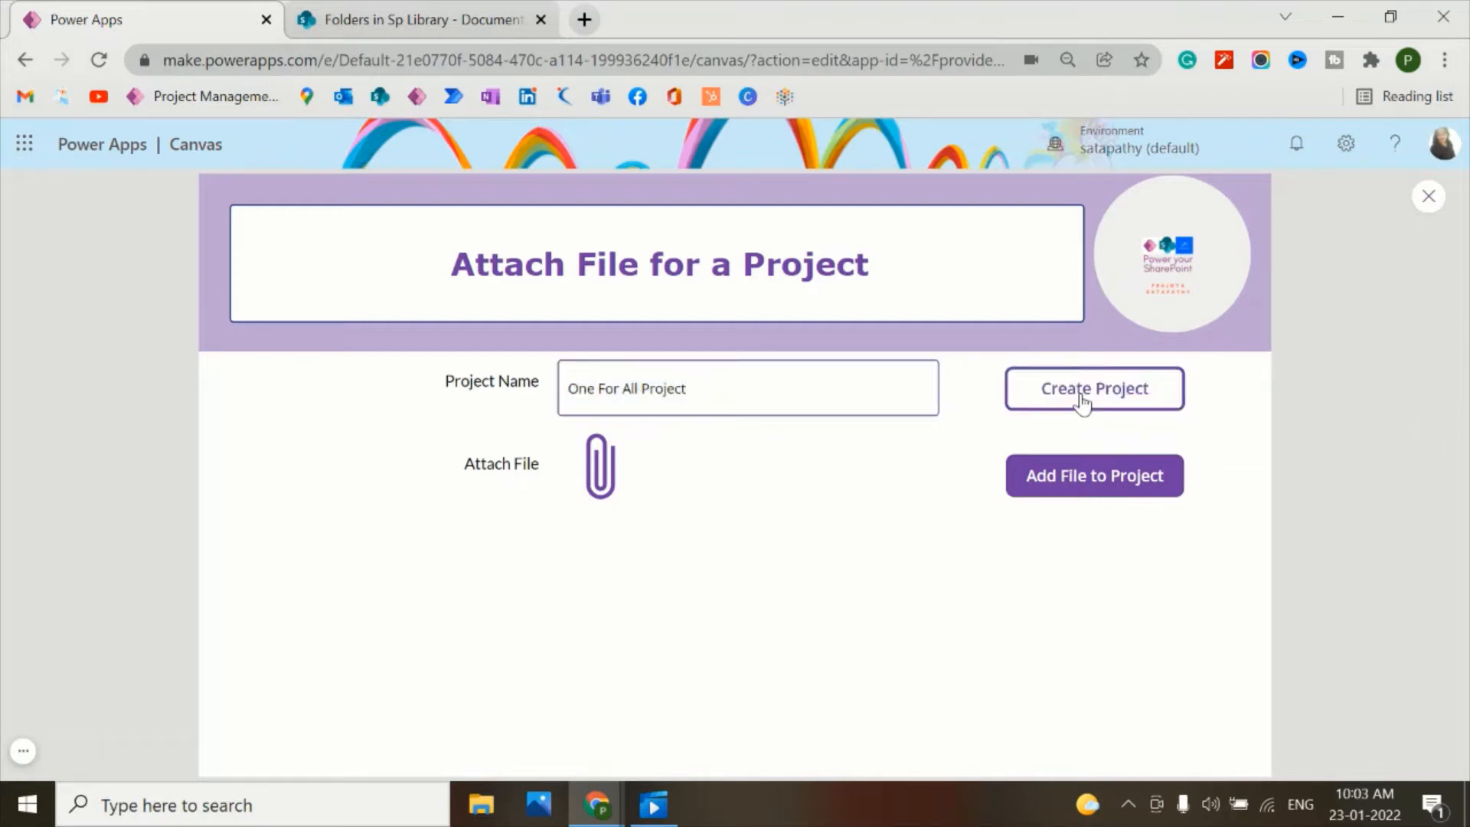
{"action": "left_click", "coordinate": [1093, 388]}
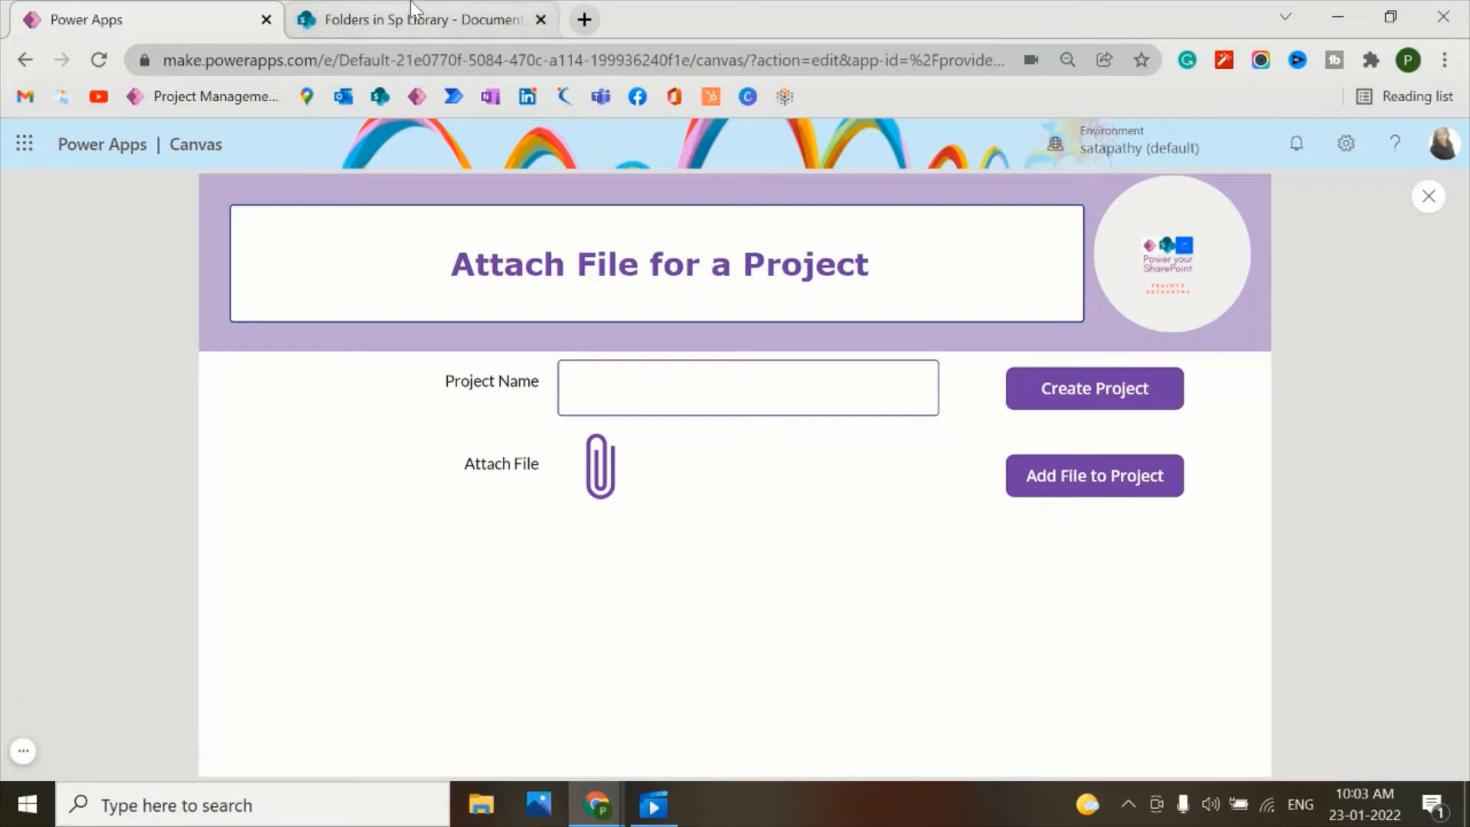
- Verify One For All Project (ID 19) in Project Information, then open Documents
{"action": "left_click", "coordinate": [417, 18]}
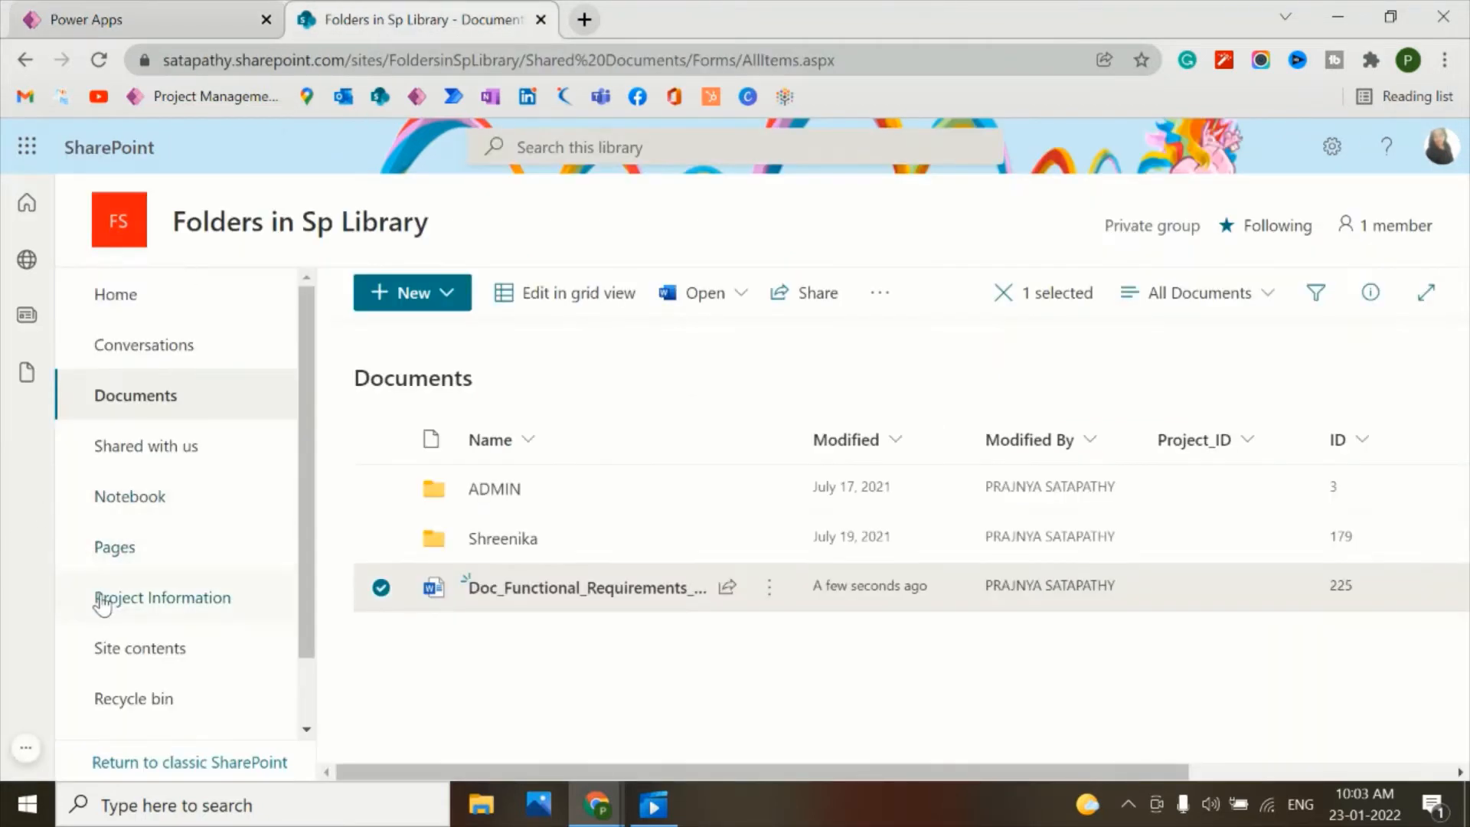
{"action": "left_click", "coordinate": [163, 597]}
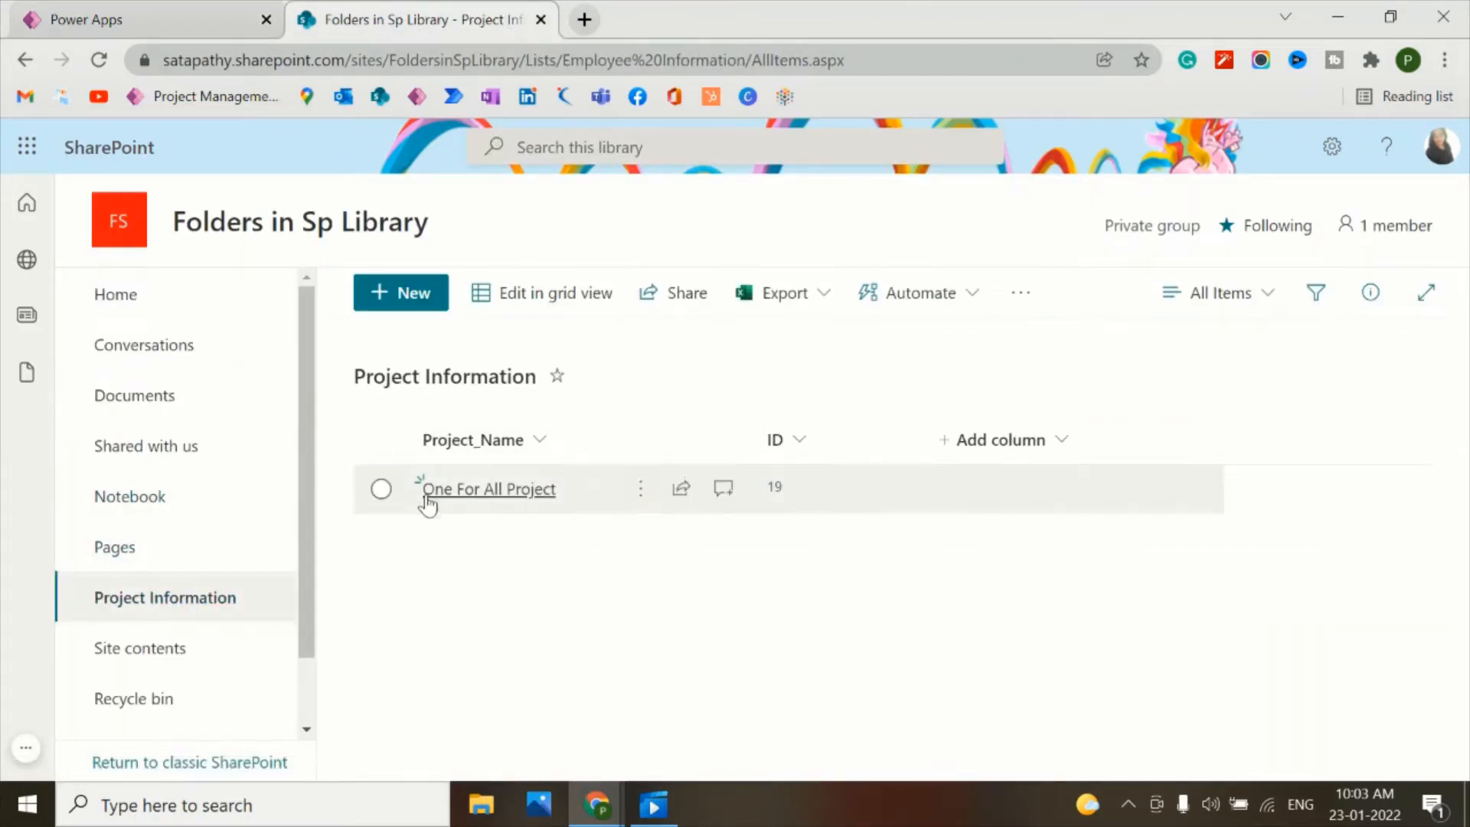
{"action": "mouse_move", "coordinate": [772, 497]}
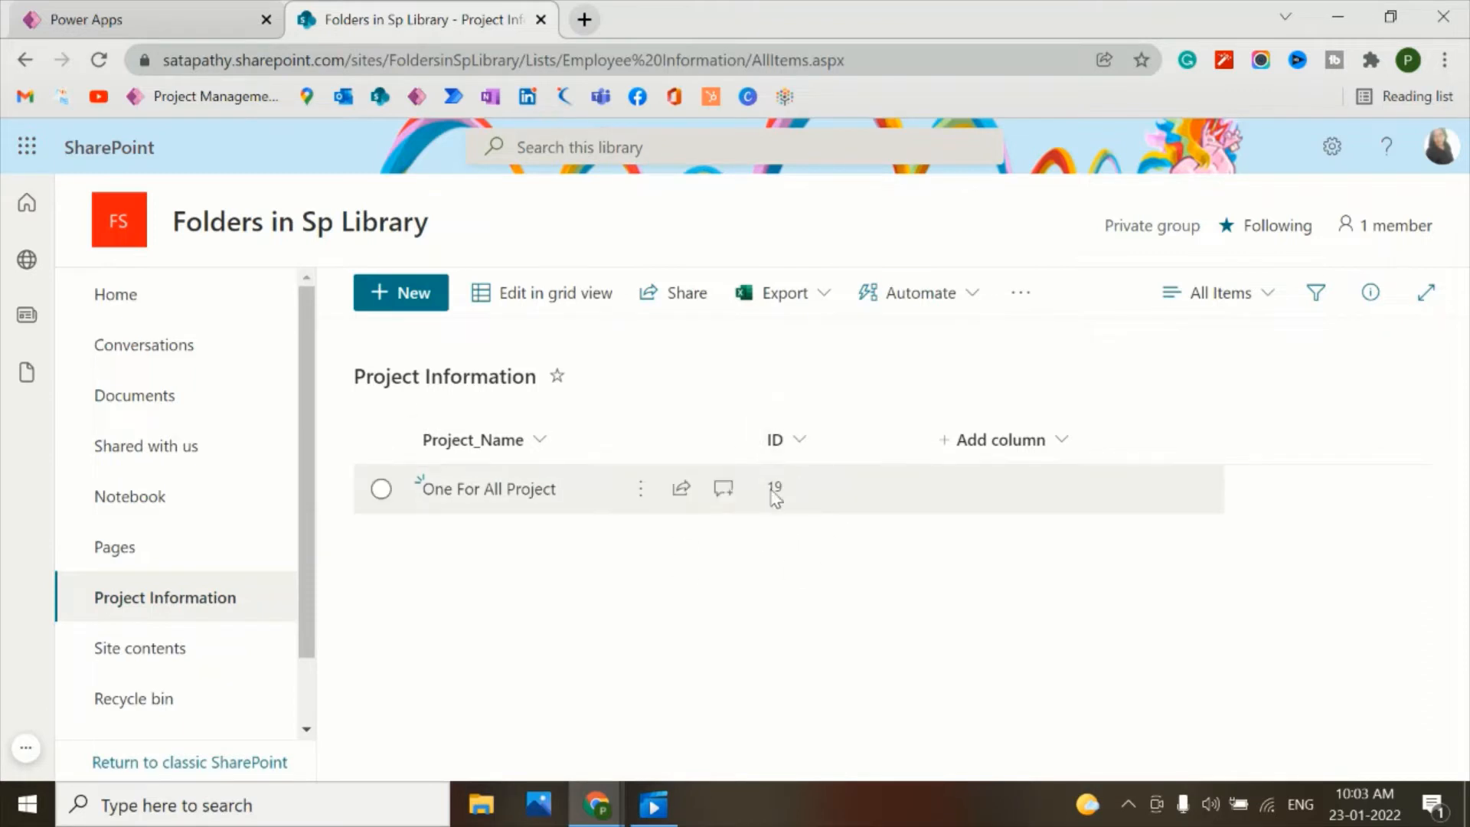
{"action": "mouse_move", "coordinate": [388, 564]}
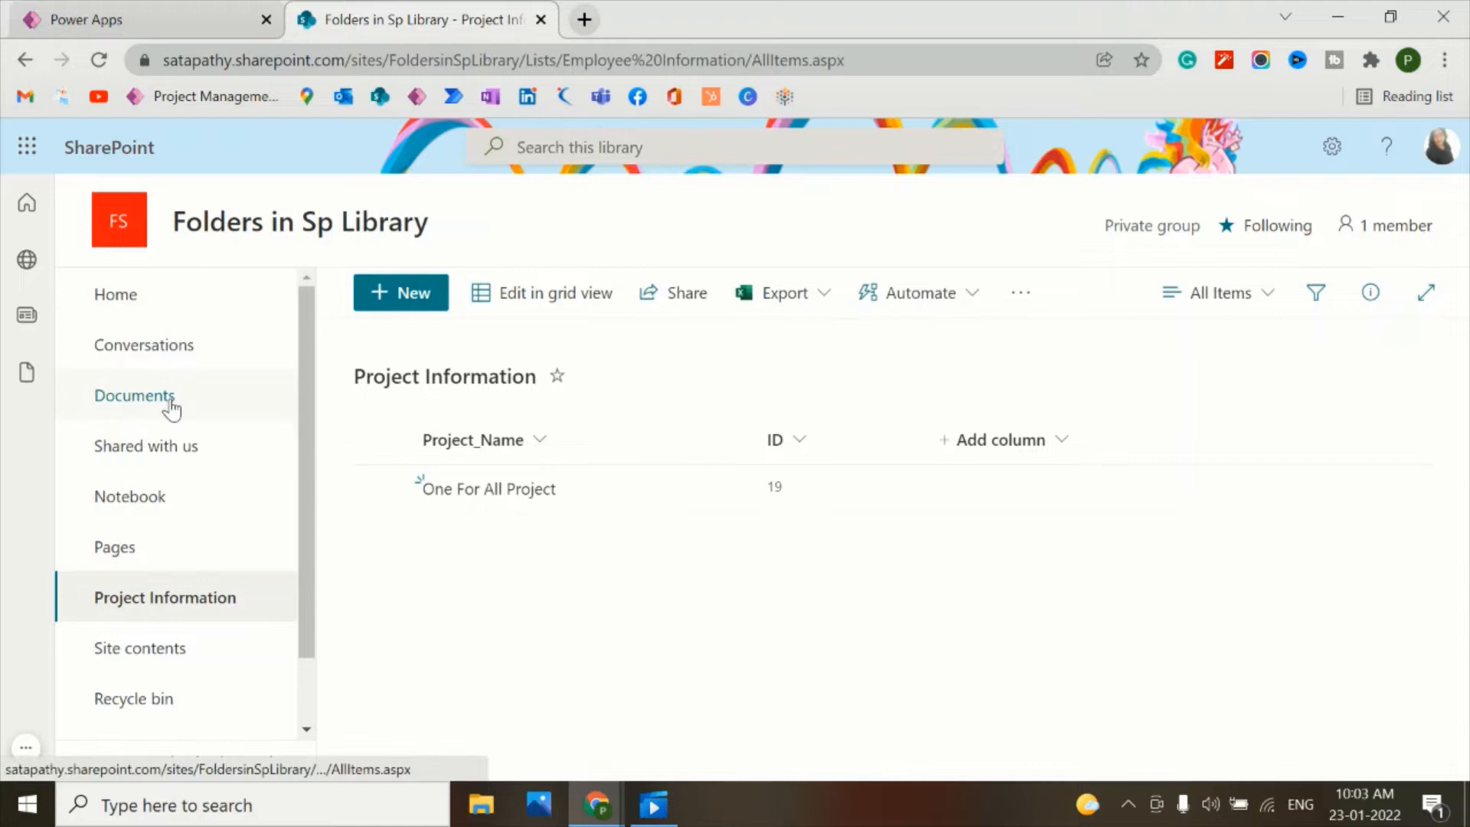
{"action": "left_click", "coordinate": [134, 395]}
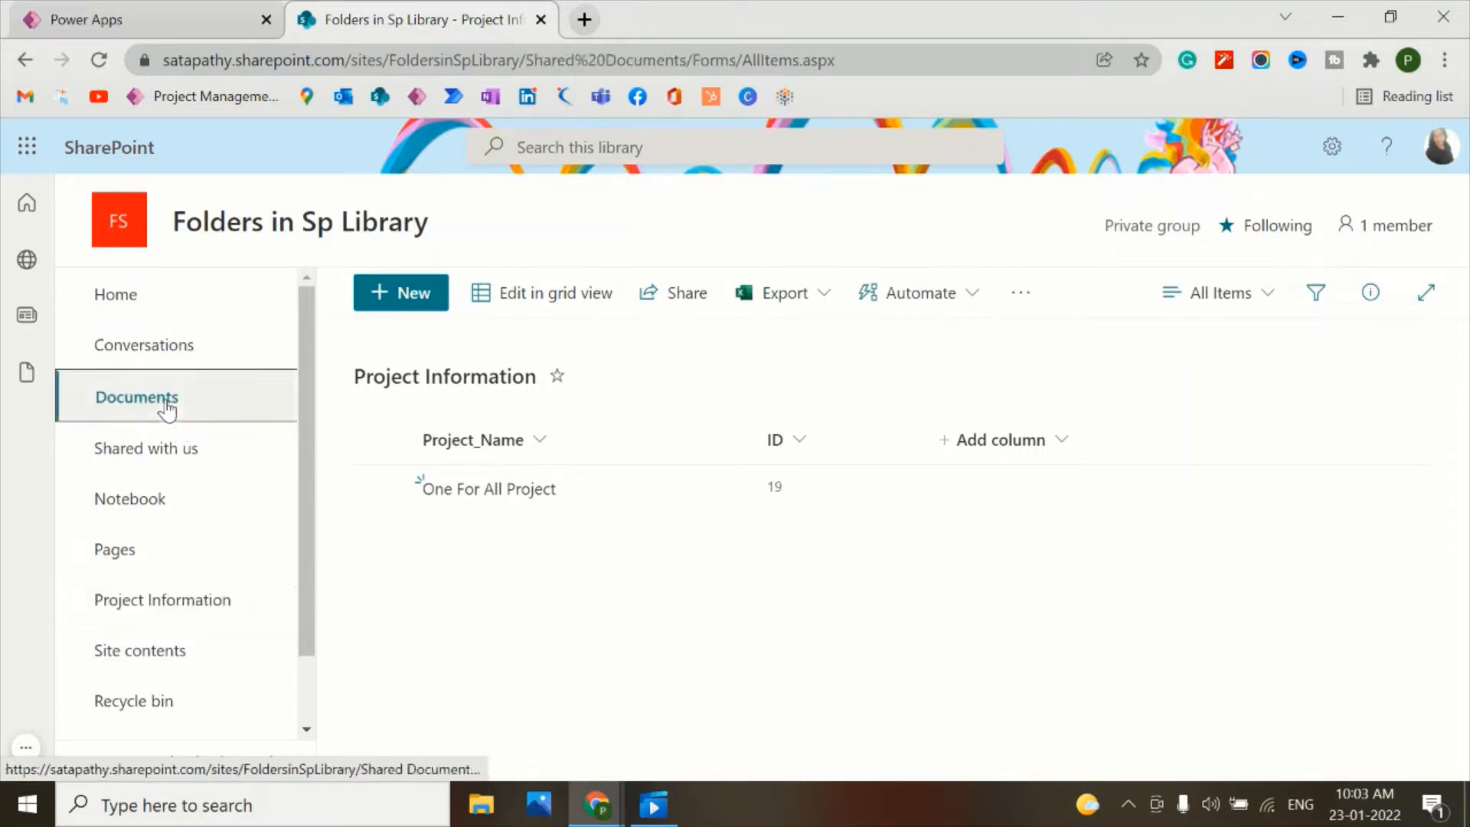
{"action": "left_click", "coordinate": [136, 396]}
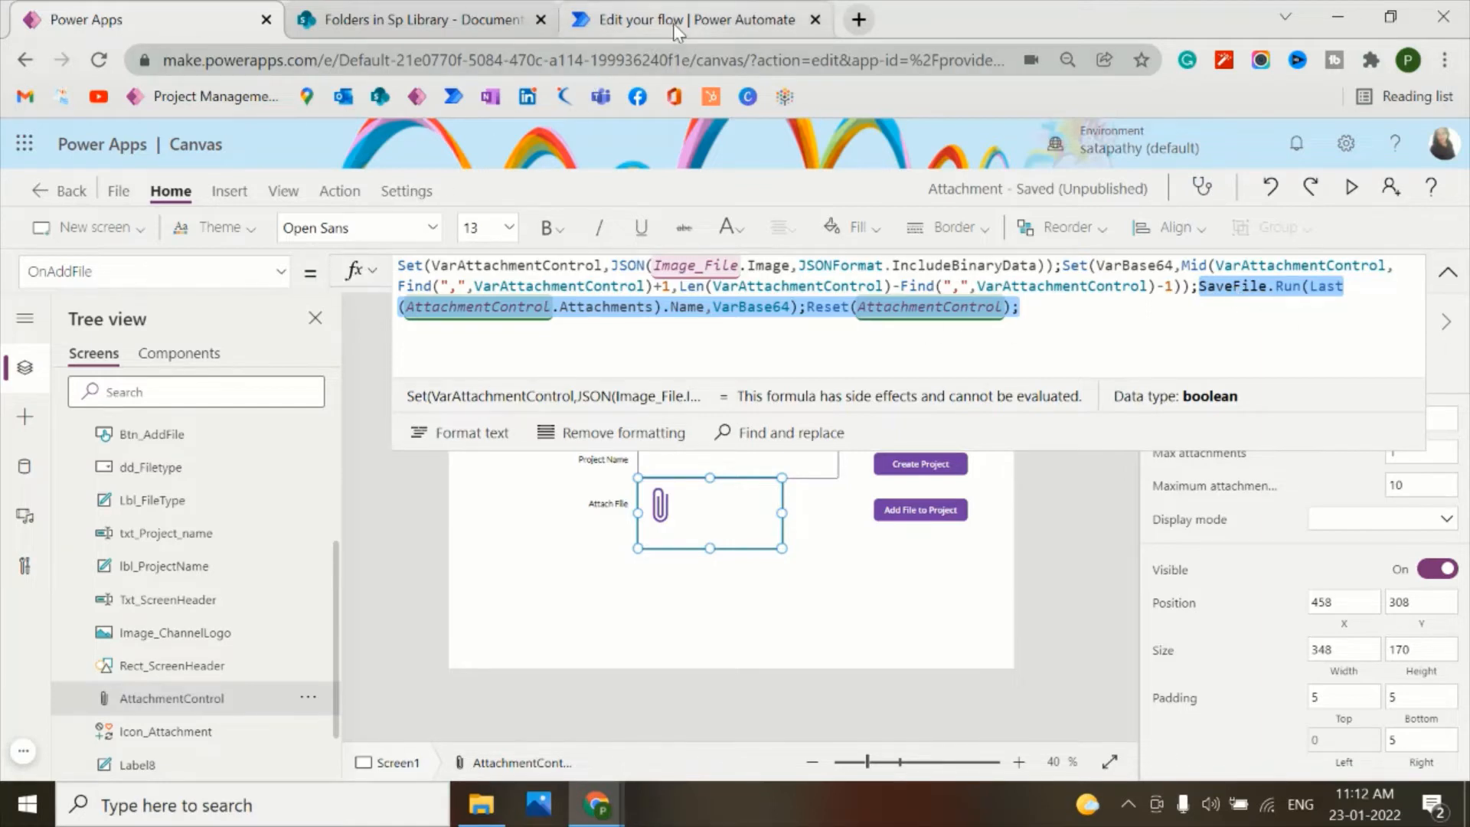
- Review the Save File flow's response returning ItemId as DocumentItemId
{"action": "left_click", "coordinate": [689, 18]}
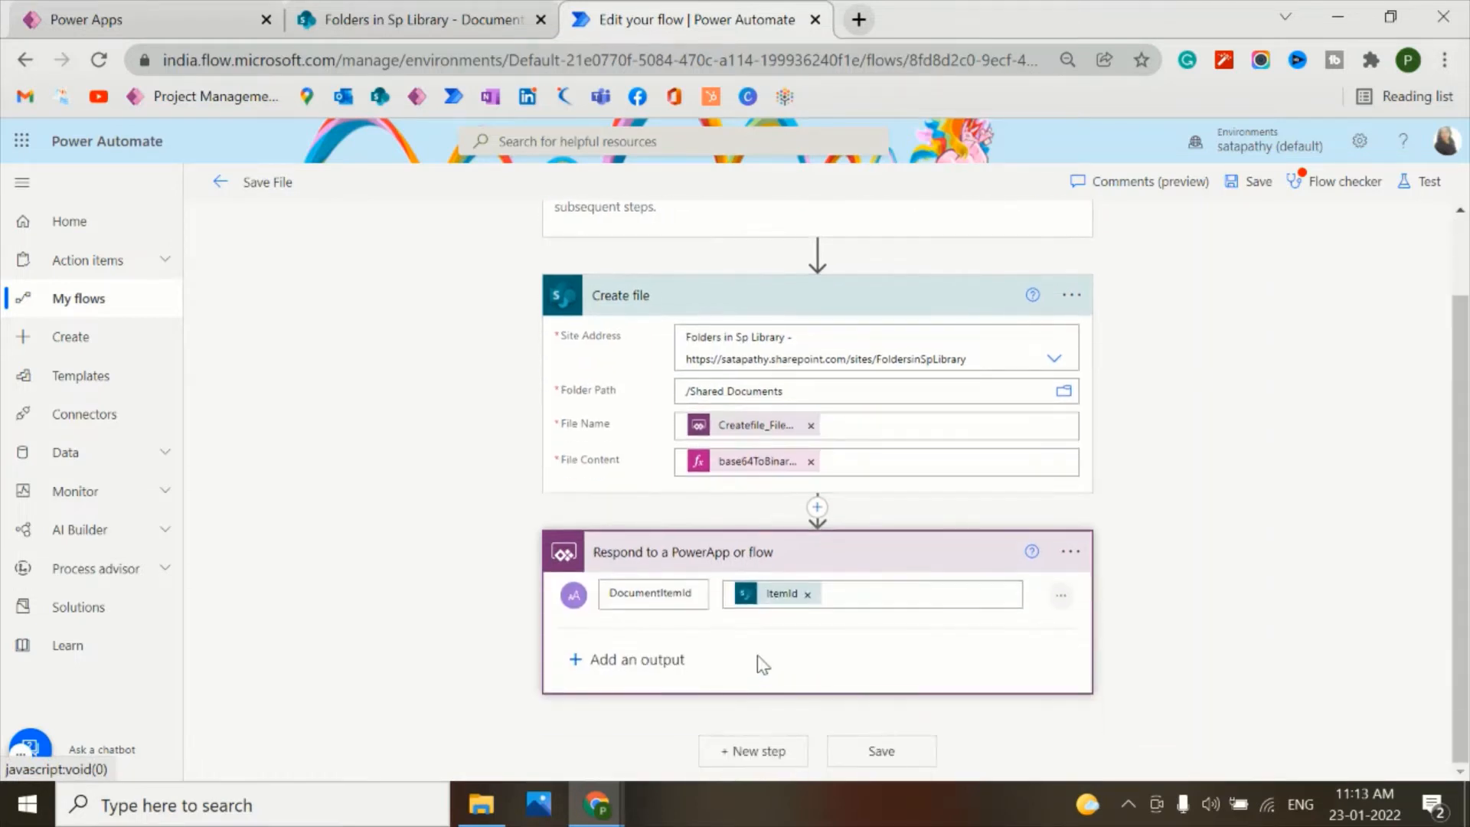
{"action": "mouse_move", "coordinate": [618, 688]}
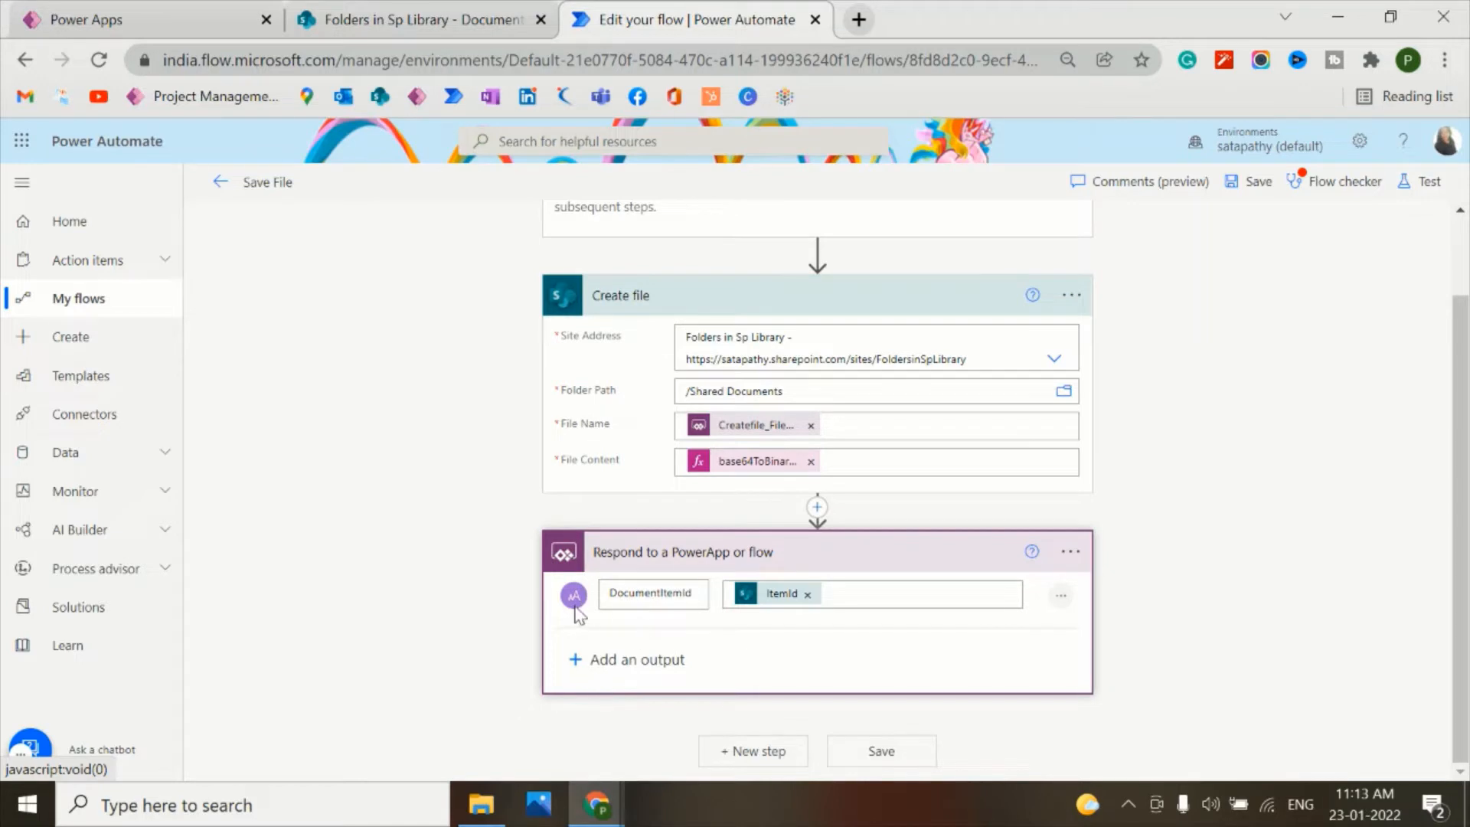
{"action": "mouse_move", "coordinate": [781, 628]}
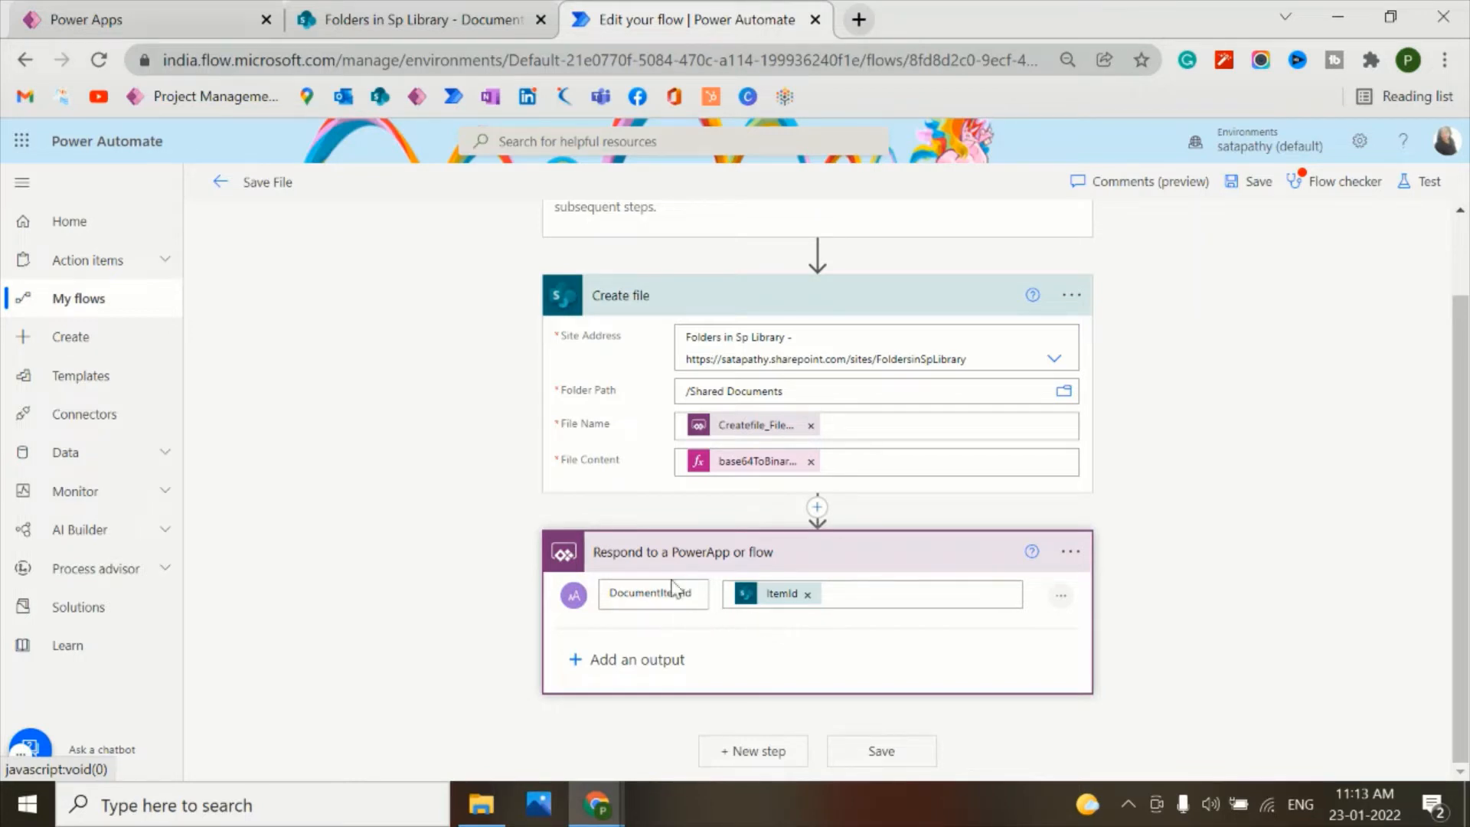
{"action": "mouse_move", "coordinate": [656, 625]}
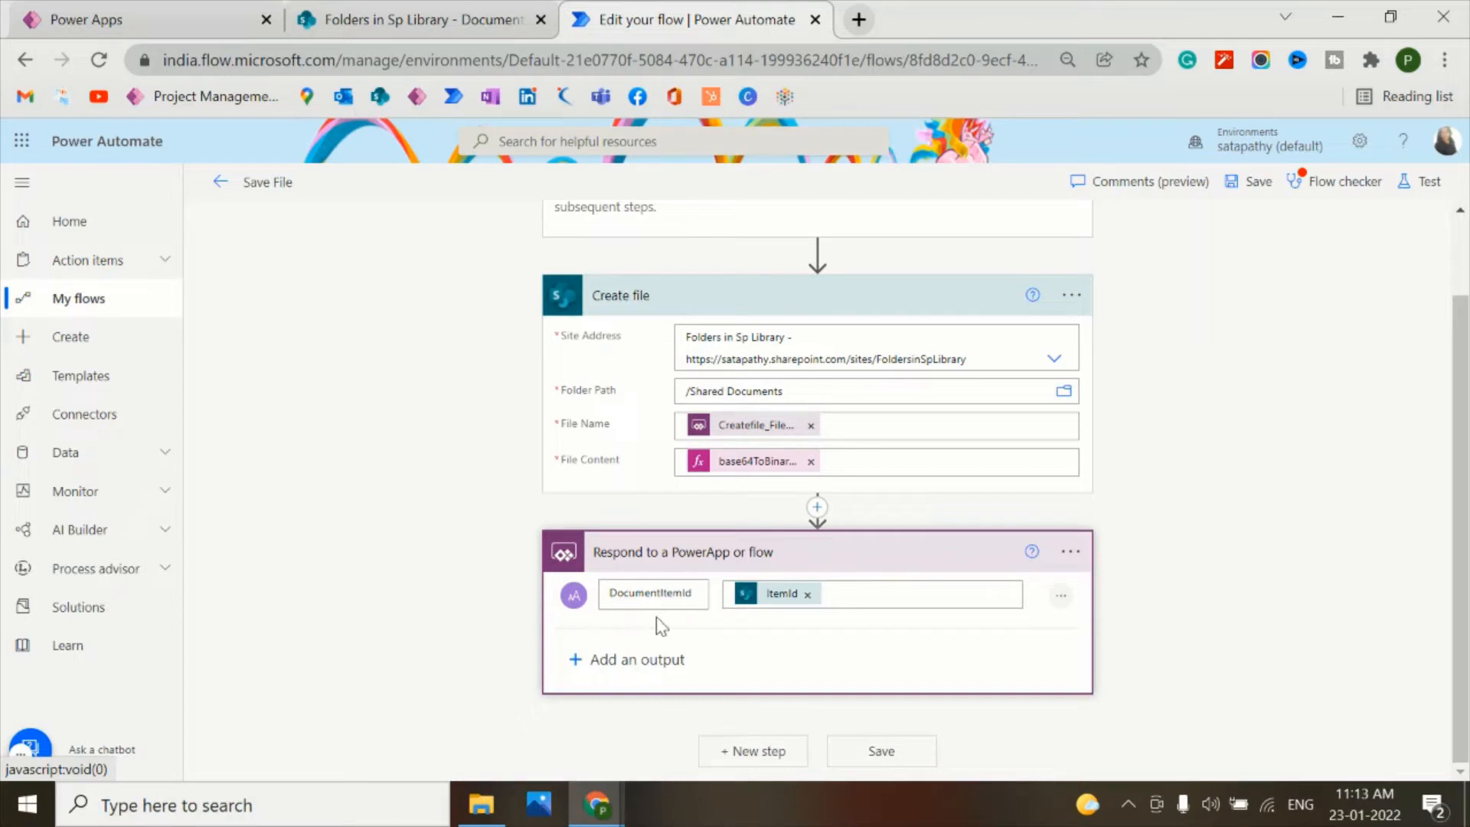
{"action": "left_click", "coordinate": [651, 593]}
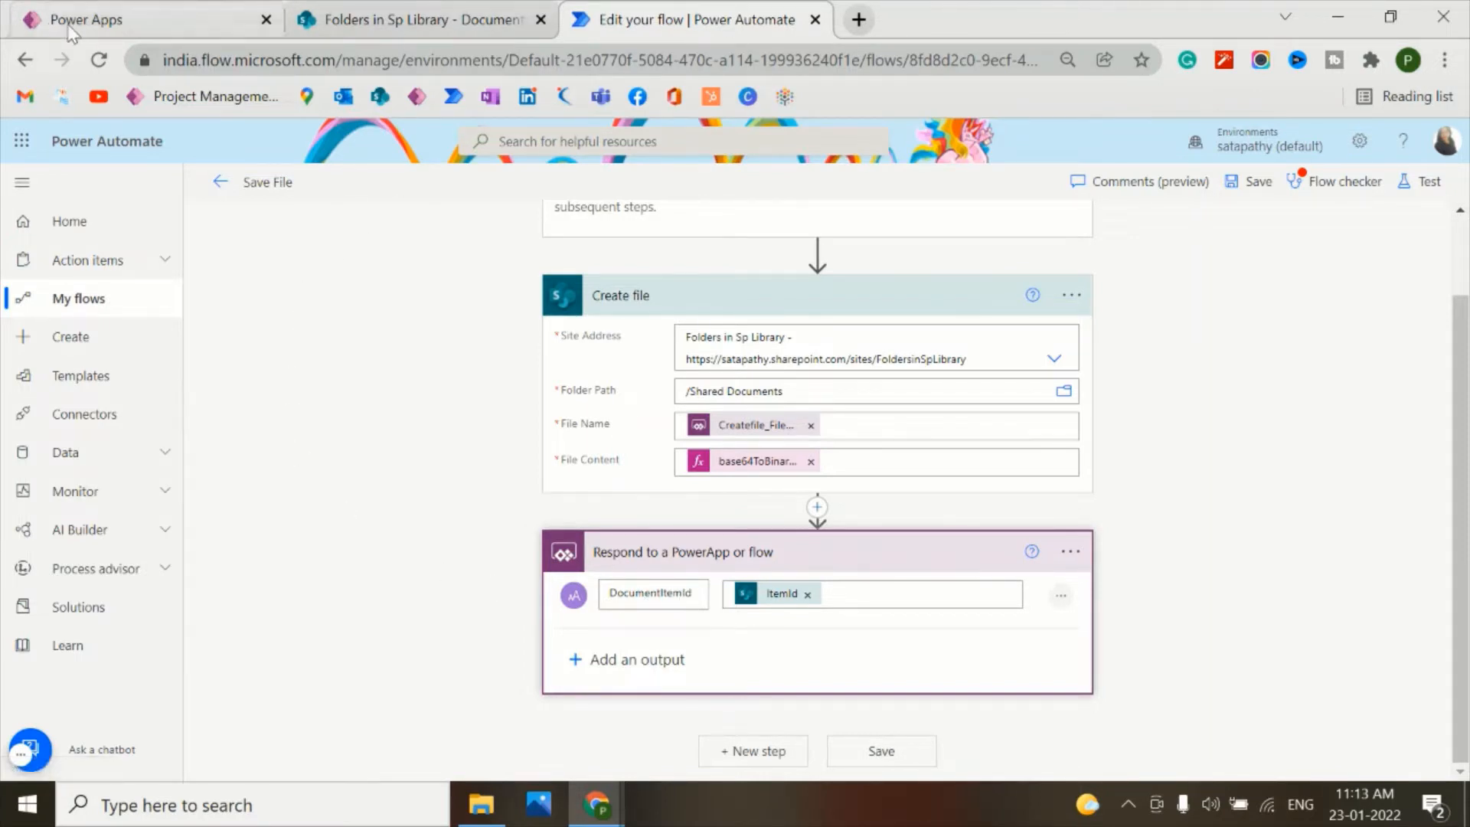
{"action": "left_click", "coordinate": [417, 18]}
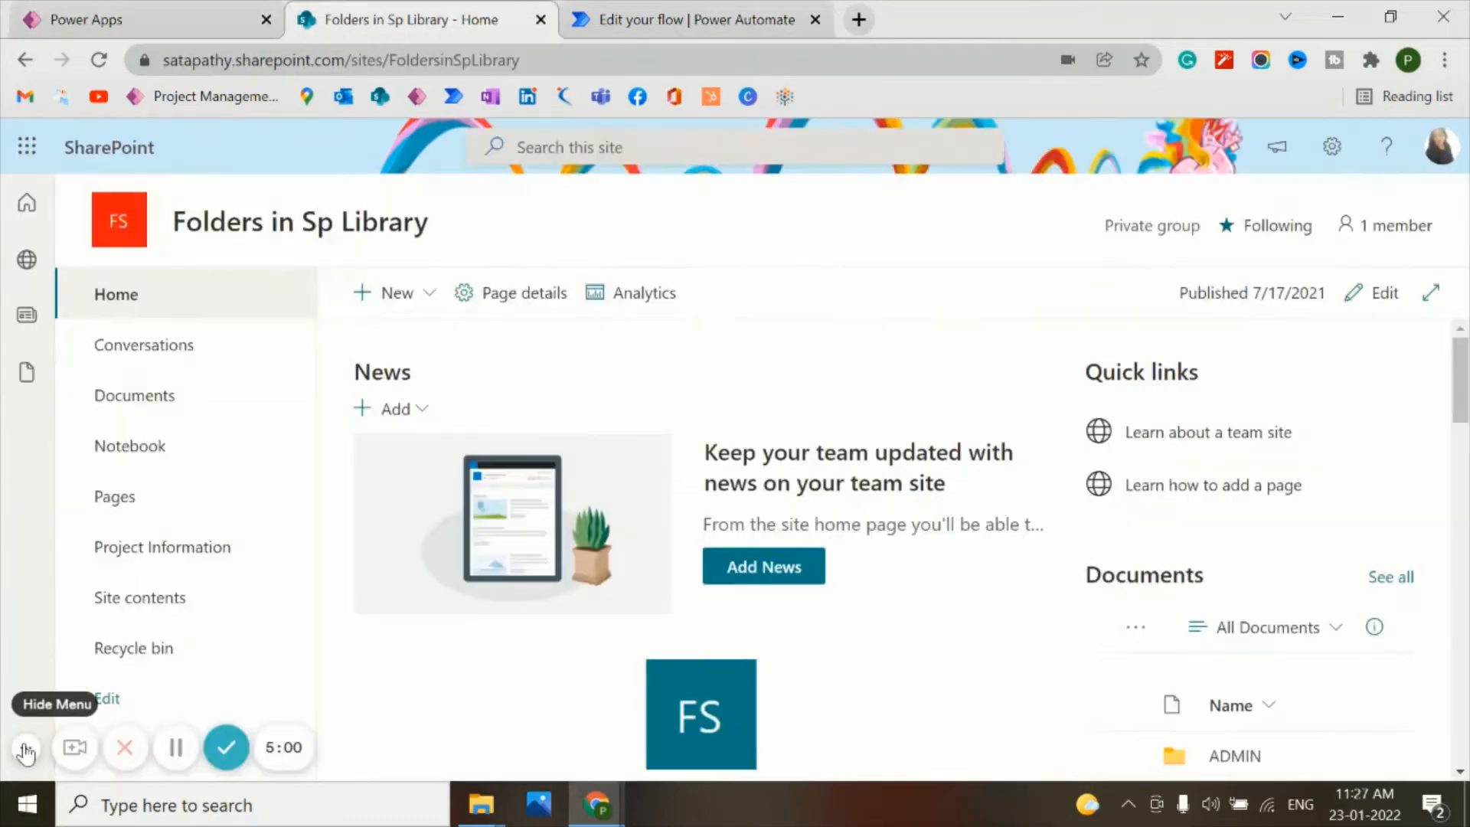
{"action": "left_click", "coordinate": [26, 748]}
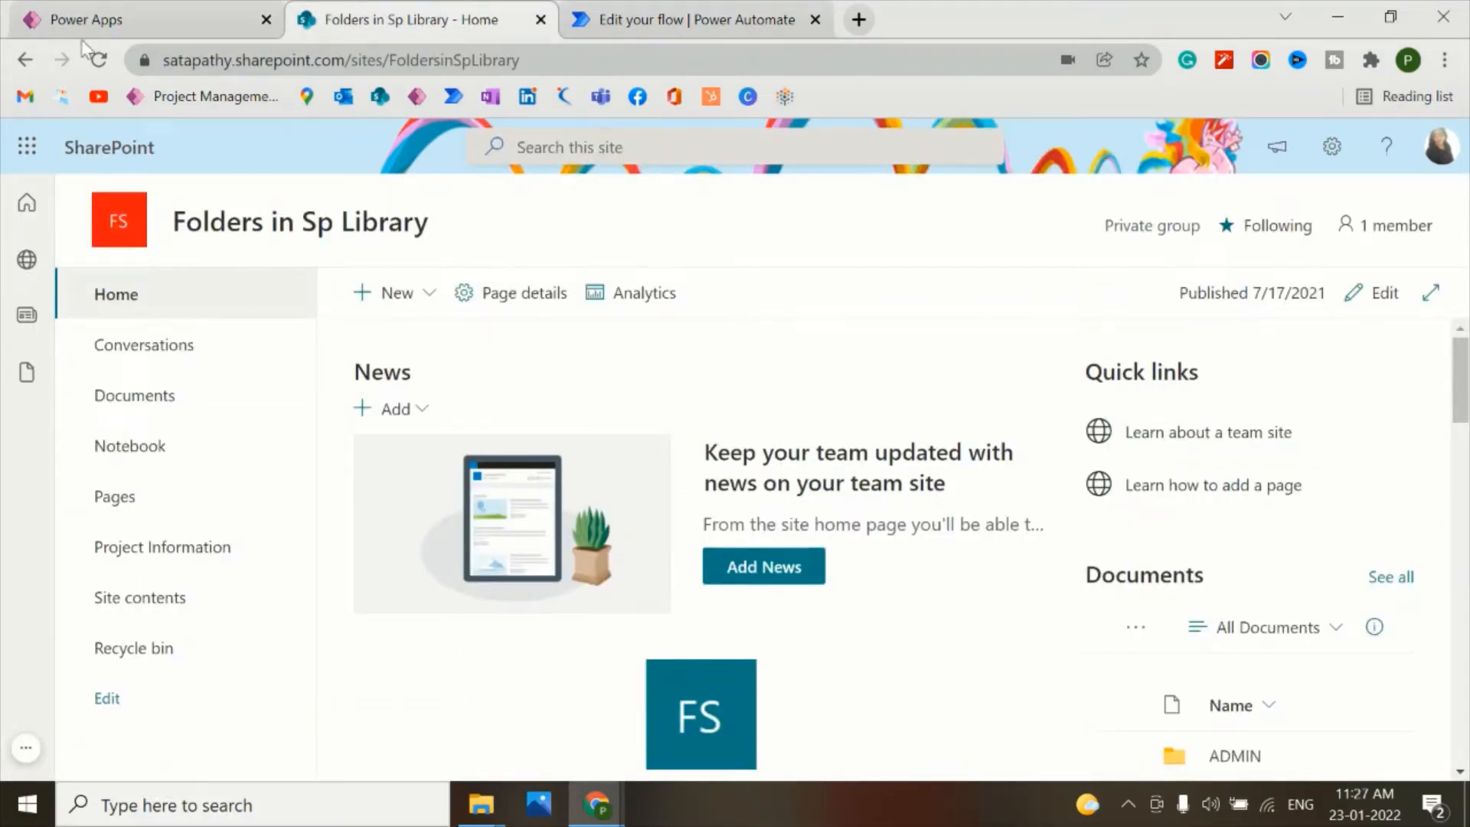
{"action": "left_click", "coordinate": [145, 18]}
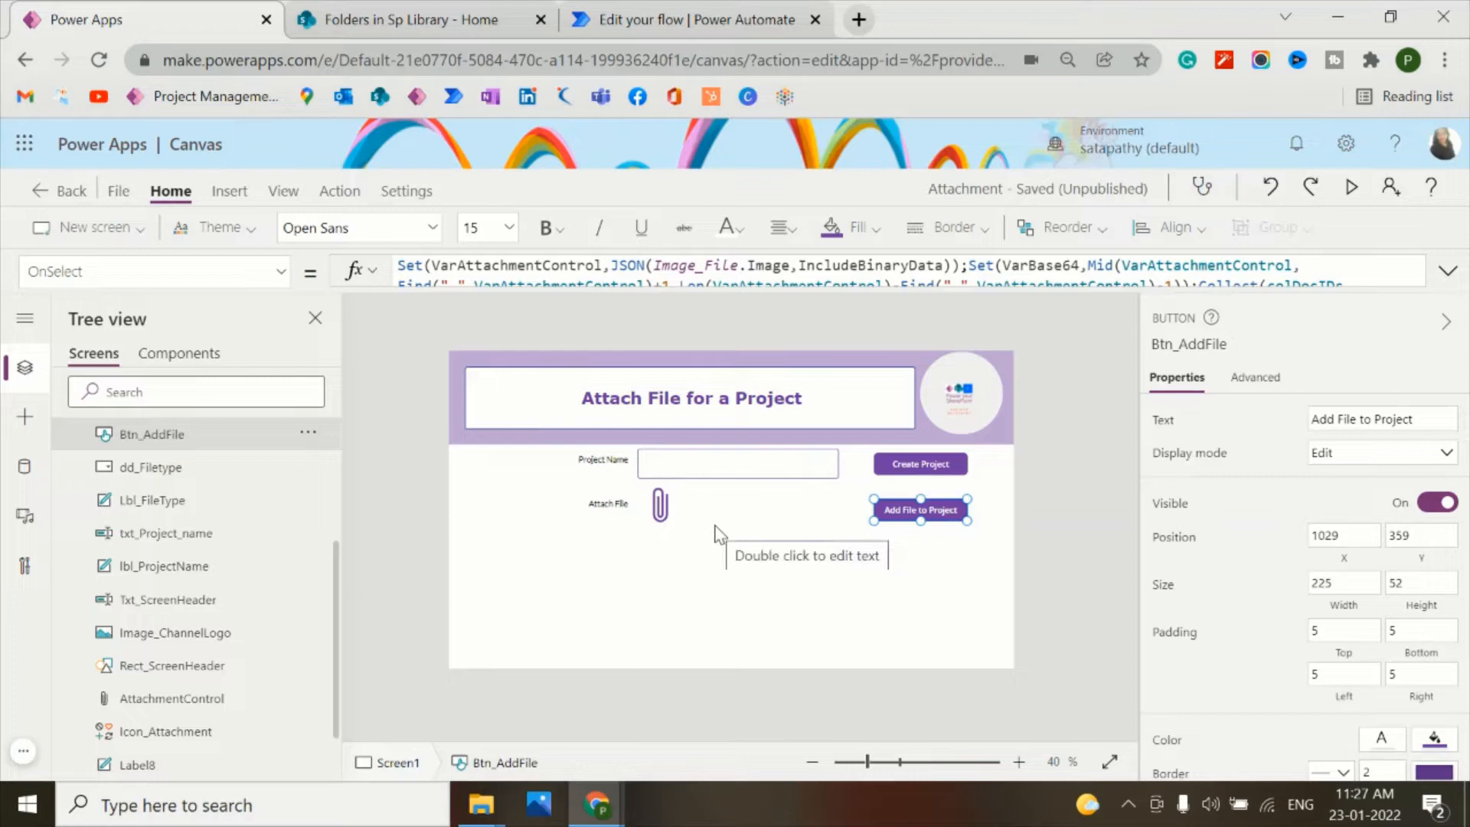
{"action": "mouse_move", "coordinate": [422, 18]}
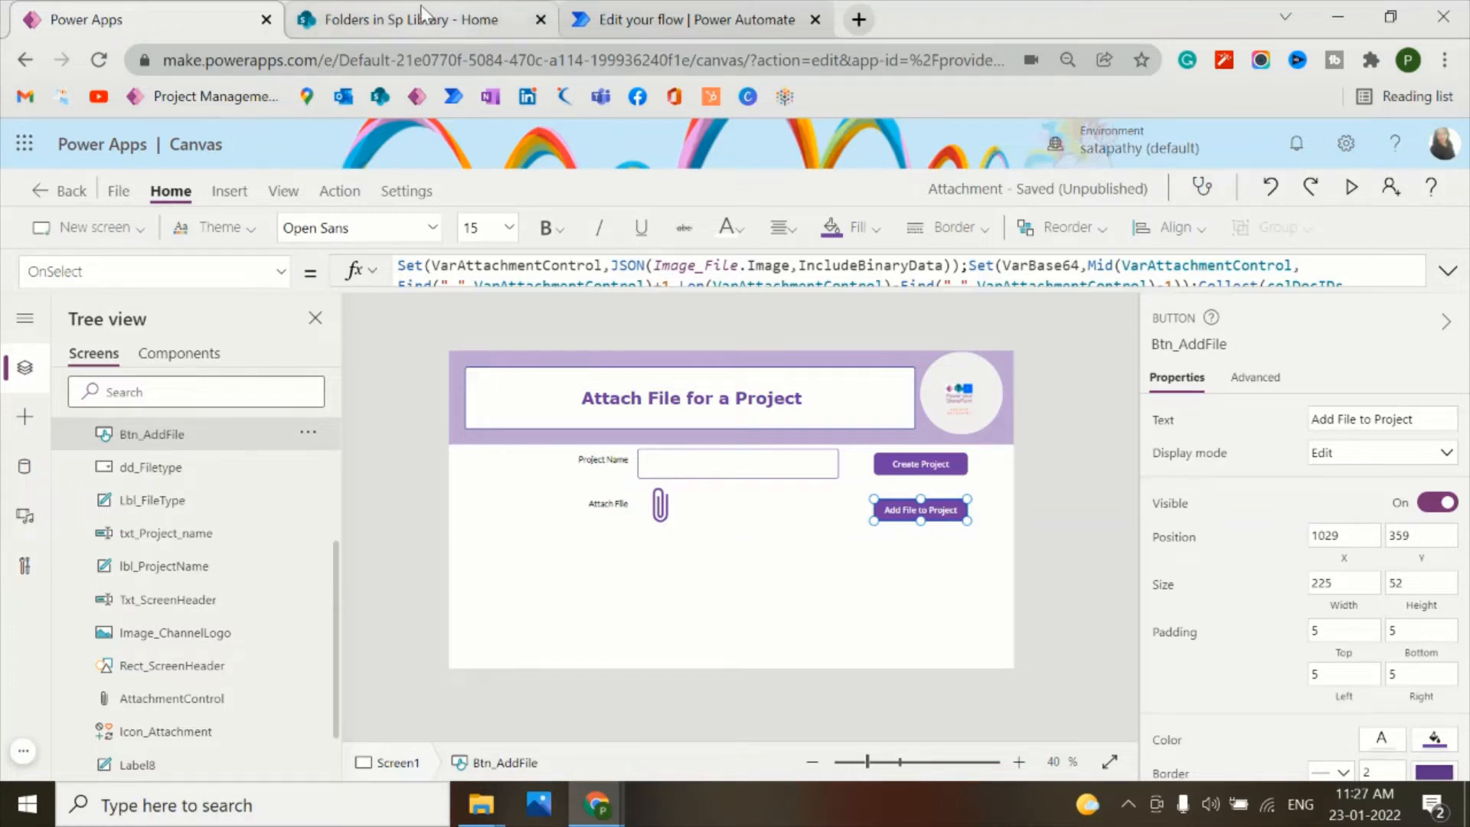
{"action": "left_click", "coordinate": [417, 18]}
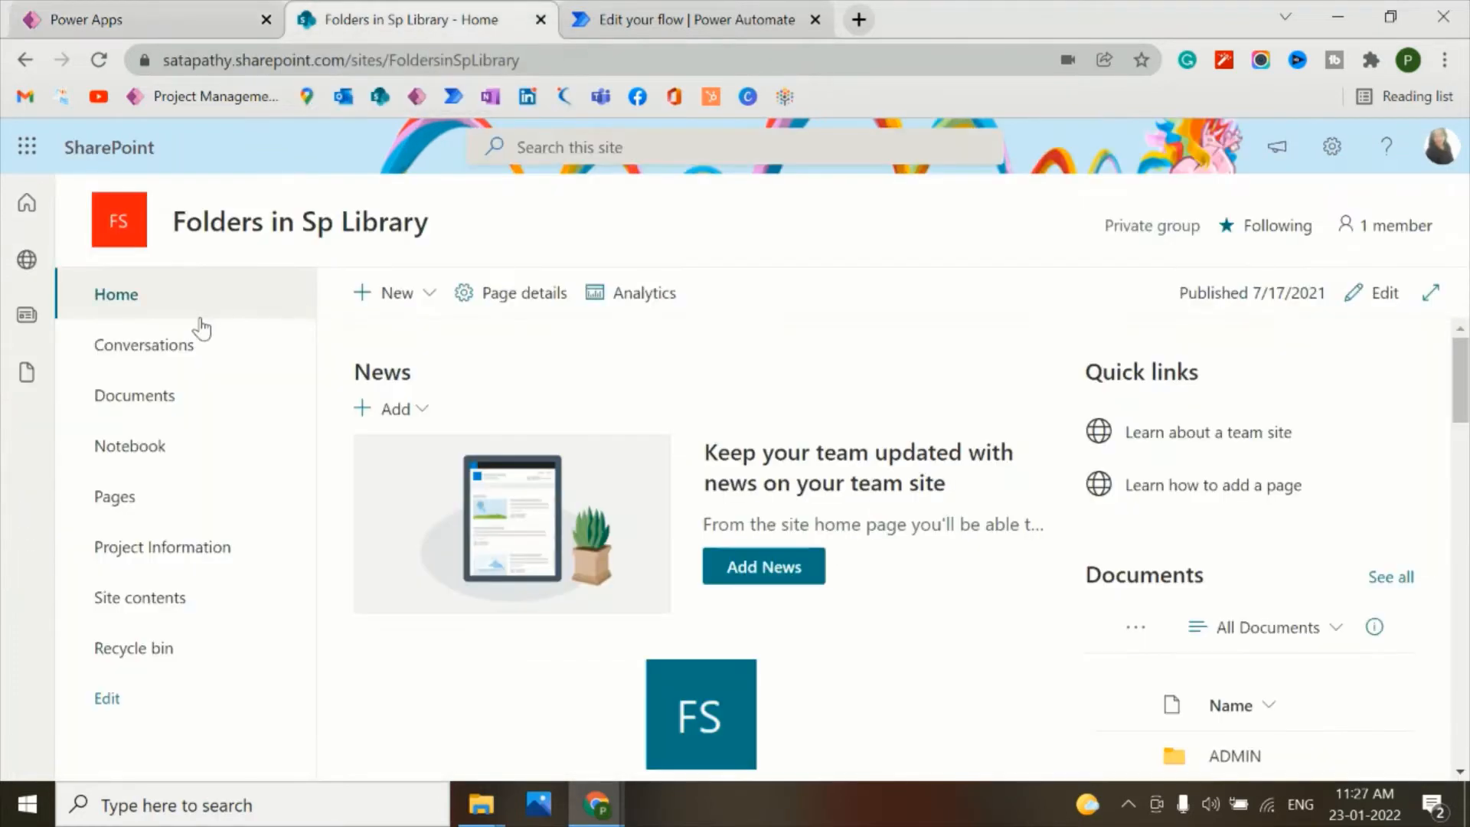
- View the empty Project Information list, then open the Documents library
{"action": "left_click", "coordinate": [162, 546]}
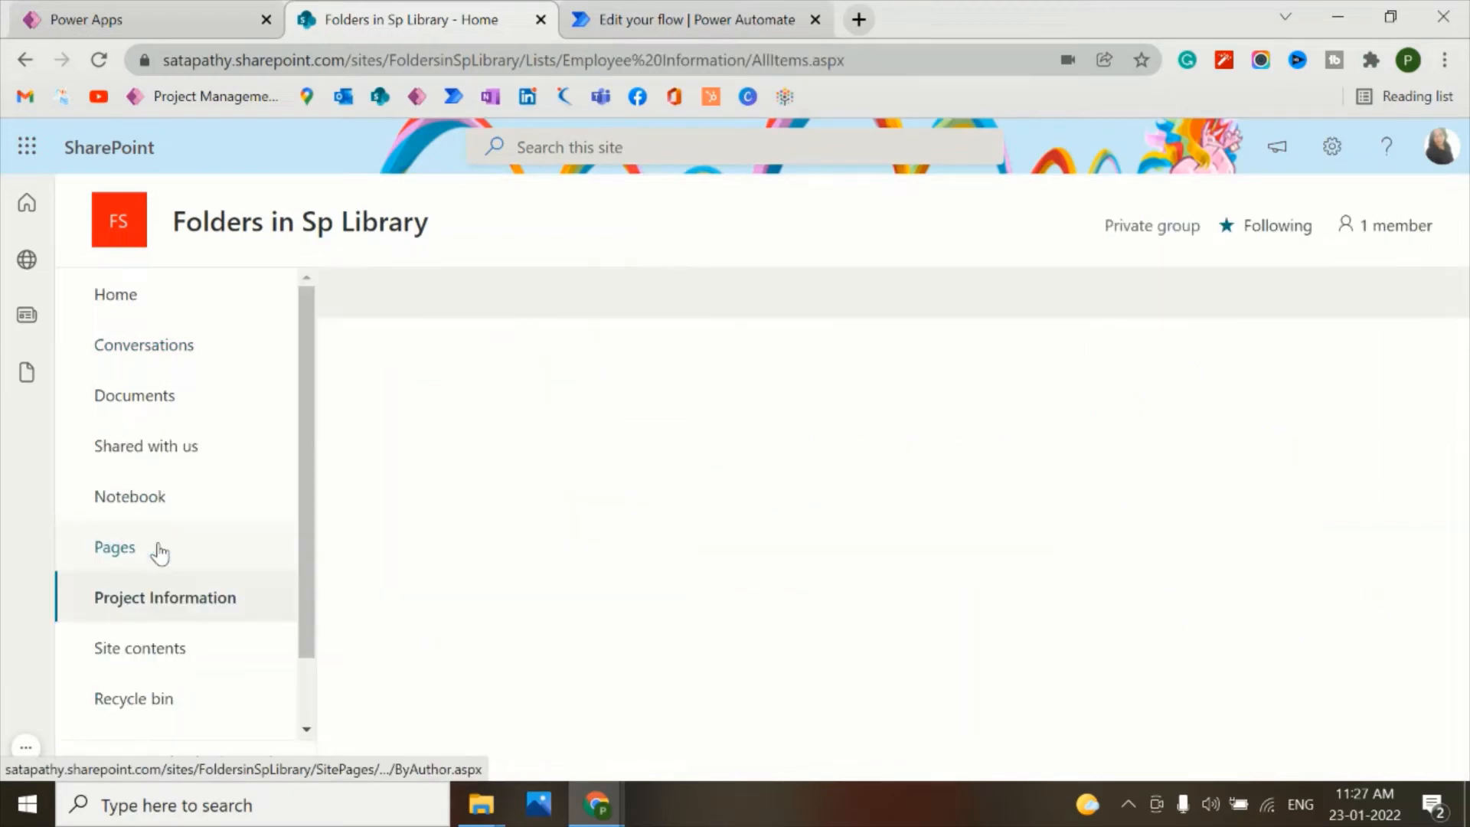
{"action": "left_click", "coordinate": [166, 597]}
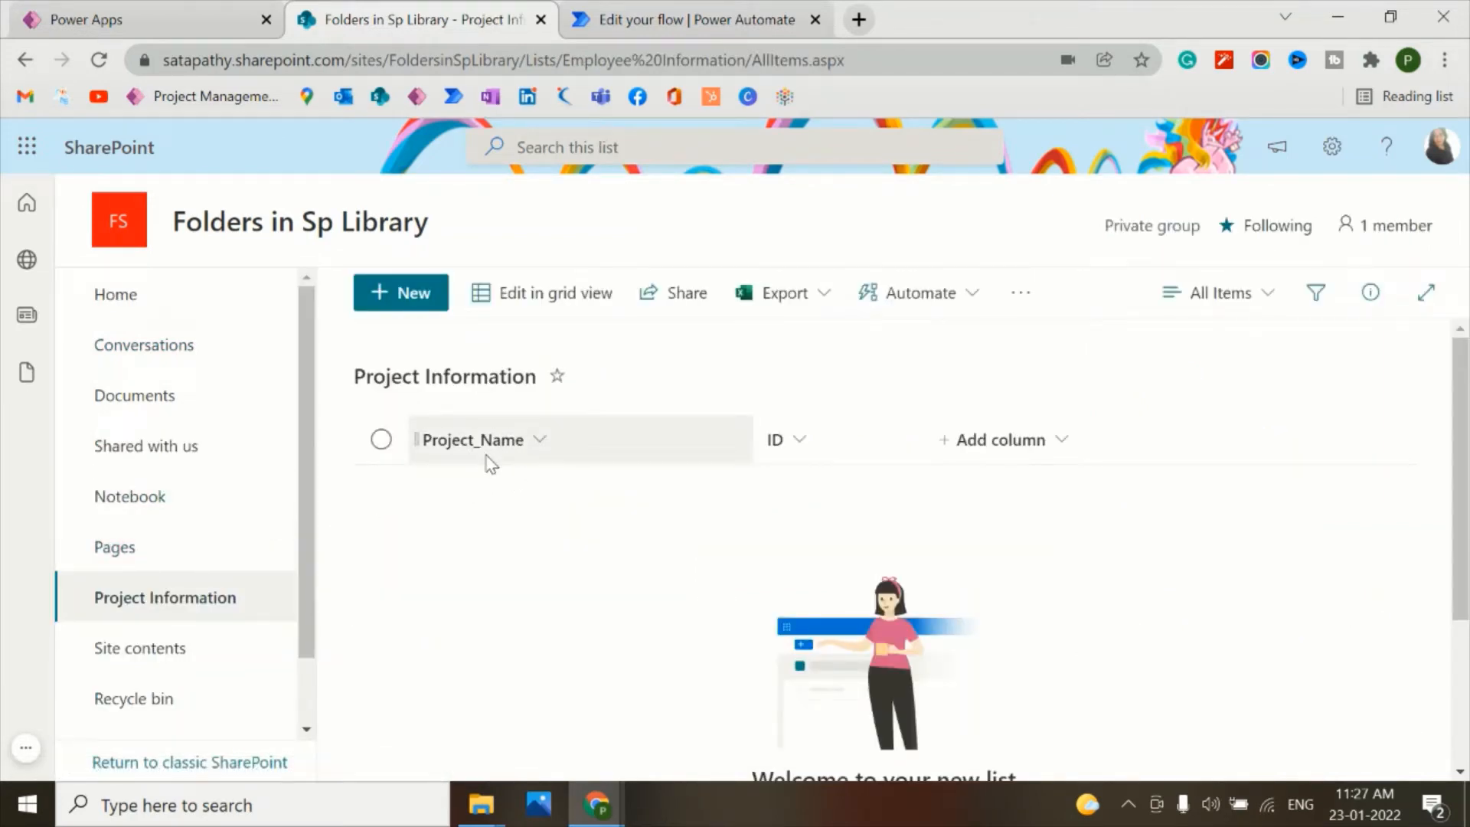
{"action": "mouse_move", "coordinate": [534, 464]}
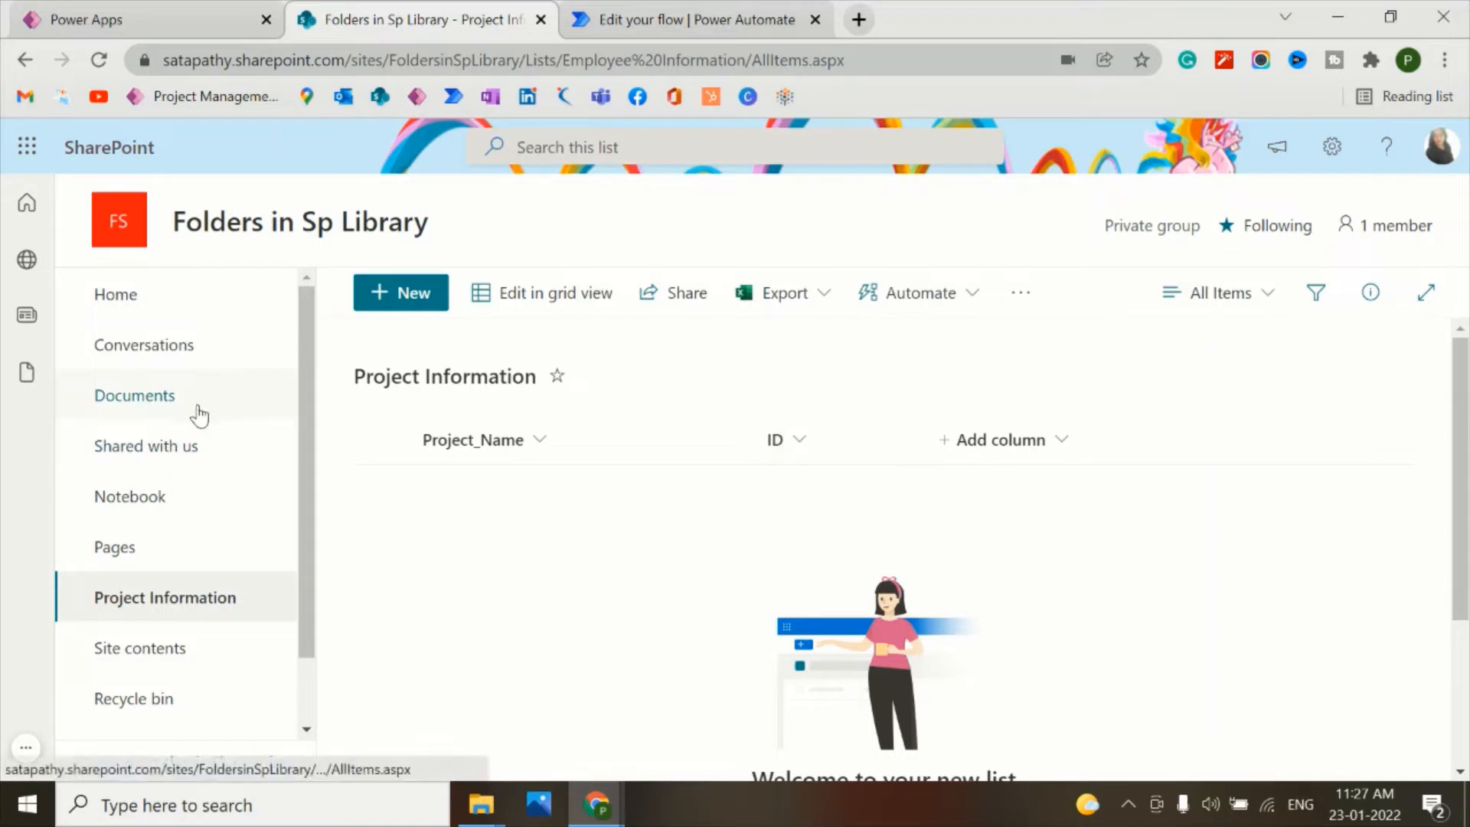
{"action": "left_click", "coordinate": [134, 395]}
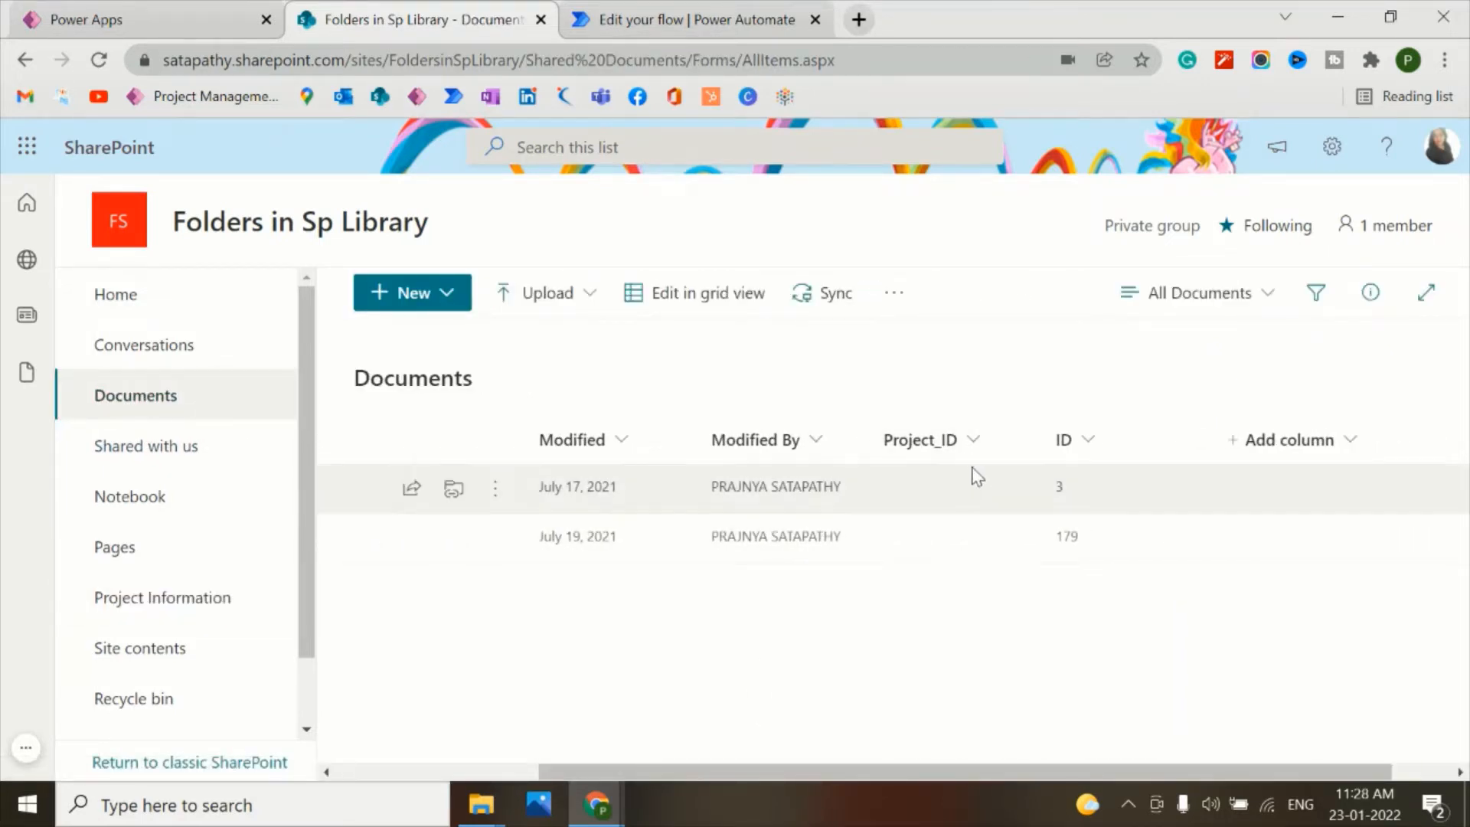
- Open the Documents library settings from the Settings panel
{"action": "left_click", "coordinate": [1330, 147]}
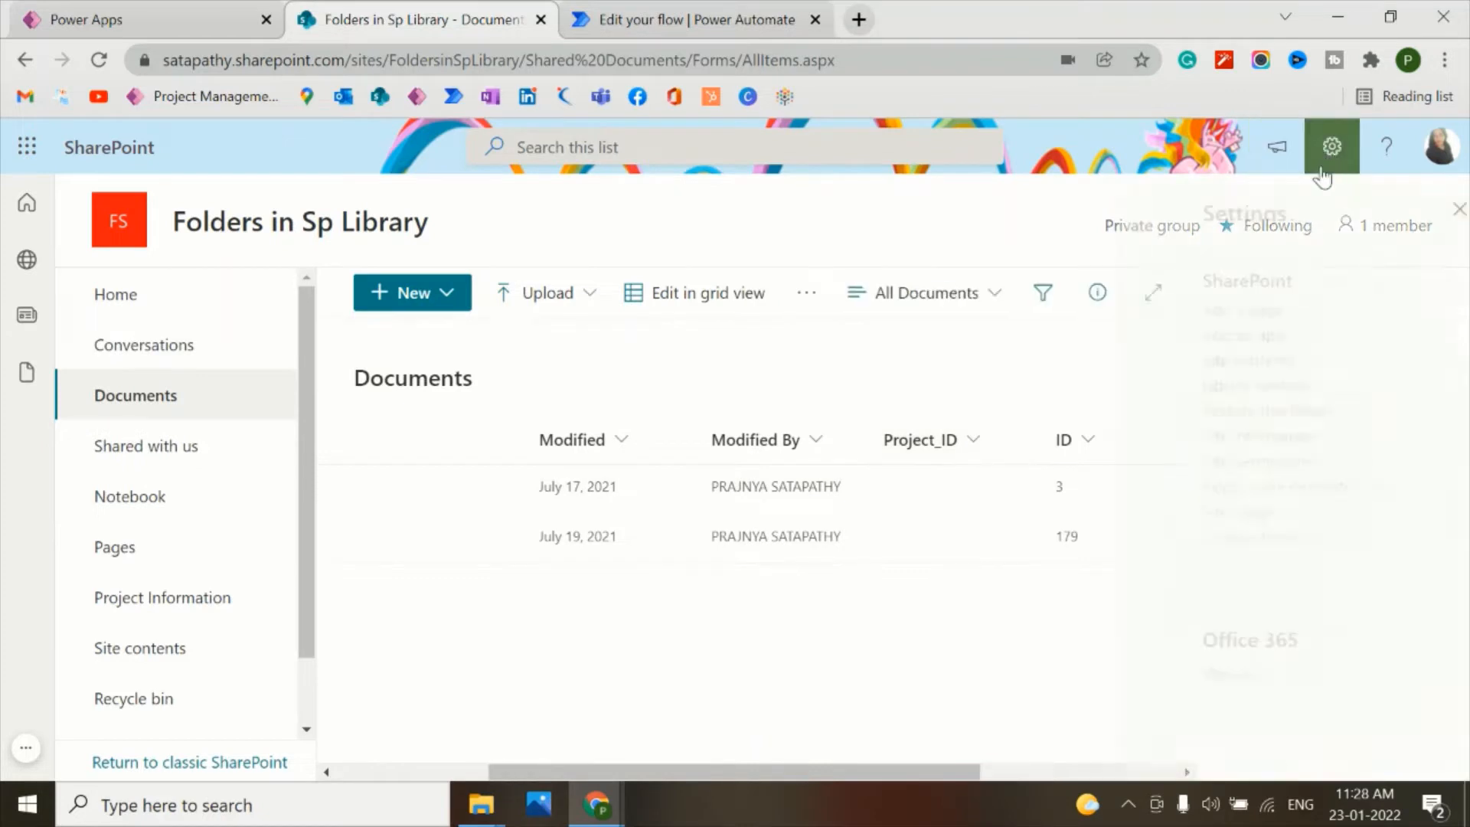
{"action": "left_click", "coordinate": [1330, 146]}
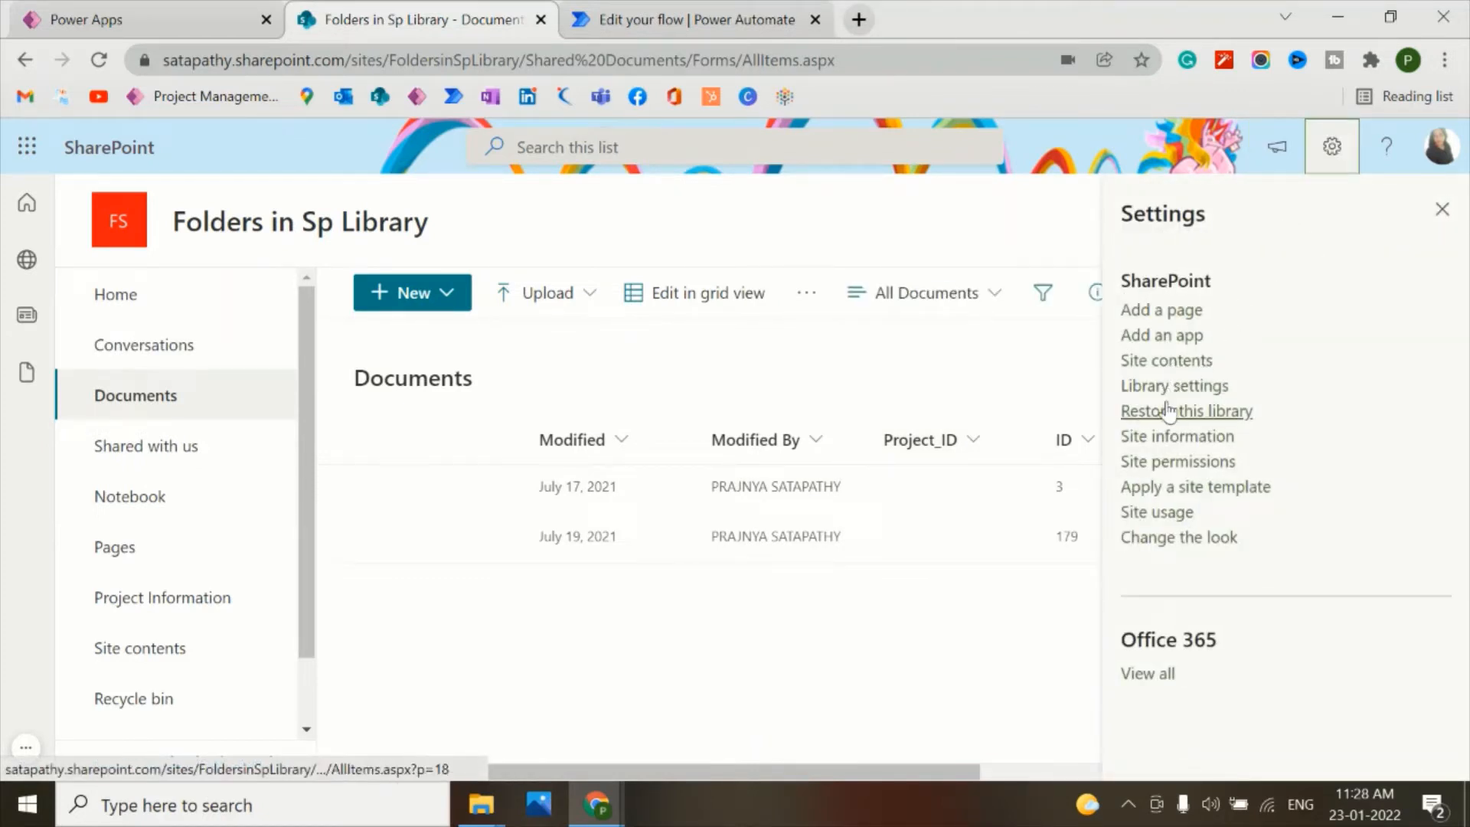
{"action": "left_click", "coordinate": [1173, 385]}
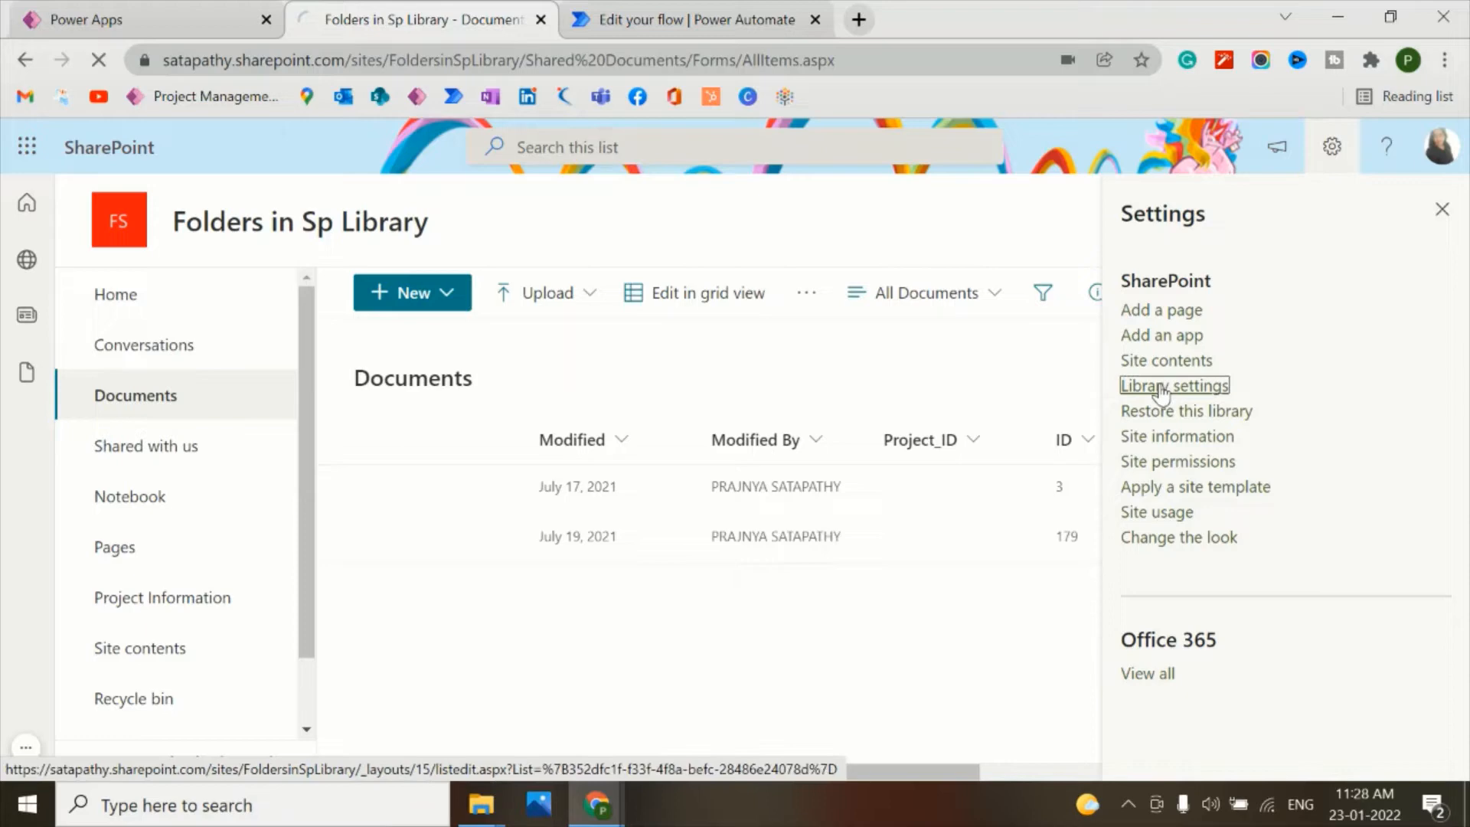
{"action": "left_click", "coordinate": [1173, 385]}
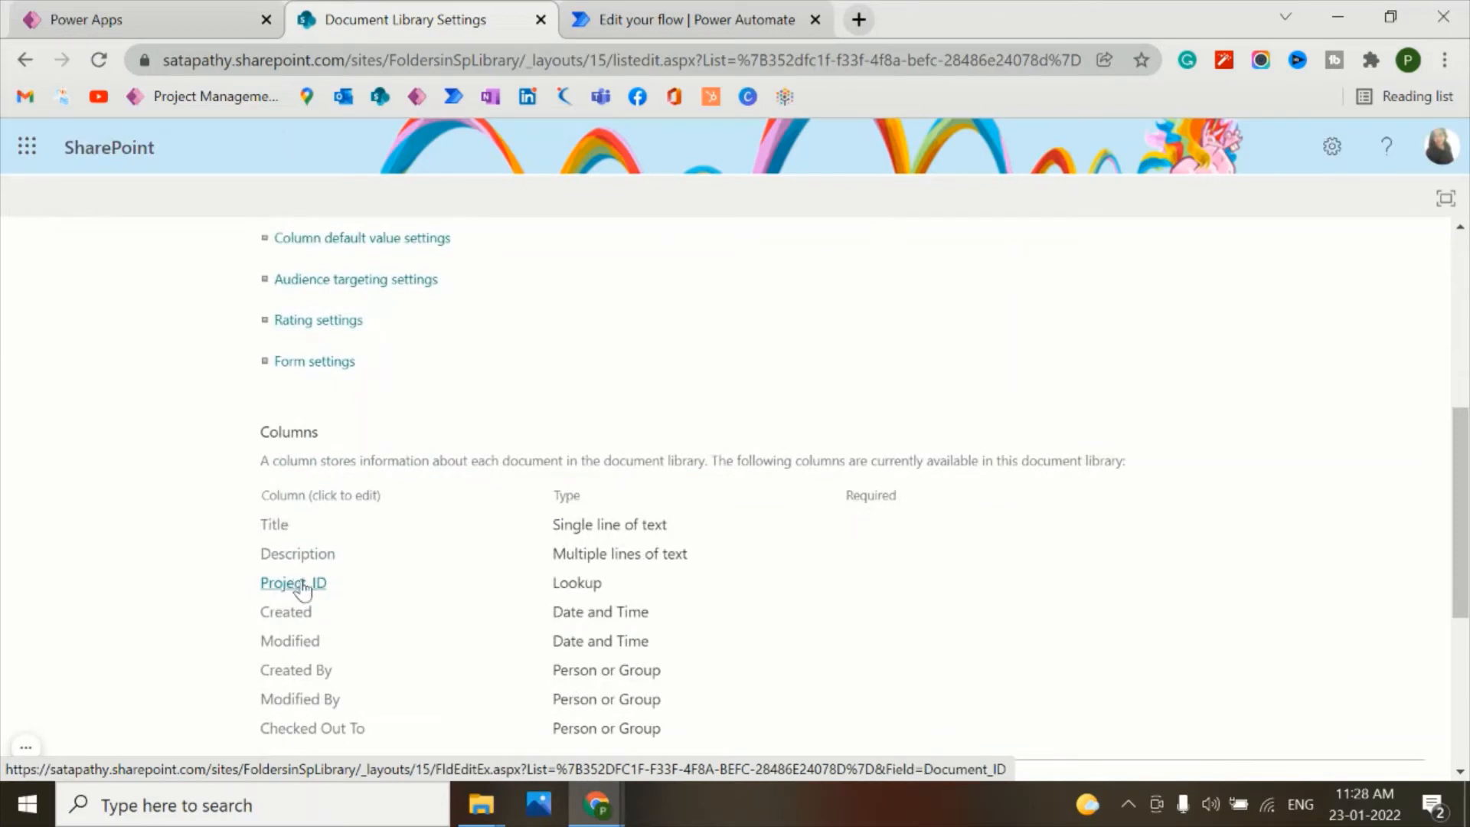
{"action": "mouse_move", "coordinate": [292, 595]}
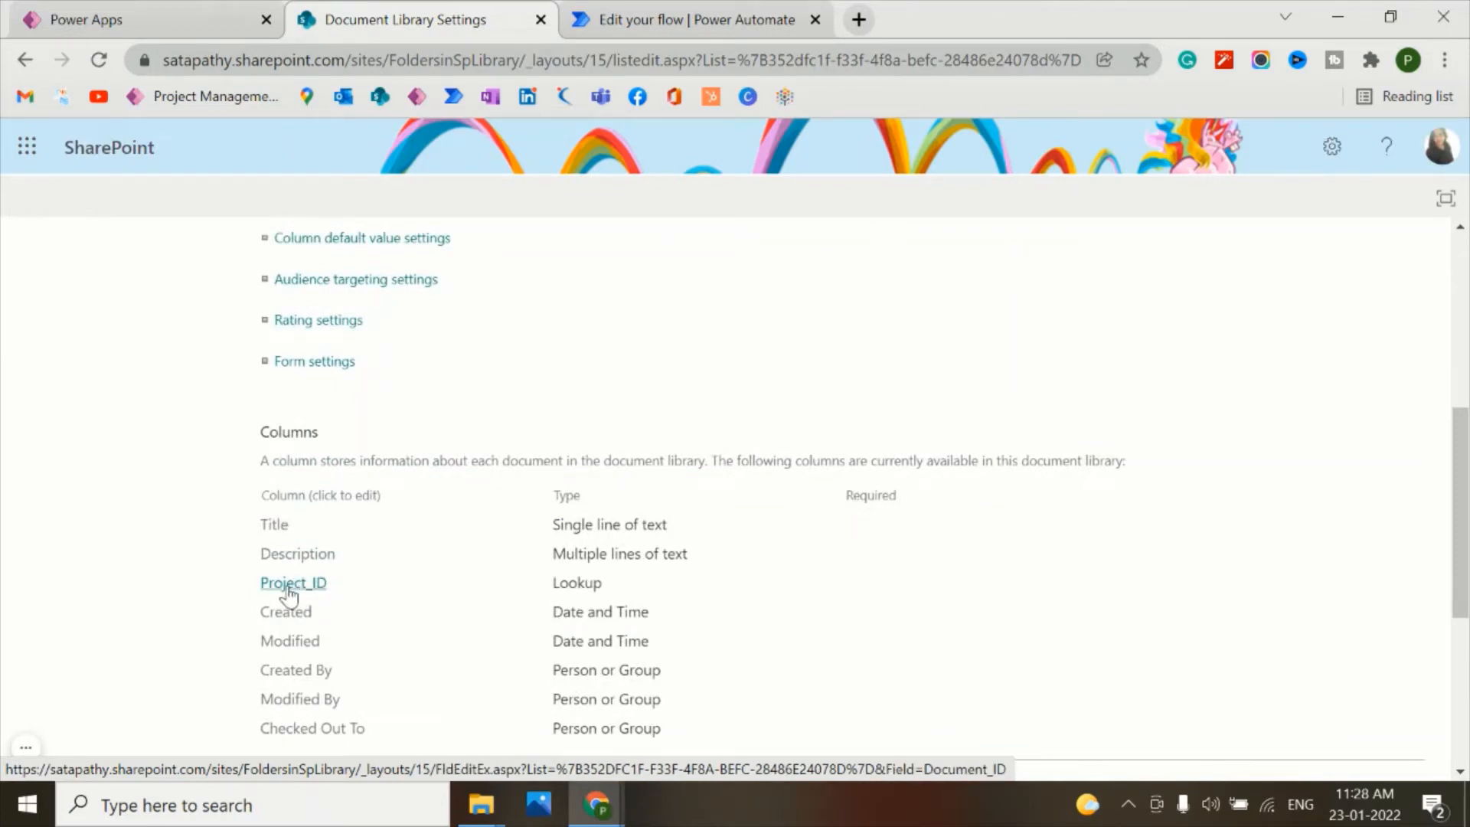
- Inspect the Project_ID column's lookup to Project Information ID, then close the page
{"action": "left_click", "coordinate": [292, 582]}
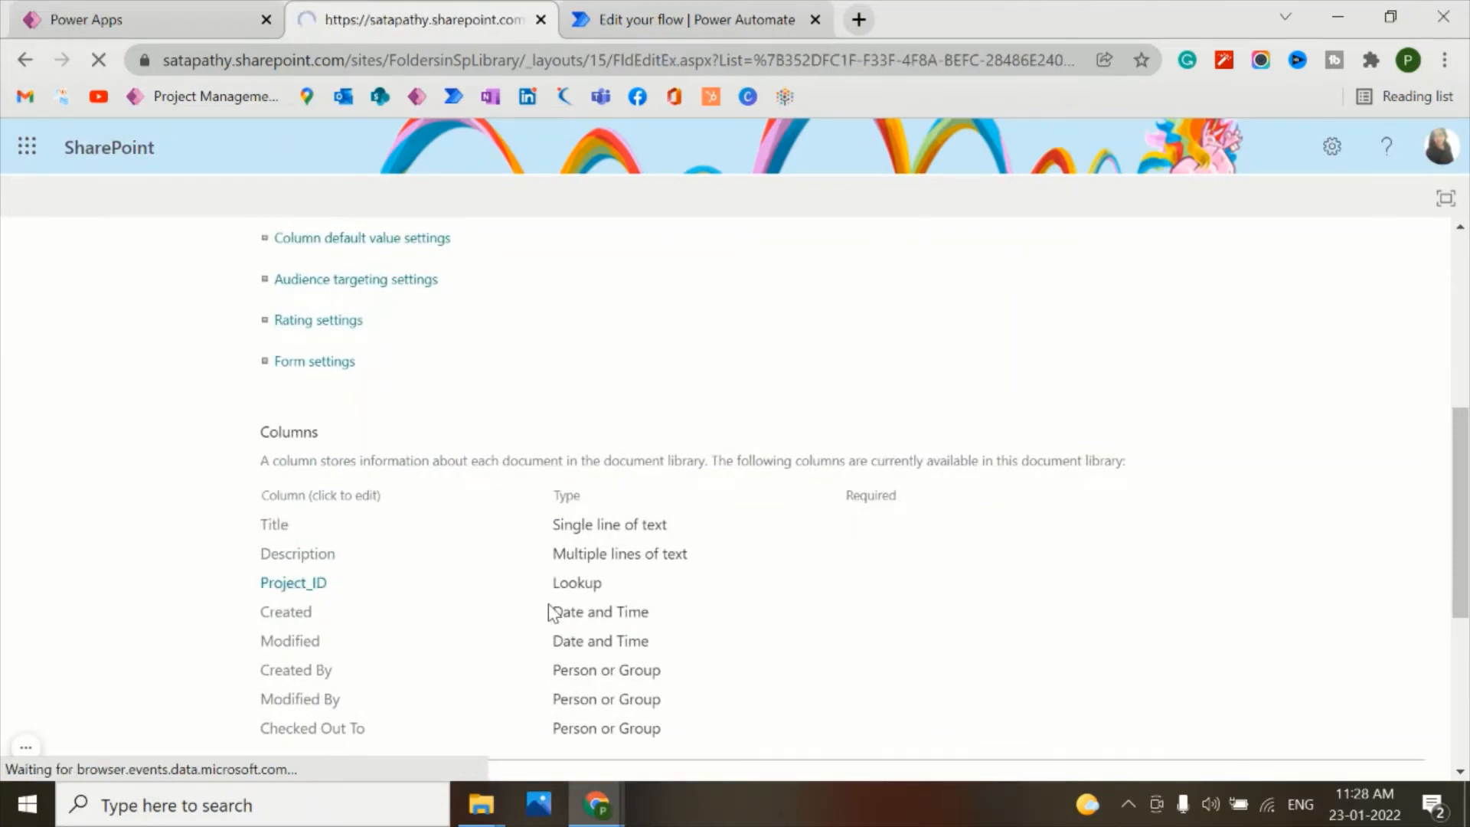
{"action": "left_click", "coordinate": [293, 582]}
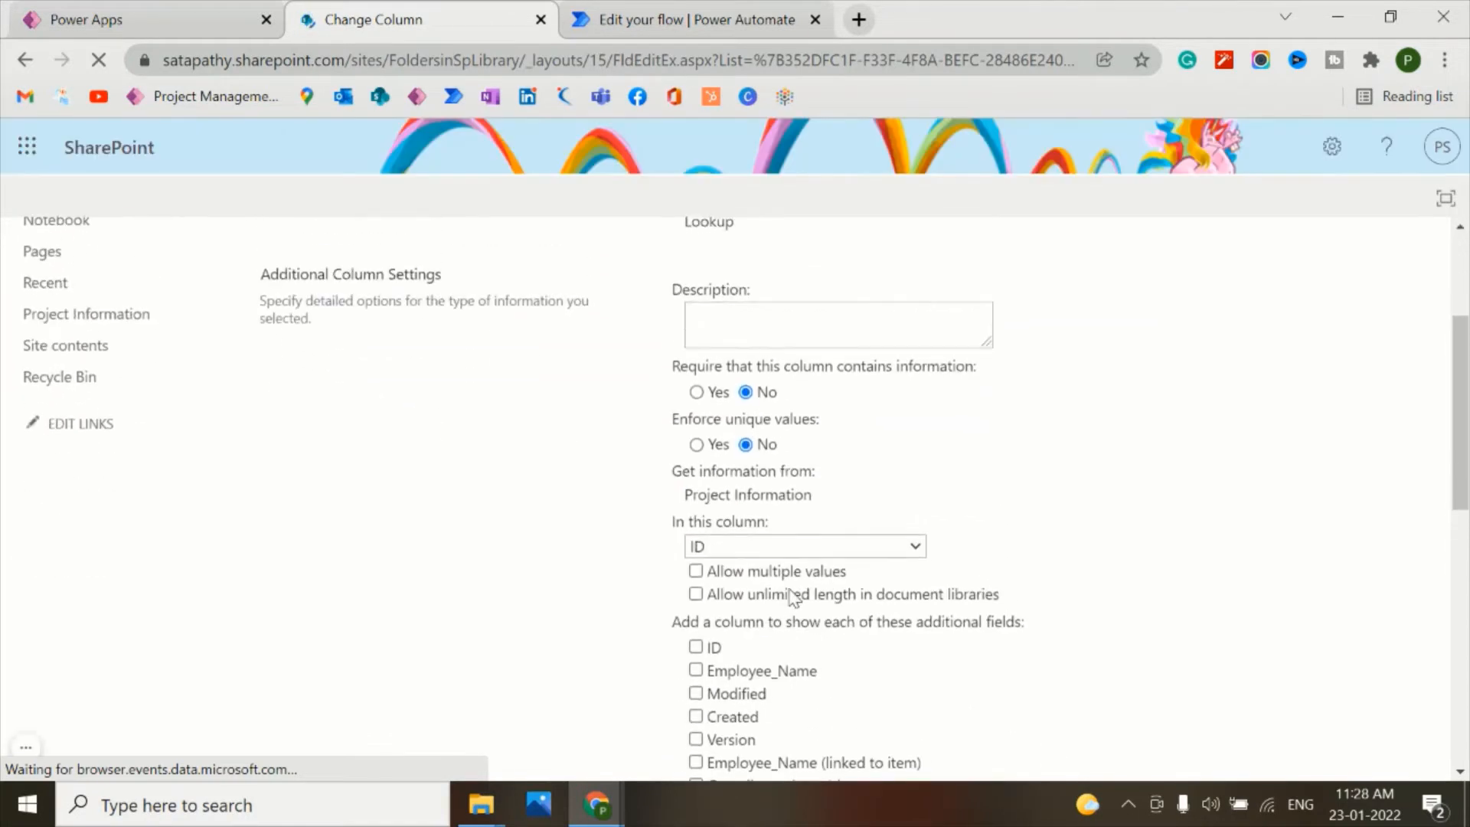
{"action": "scroll", "scroll_direction": "down", "scroll_amount": 3}
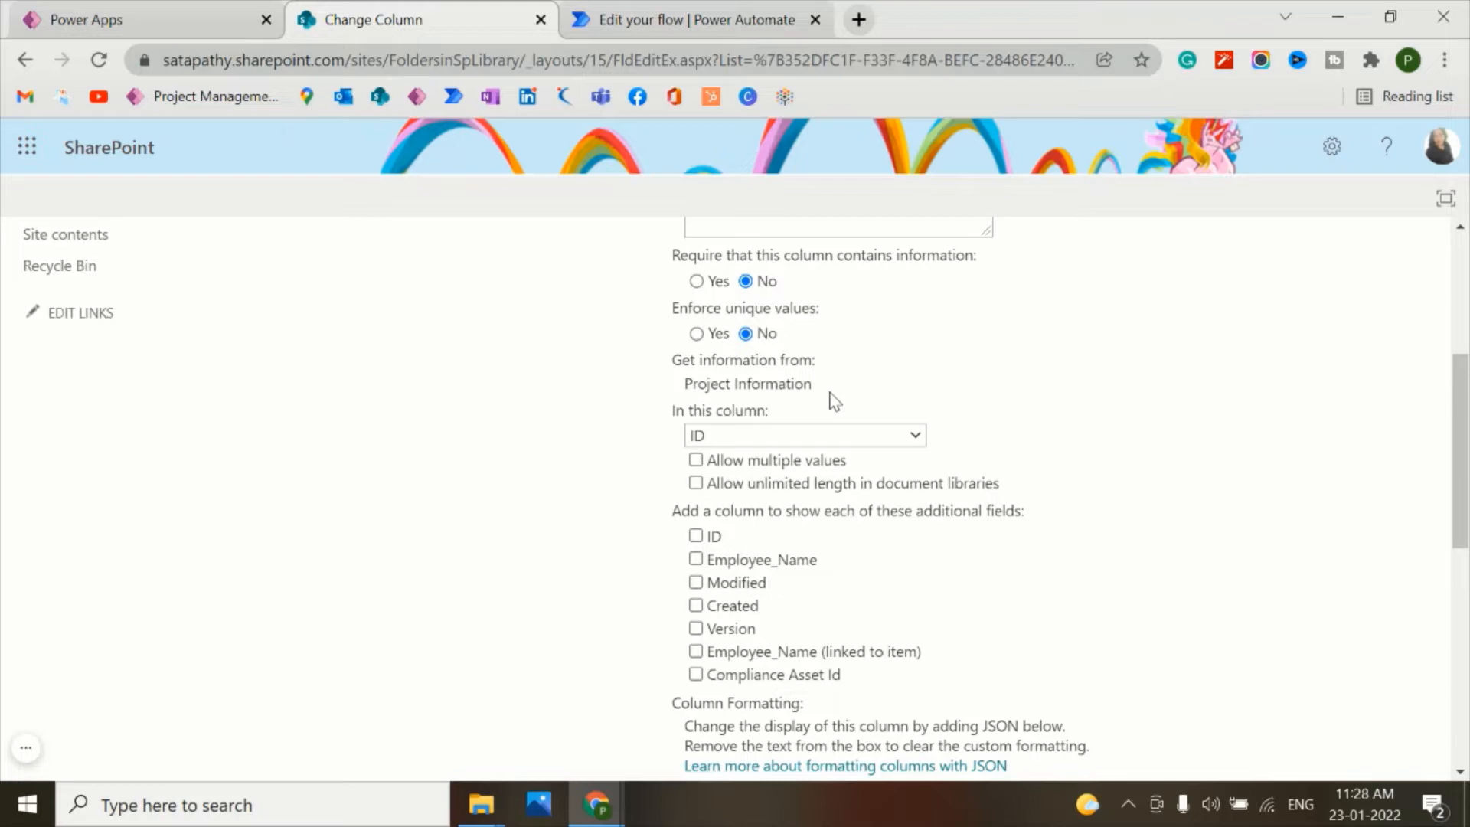
{"action": "mouse_move", "coordinate": [810, 552]}
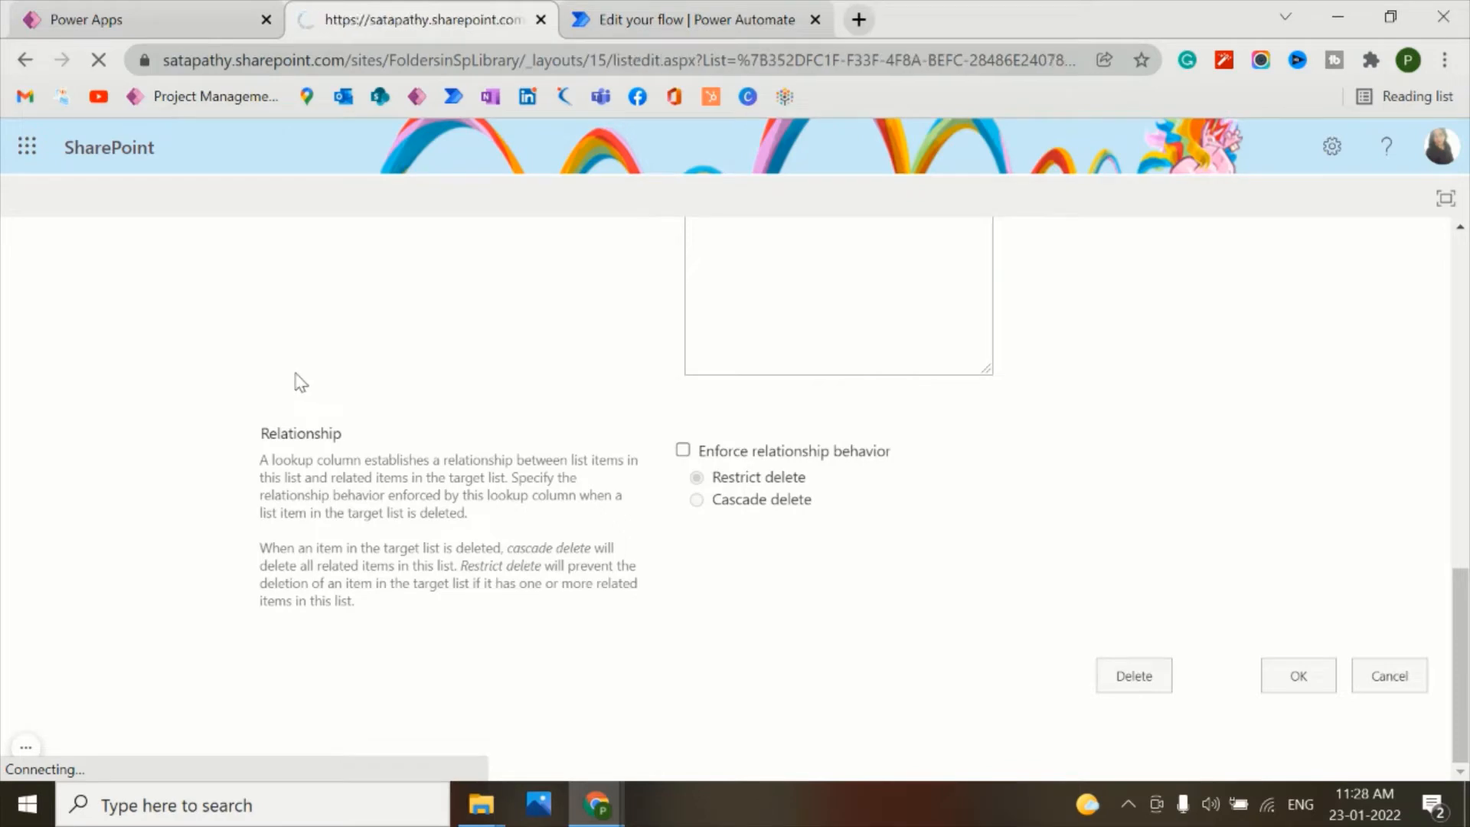
{"action": "left_click", "coordinate": [145, 19]}
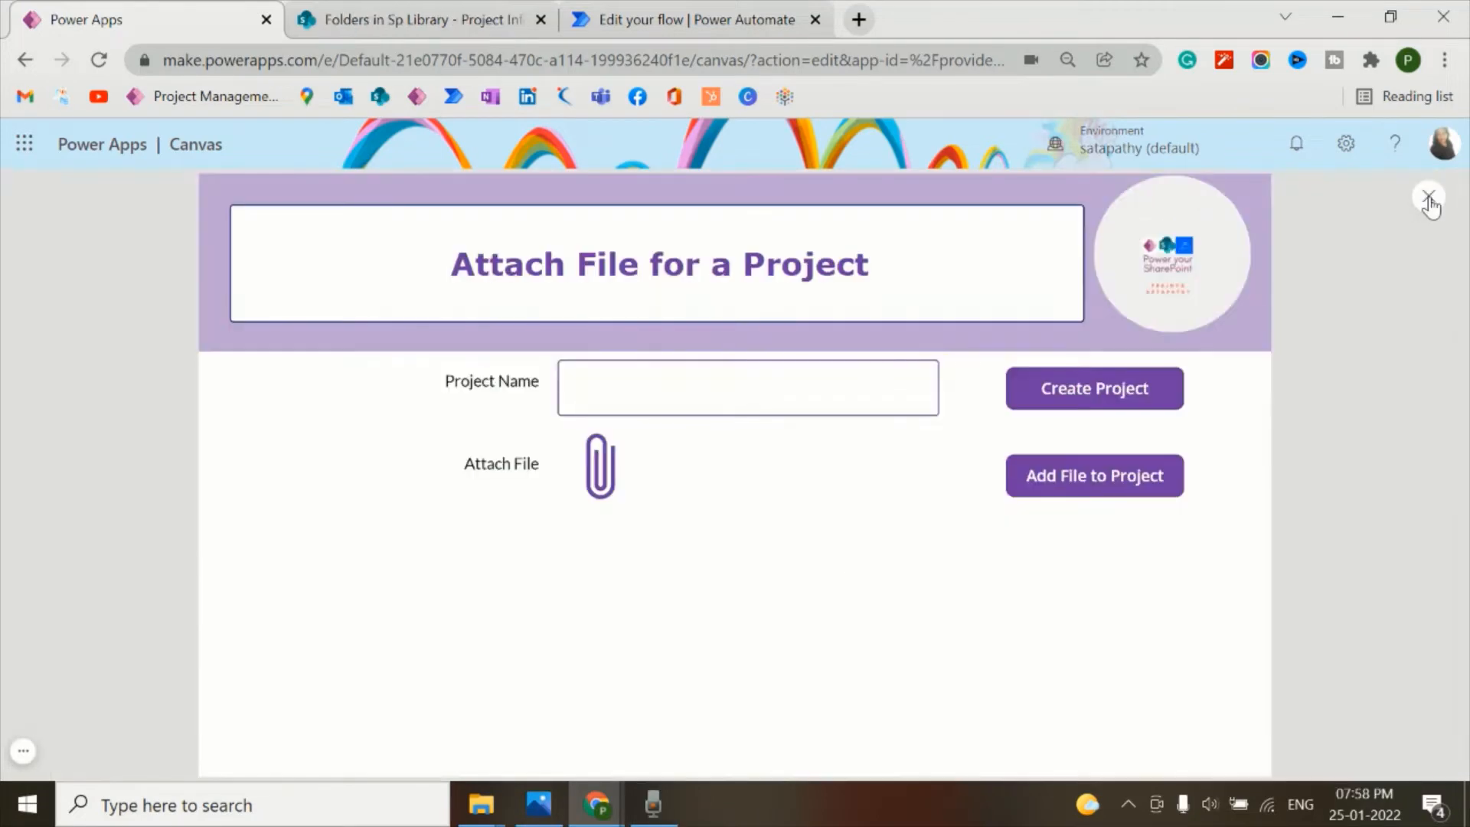
- Exit preview and start a Collect(colDocIDs line in the OnAddFile formula
{"action": "left_click", "coordinate": [1428, 199]}
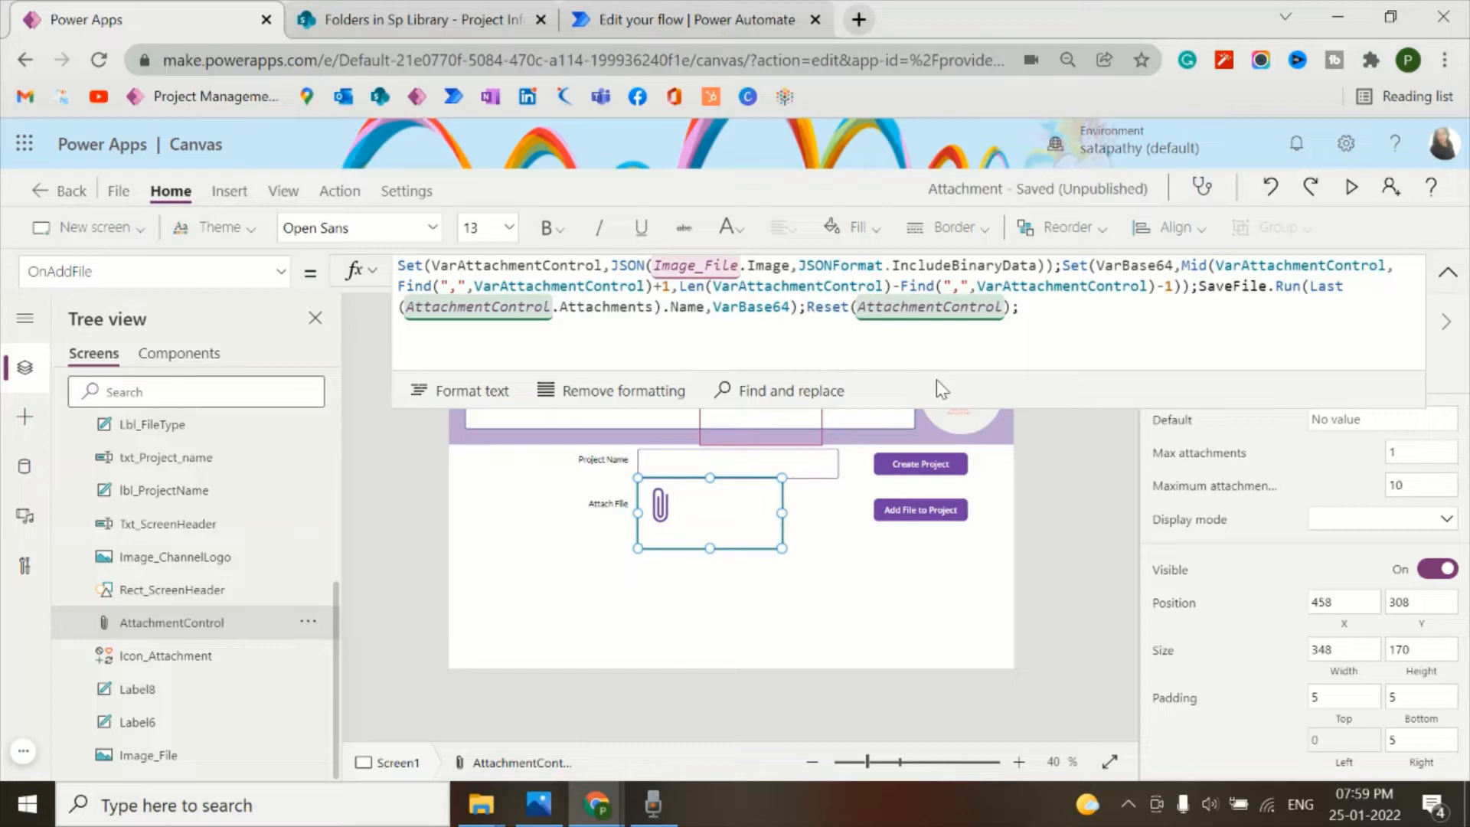
{"action": "type", "text": "C"}
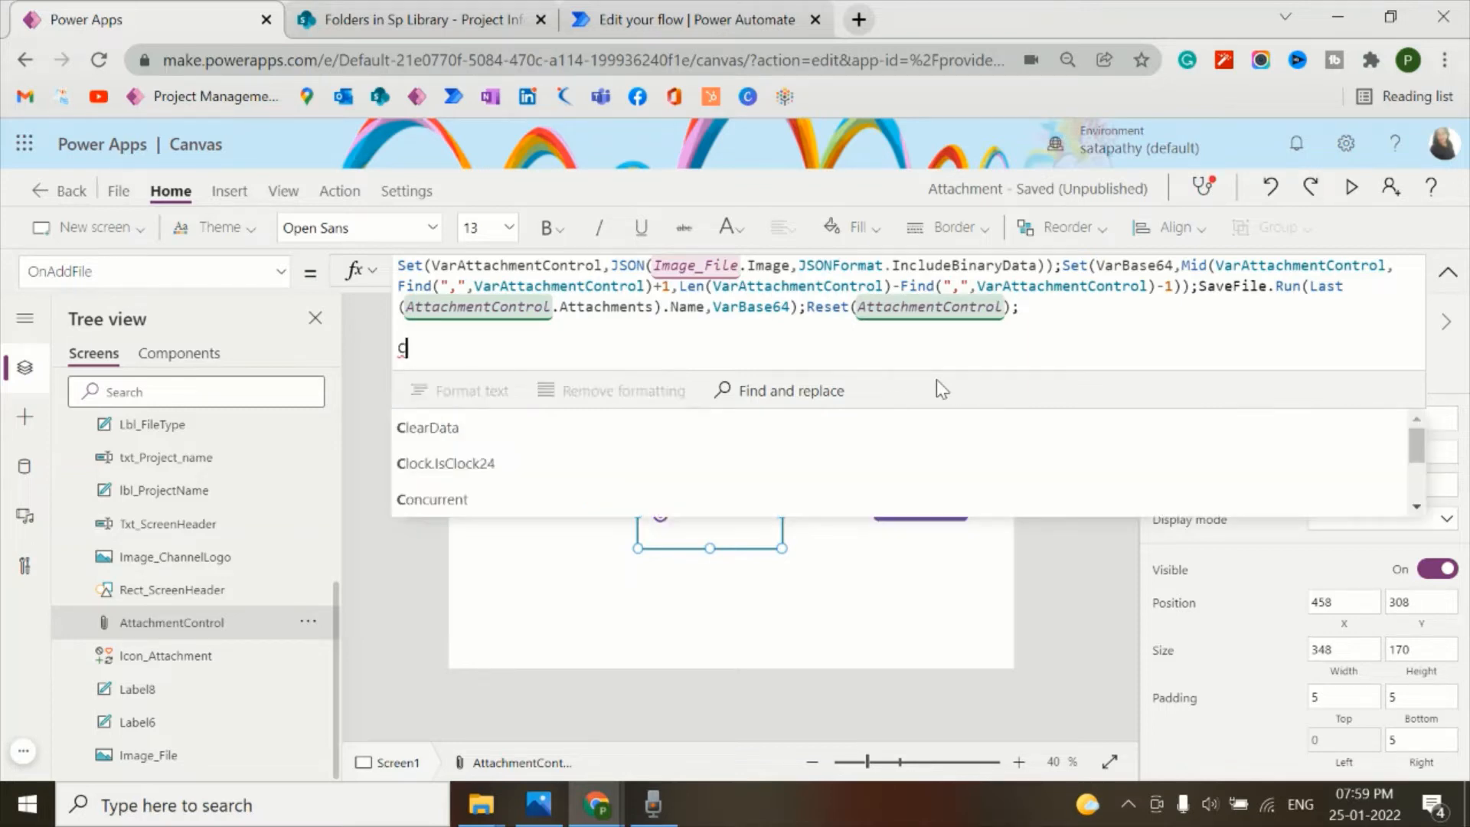
{"action": "type", "text": "ollect"}
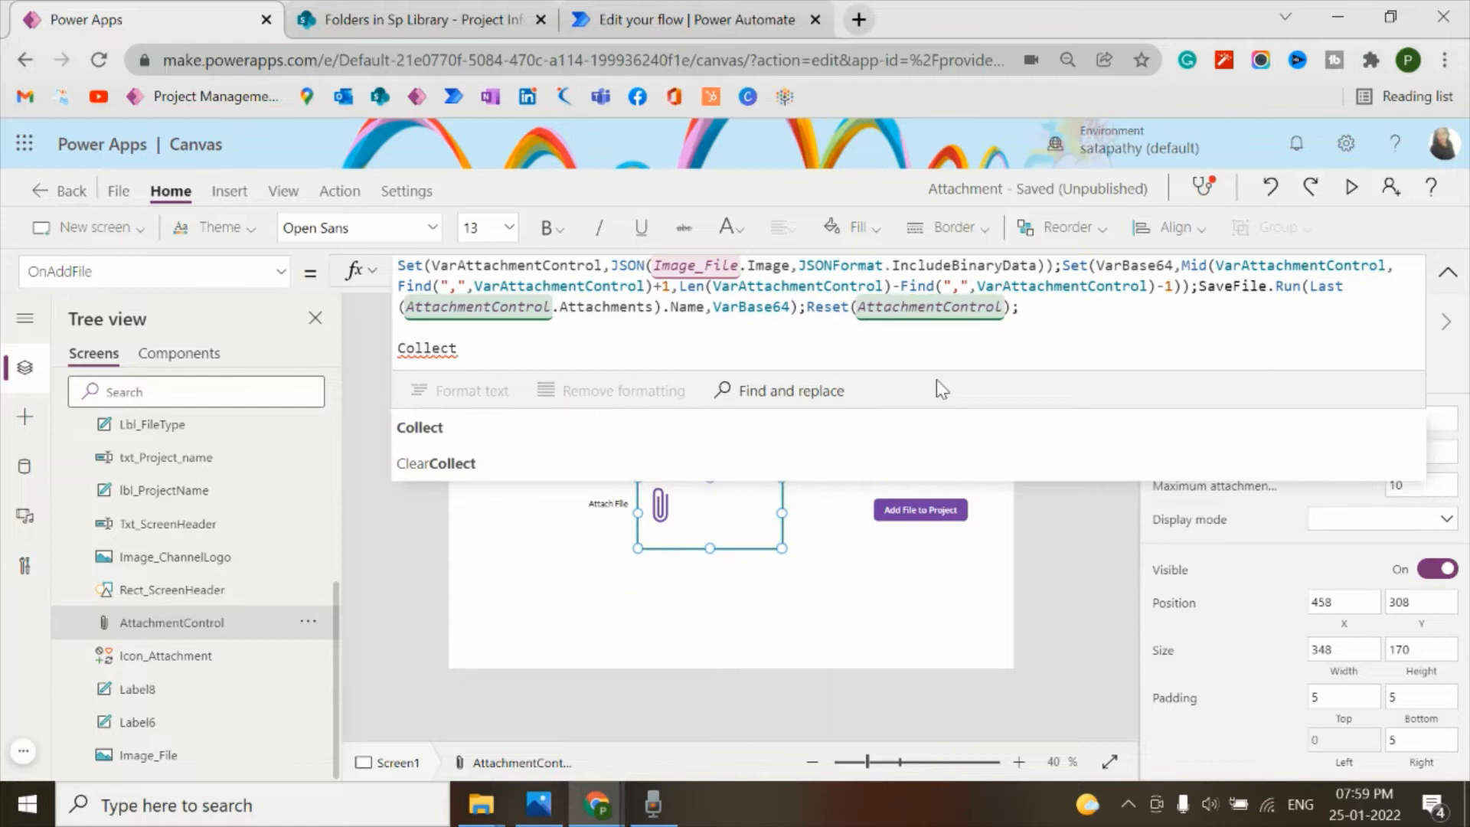
{"action": "type", "text": "("}
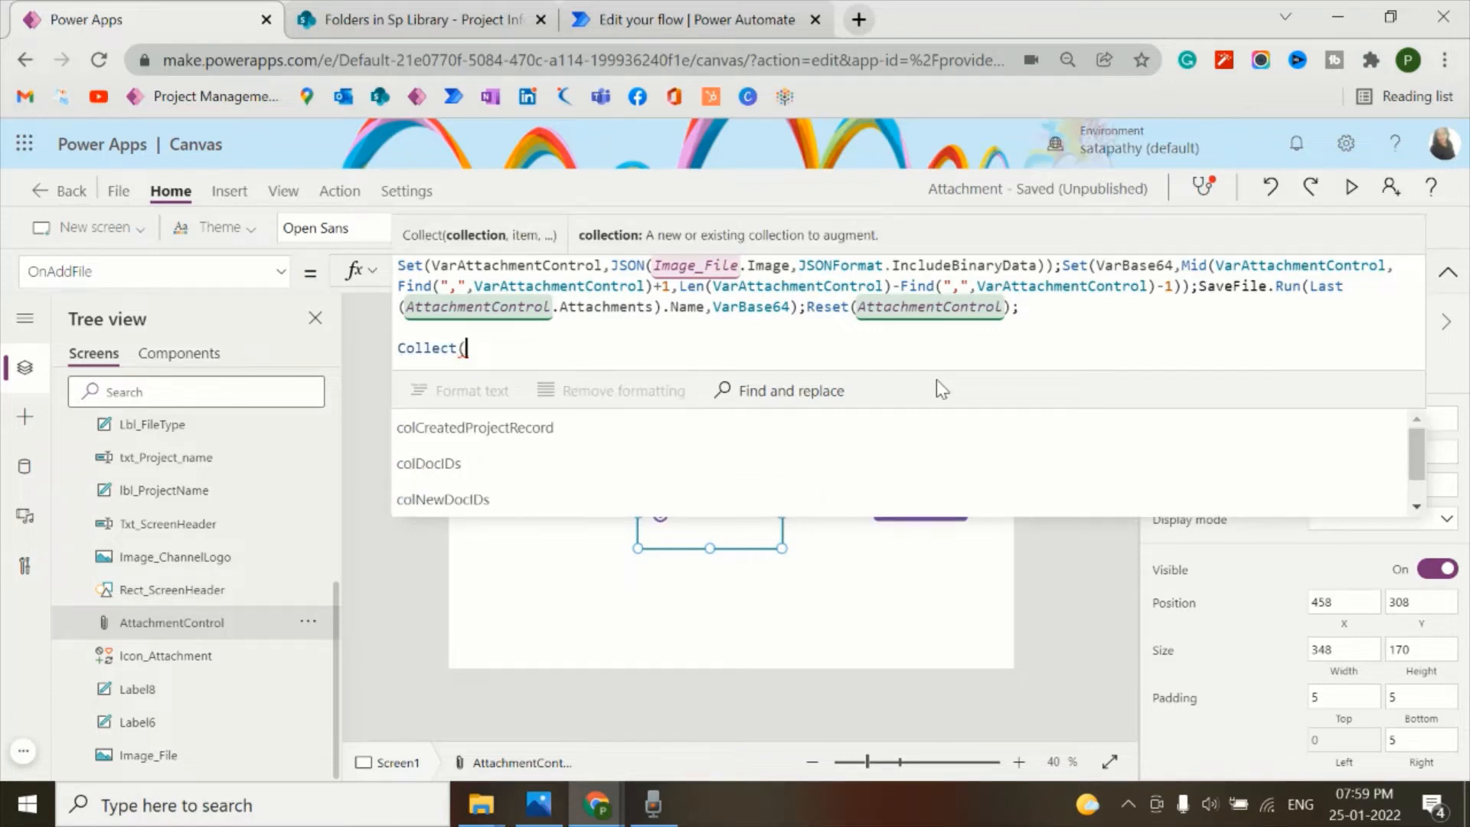
{"action": "type", "text": "colDoc"}
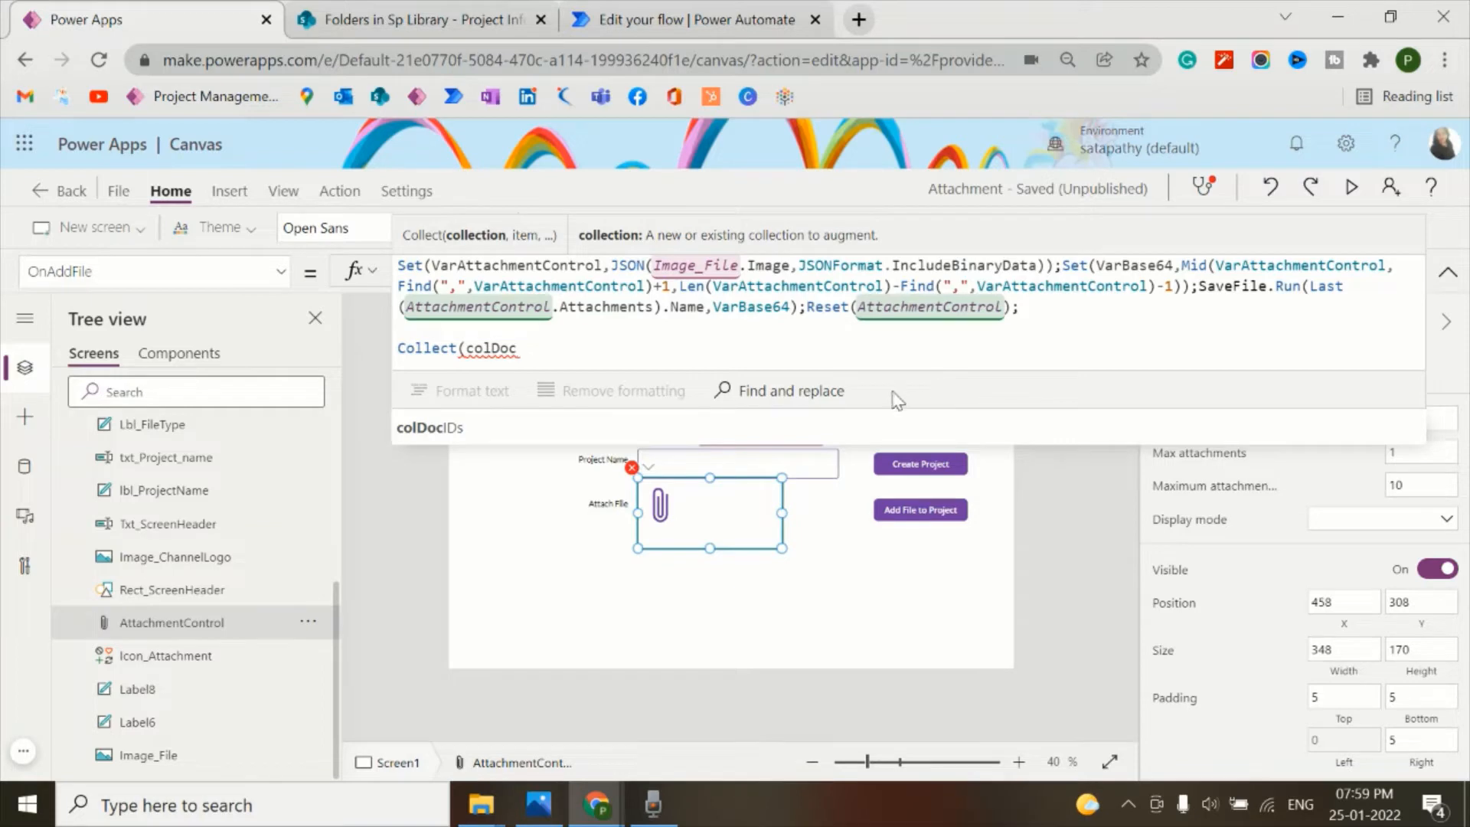
{"action": "type", "text": "IDs,"}
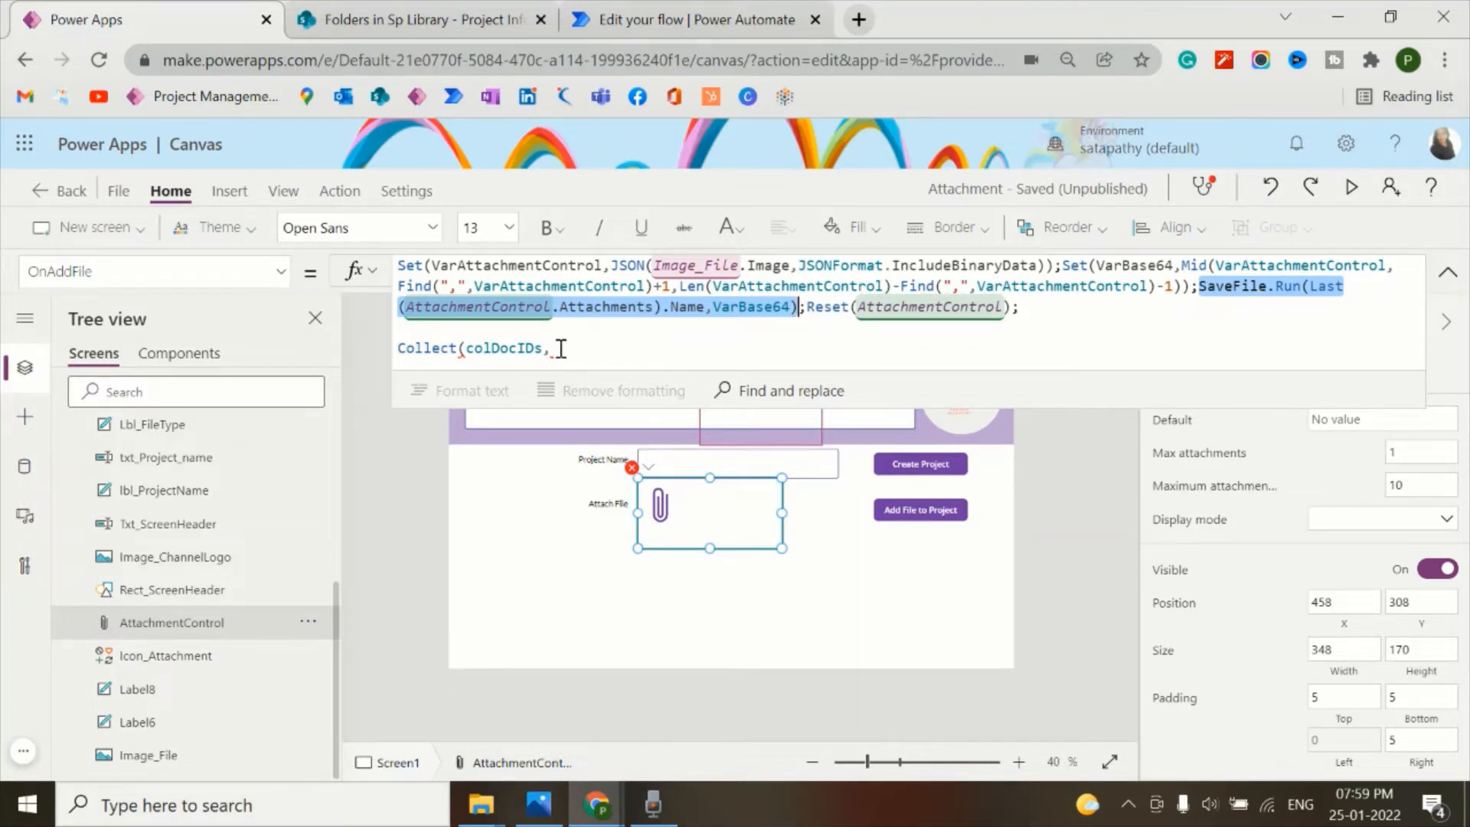
- Fill the Collect record with Id from SaveFile.Run and Name of the last attachment
{"action": "left_click", "coordinate": [558, 347]}
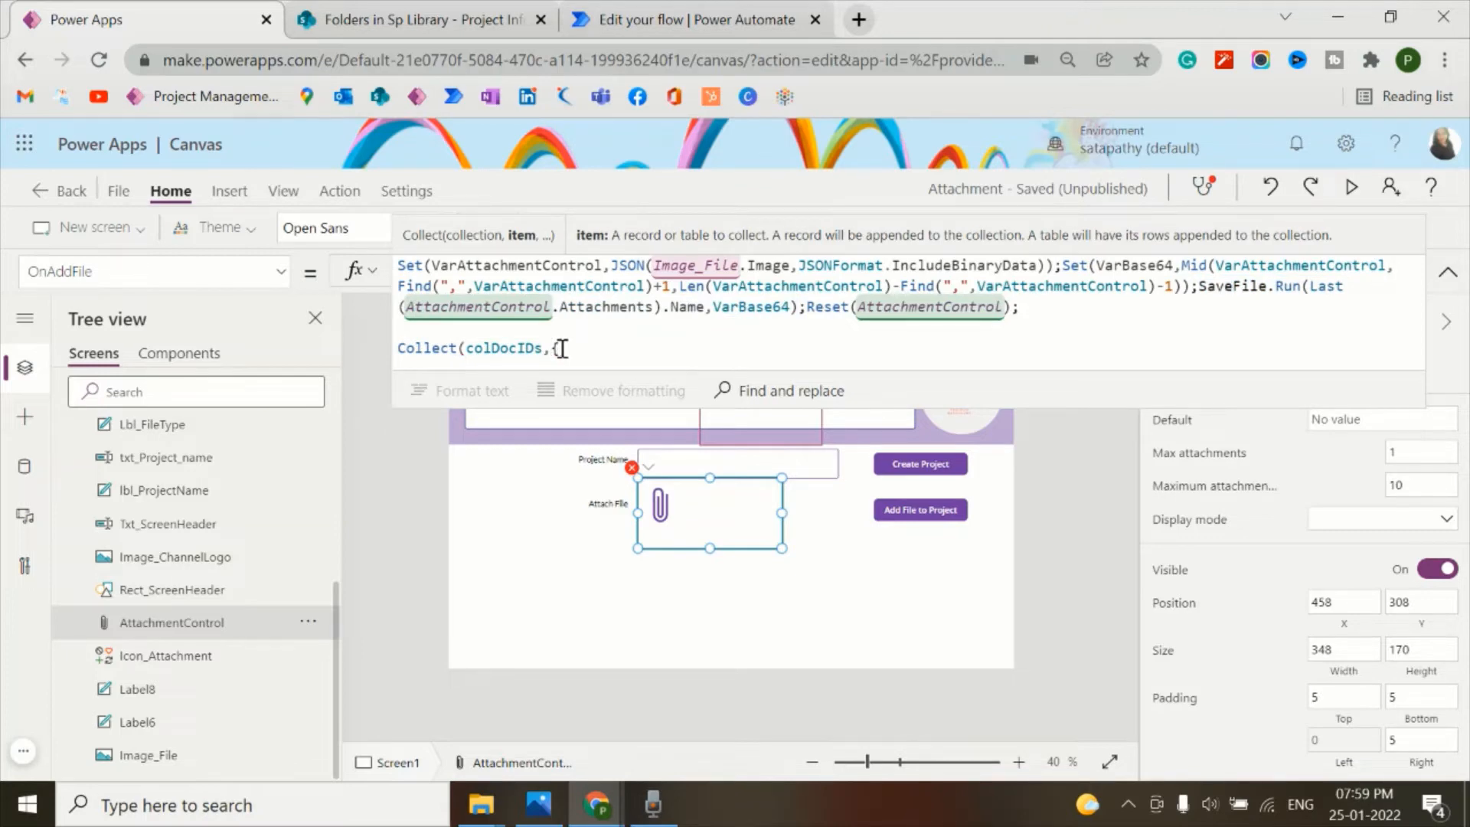
{"action": "type", "text": "Id"}
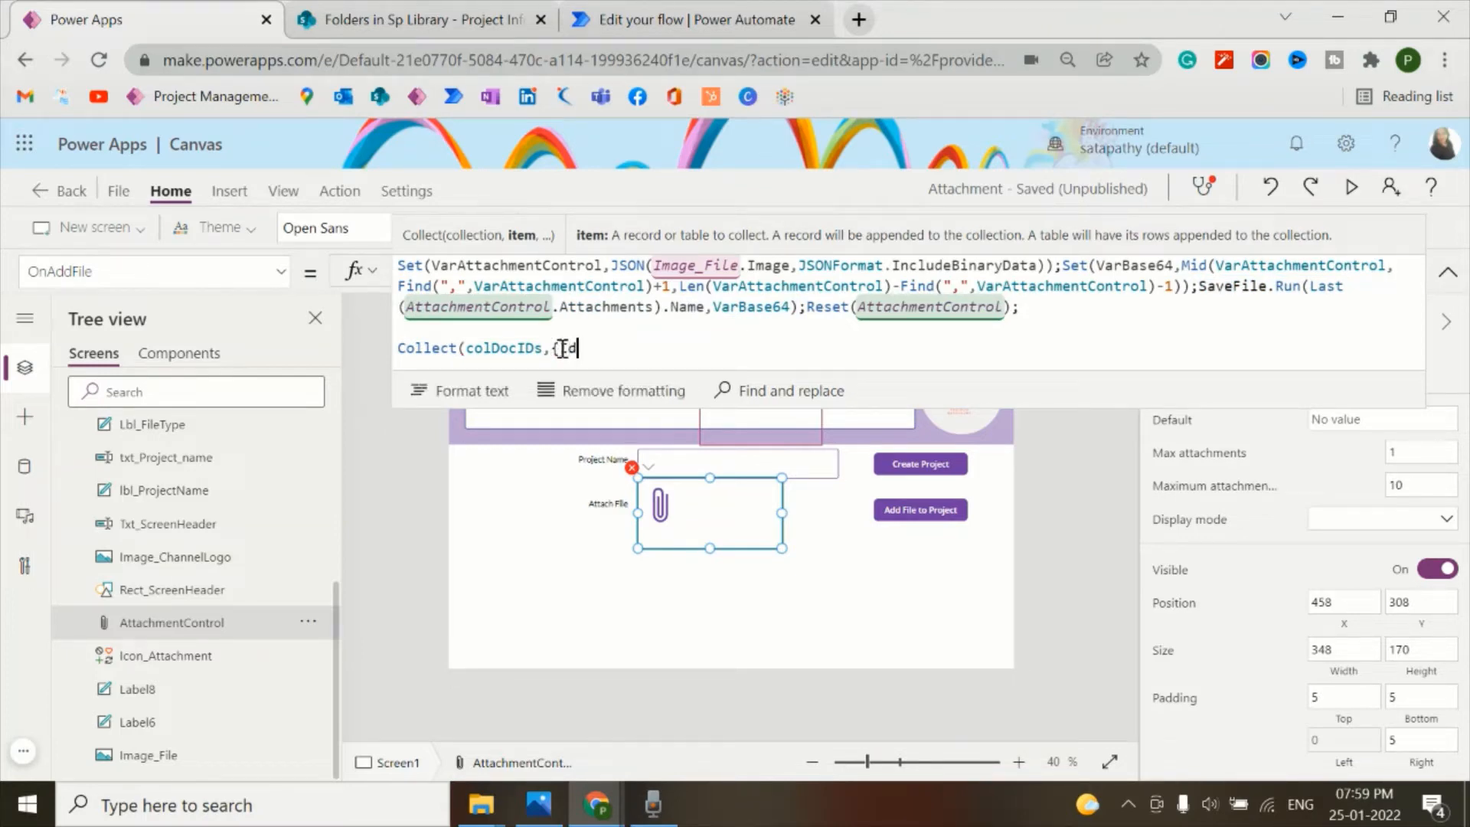
{"action": "type", "text": ":"}
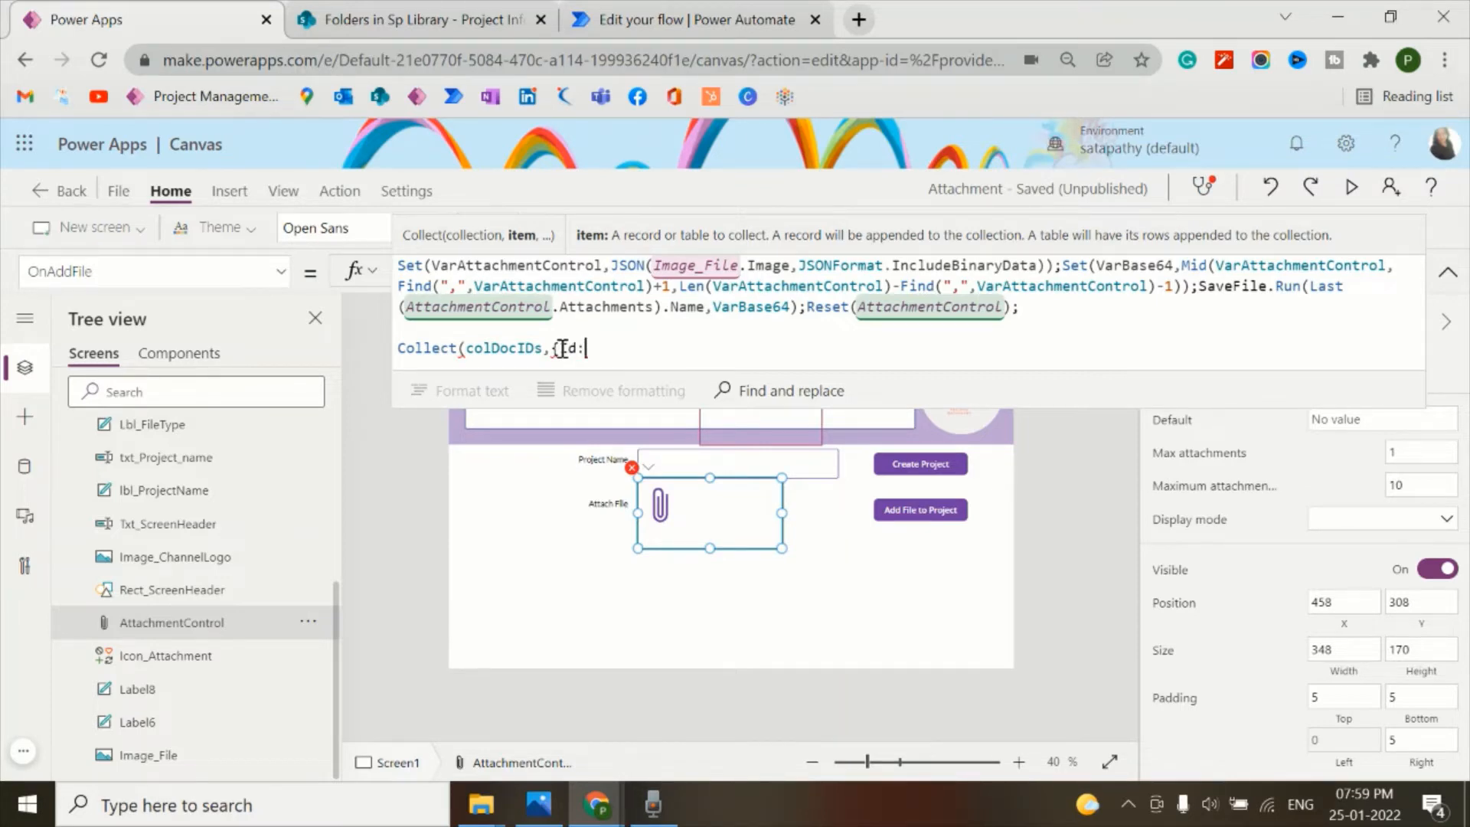
{"action": "type", "text": "SaveFile.Run(Last(AttachmentControl.Attachments).Name,VarBase64)"}
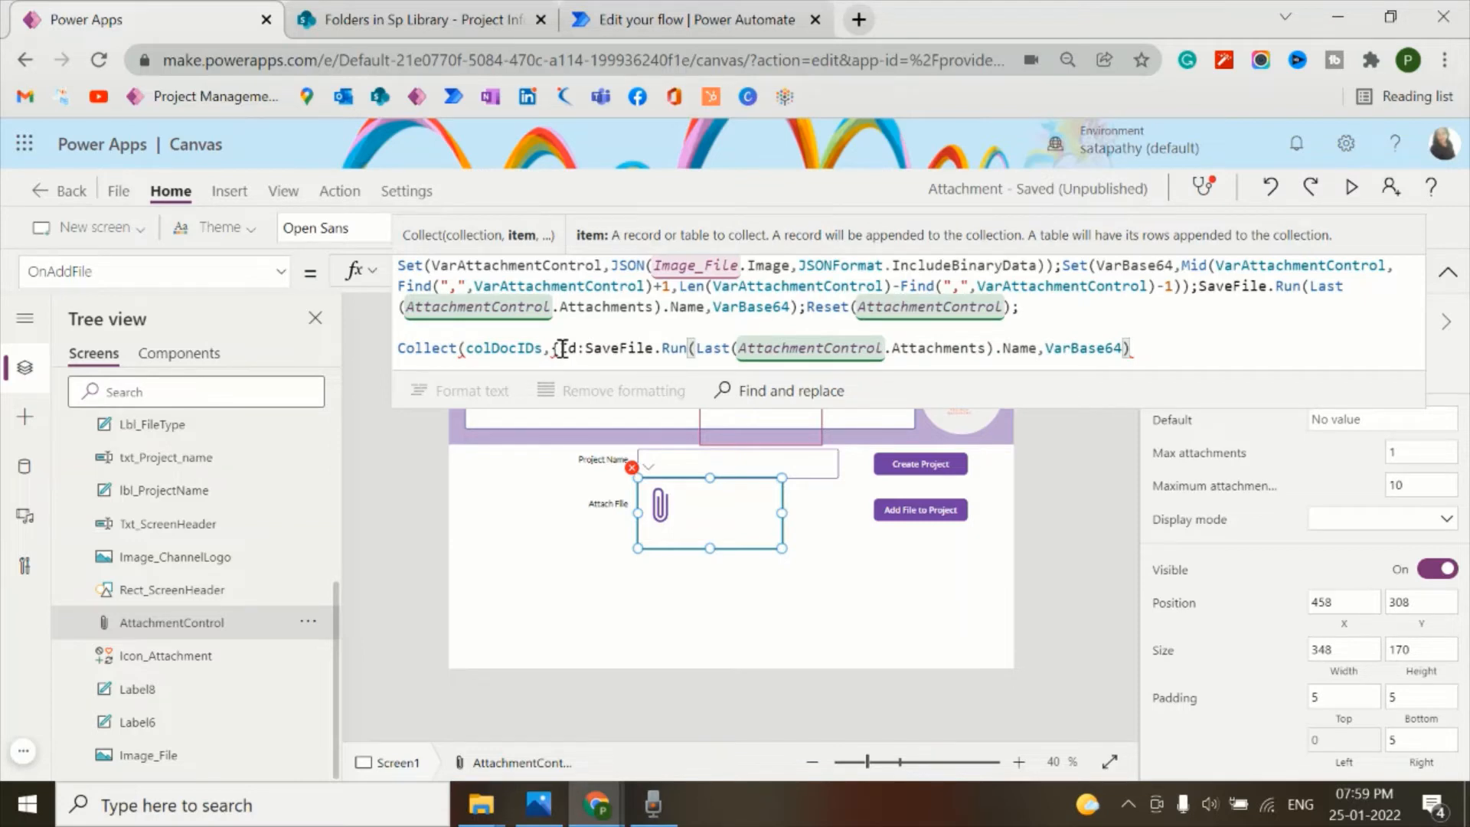
{"action": "type", "text": "."}
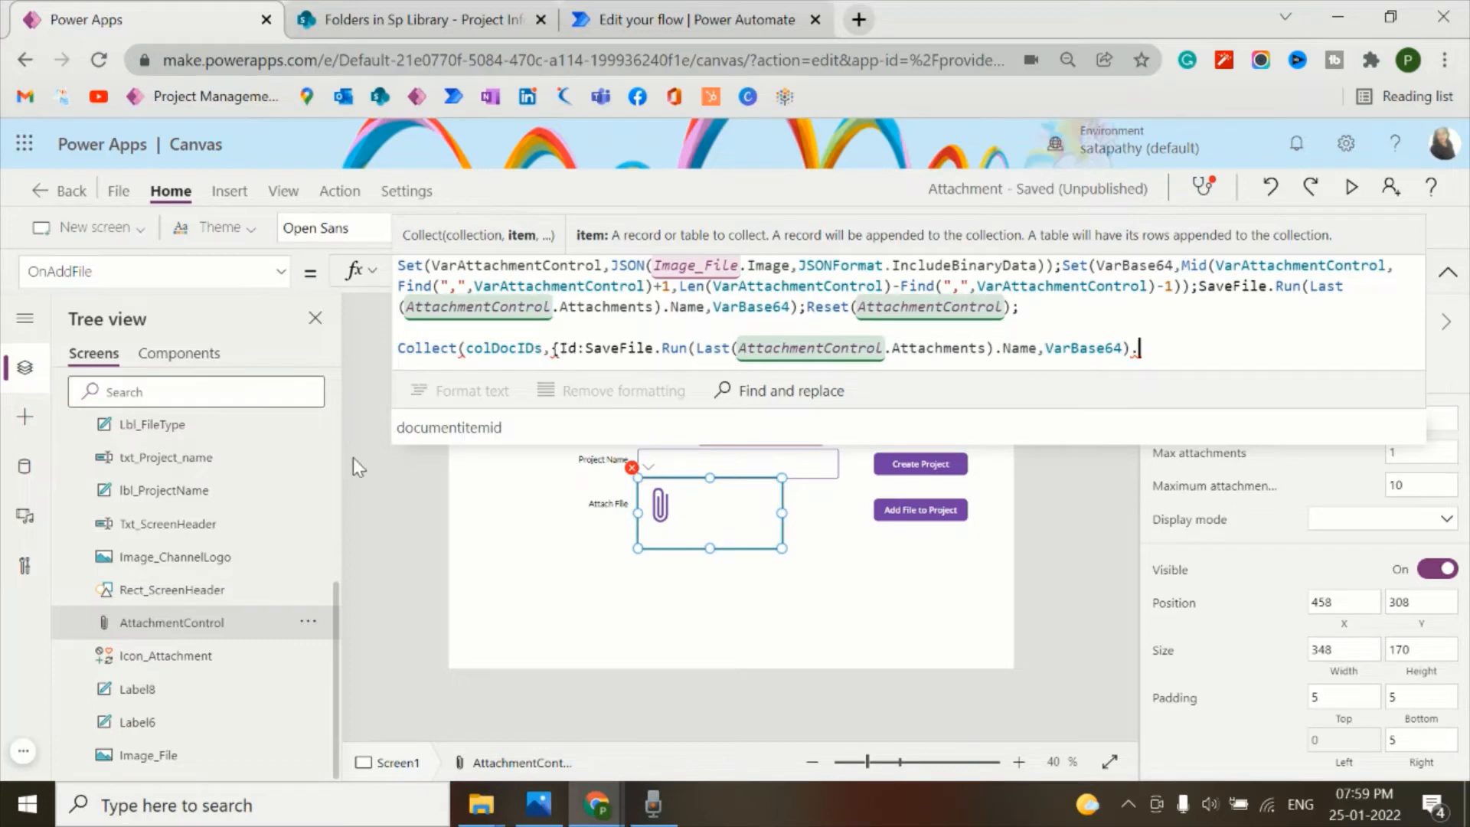
{"action": "mouse_move", "coordinate": [480, 441]}
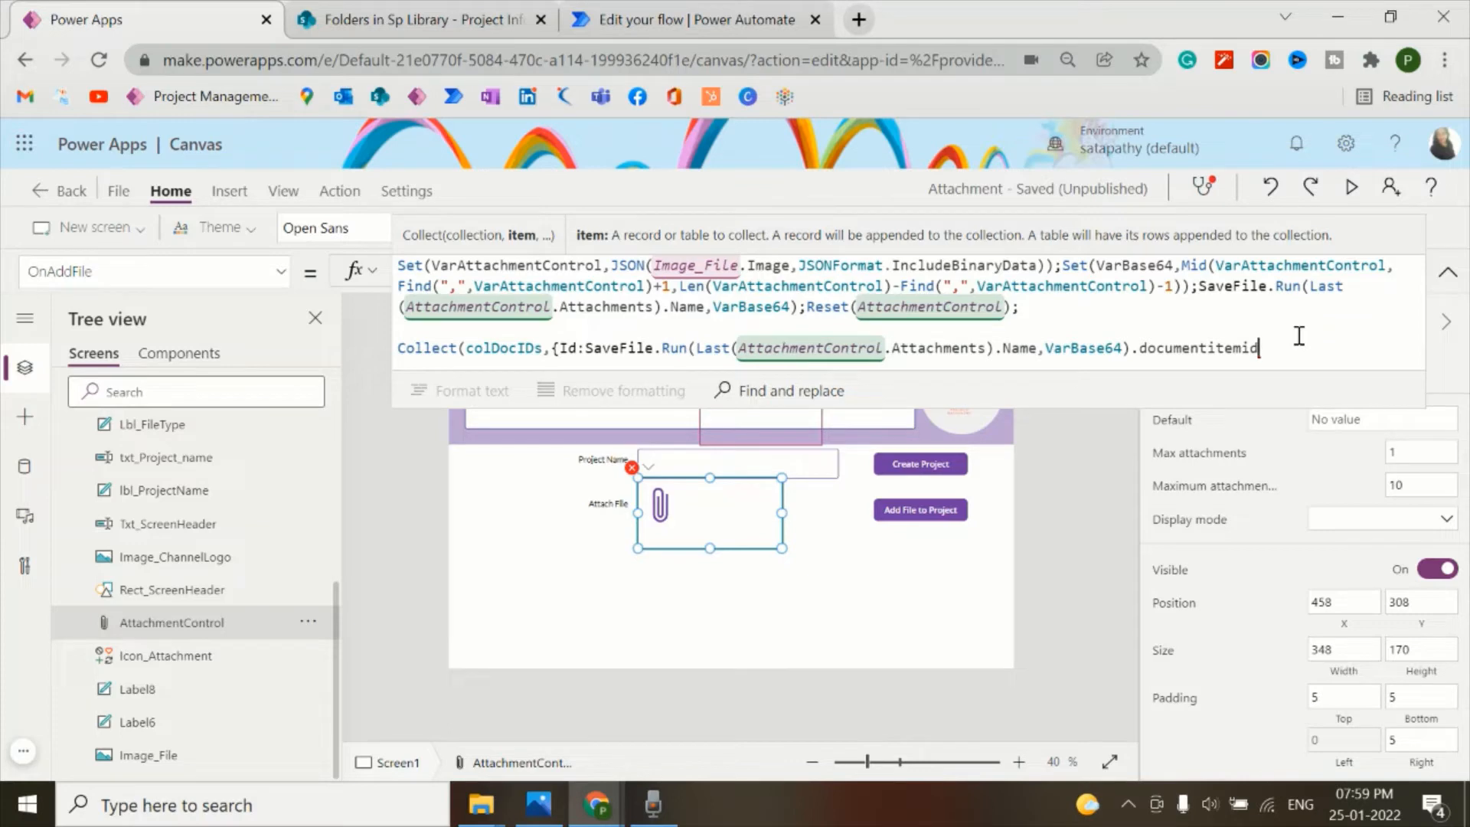
{"action": "type", "text": ","}
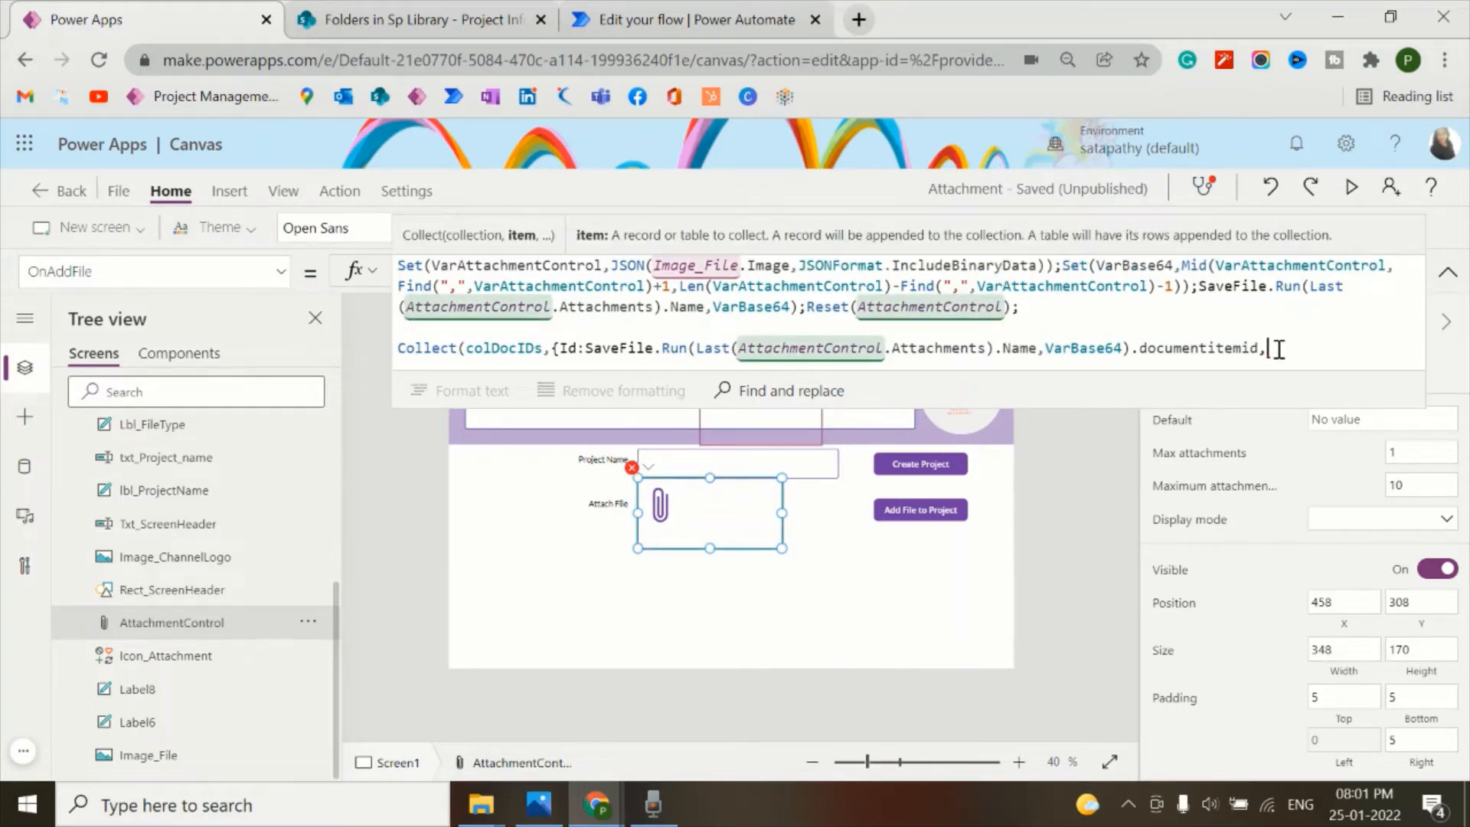
{"action": "type", "text": "Name:Last(AttachmentControl.Attachments).Name});"}
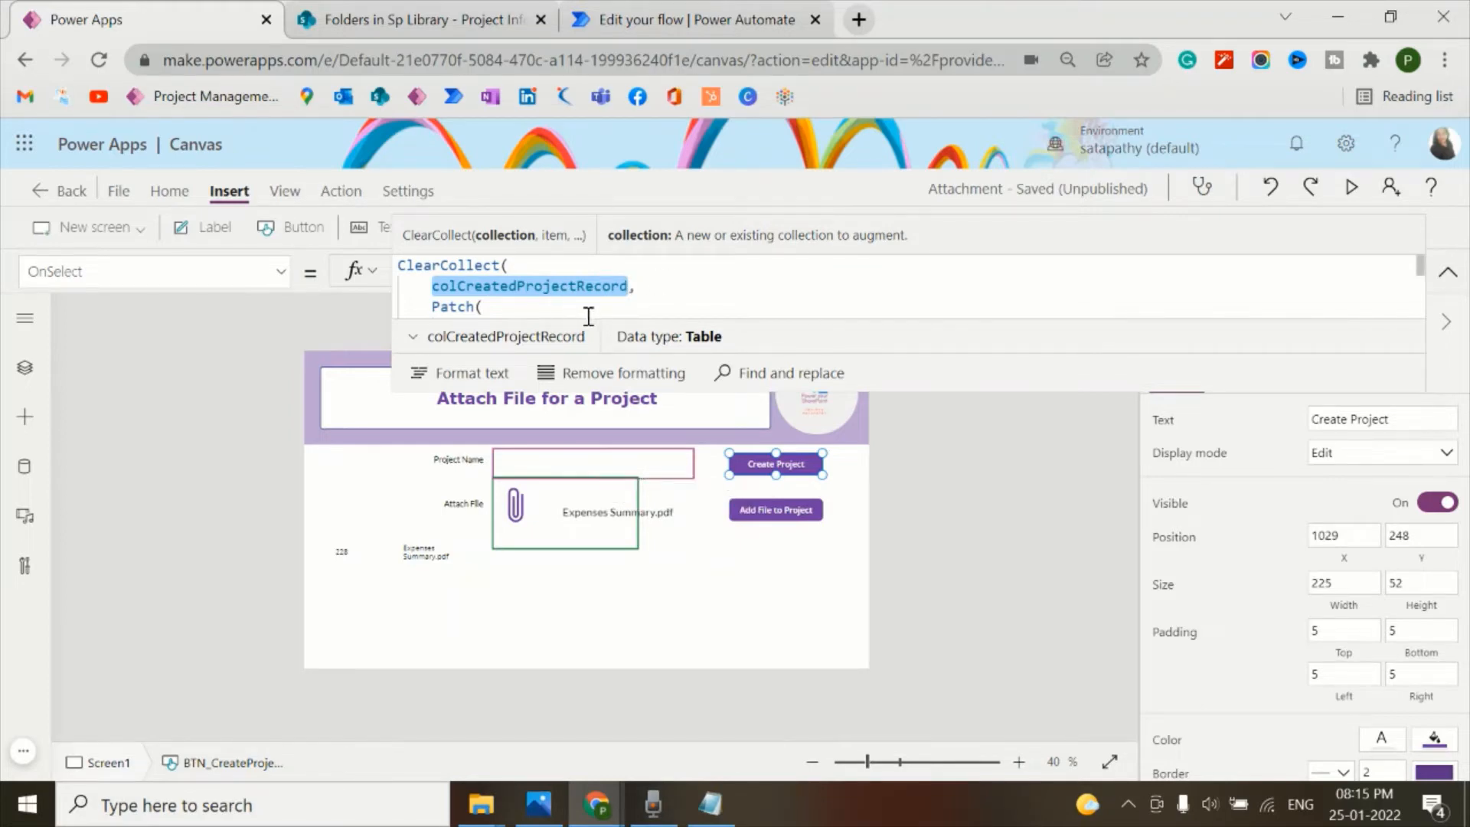
{"action": "mouse_move", "coordinate": [777, 313]}
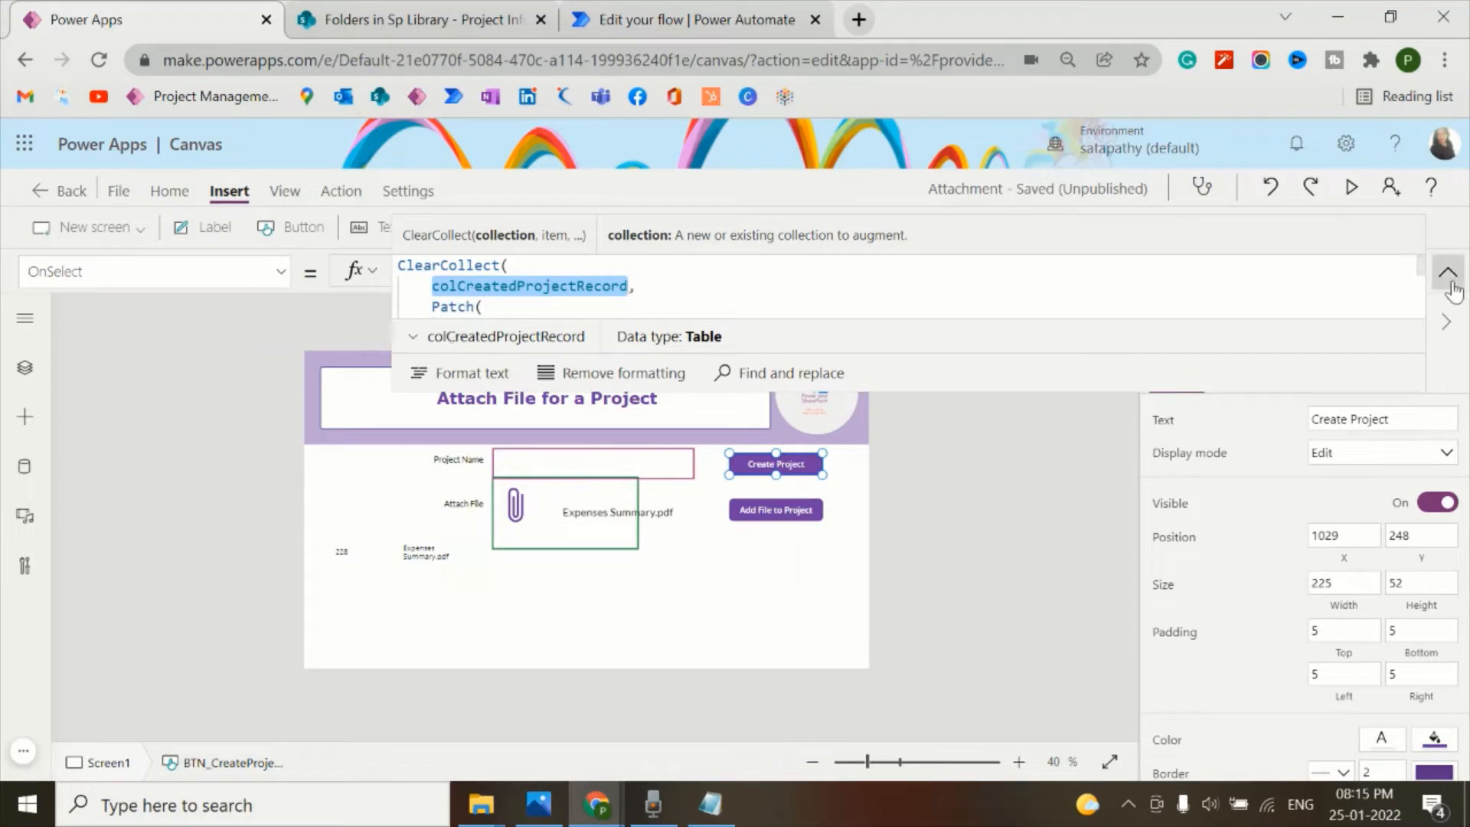
- Add a blank vertical gallery below the form, dismissing the data source chooser
{"action": "left_click", "coordinate": [1446, 271]}
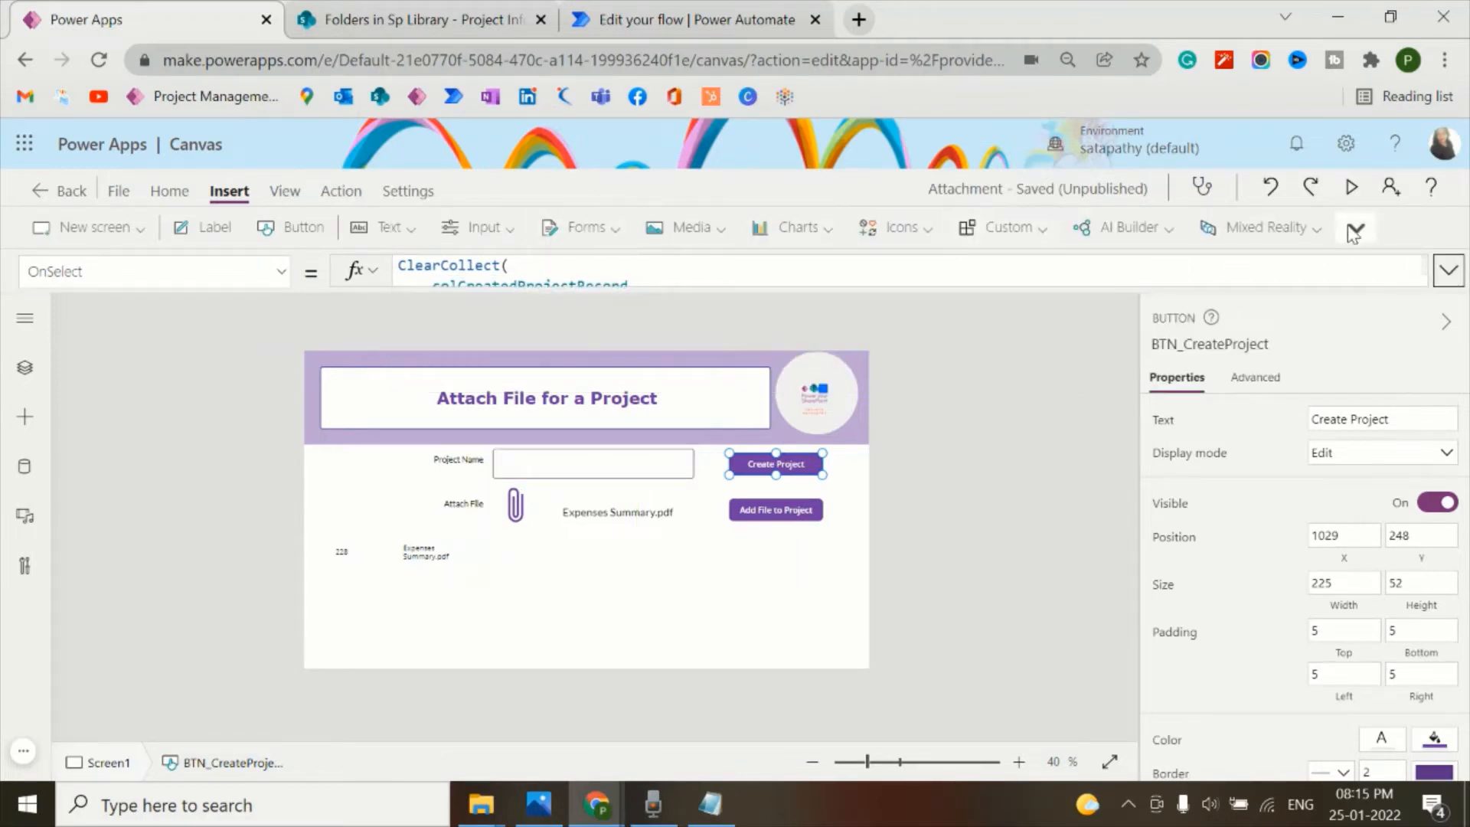
{"action": "left_click", "coordinate": [1354, 226]}
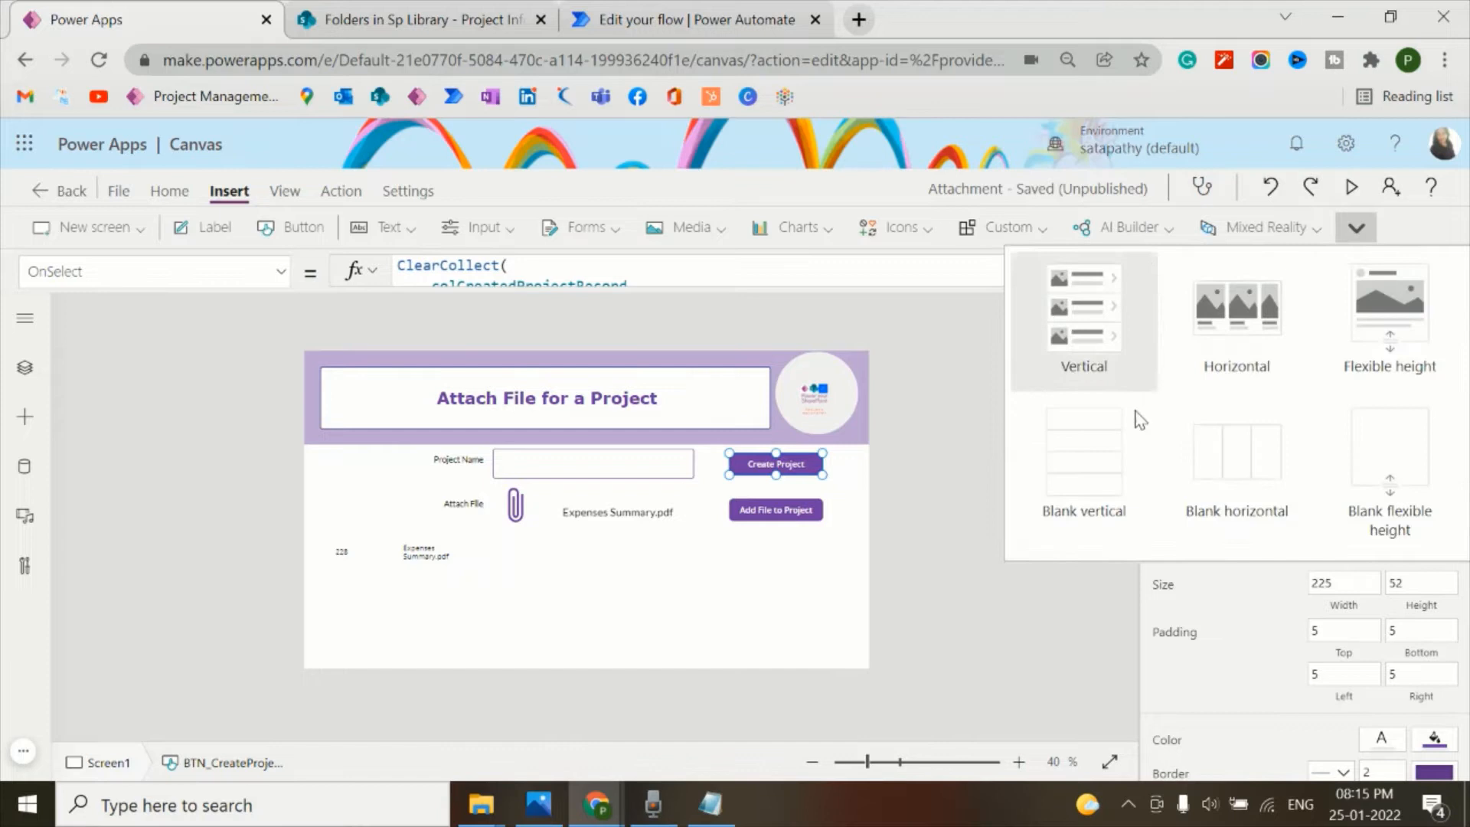
{"action": "left_click", "coordinate": [1082, 459]}
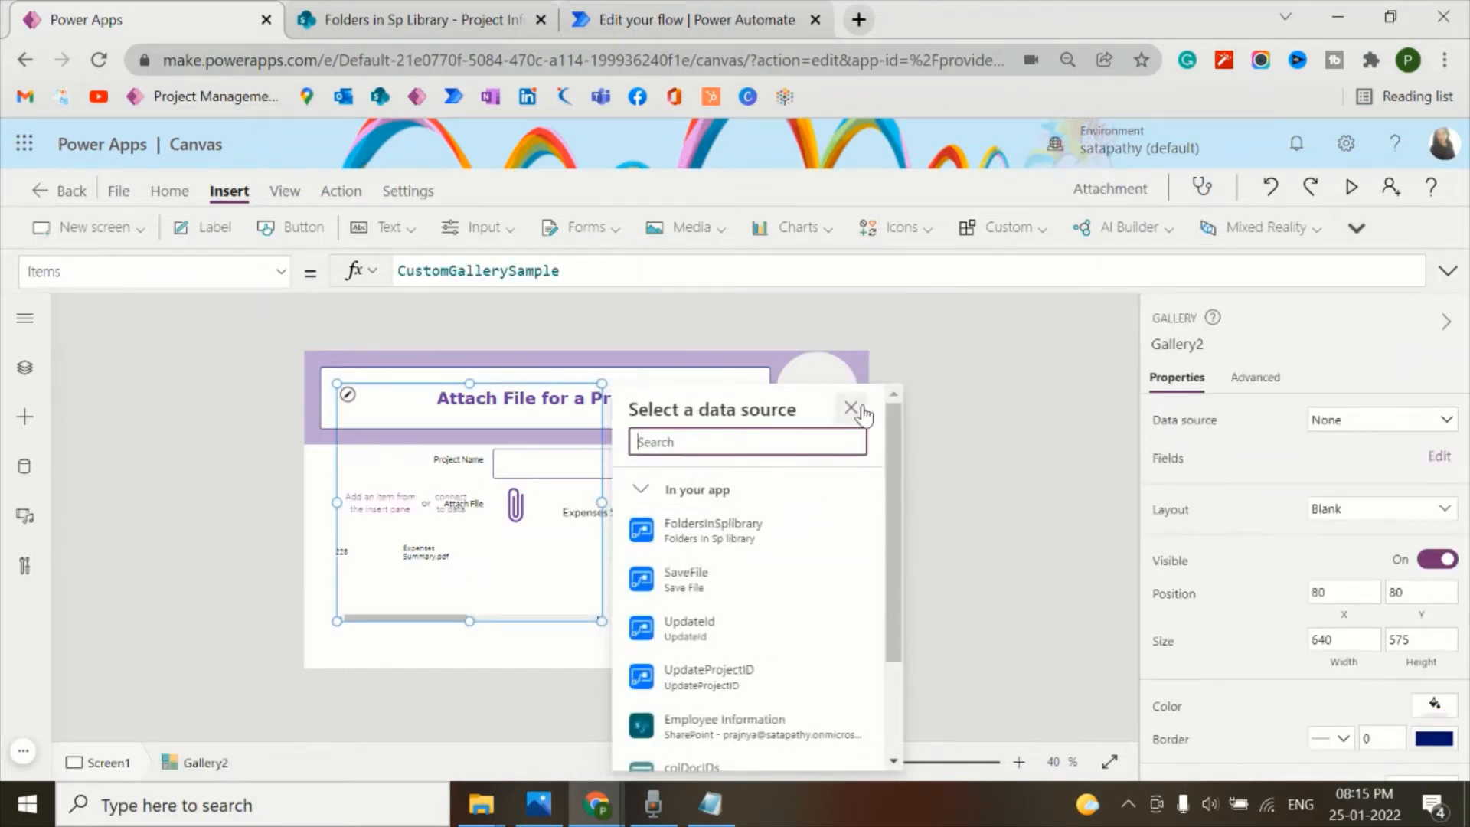
{"action": "left_click", "coordinate": [851, 409]}
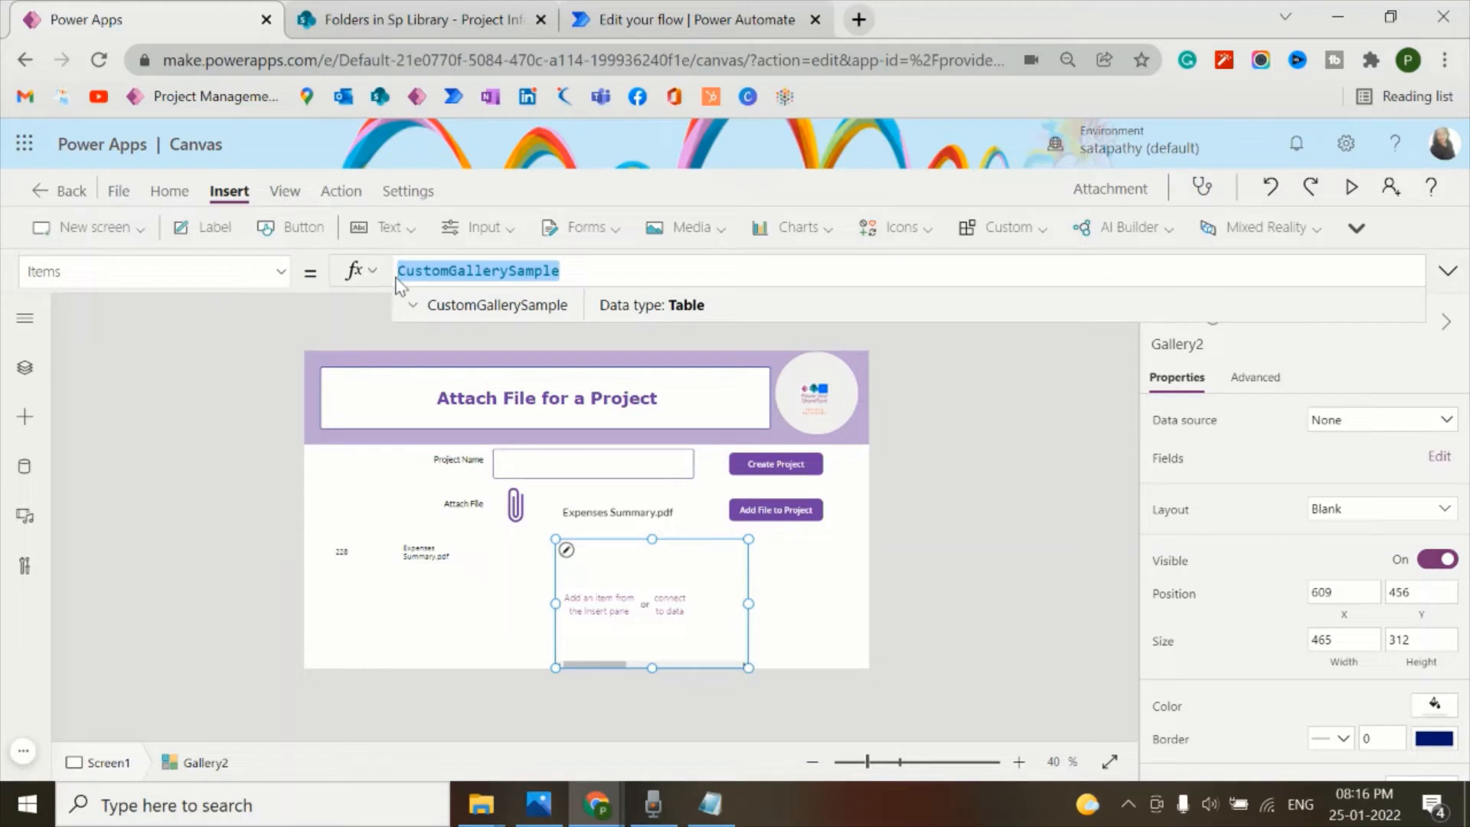
- Set the gallery Items to colCreatedProjectRecord and resize the item label
{"action": "type", "text": "colCreatedProjectRecord"}
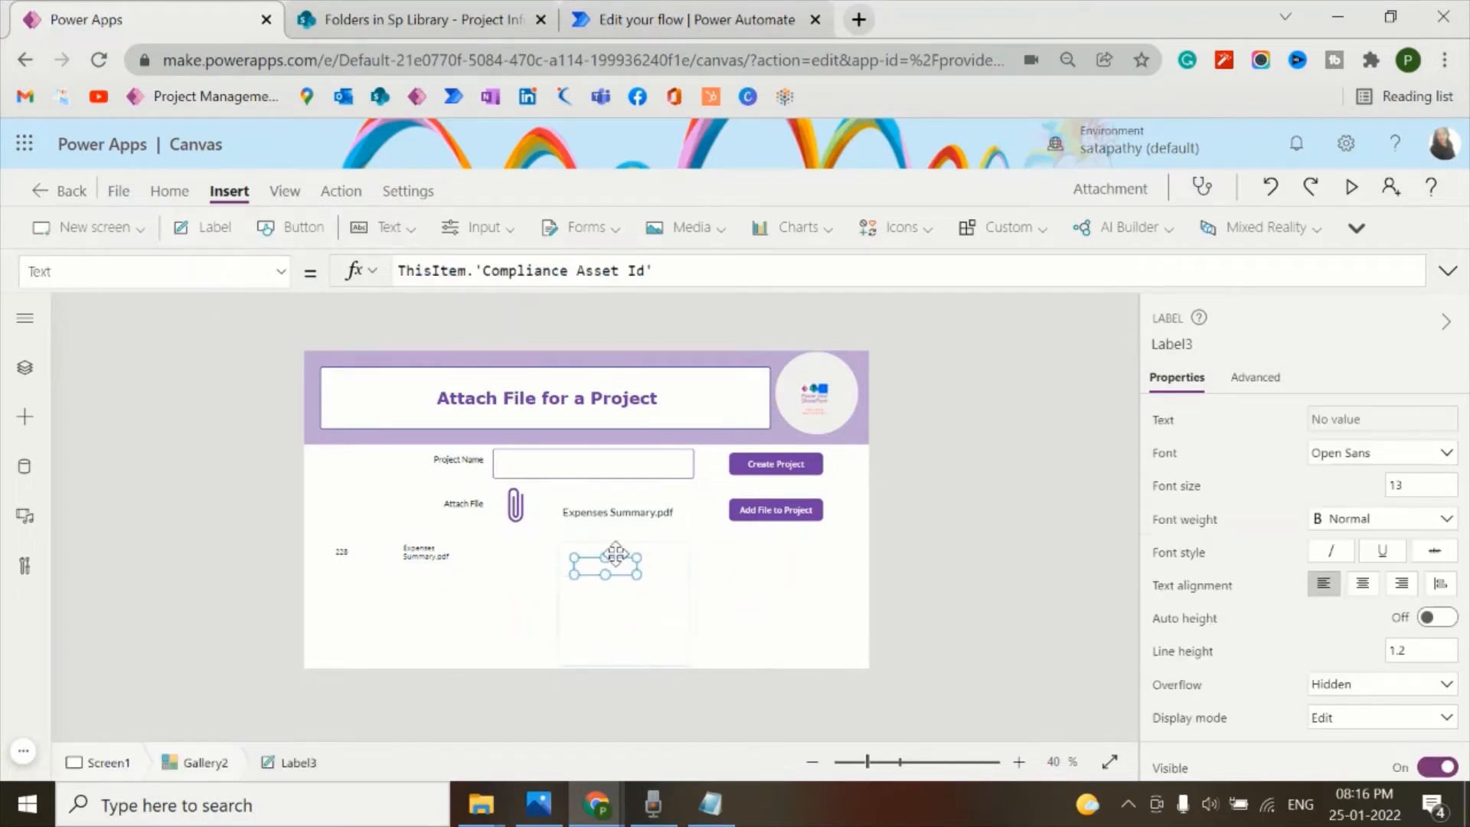
{"action": "left_click_drag", "start_coordinate": [616, 560], "coordinate": [580, 555]}
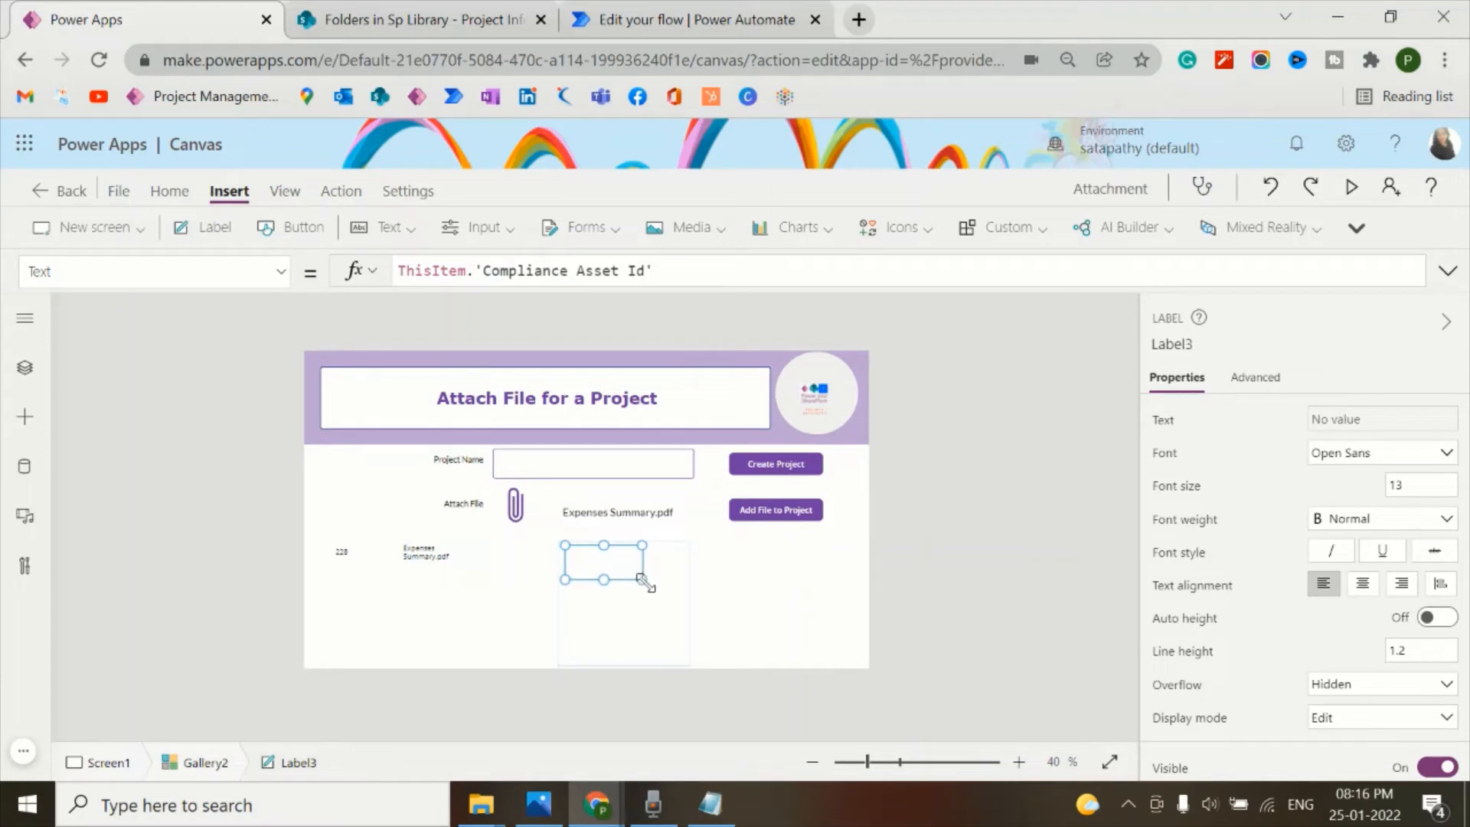
{"action": "left_click_drag", "start_coordinate": [646, 580], "coordinate": [647, 571]}
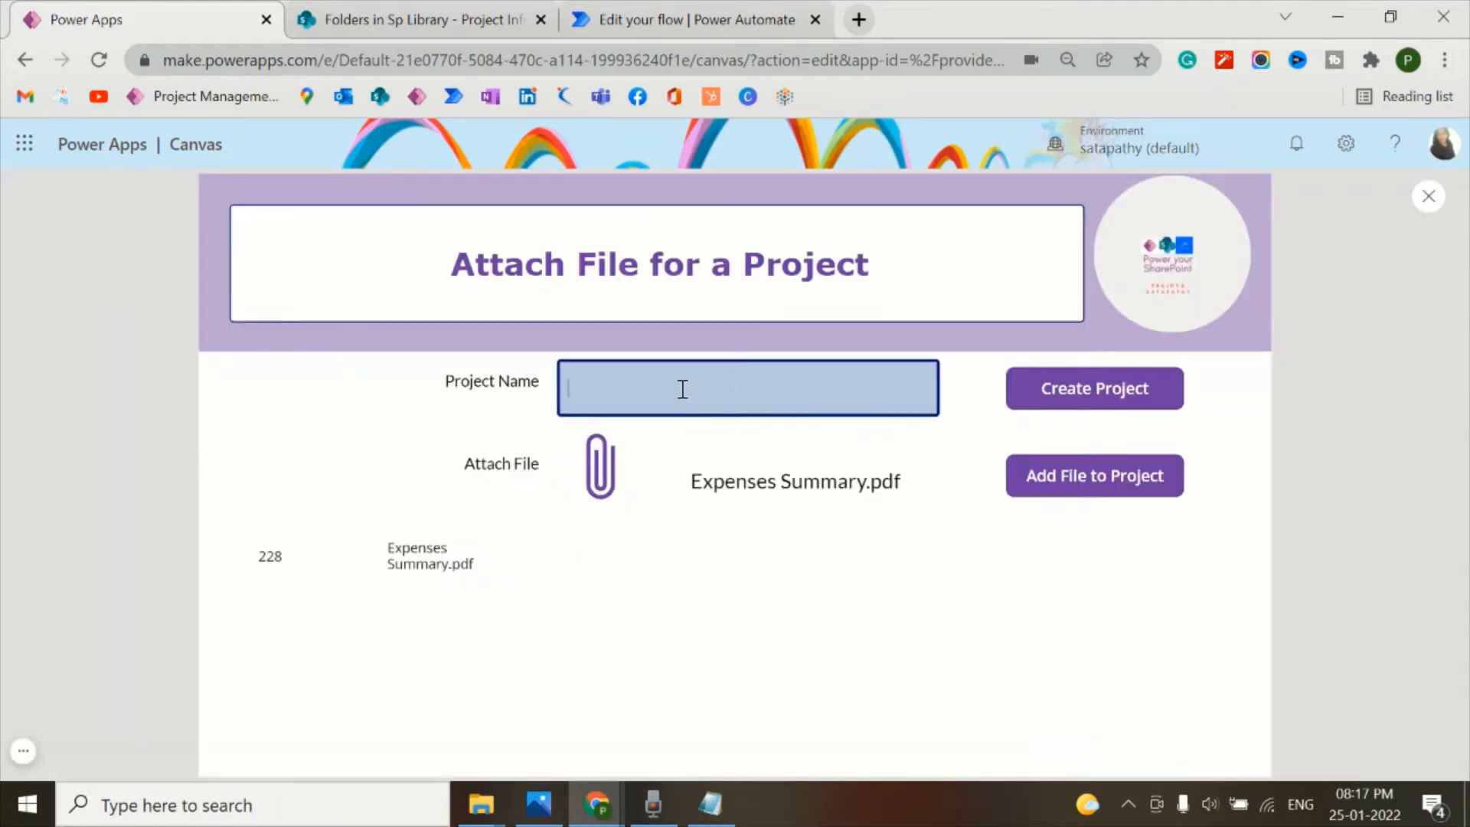
- Create a project named 'Demo Project' in the previewed app
{"action": "type", "text": "Demo"}
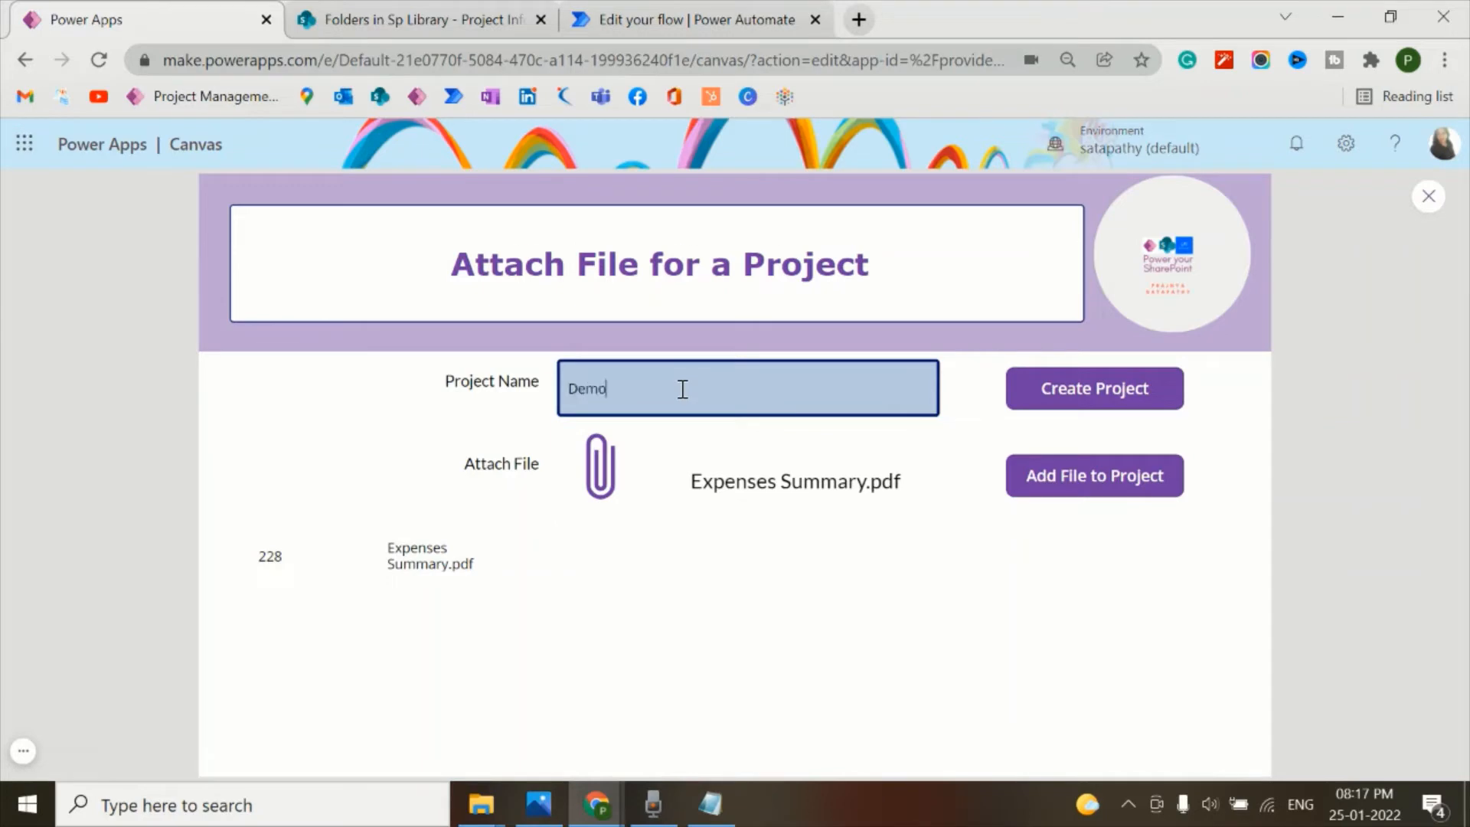
{"action": "type", "text": "Project"}
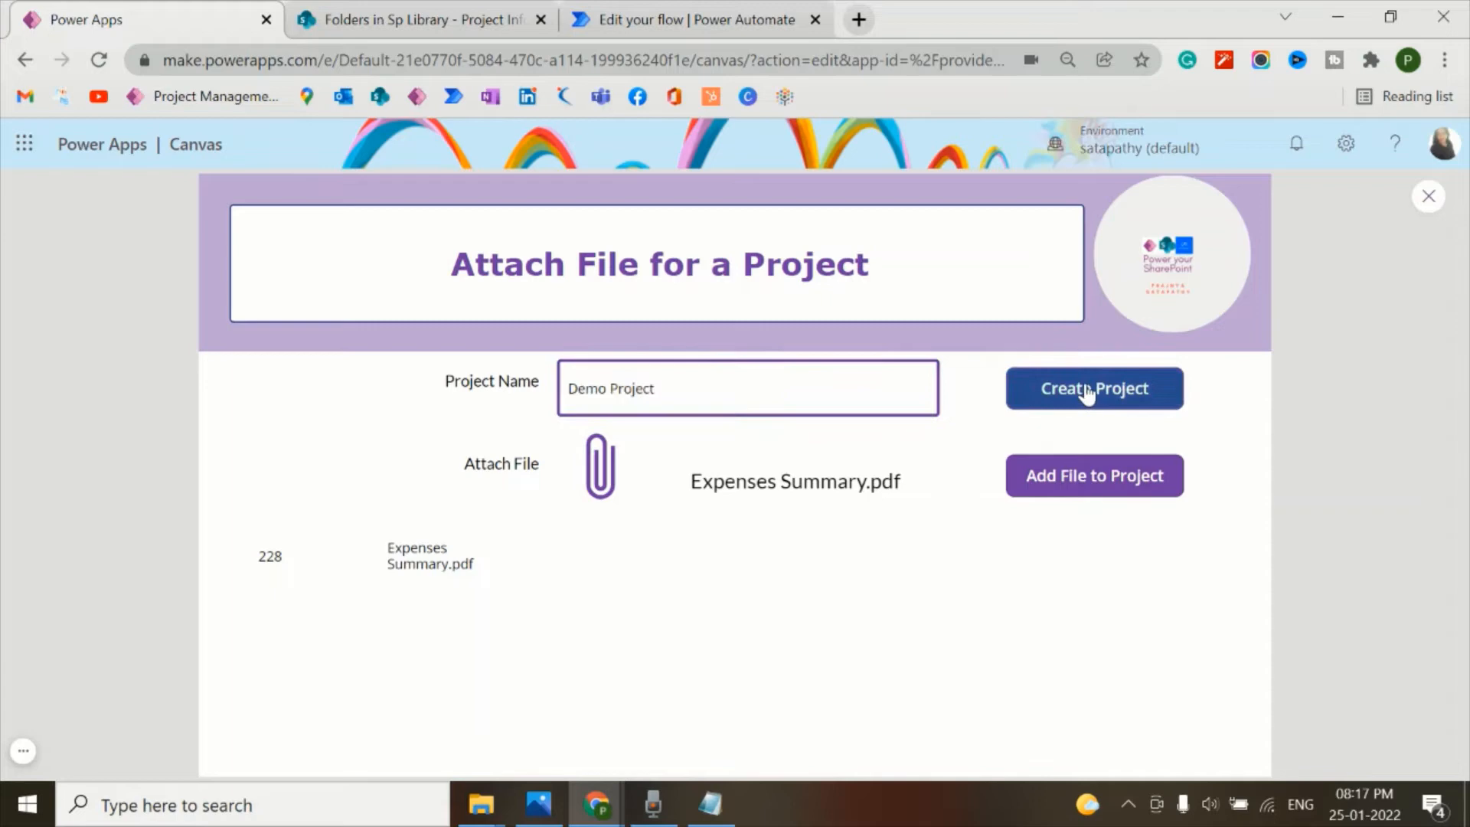
{"action": "left_click", "coordinate": [1093, 388]}
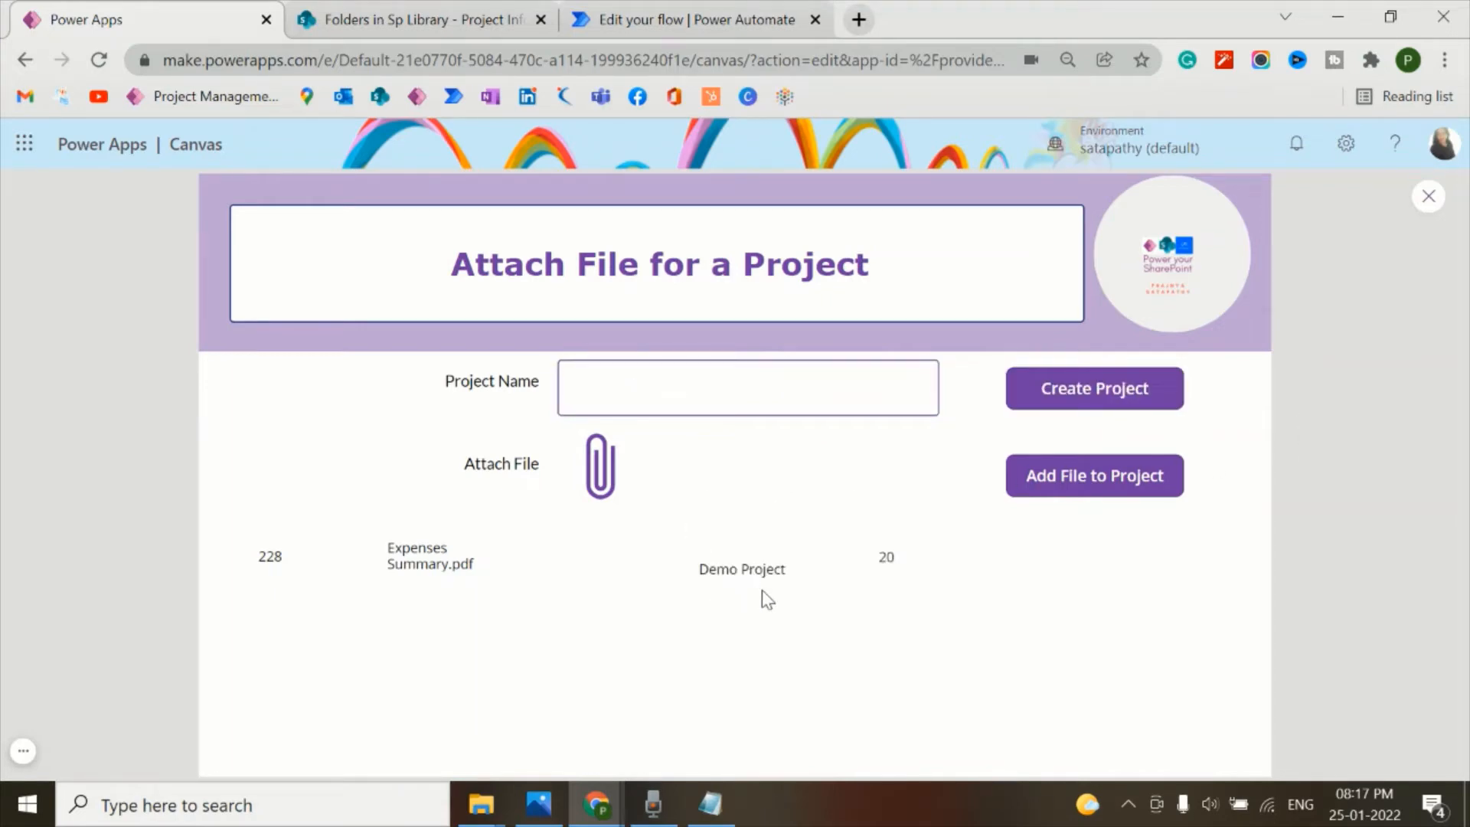
{"action": "mouse_move", "coordinate": [884, 575]}
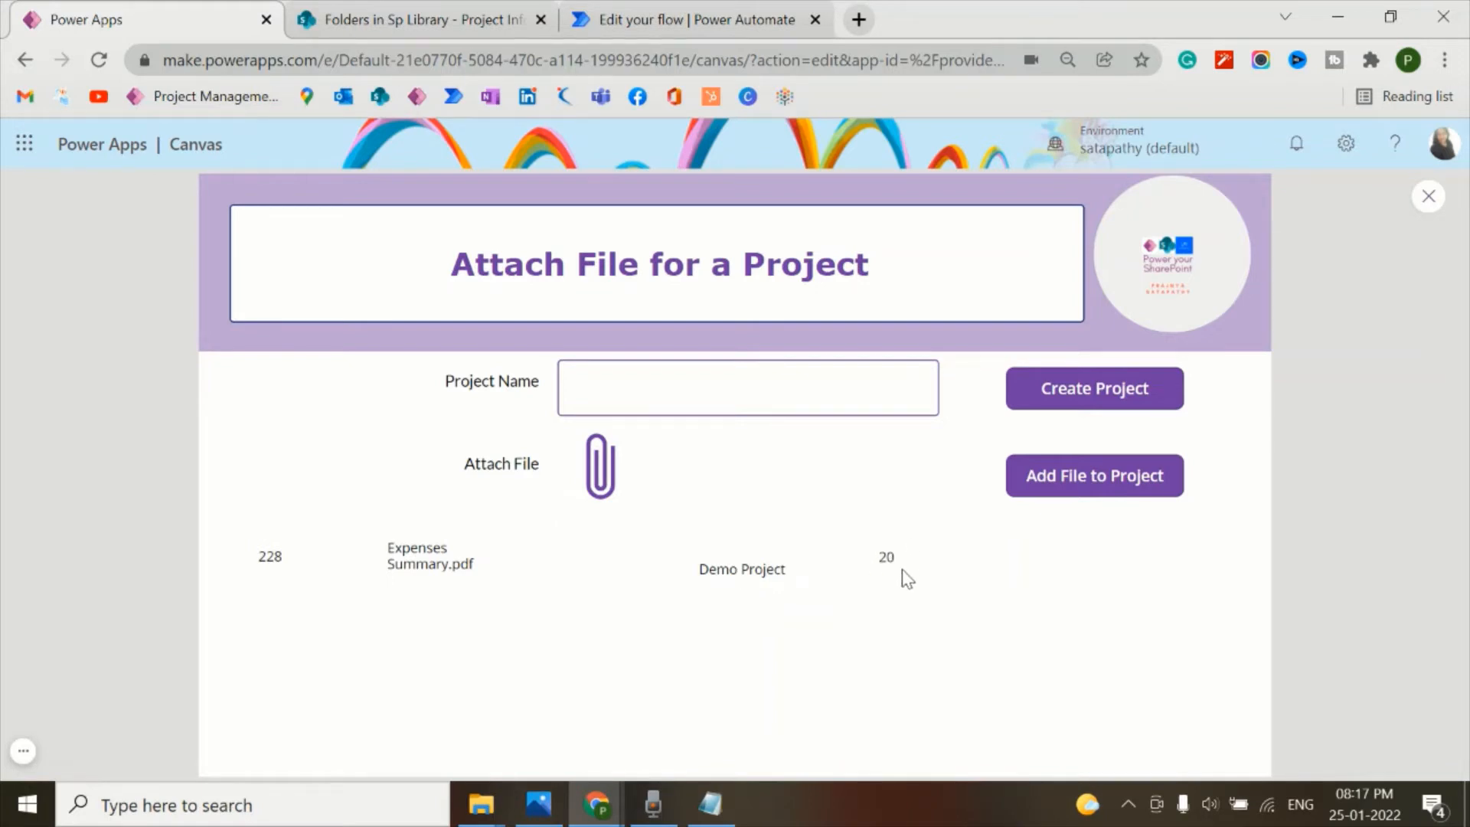
{"action": "mouse_move", "coordinate": [413, 605]}
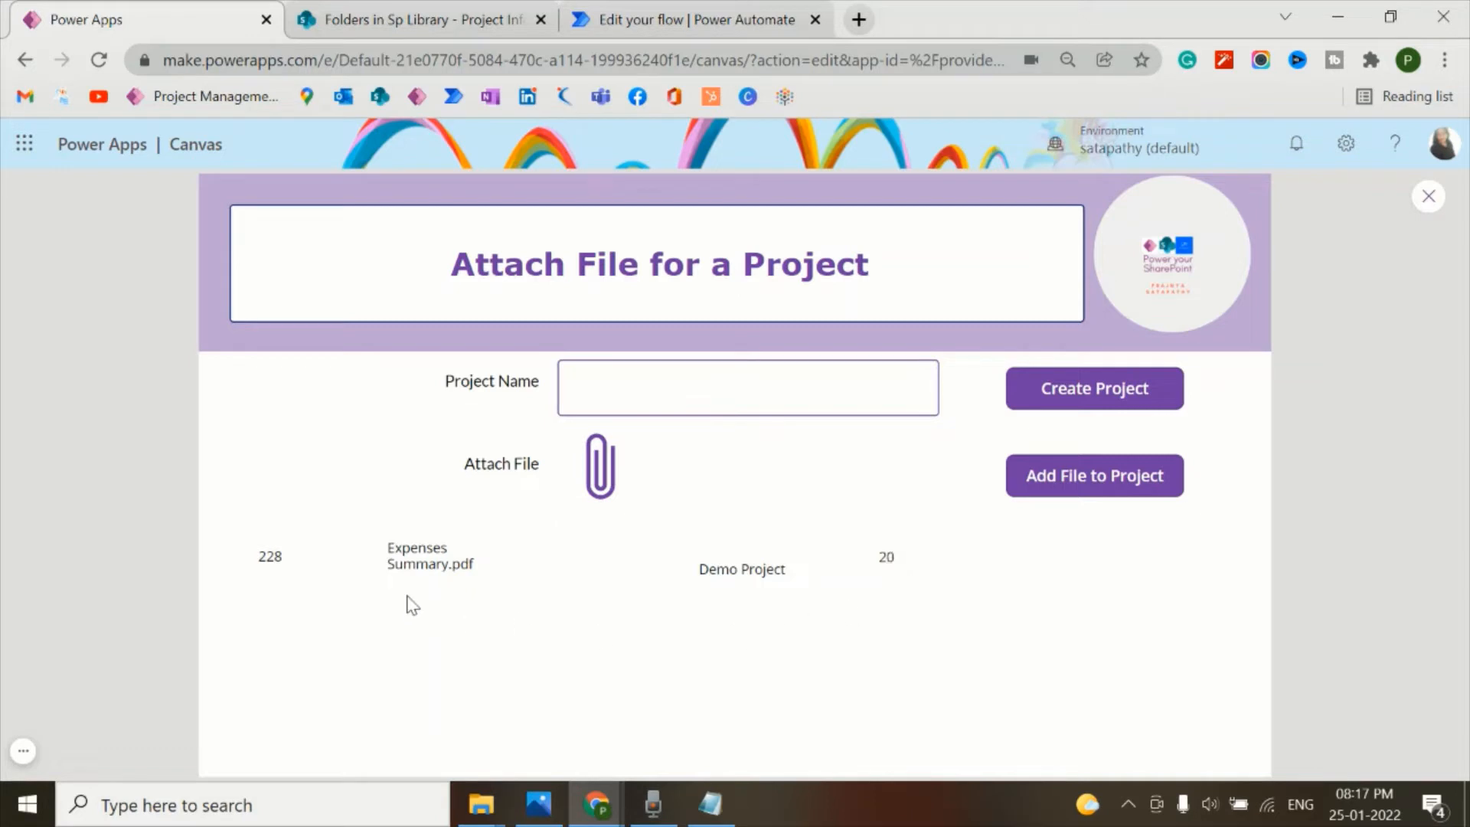
{"action": "mouse_move", "coordinate": [430, 597]}
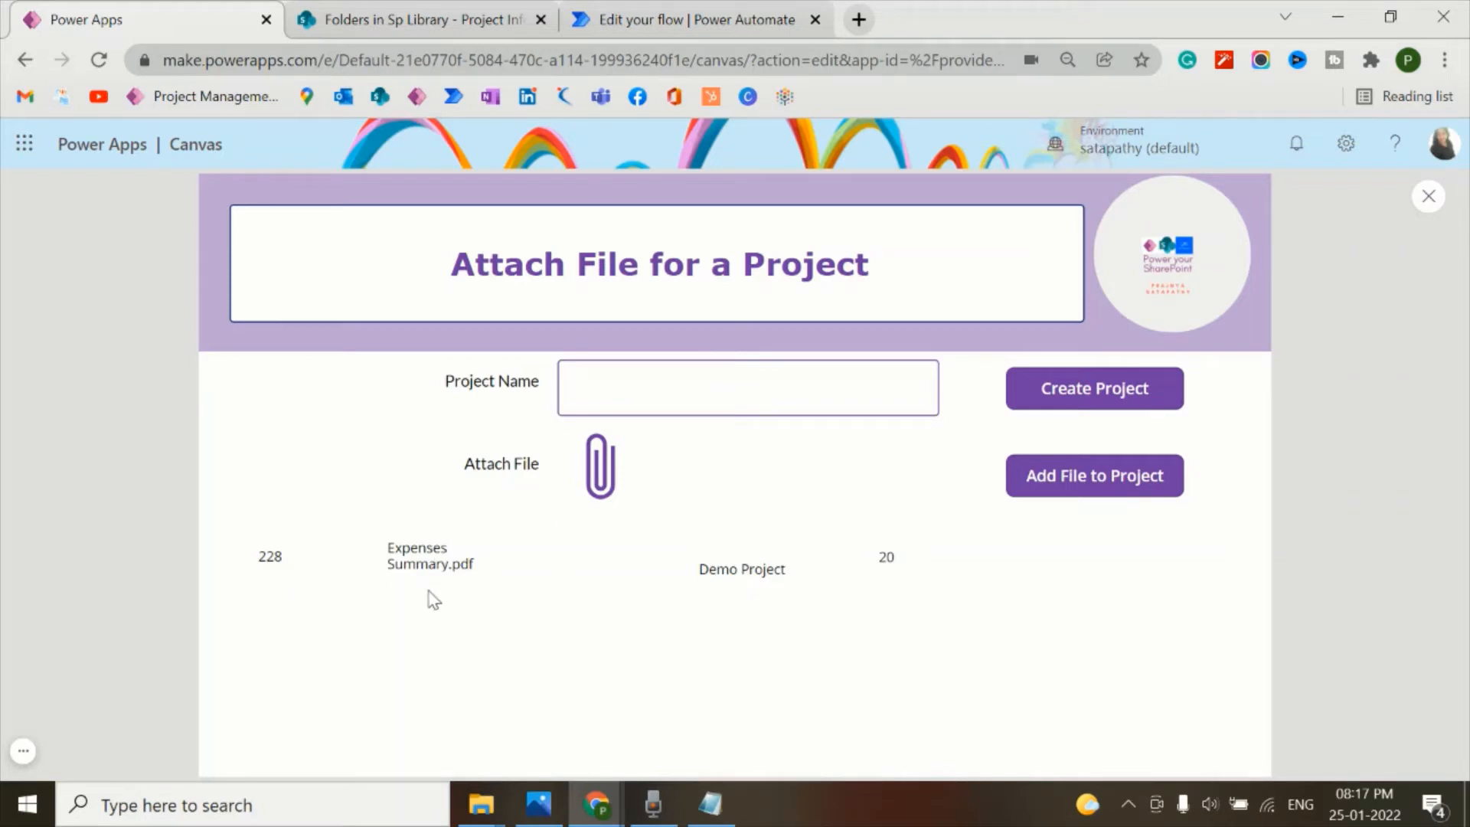
{"action": "mouse_move", "coordinate": [354, 579]}
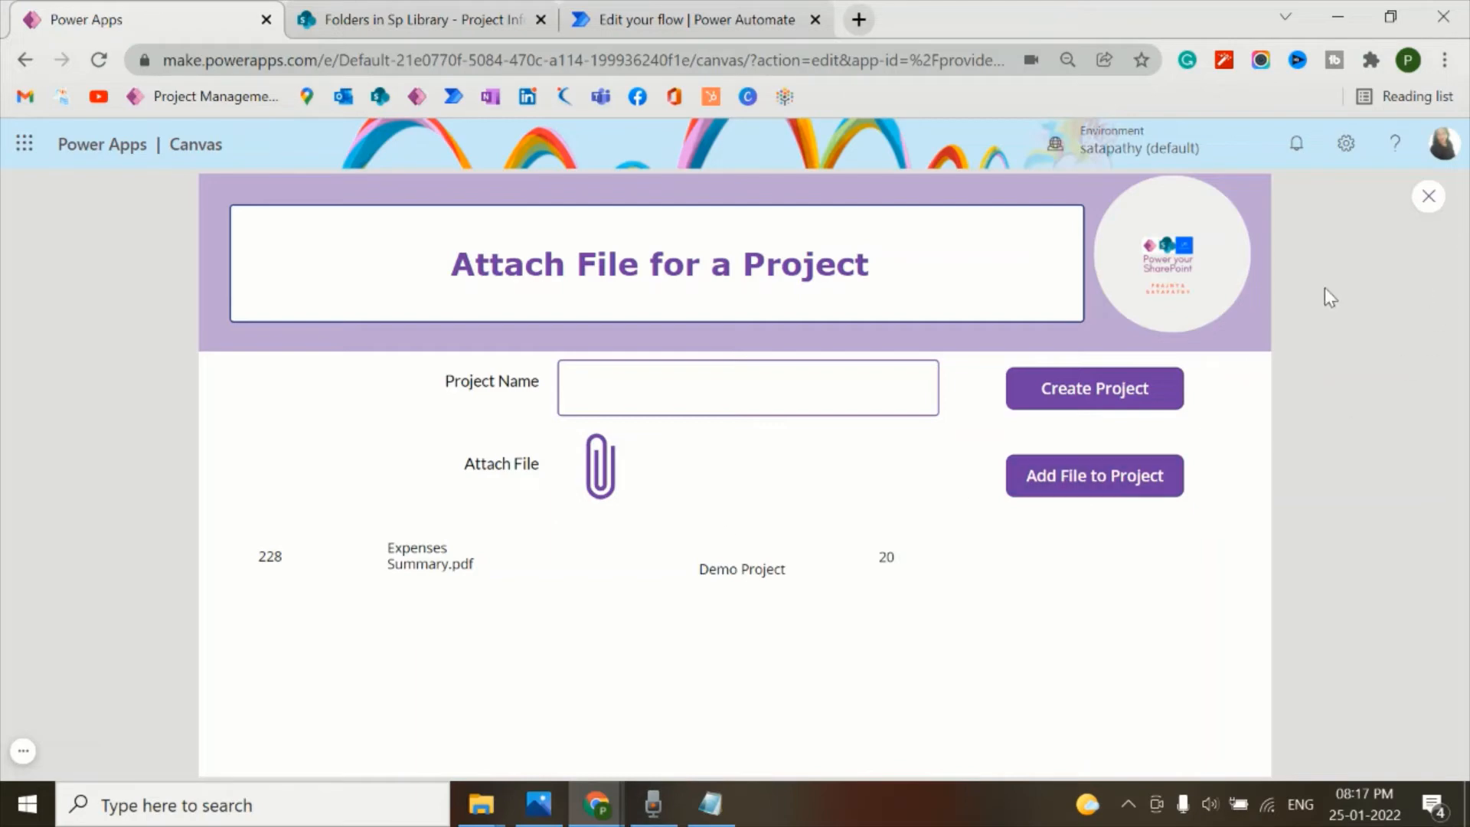
{"action": "mouse_move", "coordinate": [41, 756]}
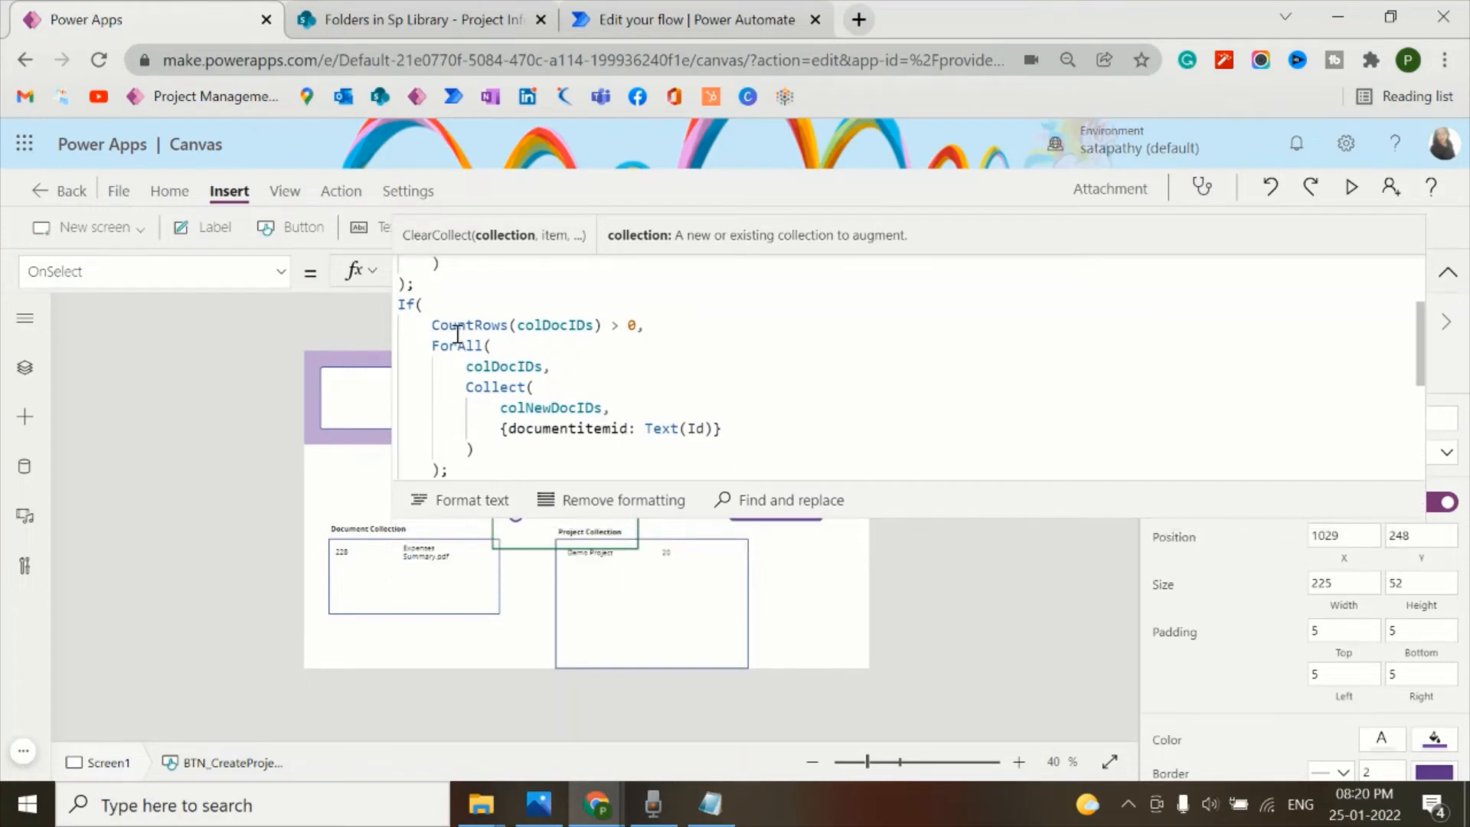
- Preview the CountRows(colDocIDs) value and inspect the colNewDocIDs contents
{"action": "double_click", "coordinate": [469, 326]}
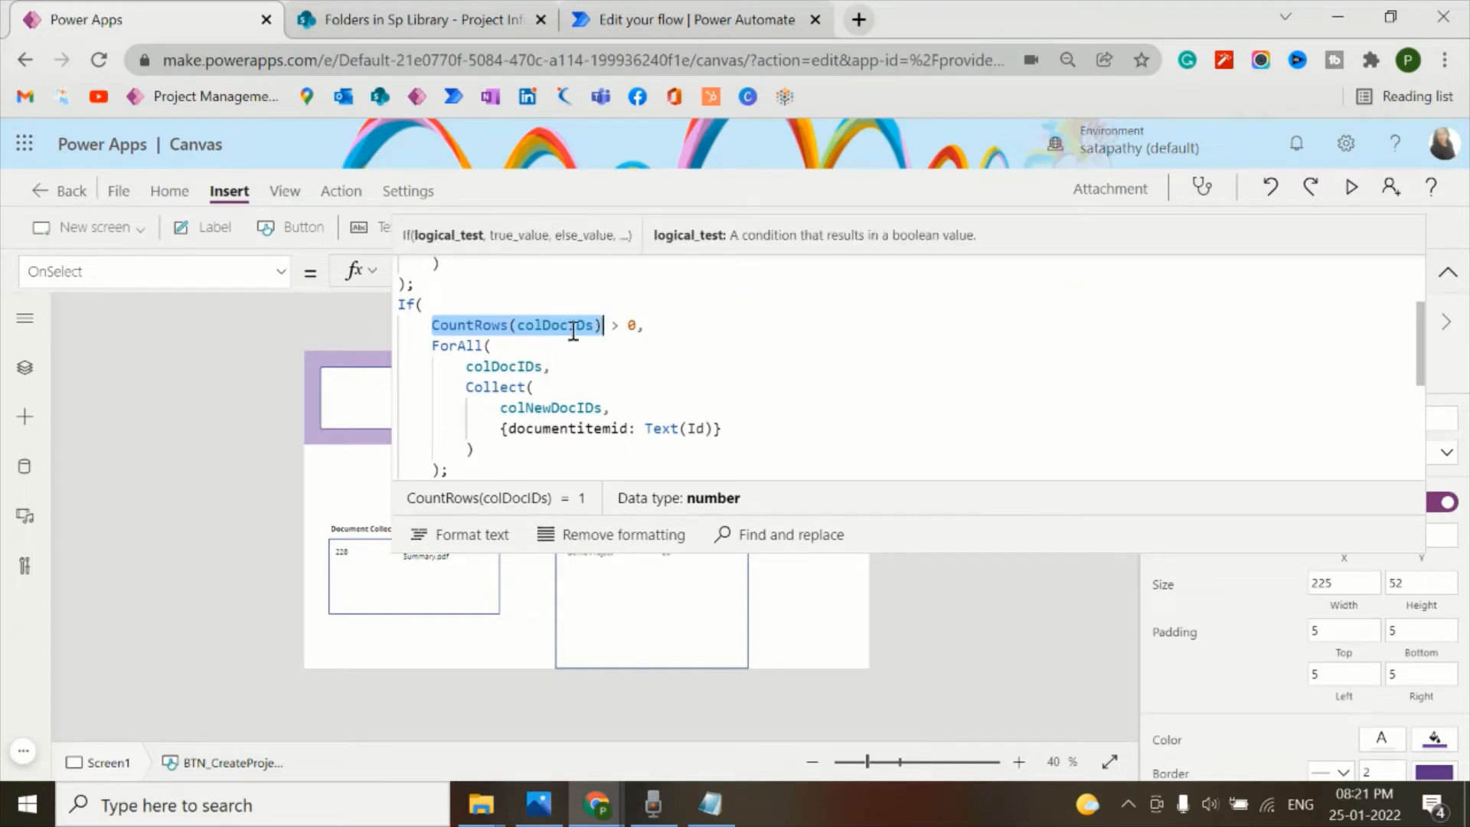
{"action": "mouse_move", "coordinate": [346, 571]}
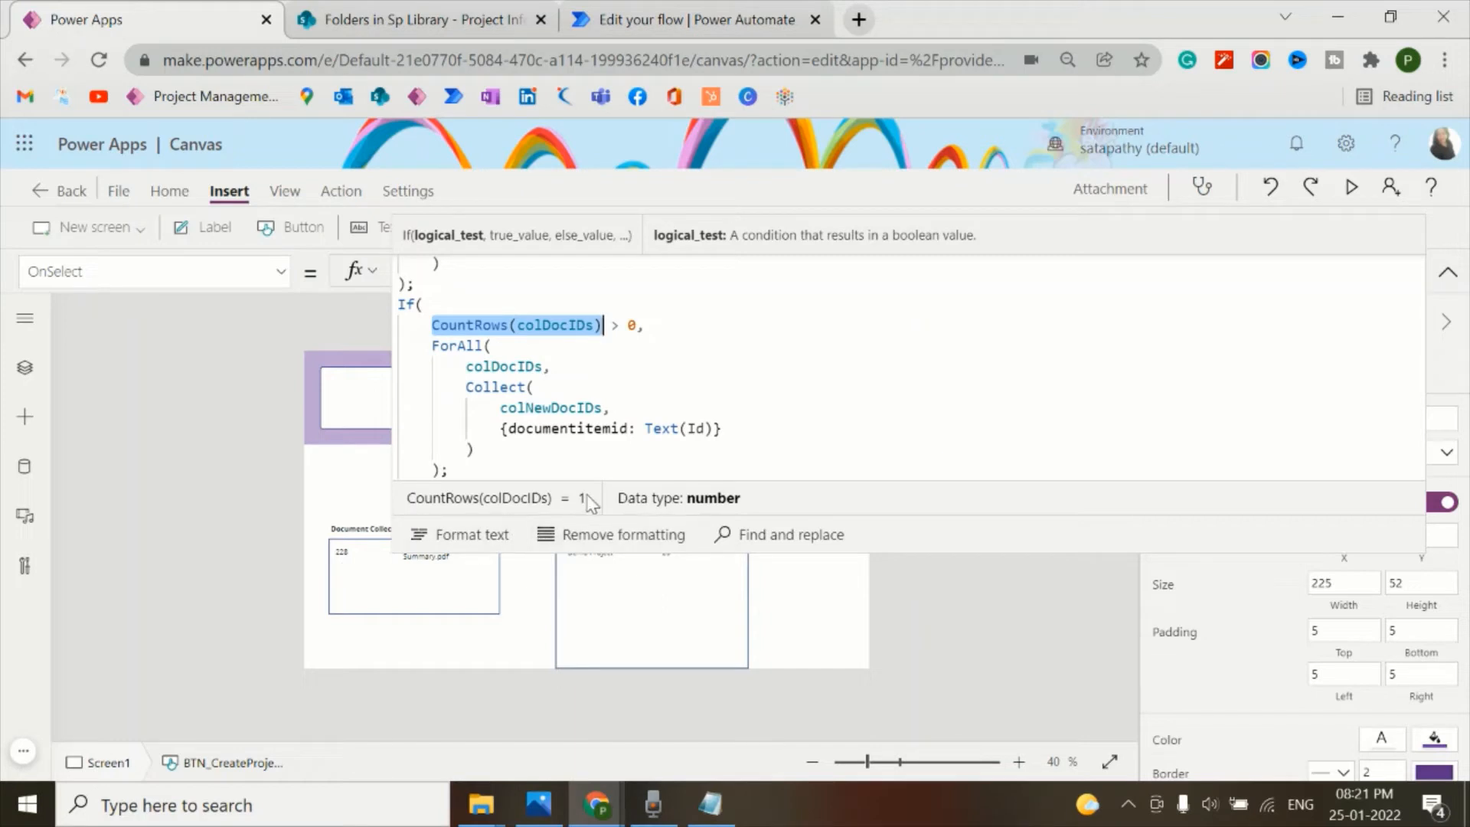
{"action": "mouse_move", "coordinate": [595, 498]}
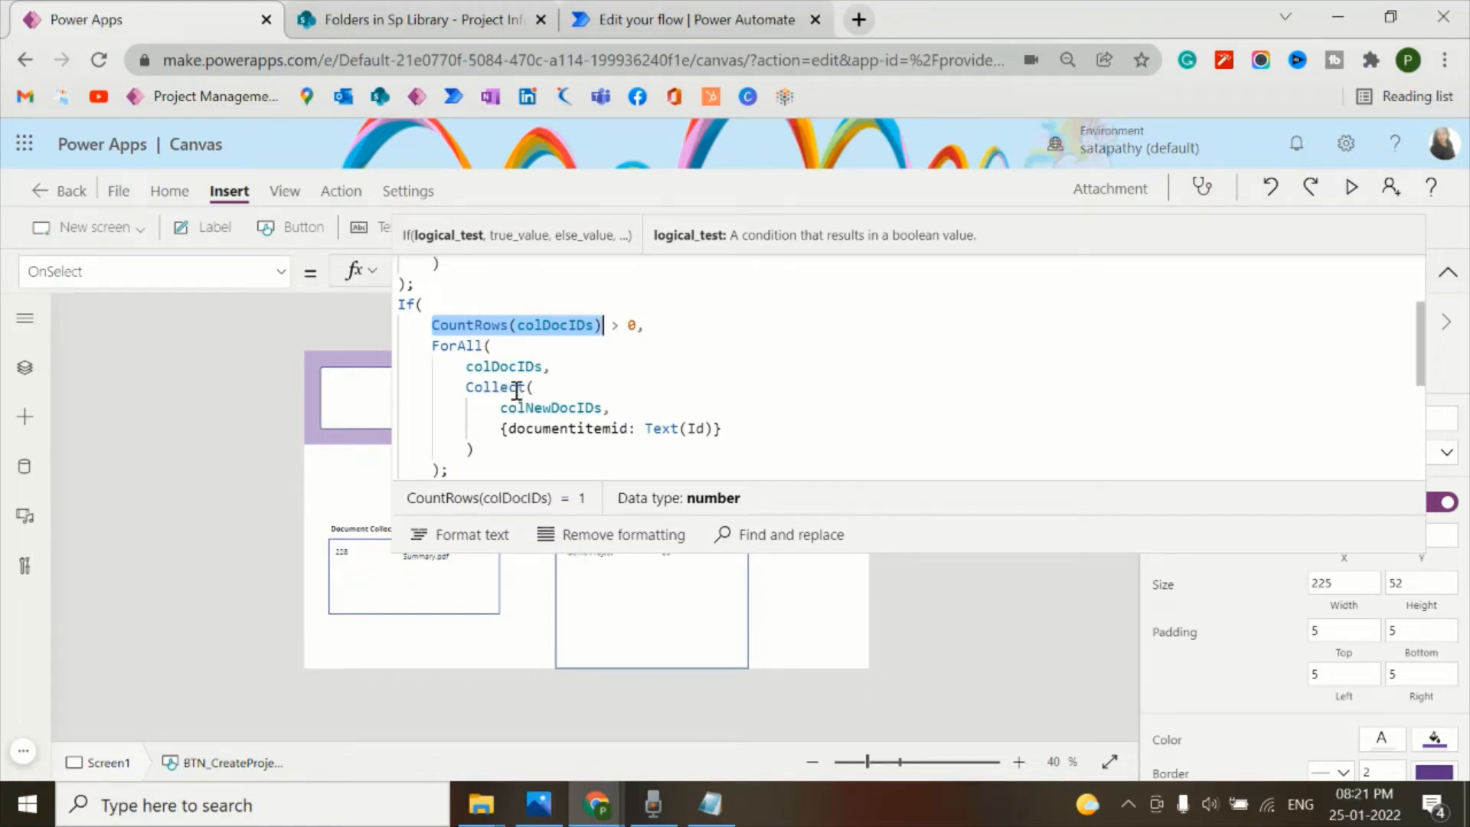
{"action": "mouse_move", "coordinate": [525, 408]}
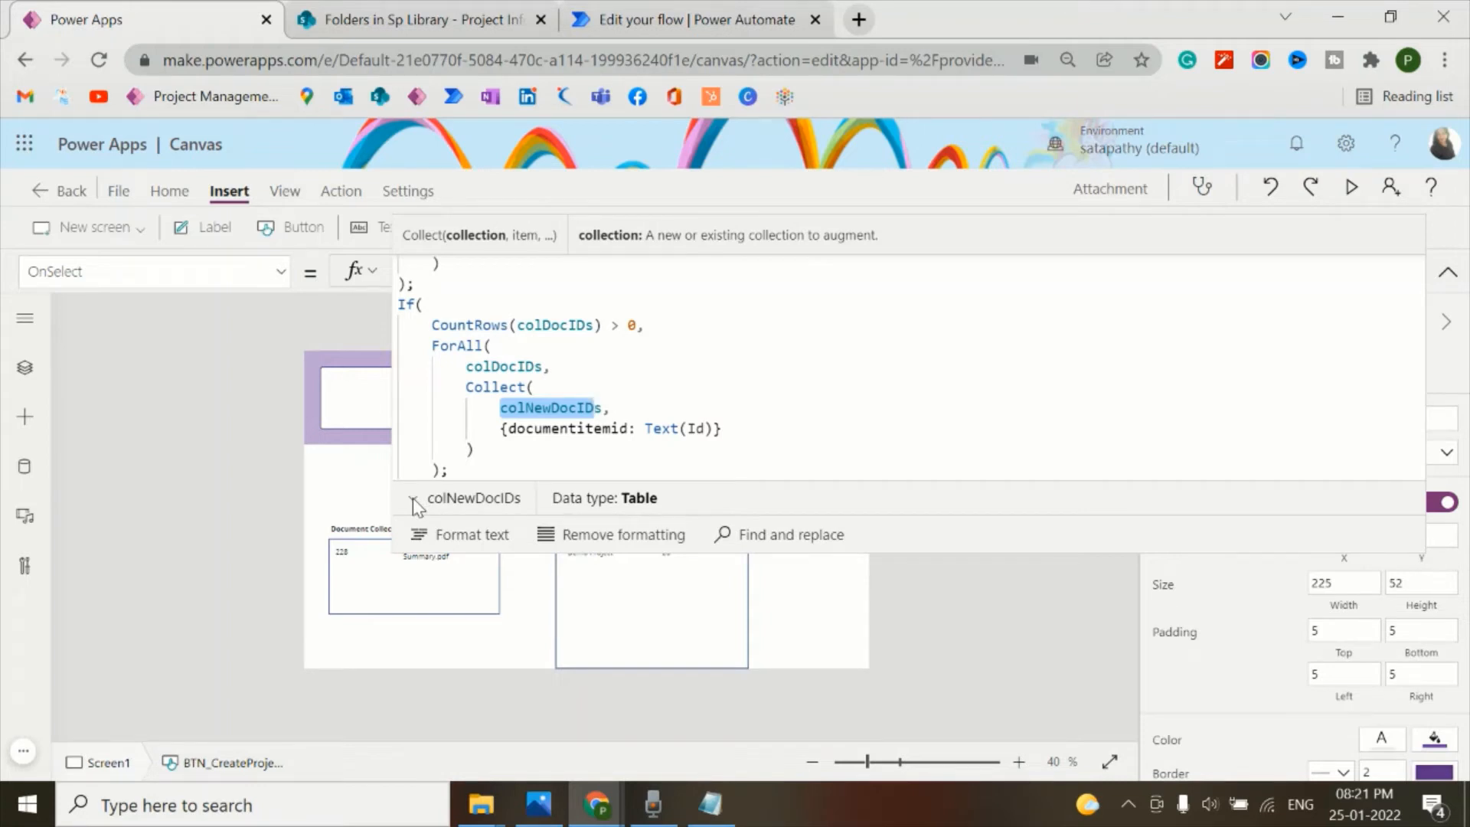
{"action": "left_click", "coordinate": [384, 497]}
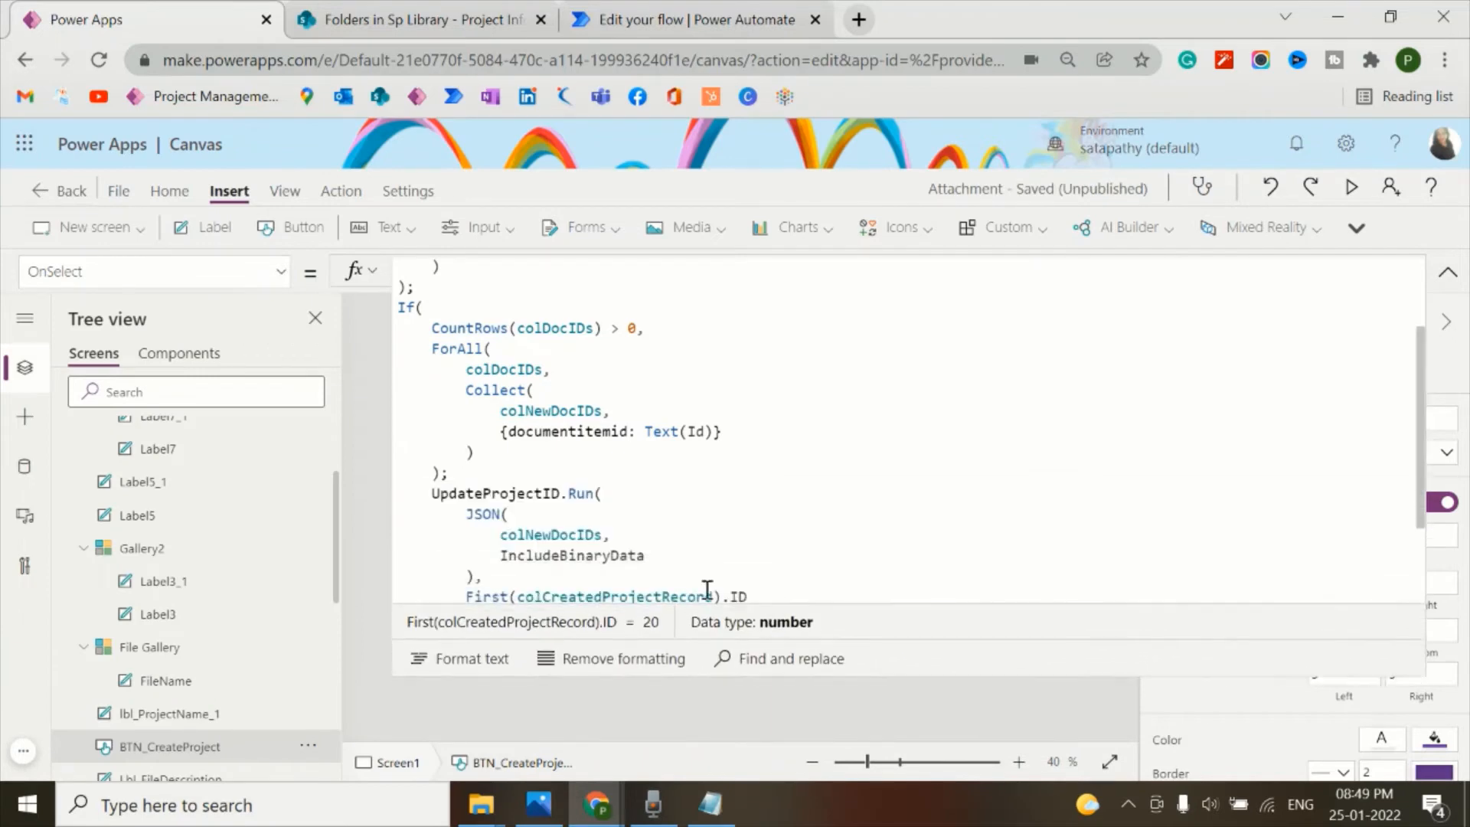
- Qualify the format as JSONFormat.IncludeBinaryData, then switch to the UpdateProjectID flow
{"action": "scroll", "scroll_direction": "down", "scroll_amount": 3}
{"action": "type", "text": "JSONFormat."}
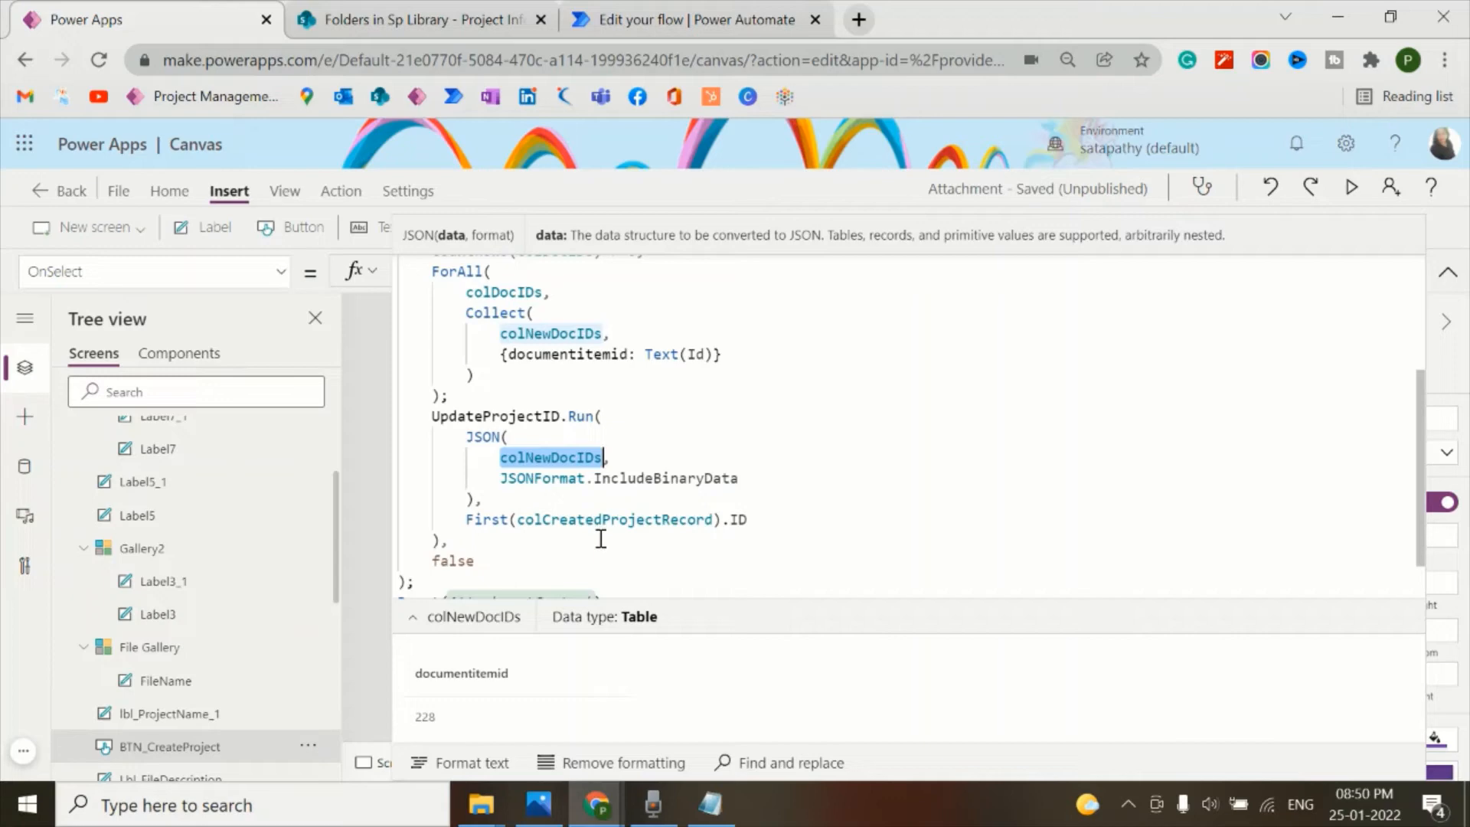
{"action": "left_click", "coordinate": [694, 18]}
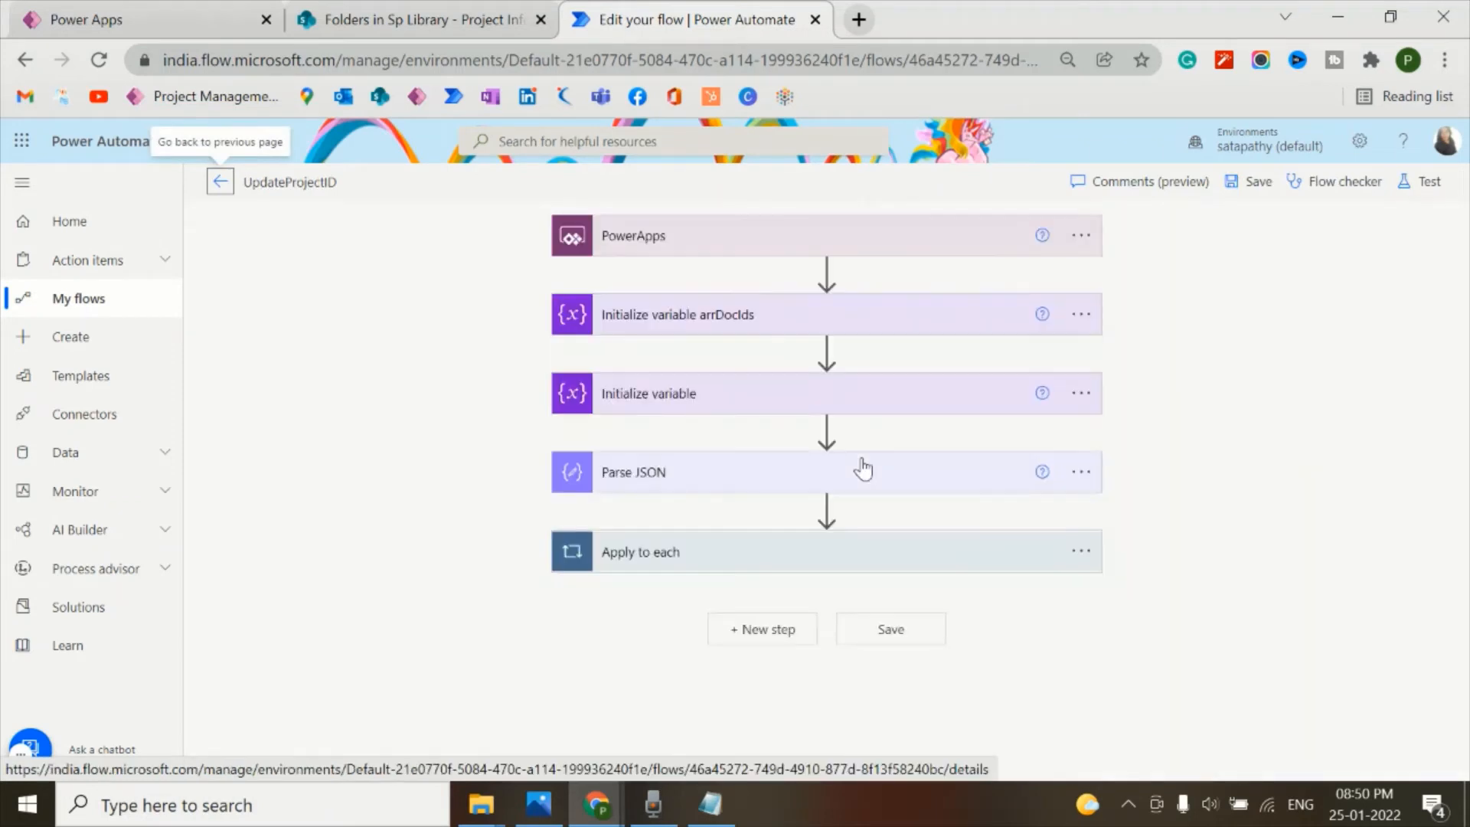
{"action": "mouse_move", "coordinate": [755, 522]}
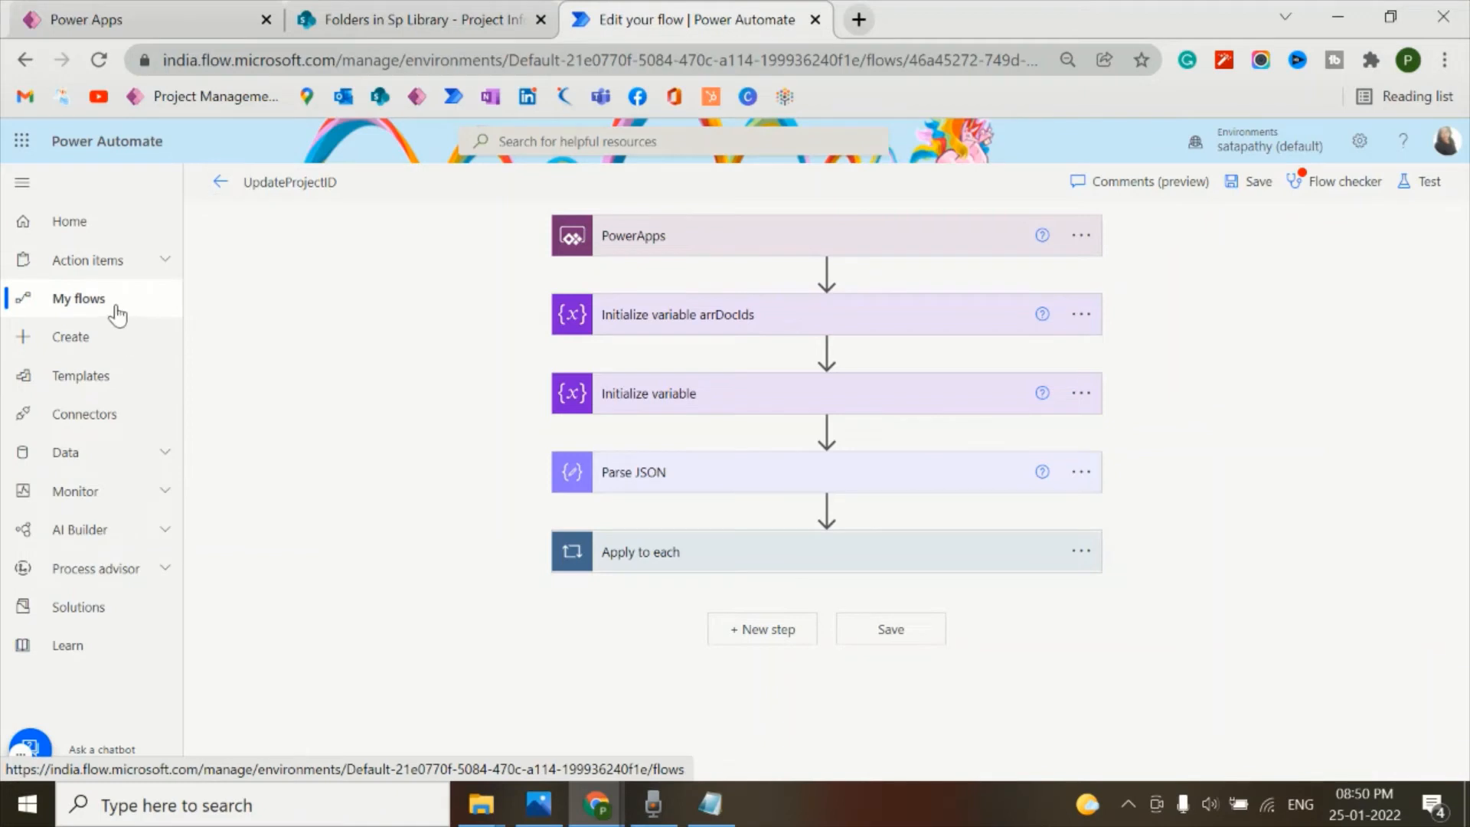
- Leave the flow without saving for My flows and start a new instant cloud flow
{"action": "left_click", "coordinate": [78, 298]}
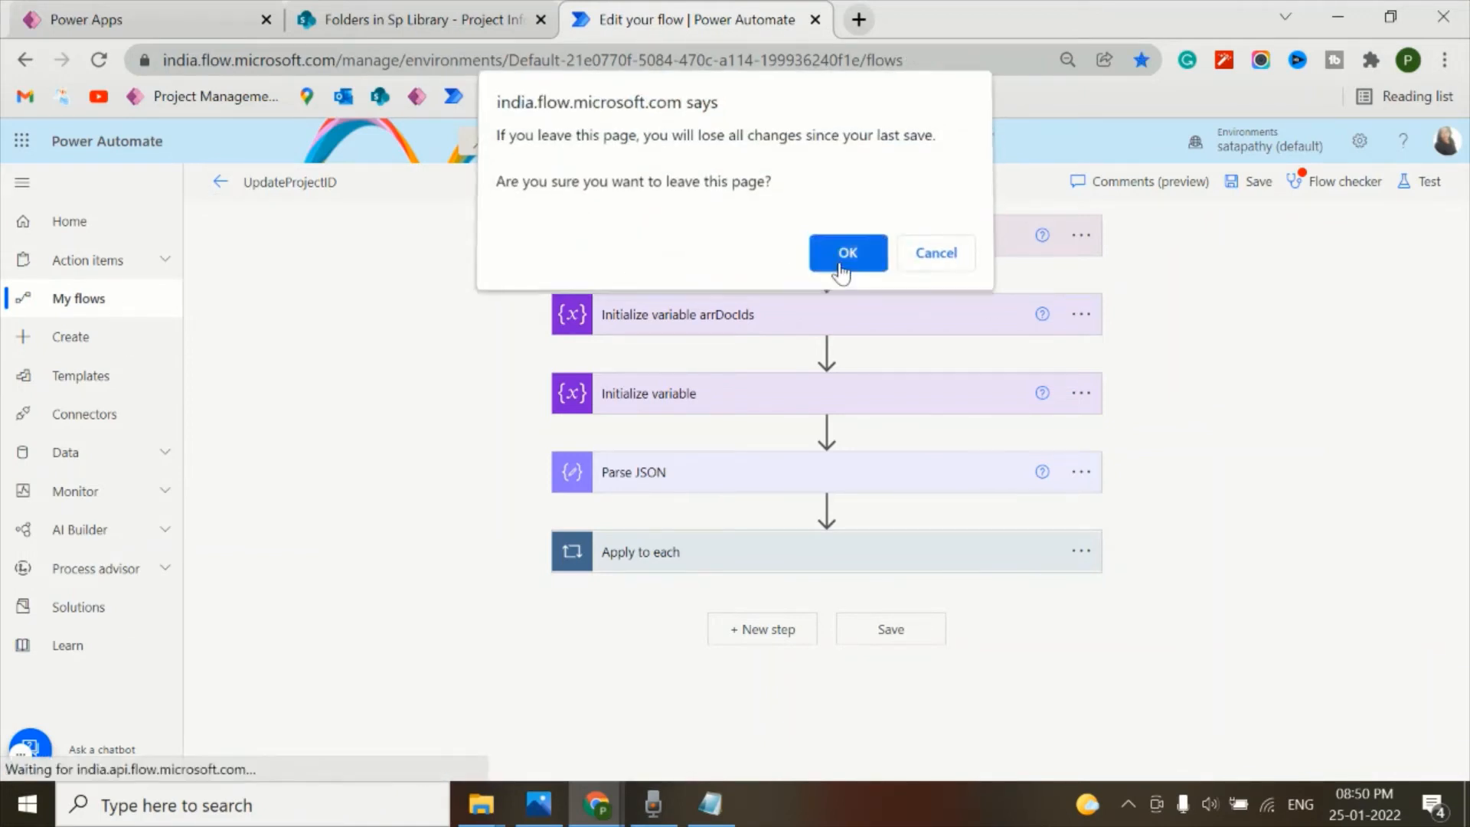
{"action": "left_click", "coordinate": [845, 253]}
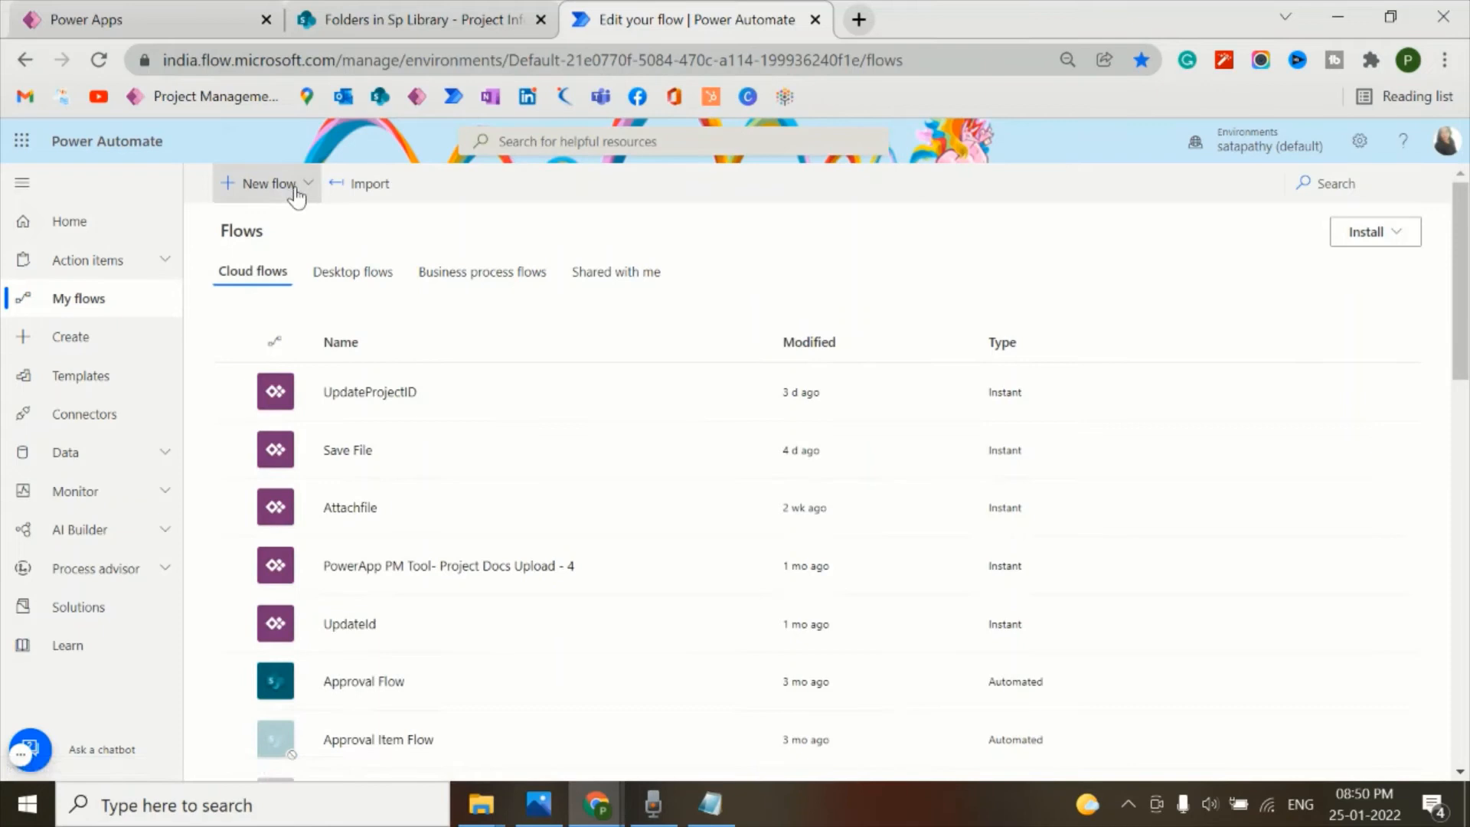
{"action": "left_click", "coordinate": [266, 182]}
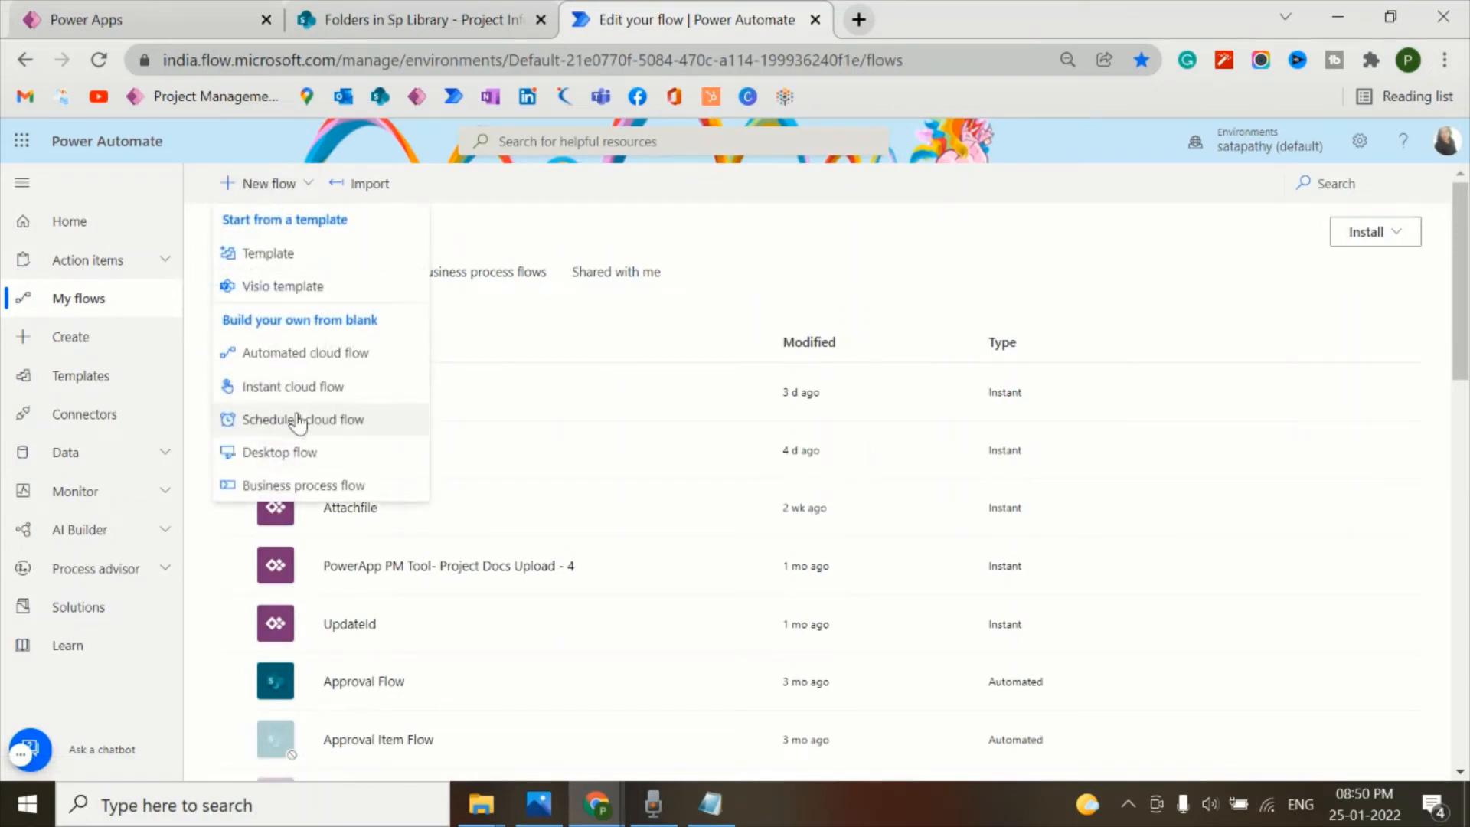
{"action": "left_click", "coordinate": [293, 386]}
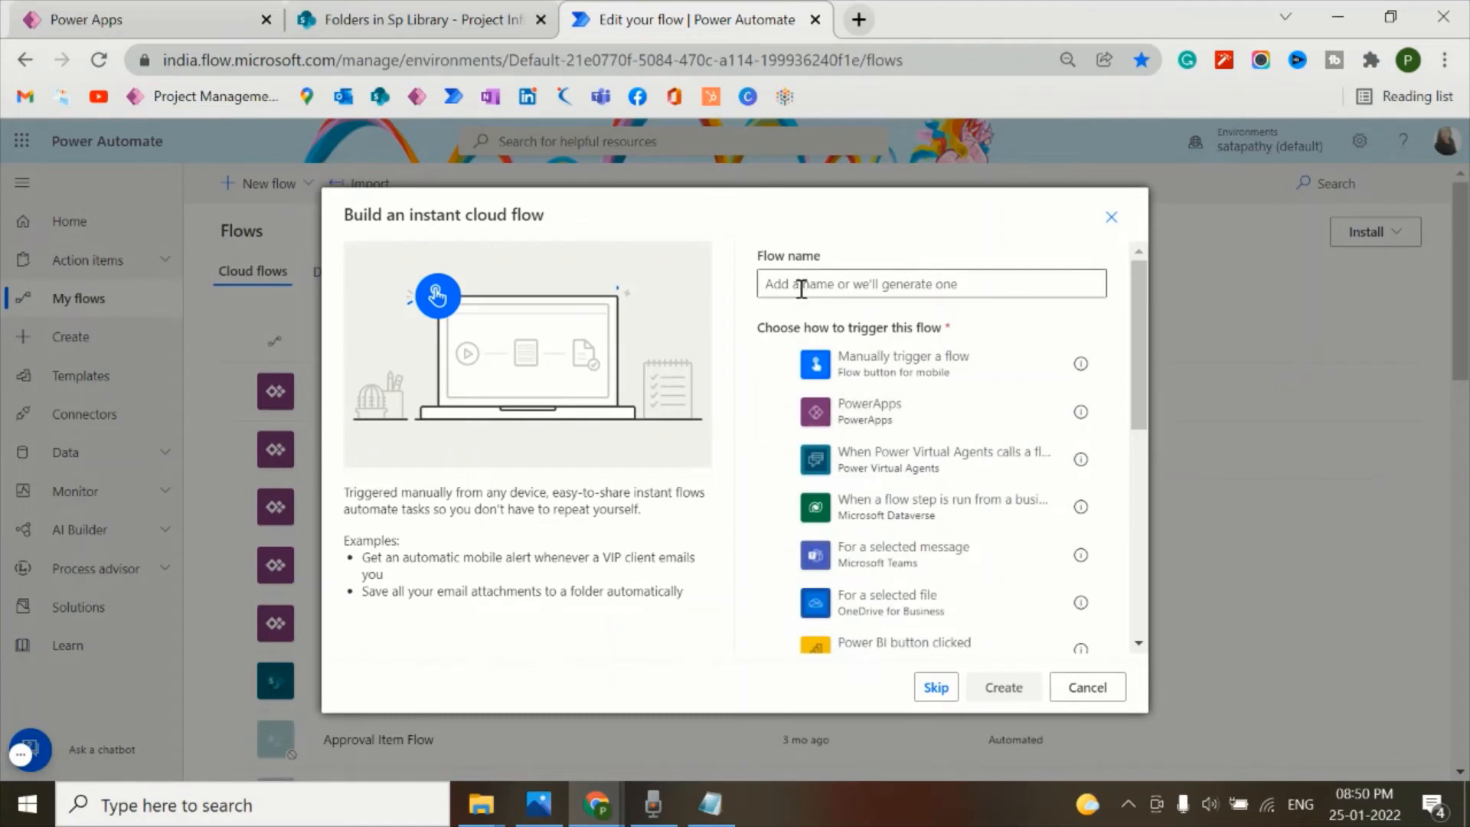
- Name the new flow 'UpdateProjID' and choose the PowerApps trigger
{"action": "type", "text": "Update"}
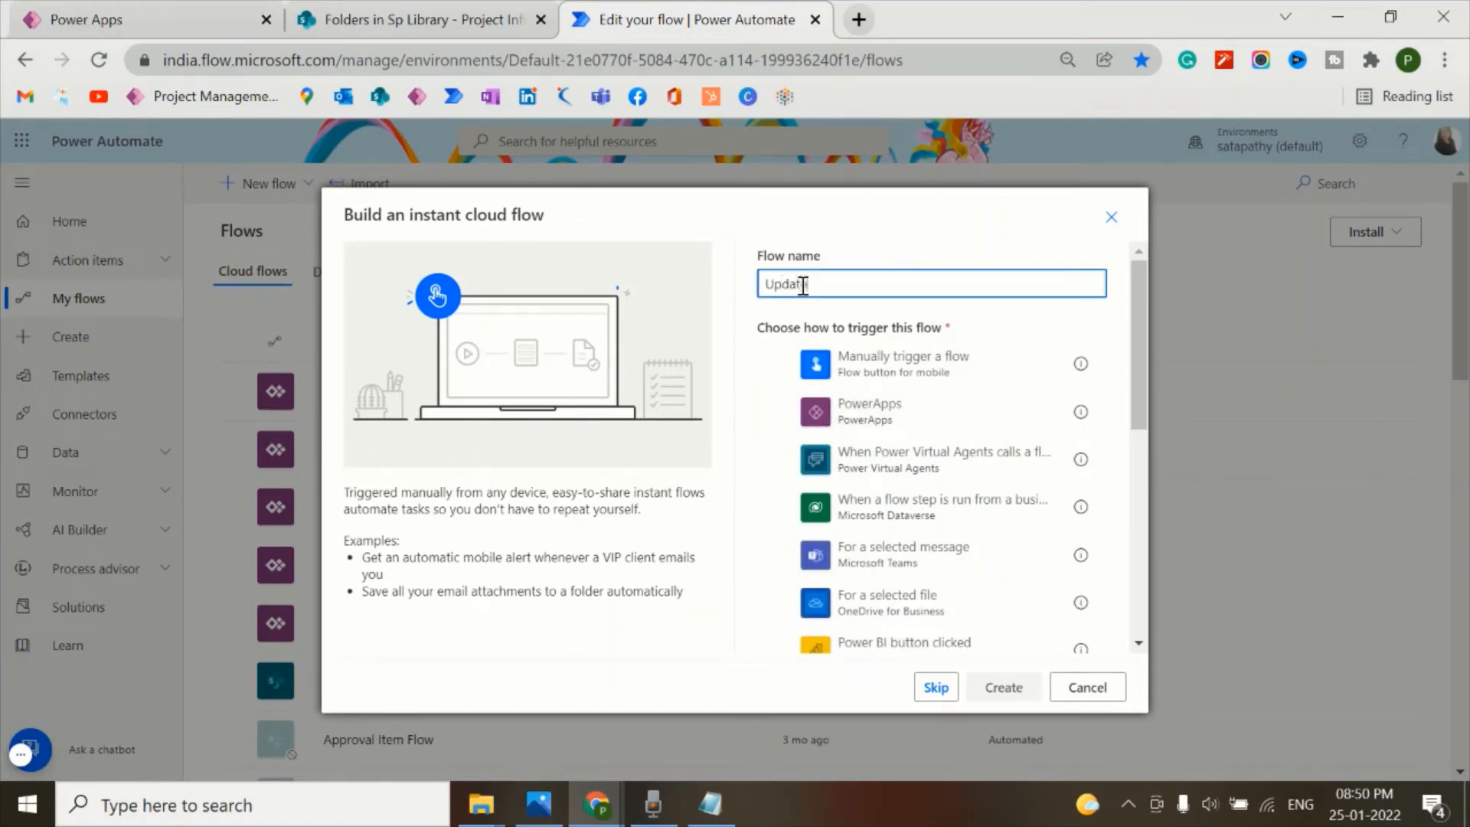
{"action": "type", "text": "P"}
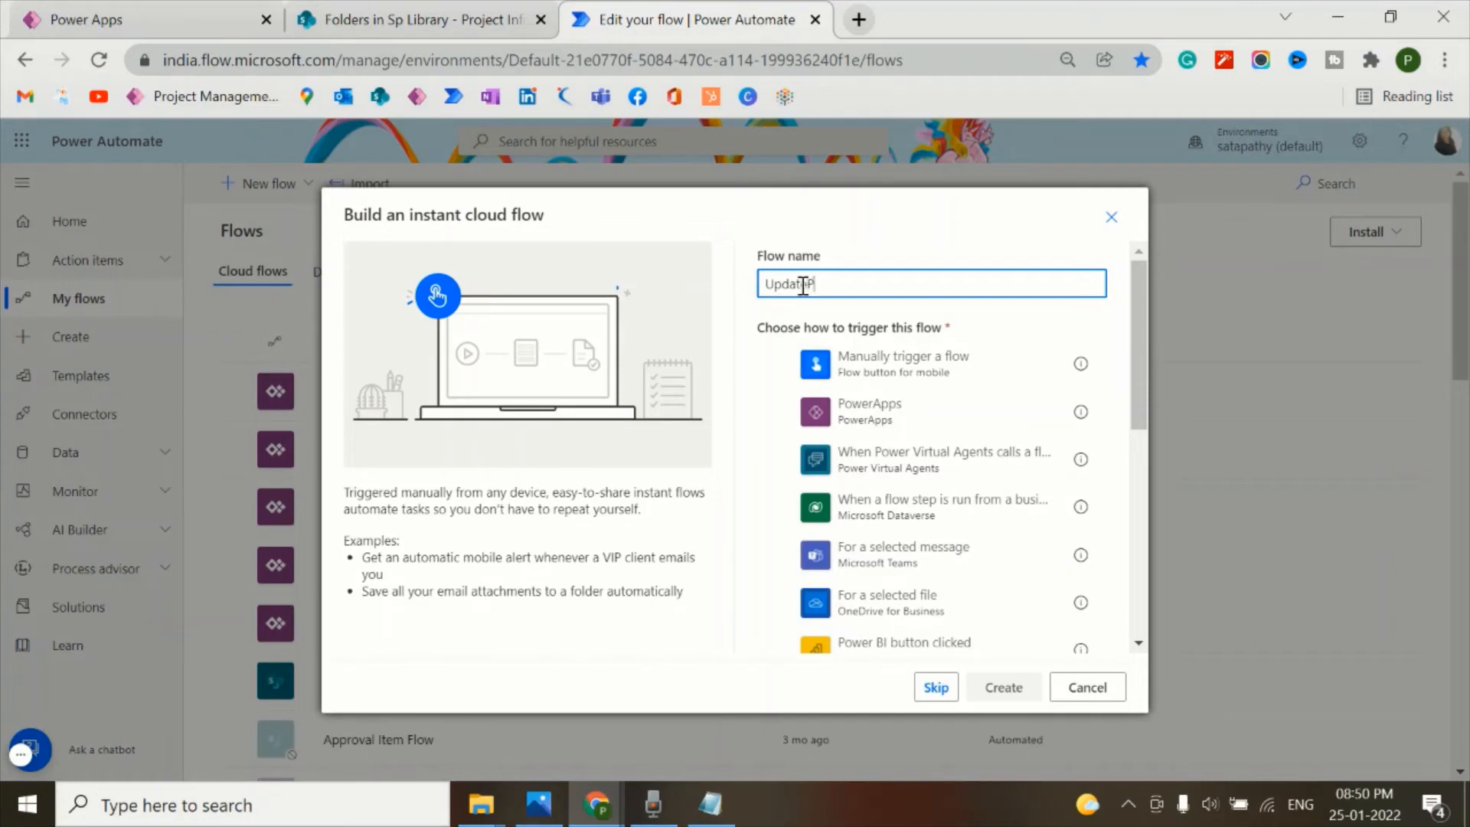
{"action": "type", "text": "rojID"}
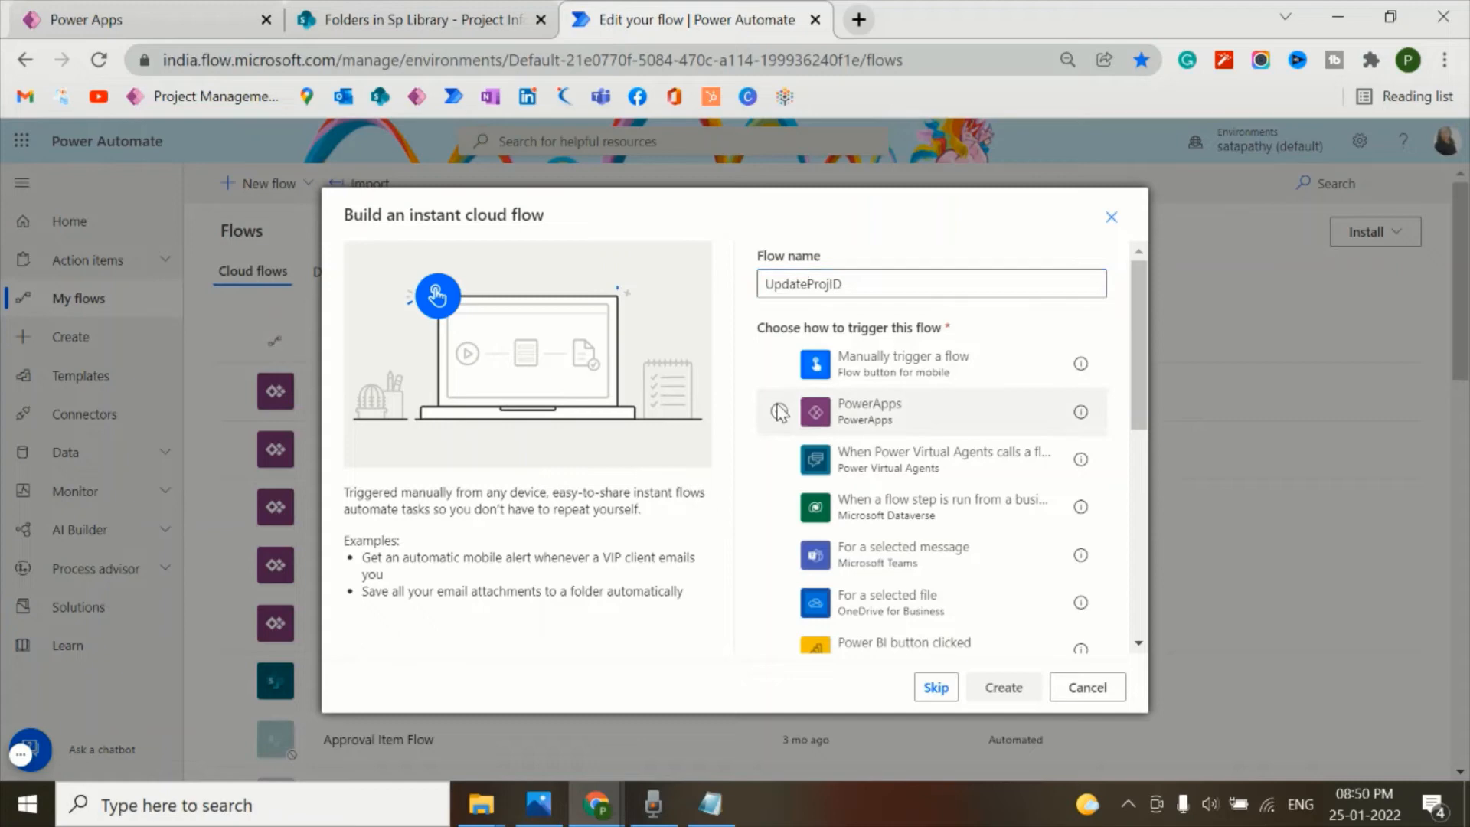
{"action": "left_click", "coordinate": [1002, 687]}
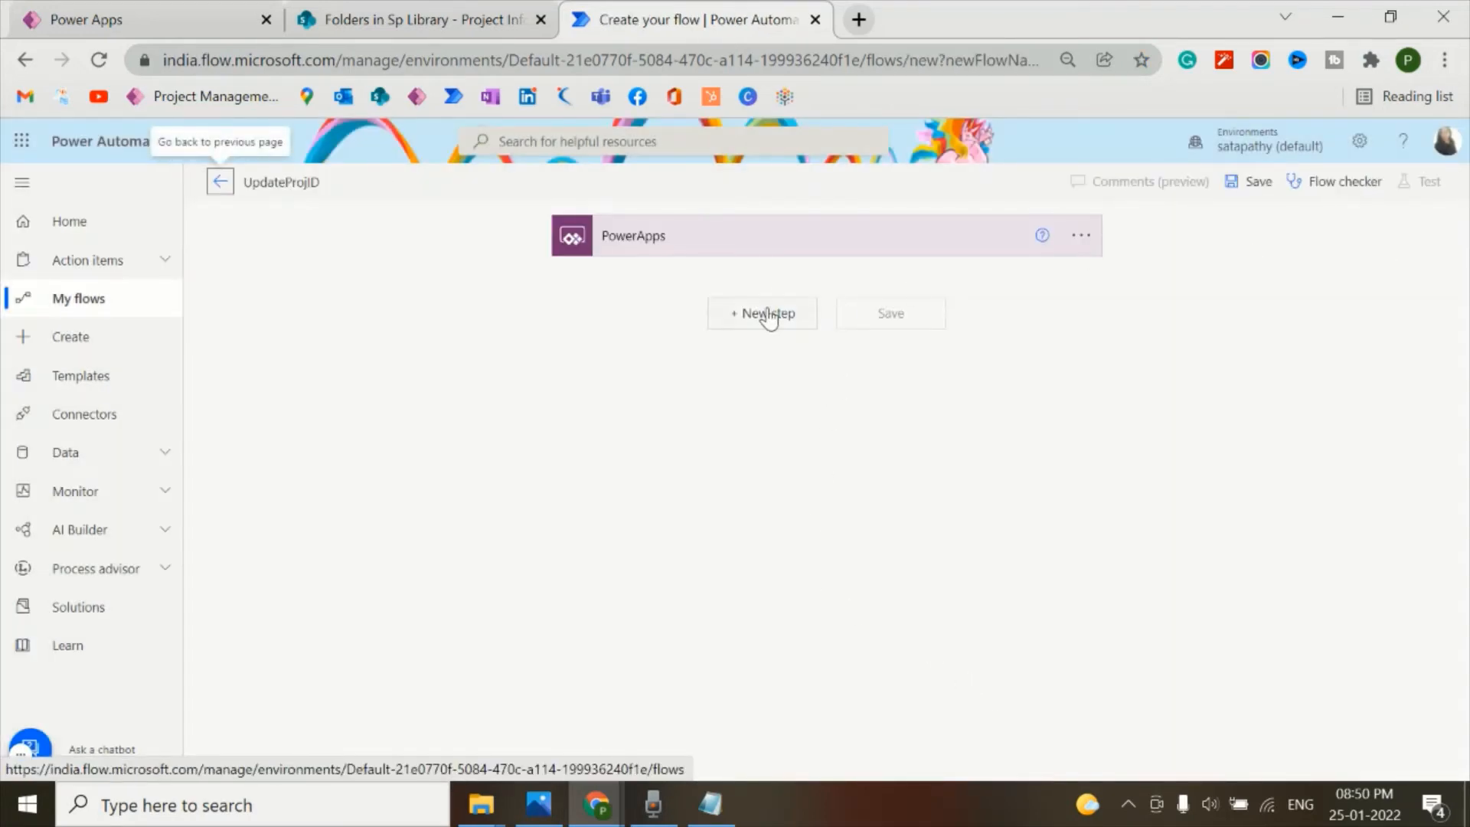
- Initialize an Array variable arrDocIDs with its value set to Ask in PowerApps
{"action": "left_click", "coordinate": [761, 314]}
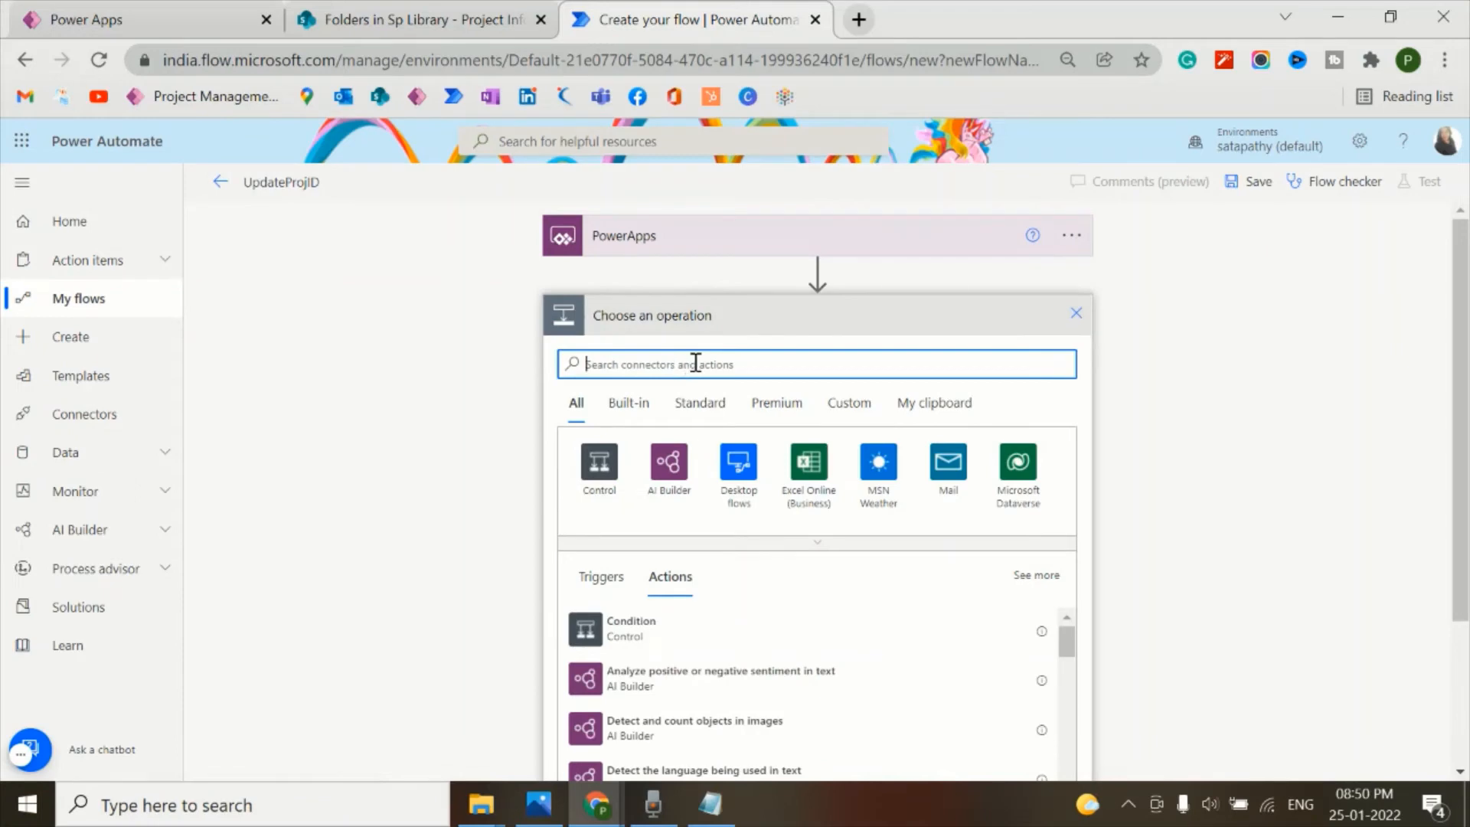
{"action": "type", "text": "Init"}
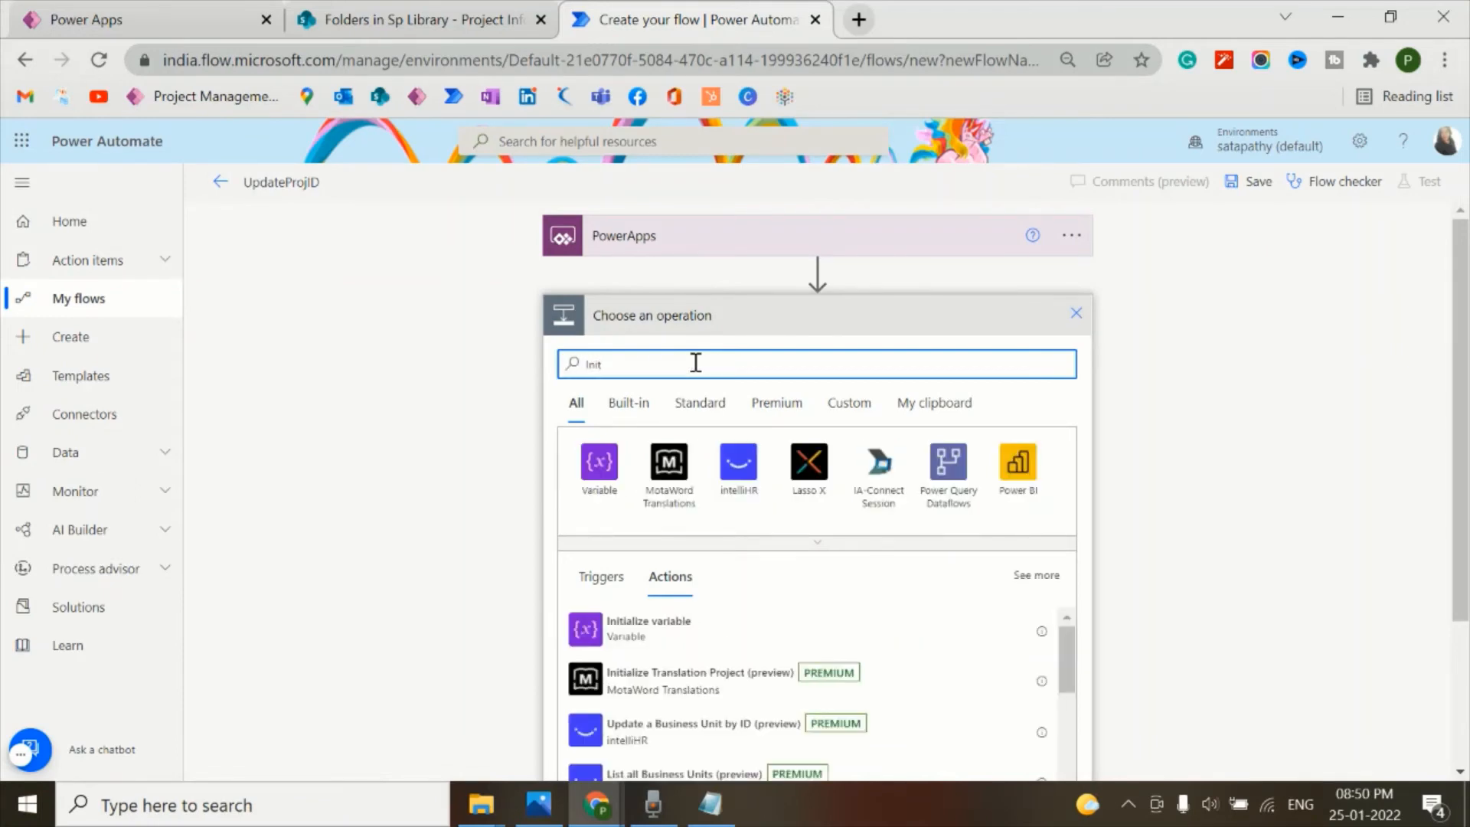
{"action": "left_click", "coordinate": [648, 628]}
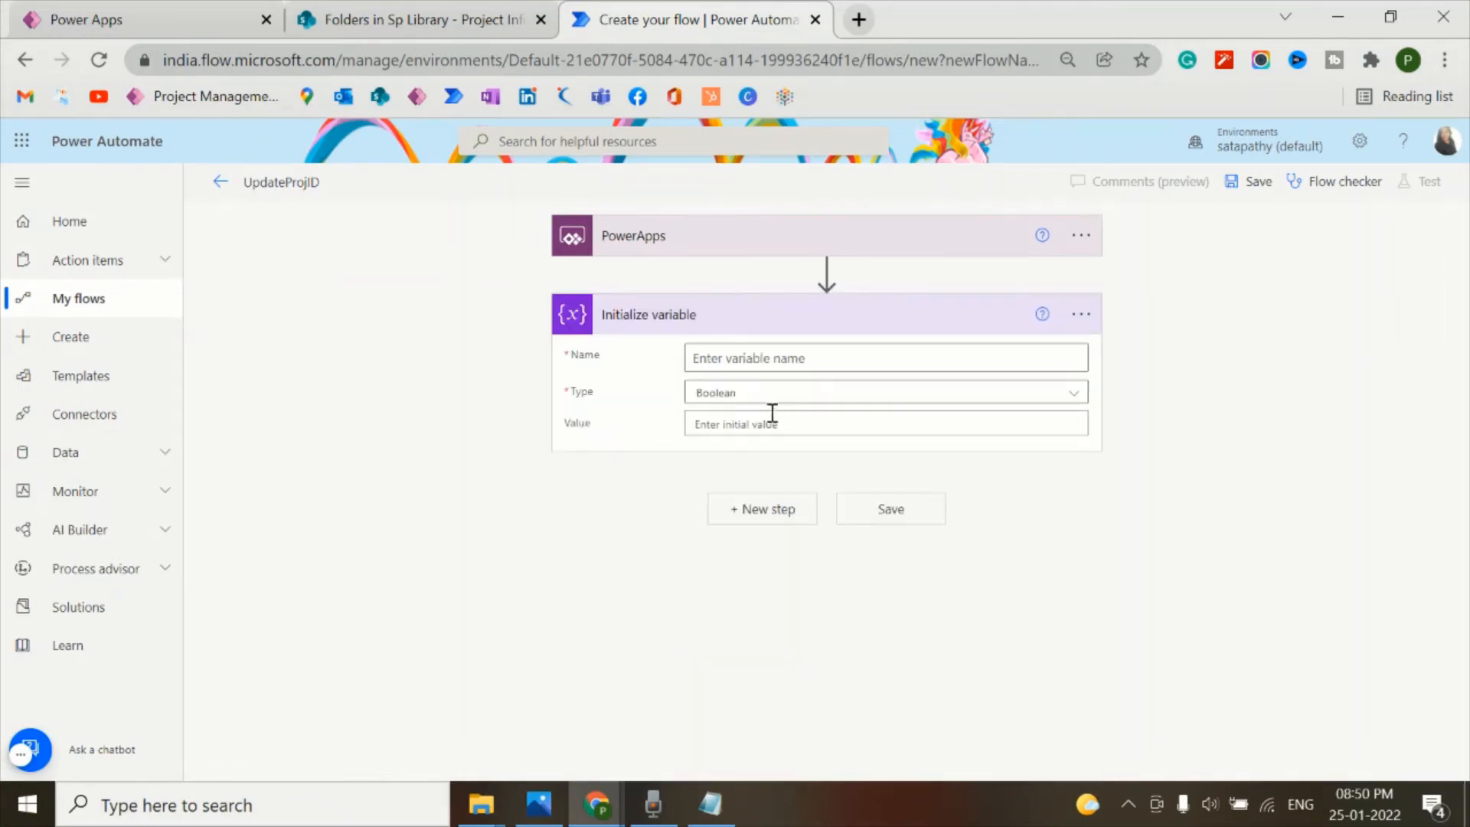
{"action": "left_click", "coordinate": [885, 358]}
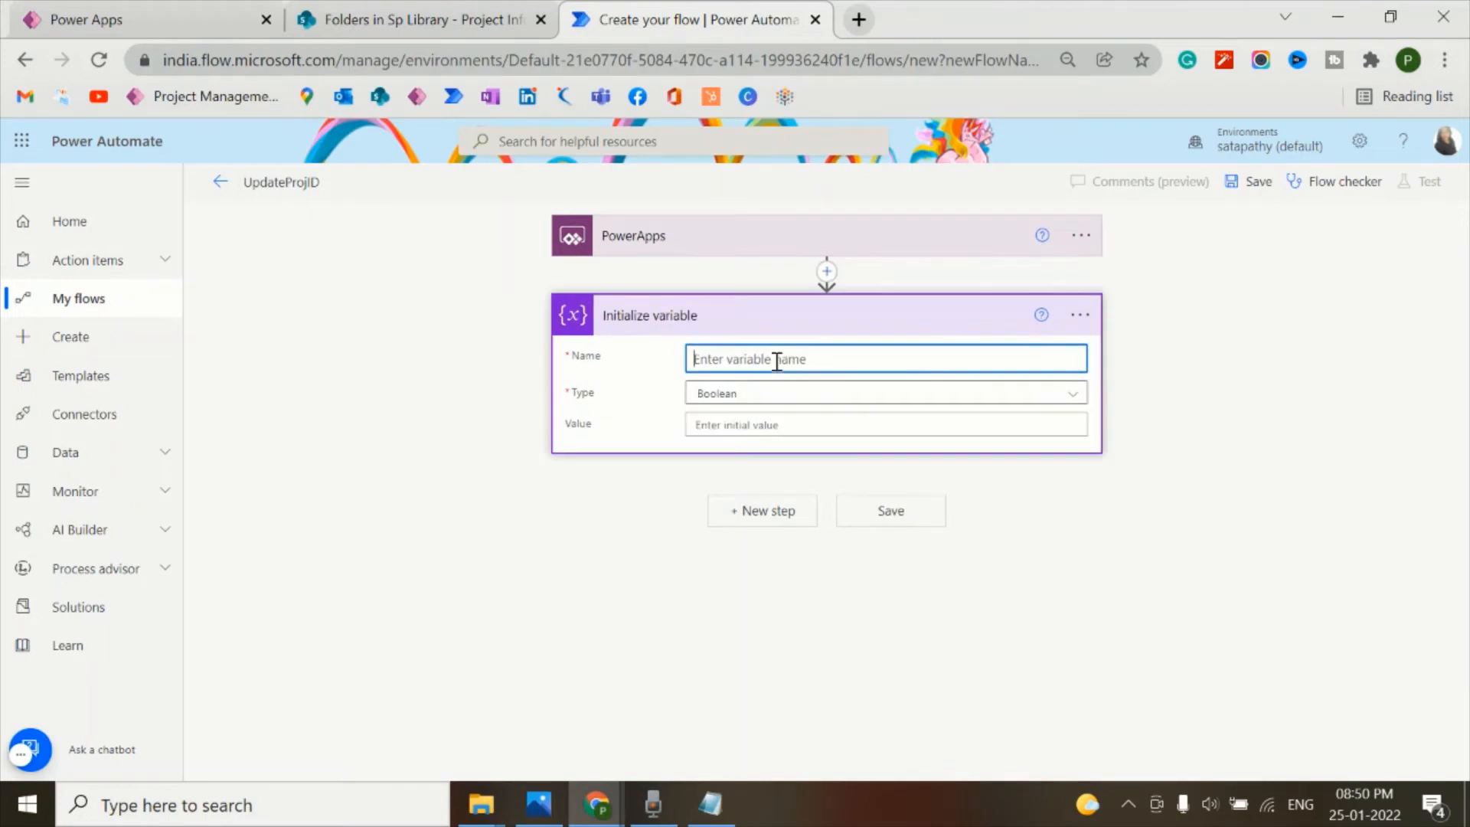
{"action": "left_click", "coordinate": [881, 393]}
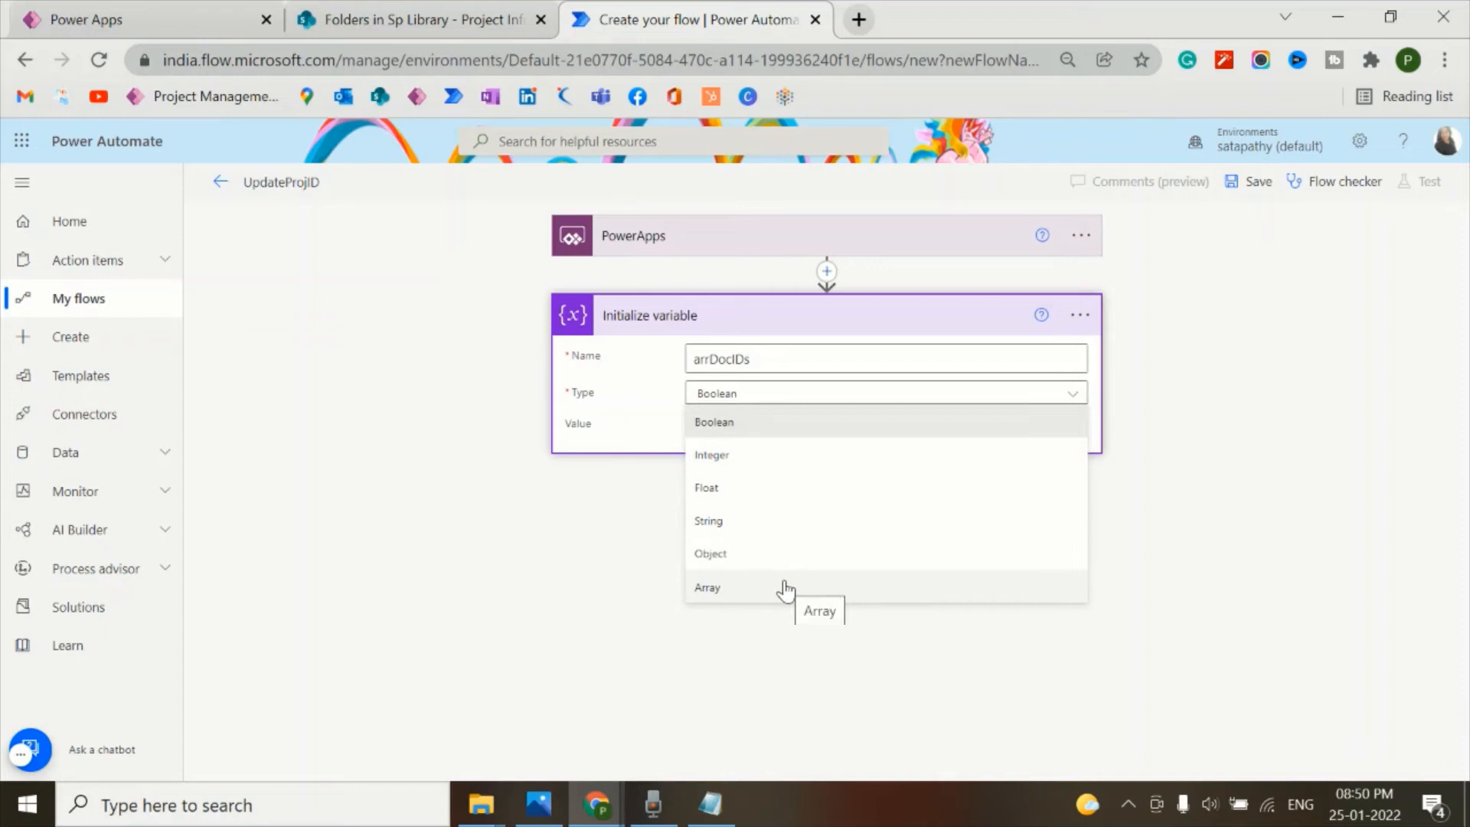
{"action": "left_click", "coordinate": [706, 588]}
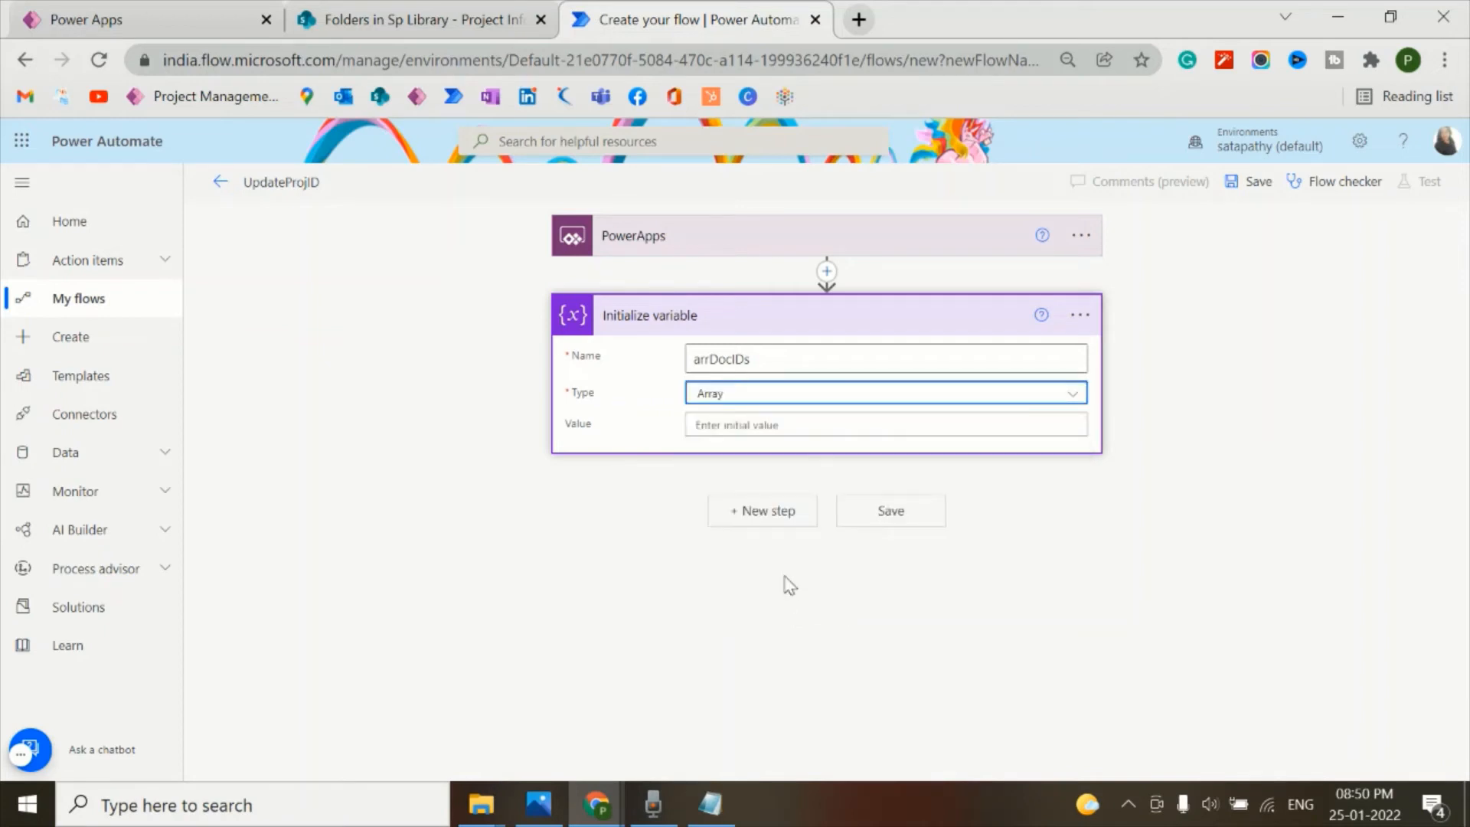
{"action": "left_click", "coordinate": [884, 423]}
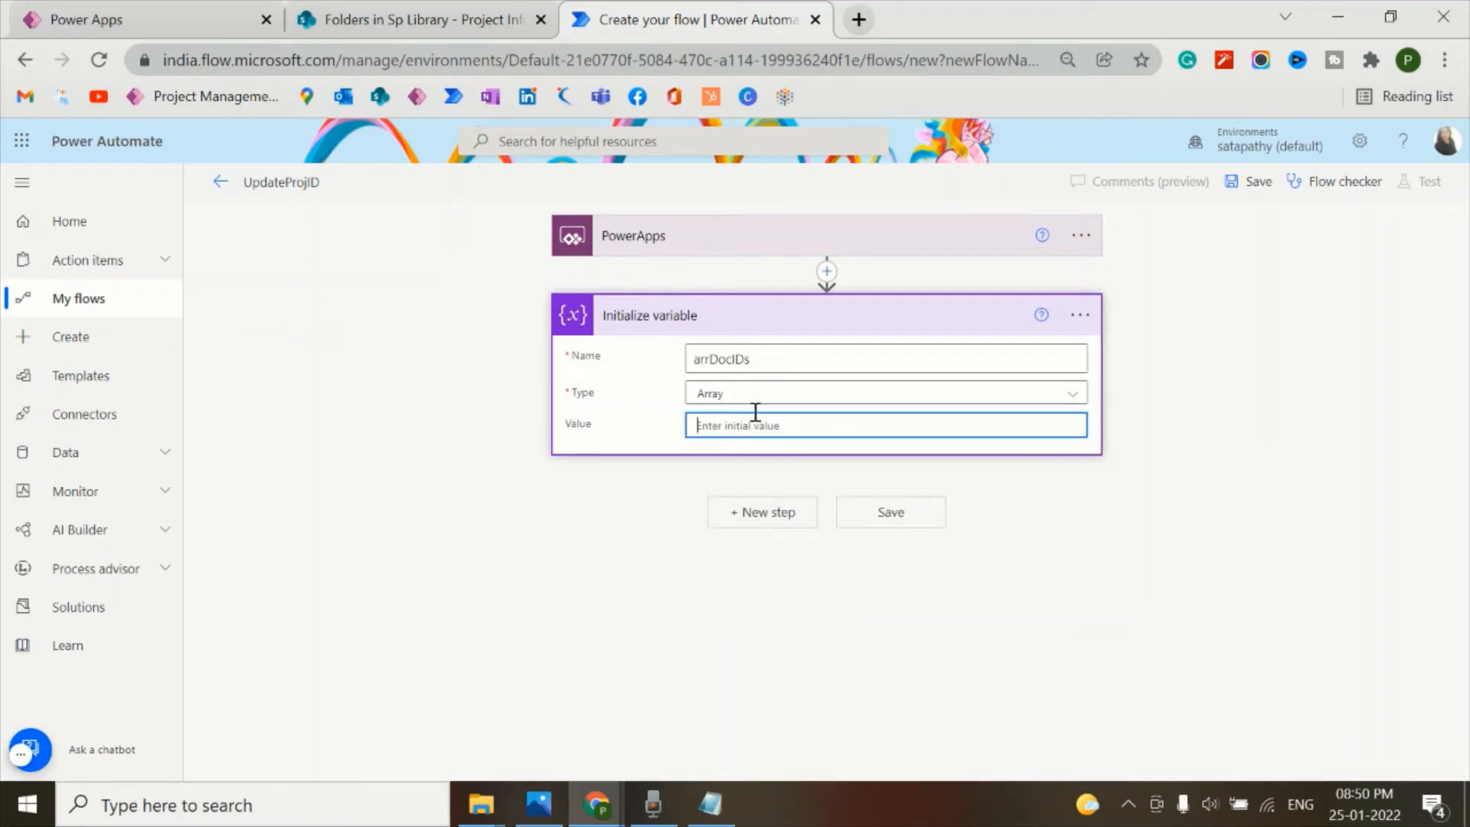
{"action": "left_click", "coordinate": [885, 425]}
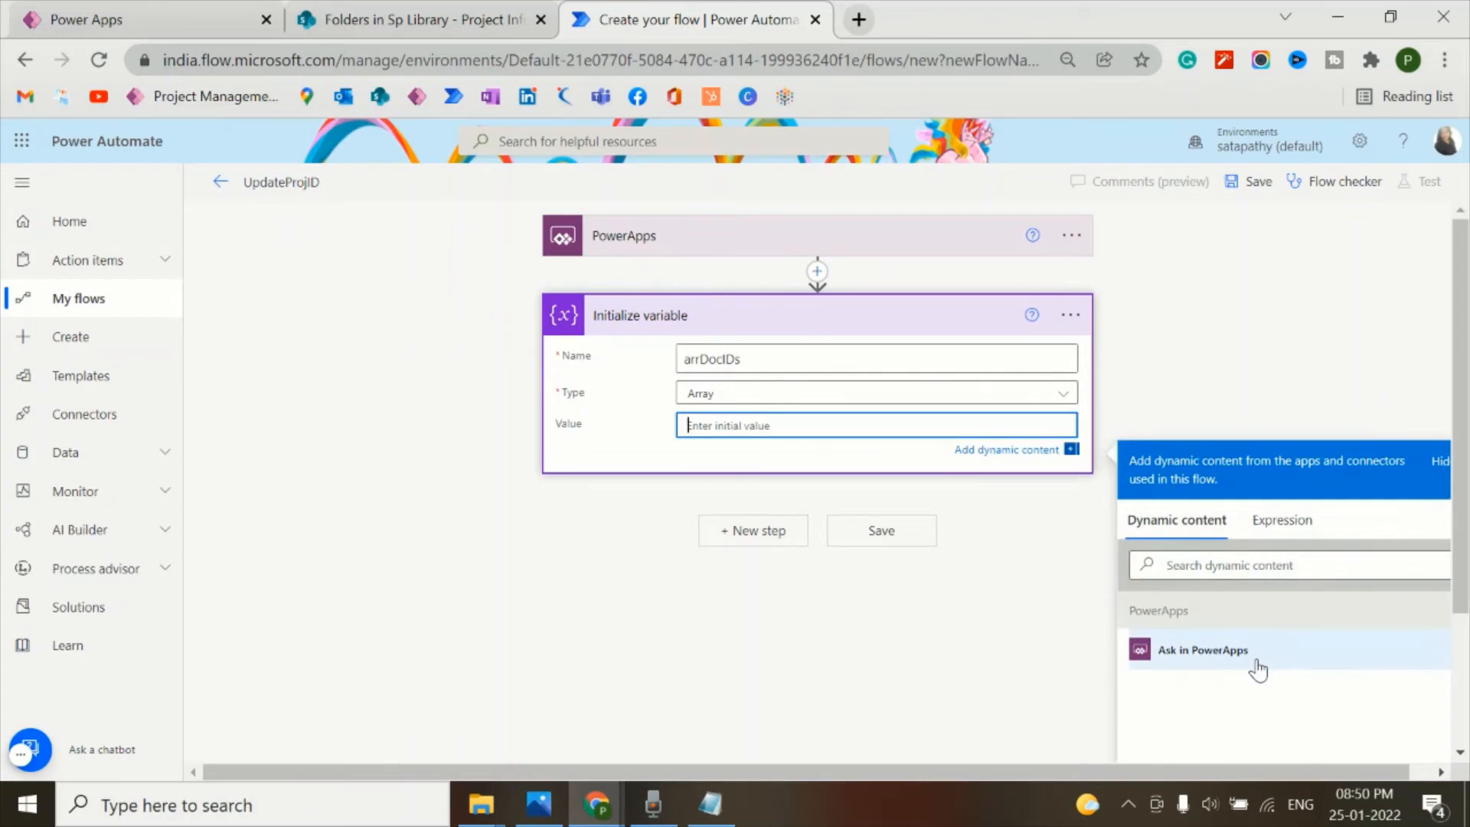
{"action": "left_click", "coordinate": [1202, 650]}
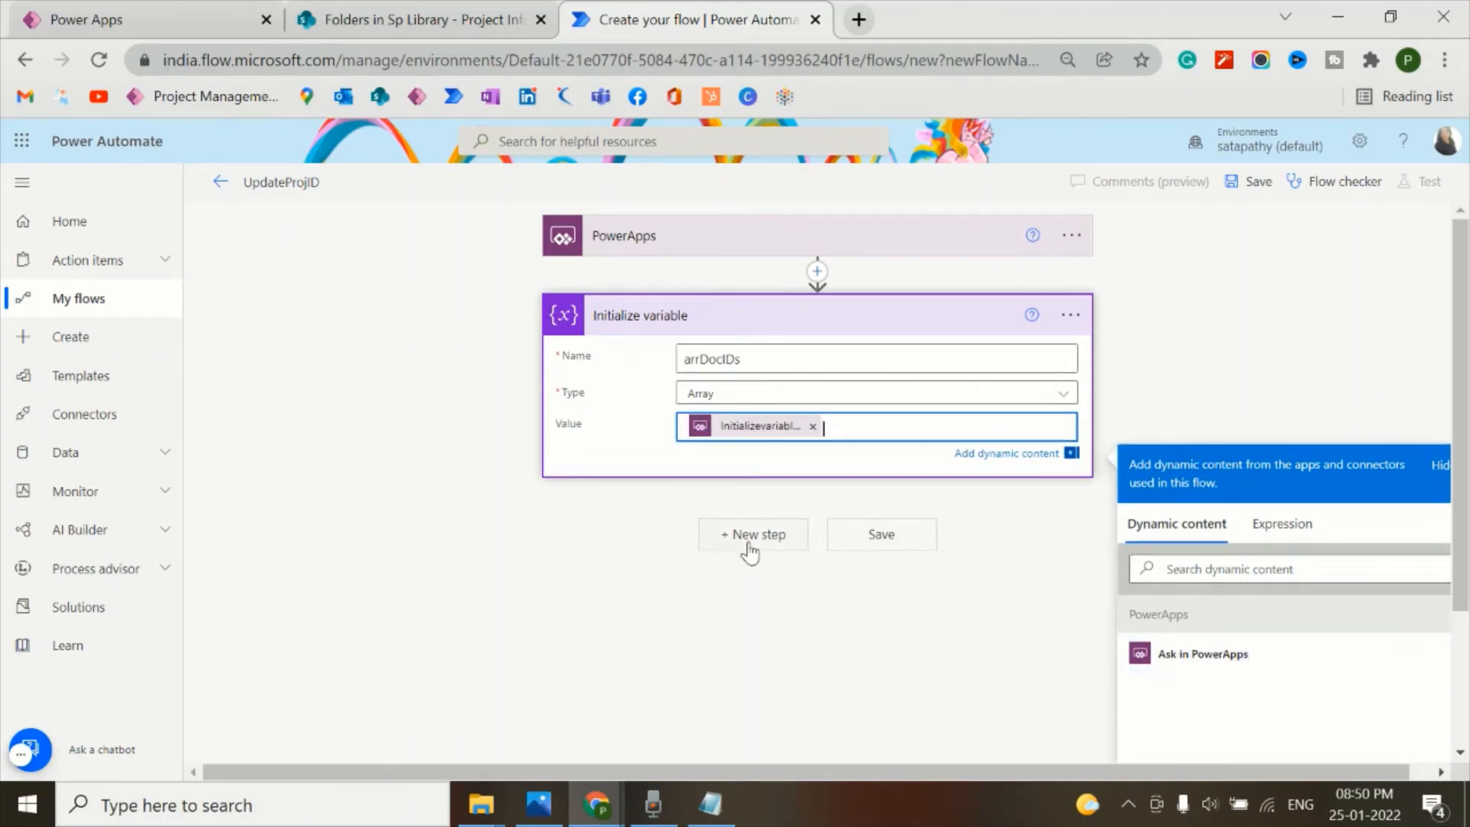
{"action": "left_click", "coordinate": [752, 535]}
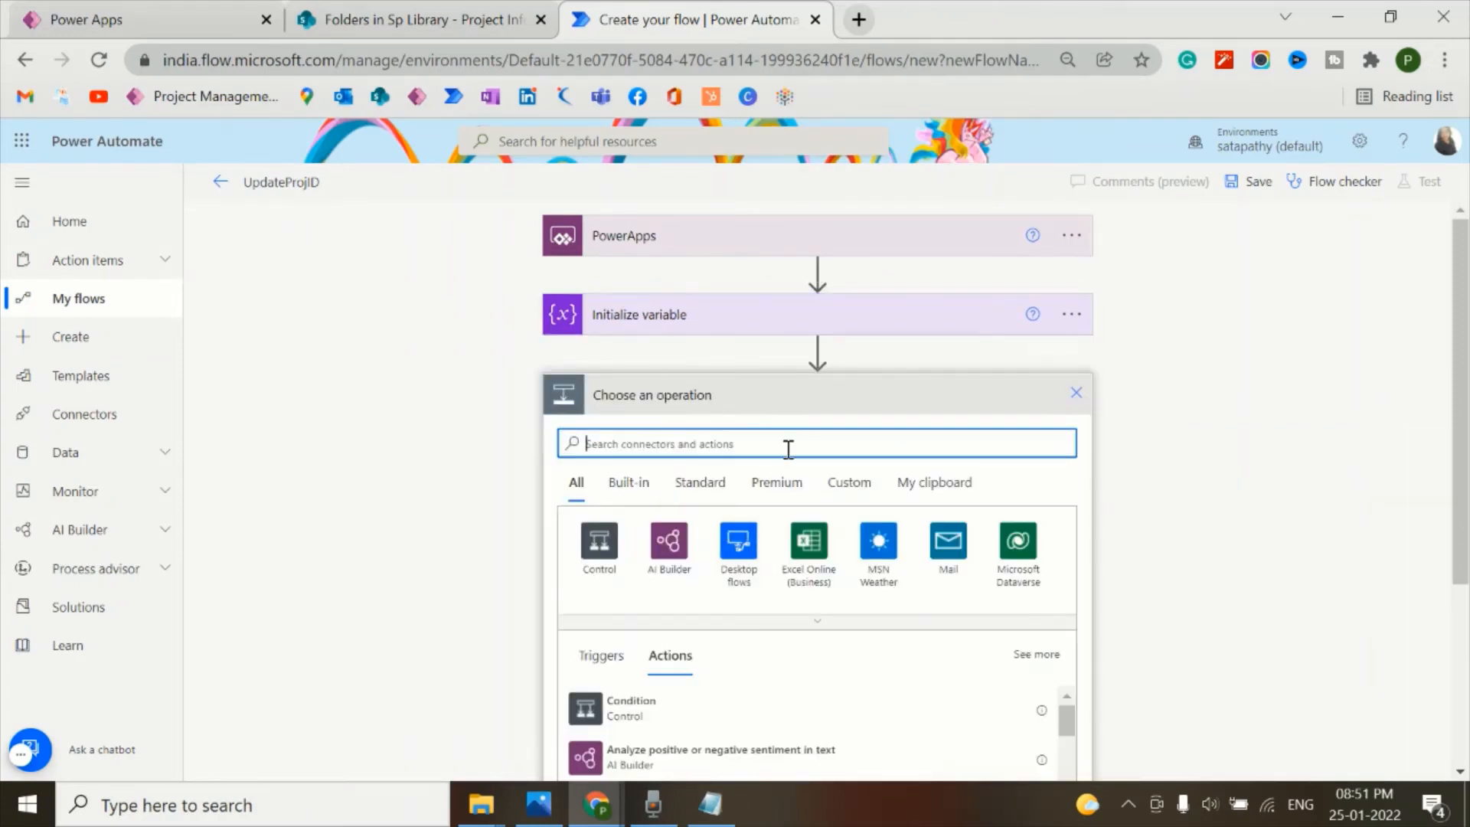
- Initialize an Integer variable ProjectID valued from the app-supplied Initializevariable_Value
{"action": "type", "text": "Inita"}
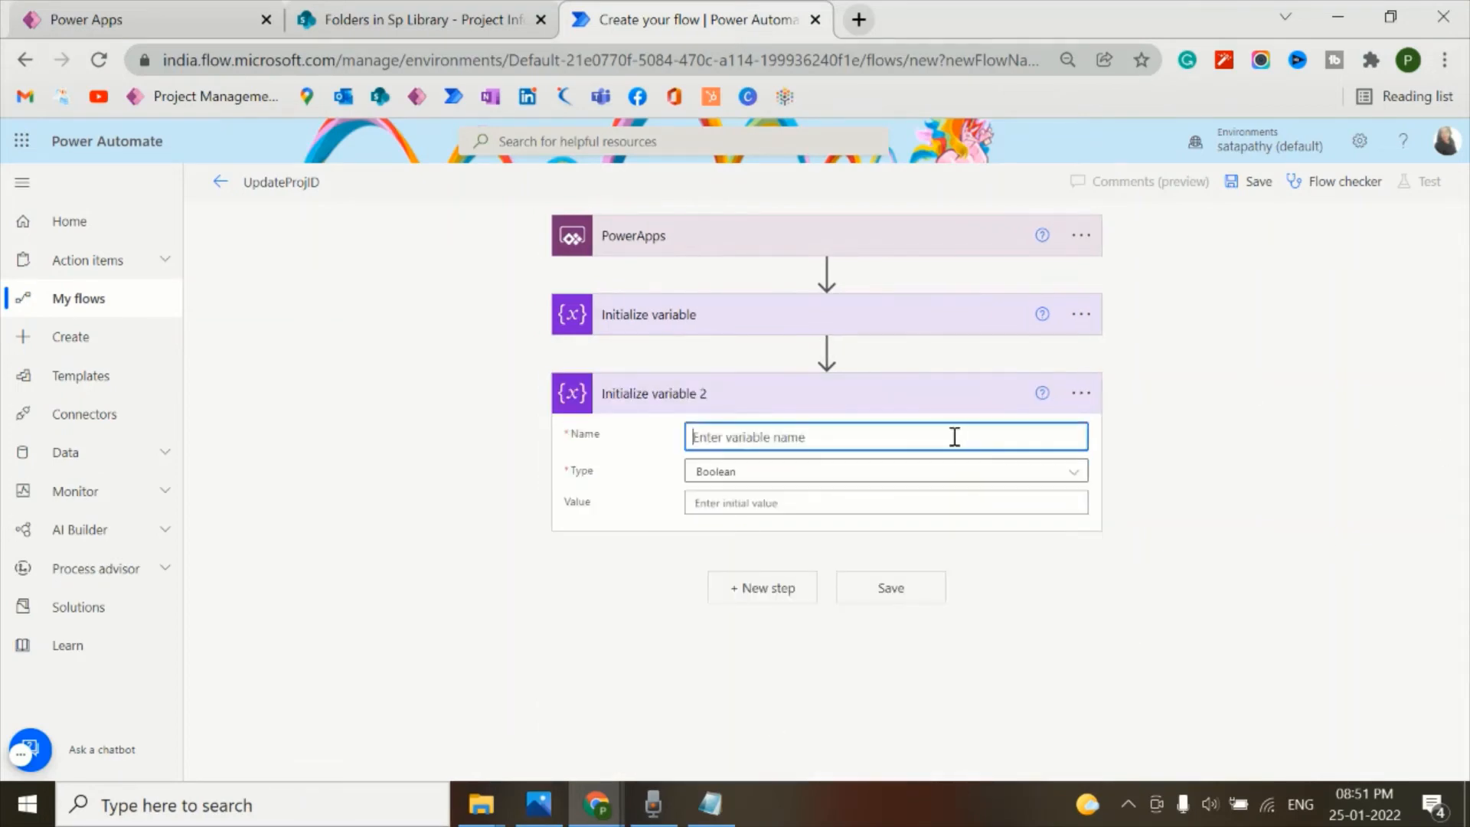
{"action": "type", "text": "Proje"}
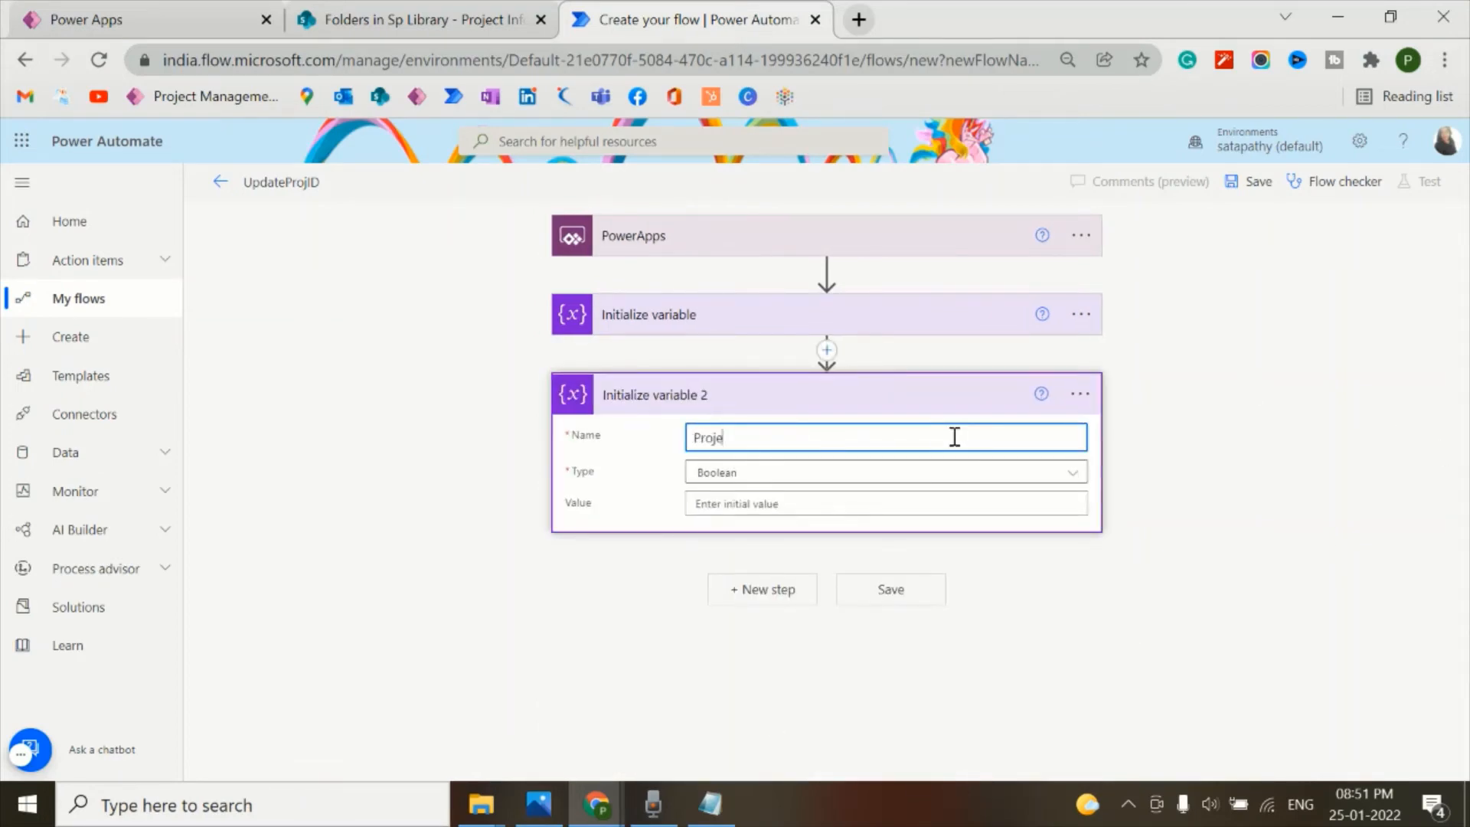
{"action": "type", "text": "ctI"}
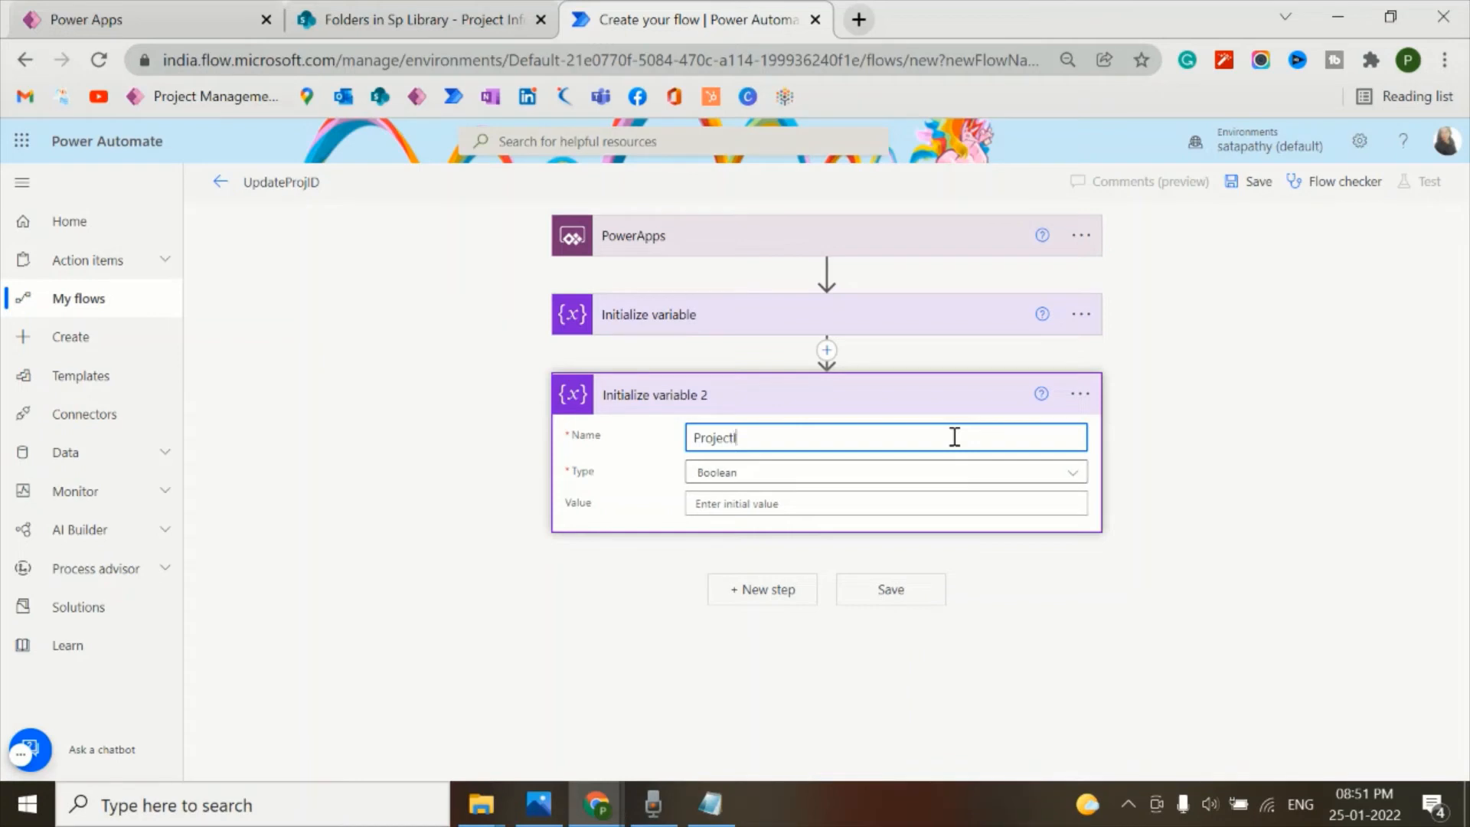
{"action": "left_click", "coordinate": [881, 471]}
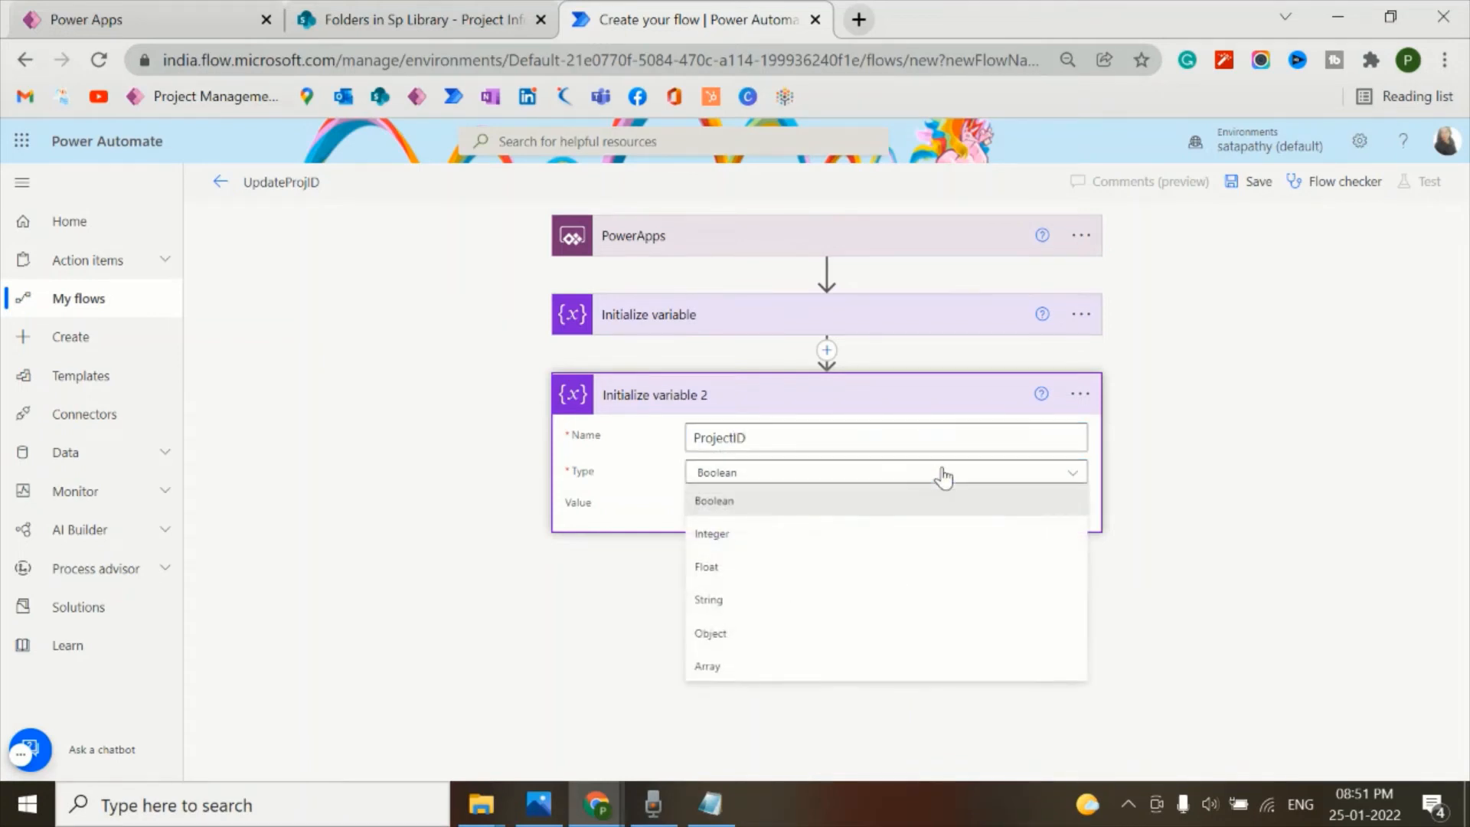
{"action": "left_click", "coordinate": [712, 534]}
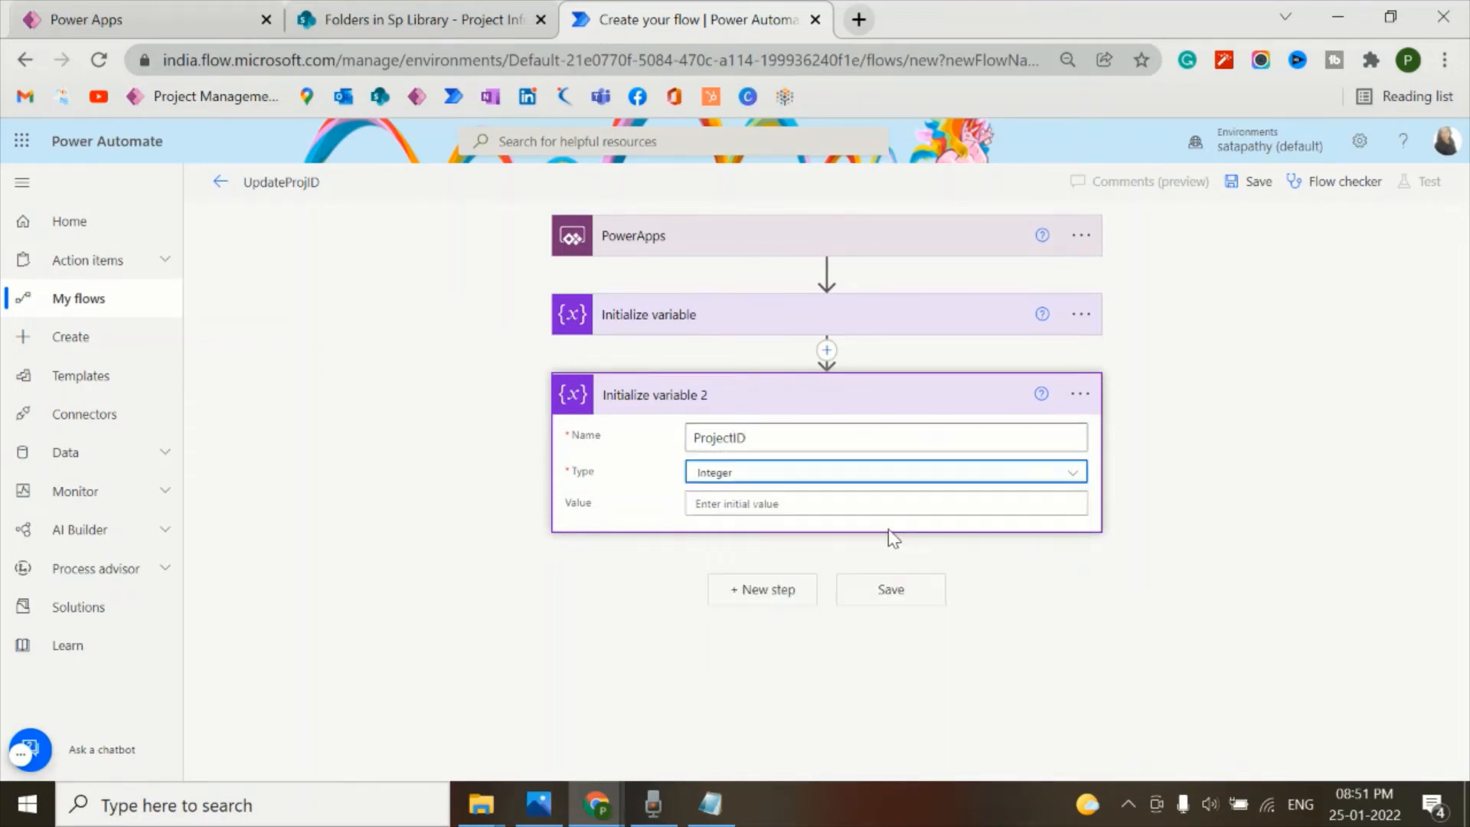
{"action": "left_click", "coordinate": [885, 503]}
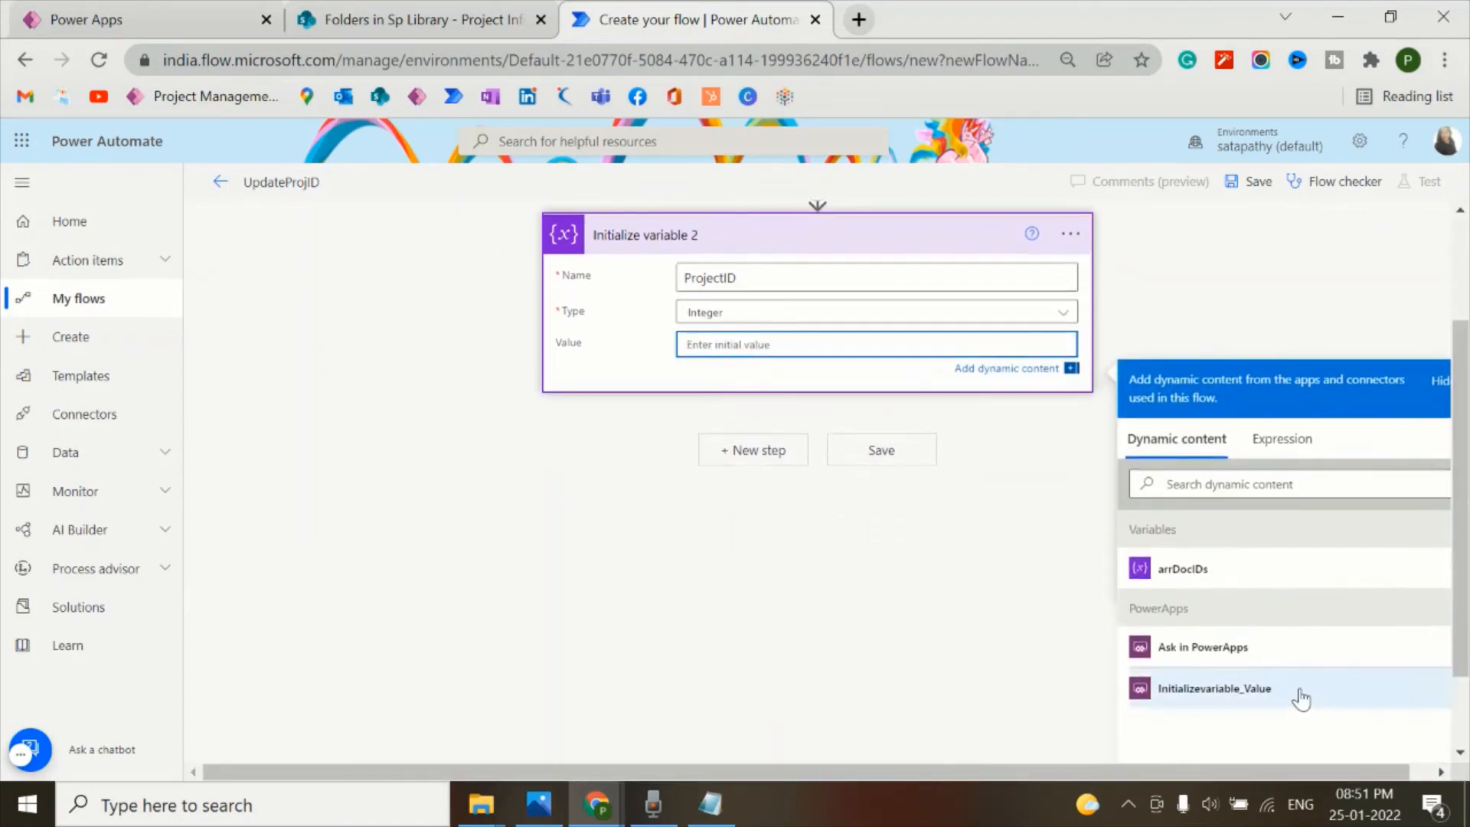
{"action": "left_click", "coordinate": [1215, 688]}
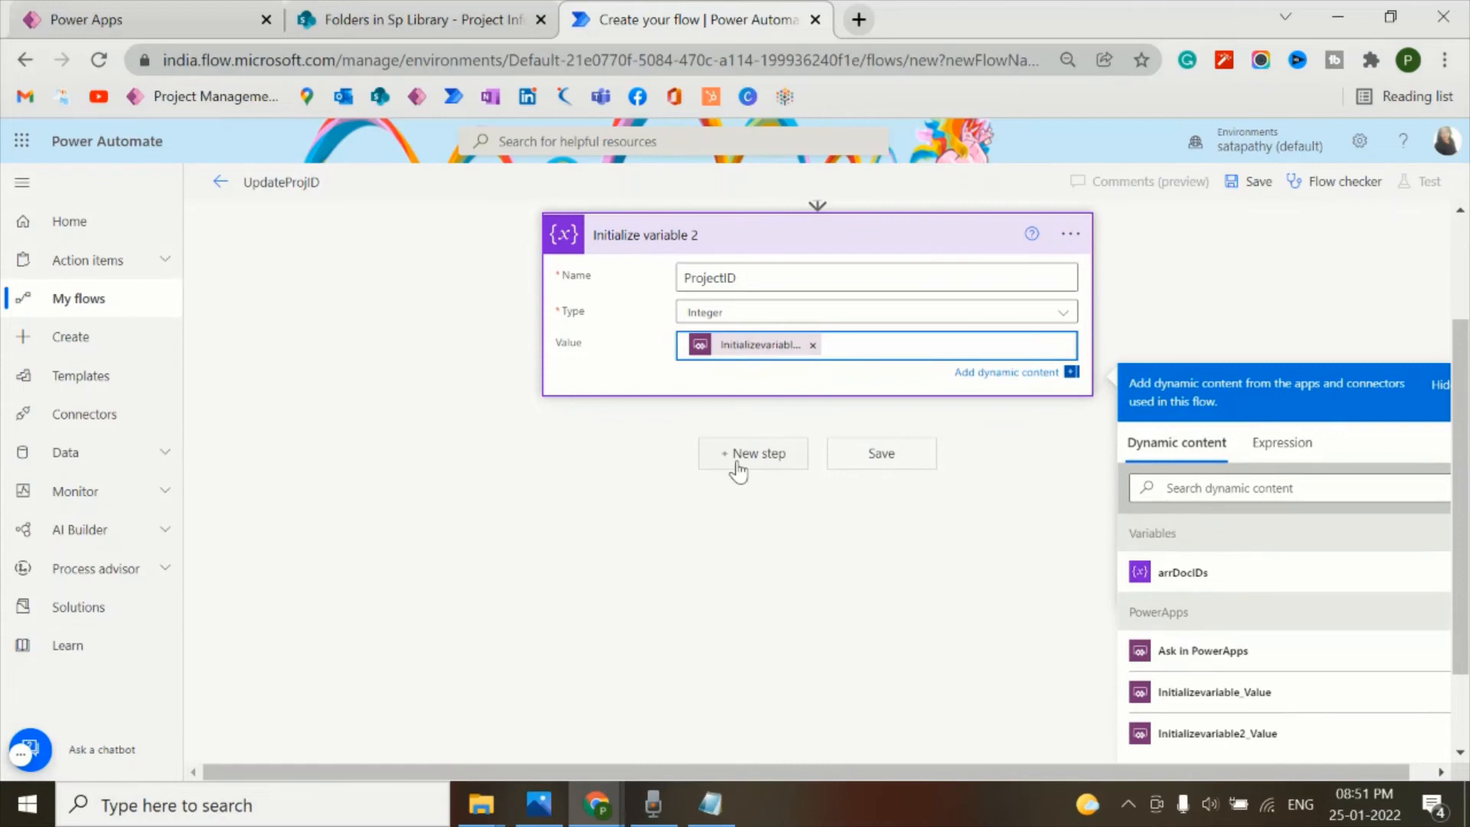
{"action": "mouse_move", "coordinate": [748, 456]}
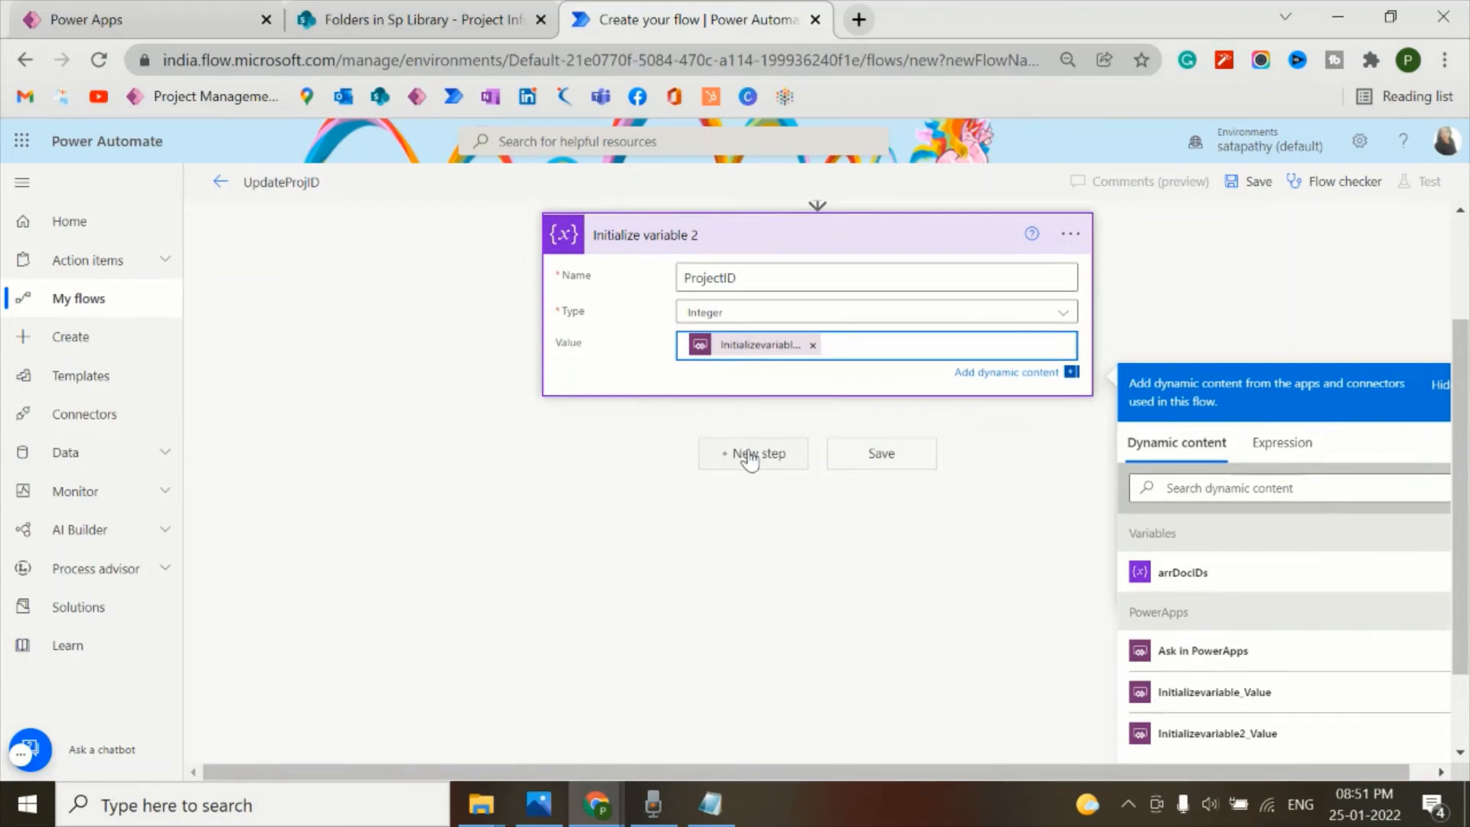
{"action": "left_click", "coordinate": [753, 452]}
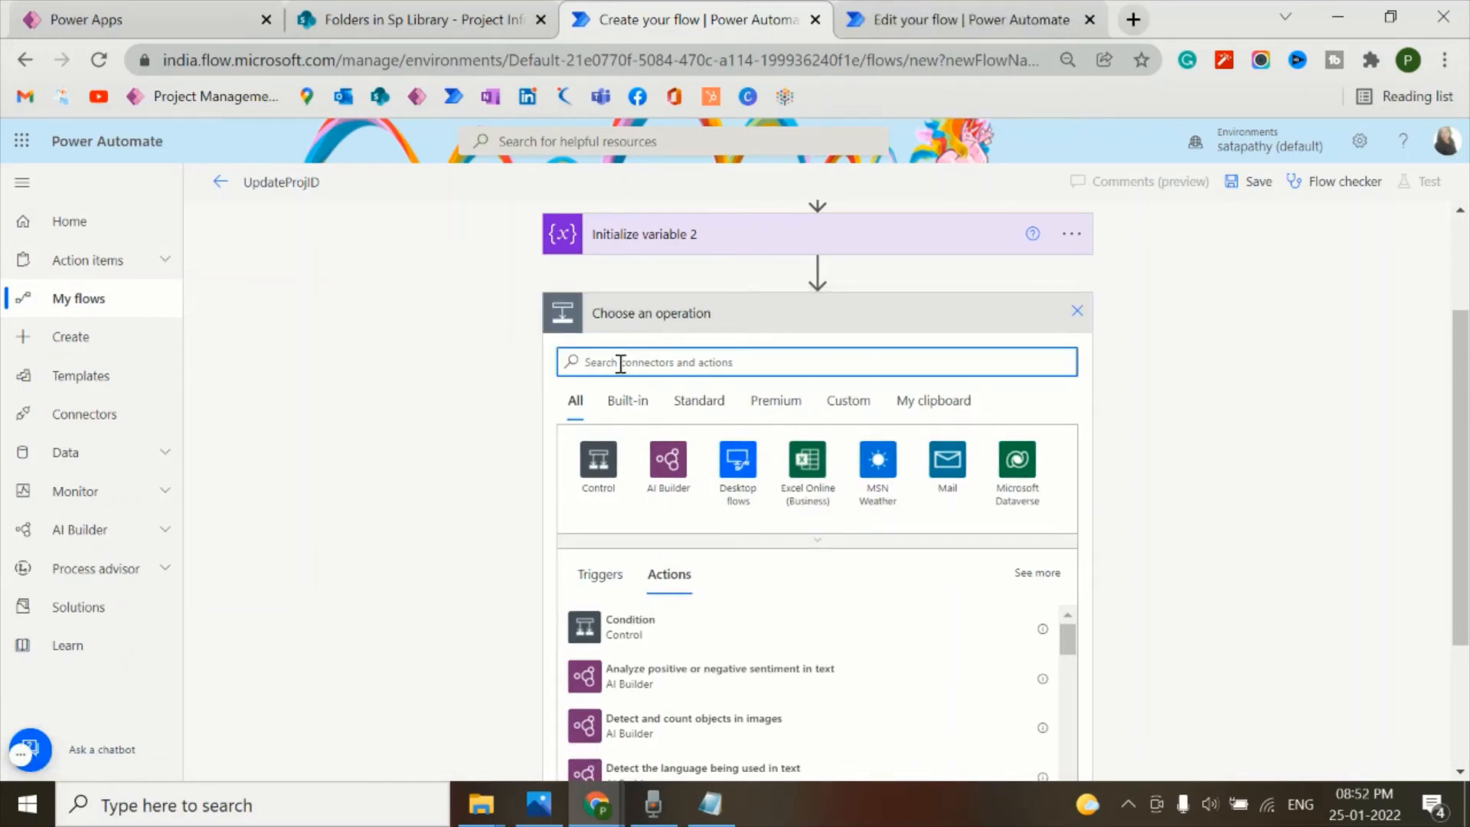
- Add a Parse JSON step whose content is the arrDocIDs variable
{"action": "type", "text": "Parse"}
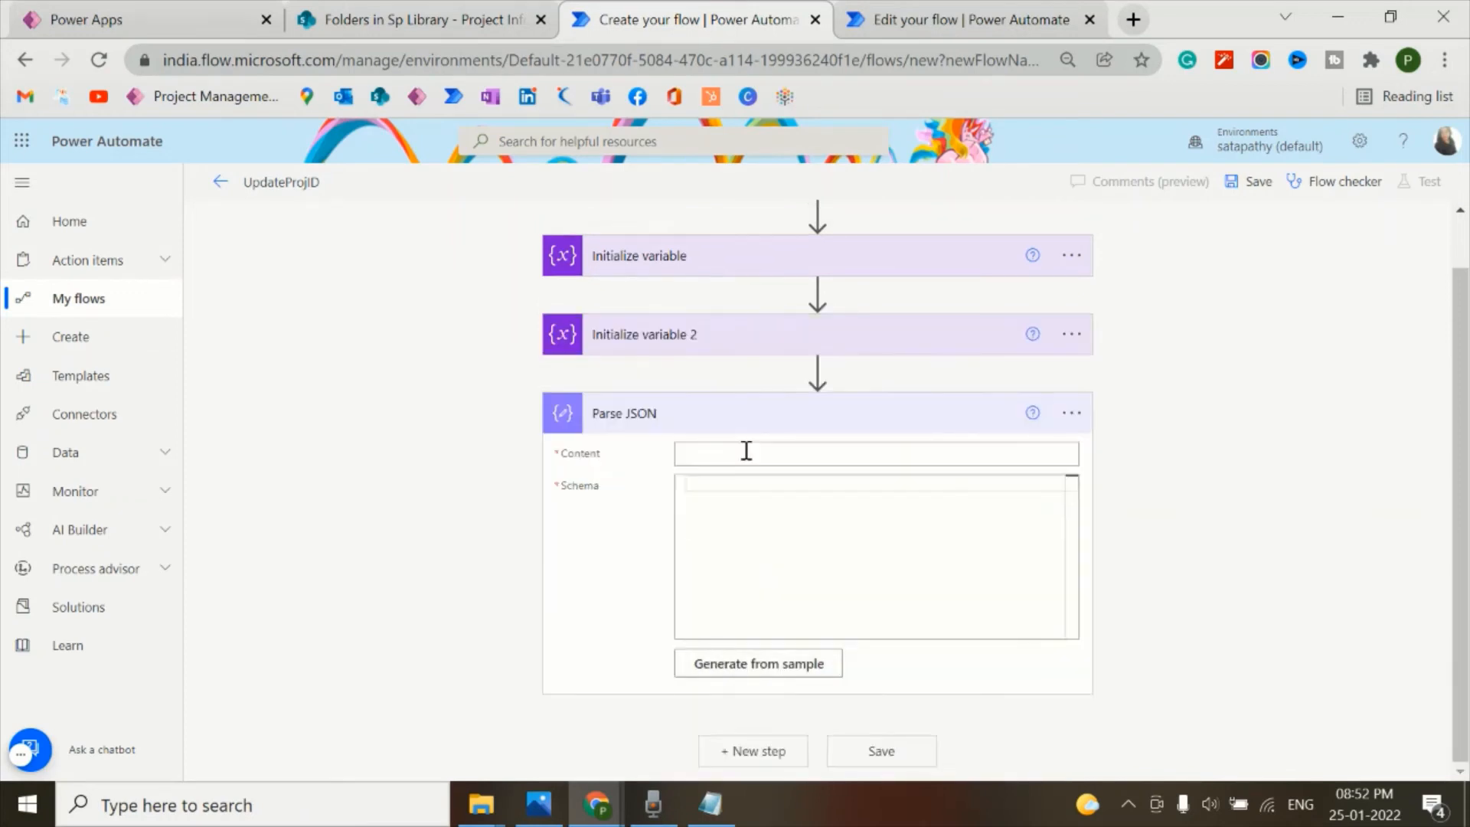
{"action": "left_click", "coordinate": [874, 453]}
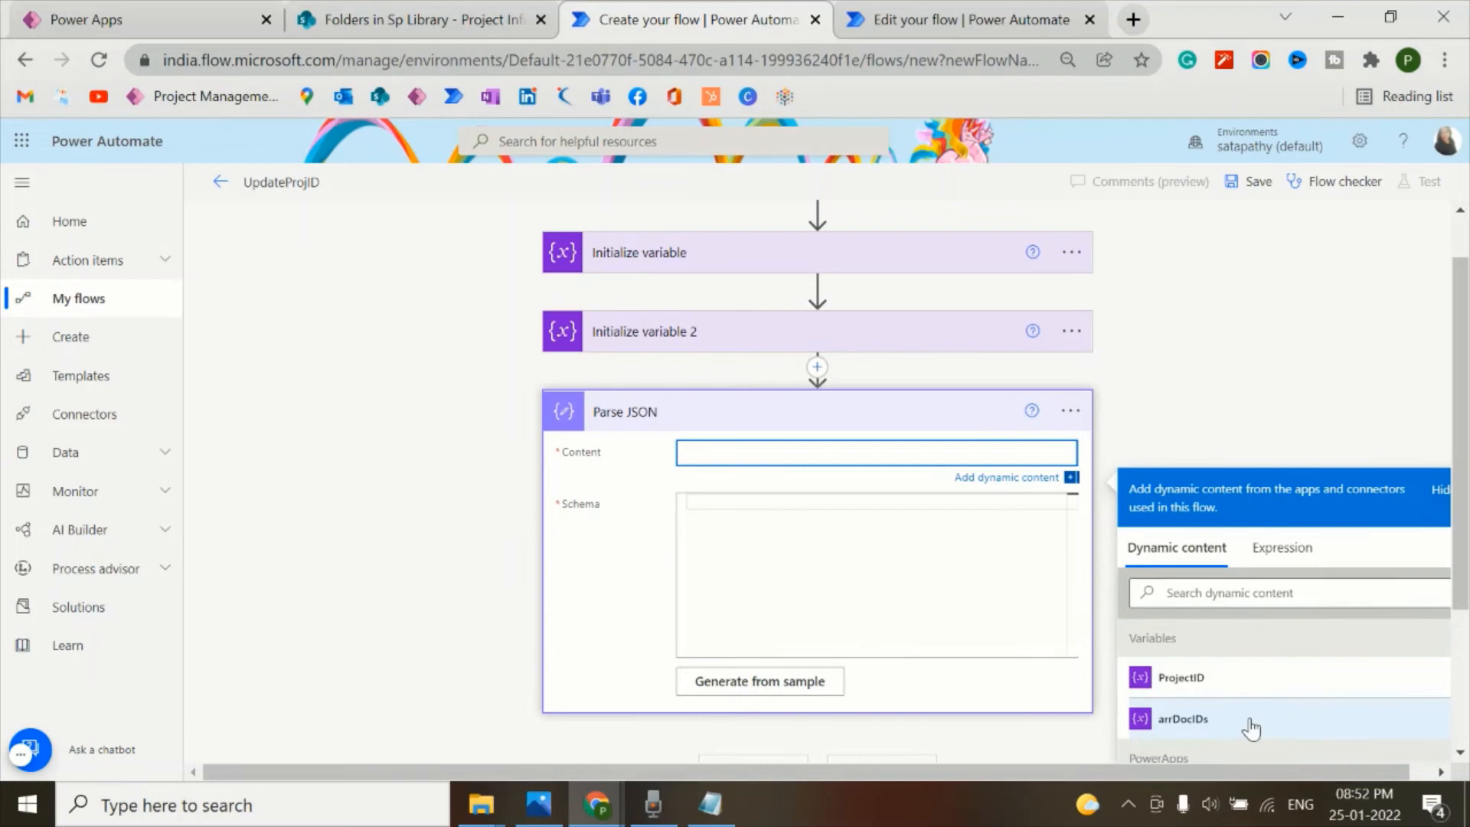
{"action": "left_click", "coordinate": [1181, 718]}
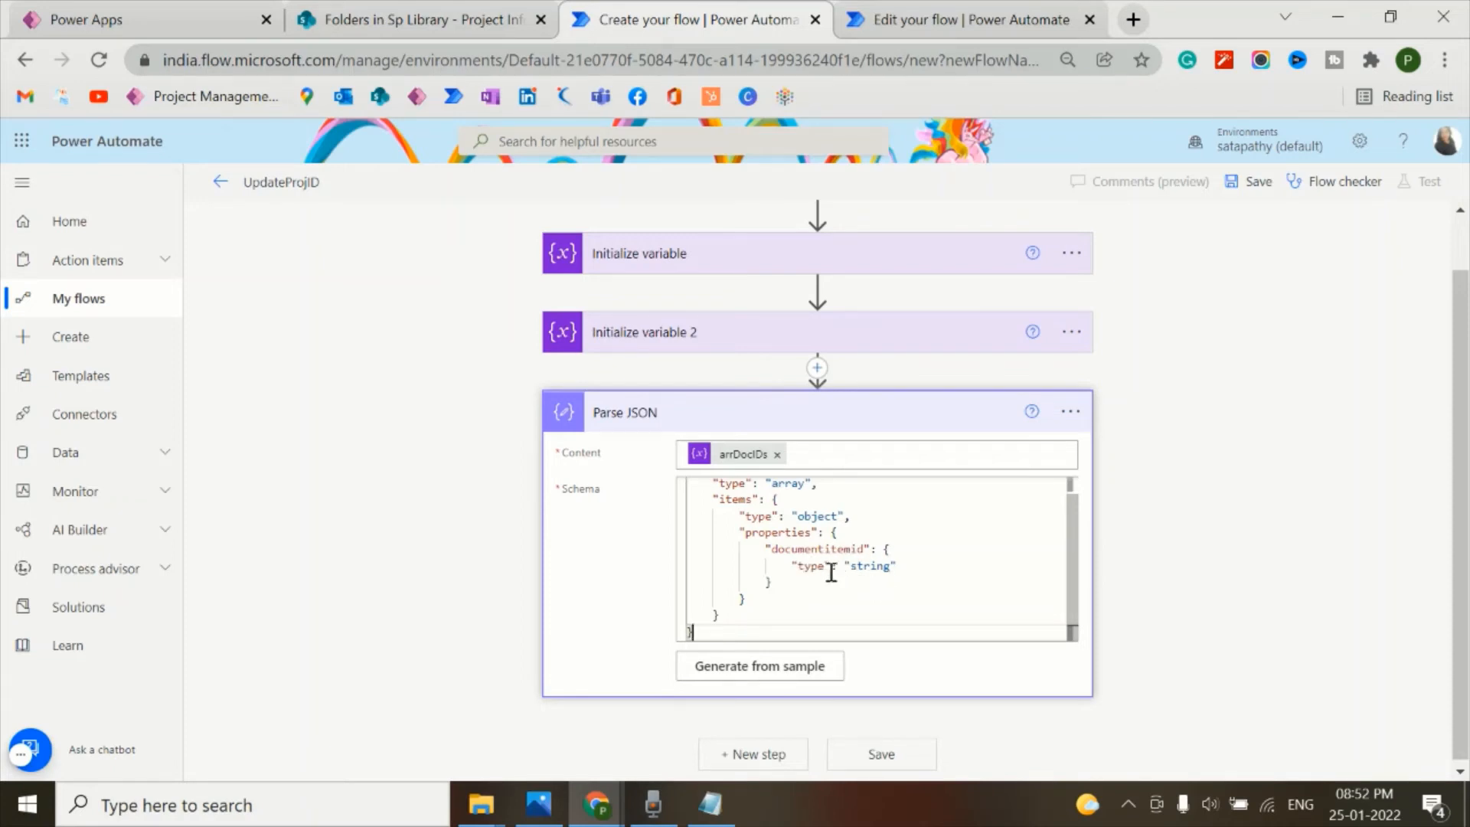
{"action": "mouse_move", "coordinate": [862, 580]}
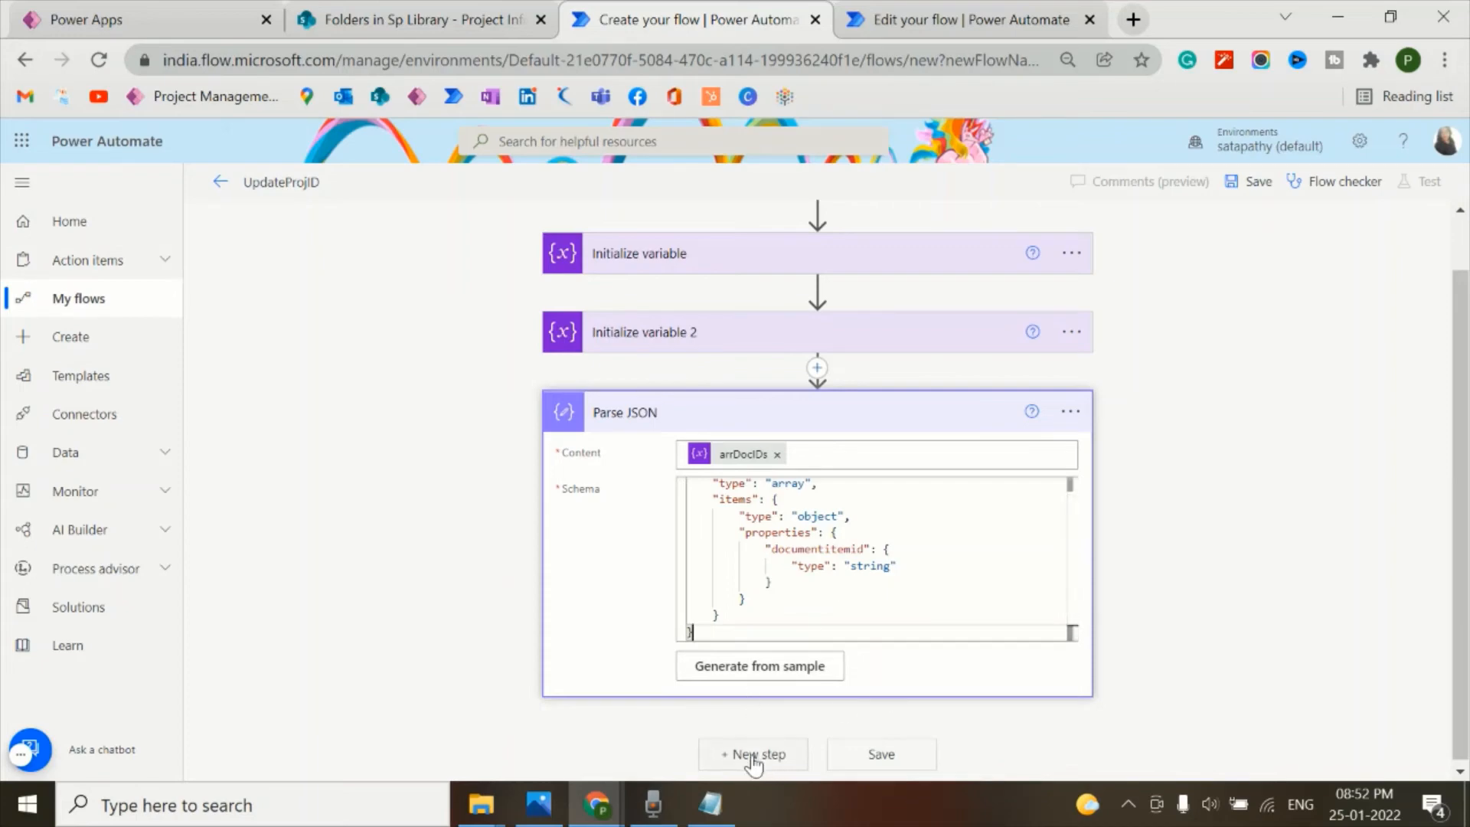
- Add an Apply to each loop over the Parse JSON Body output
{"action": "left_click", "coordinate": [752, 753]}
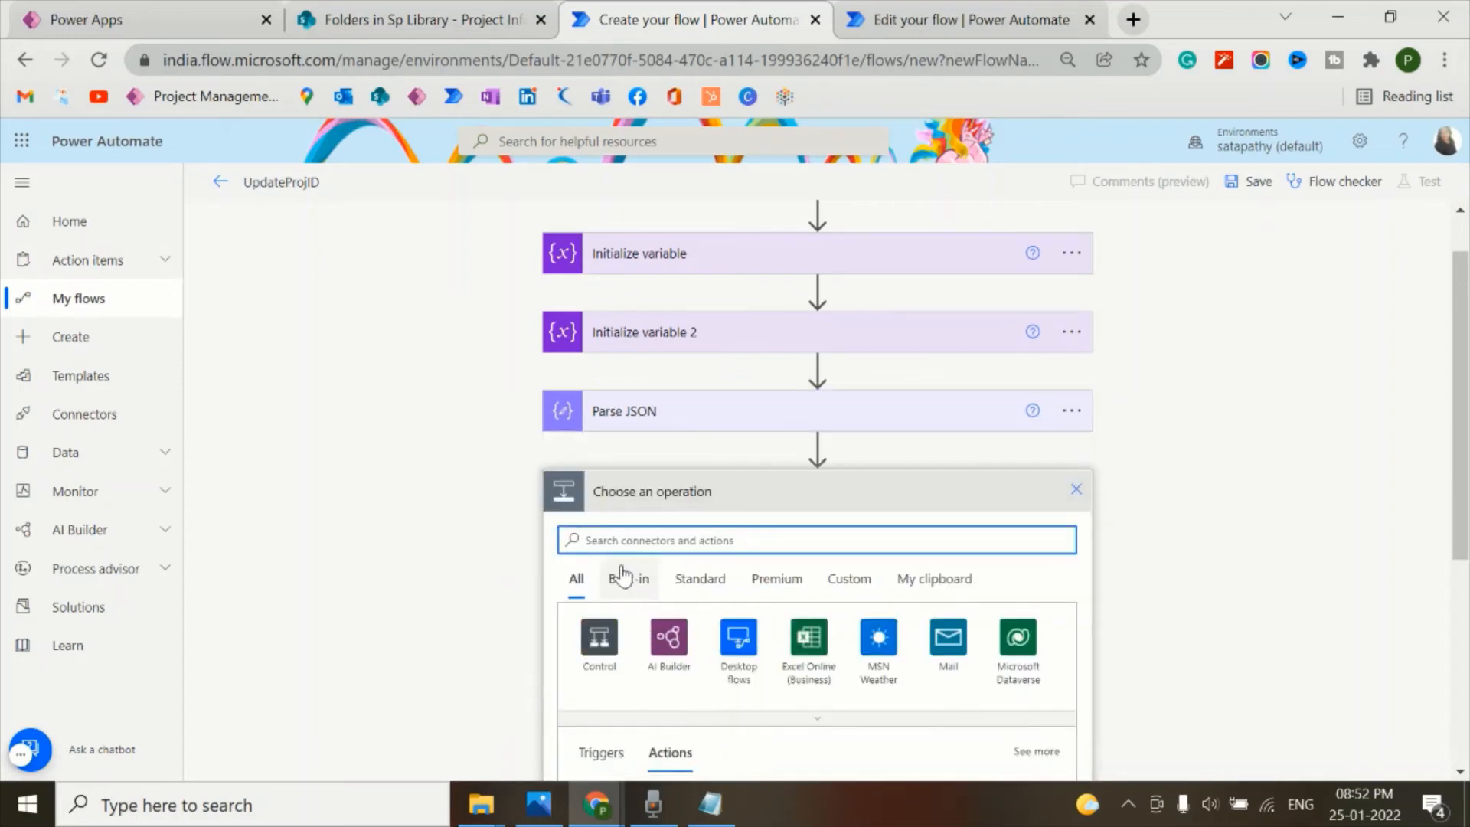
{"action": "type", "text": "Apply"}
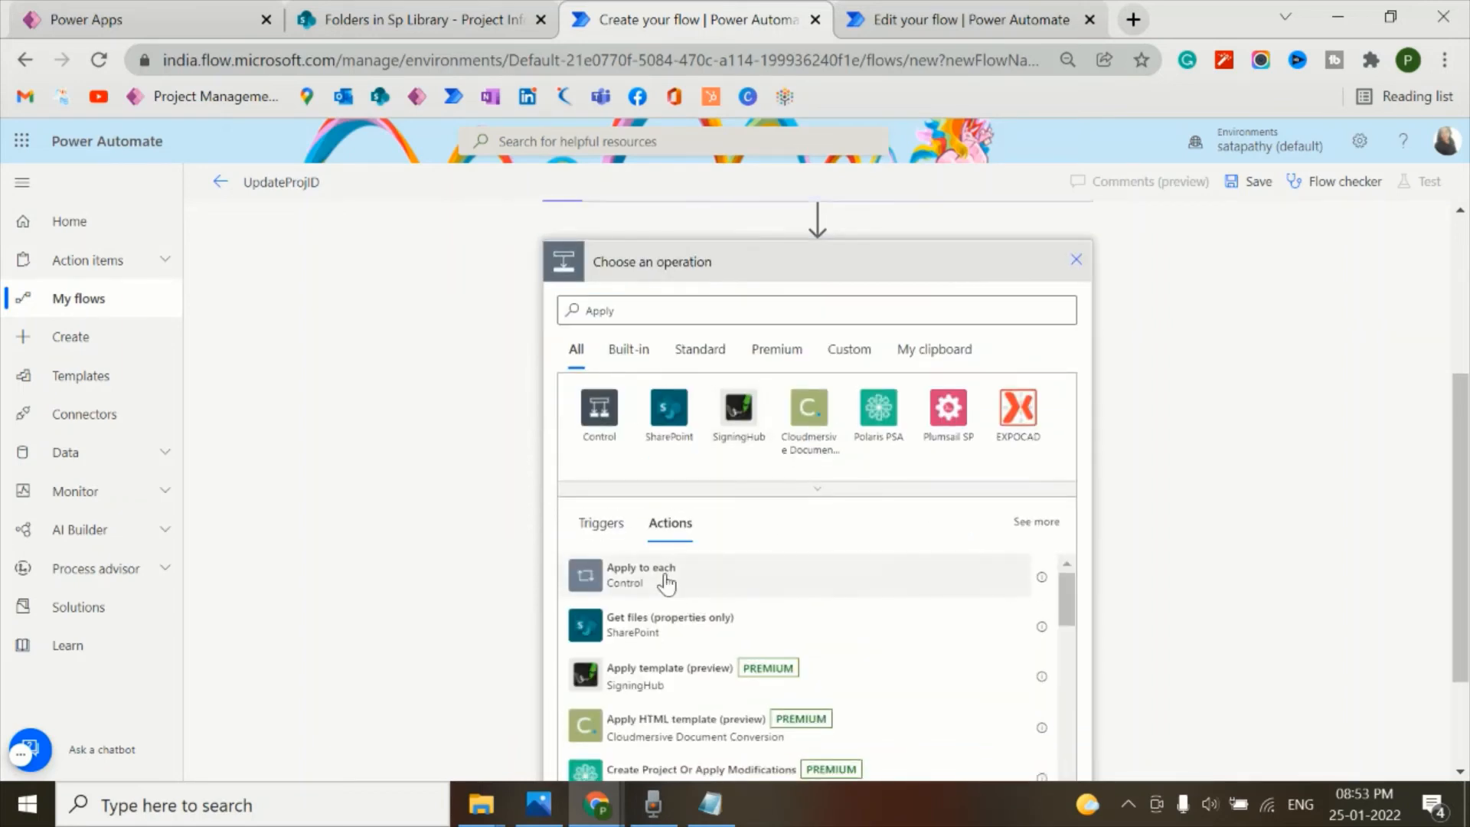
{"action": "left_click", "coordinate": [640, 575]}
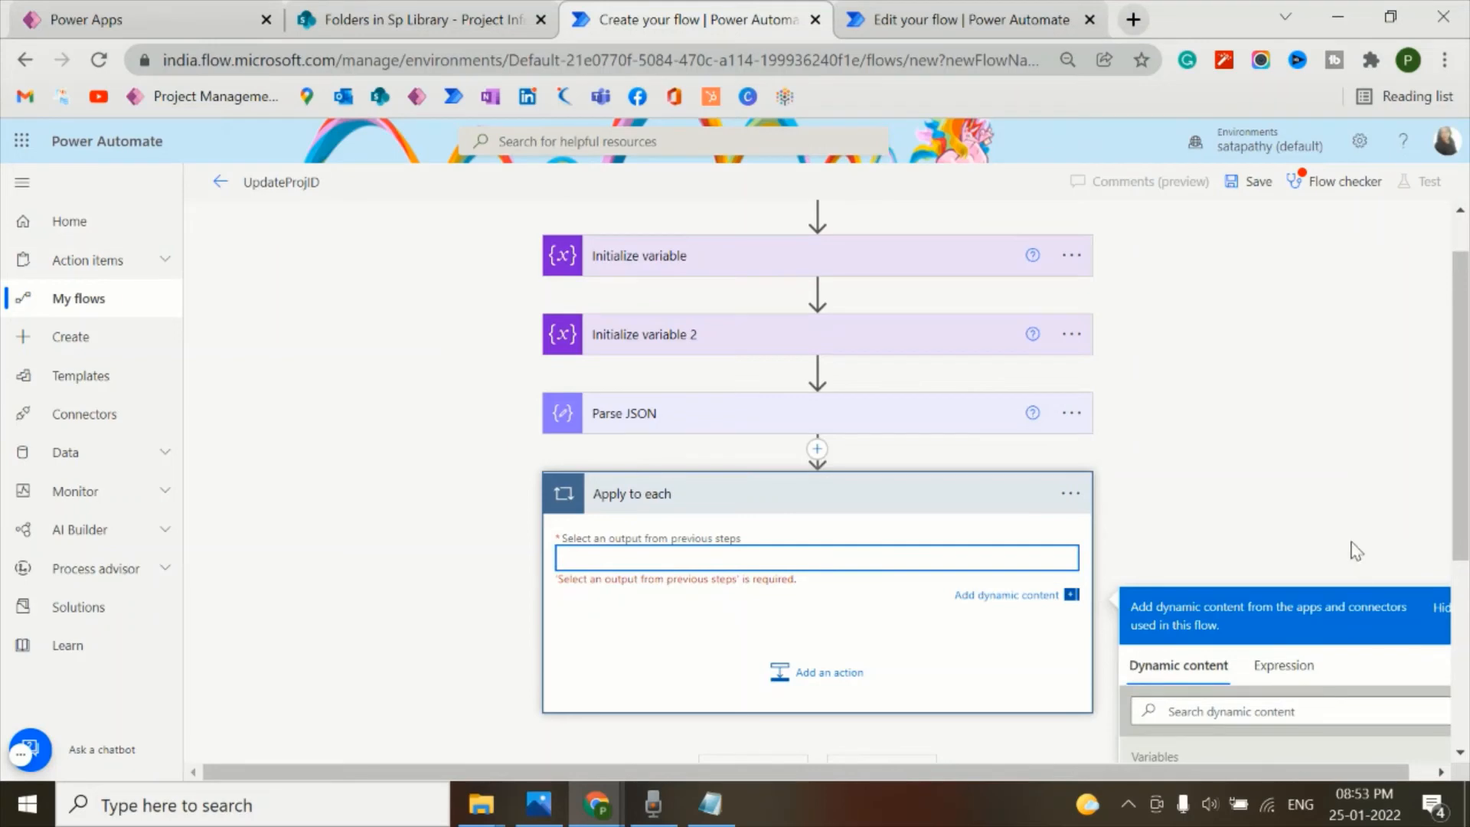
{"action": "scroll", "scroll_direction": "down", "scroll_amount": 3}
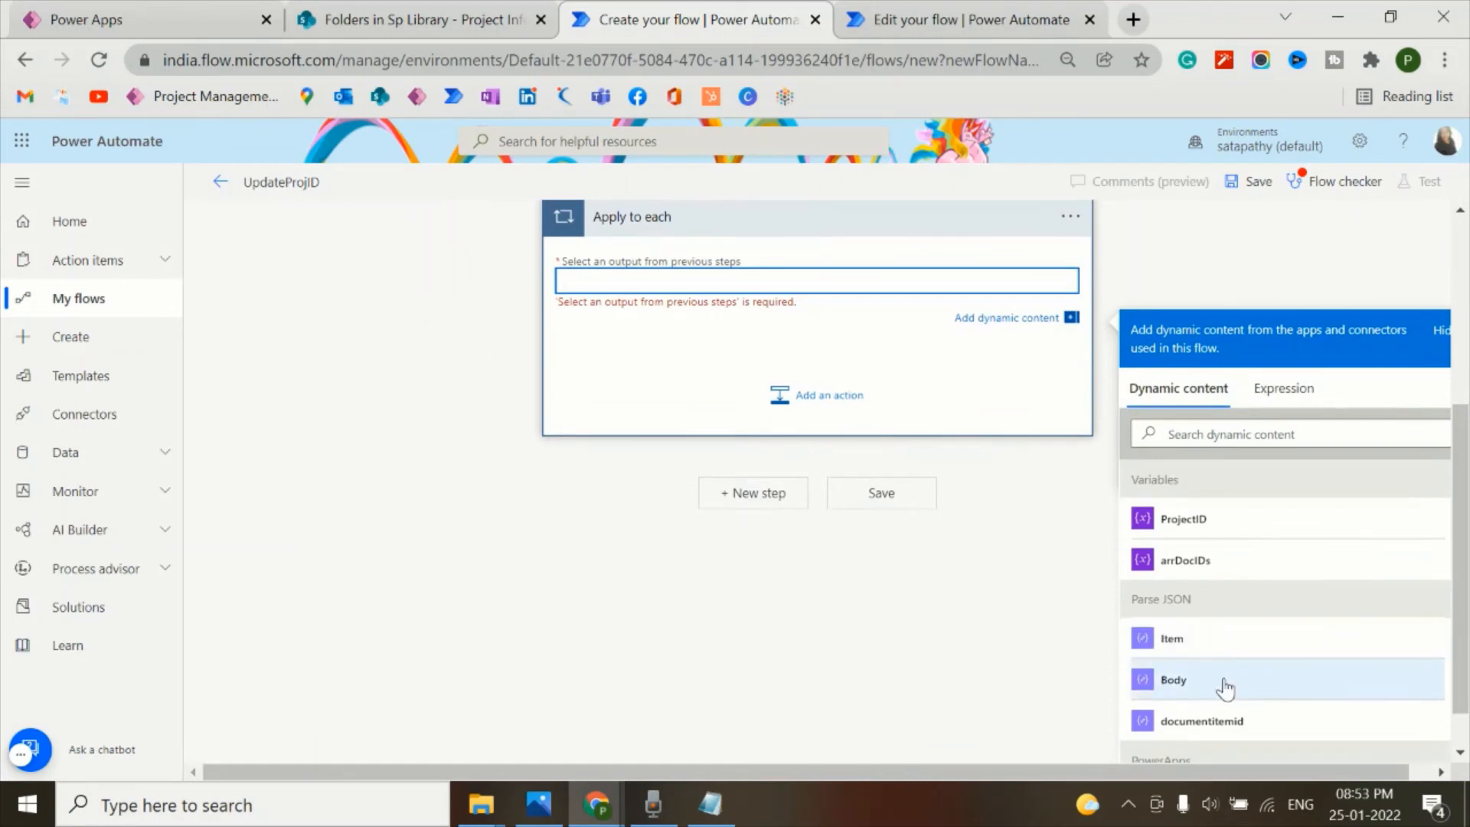
{"action": "left_click", "coordinate": [1173, 679]}
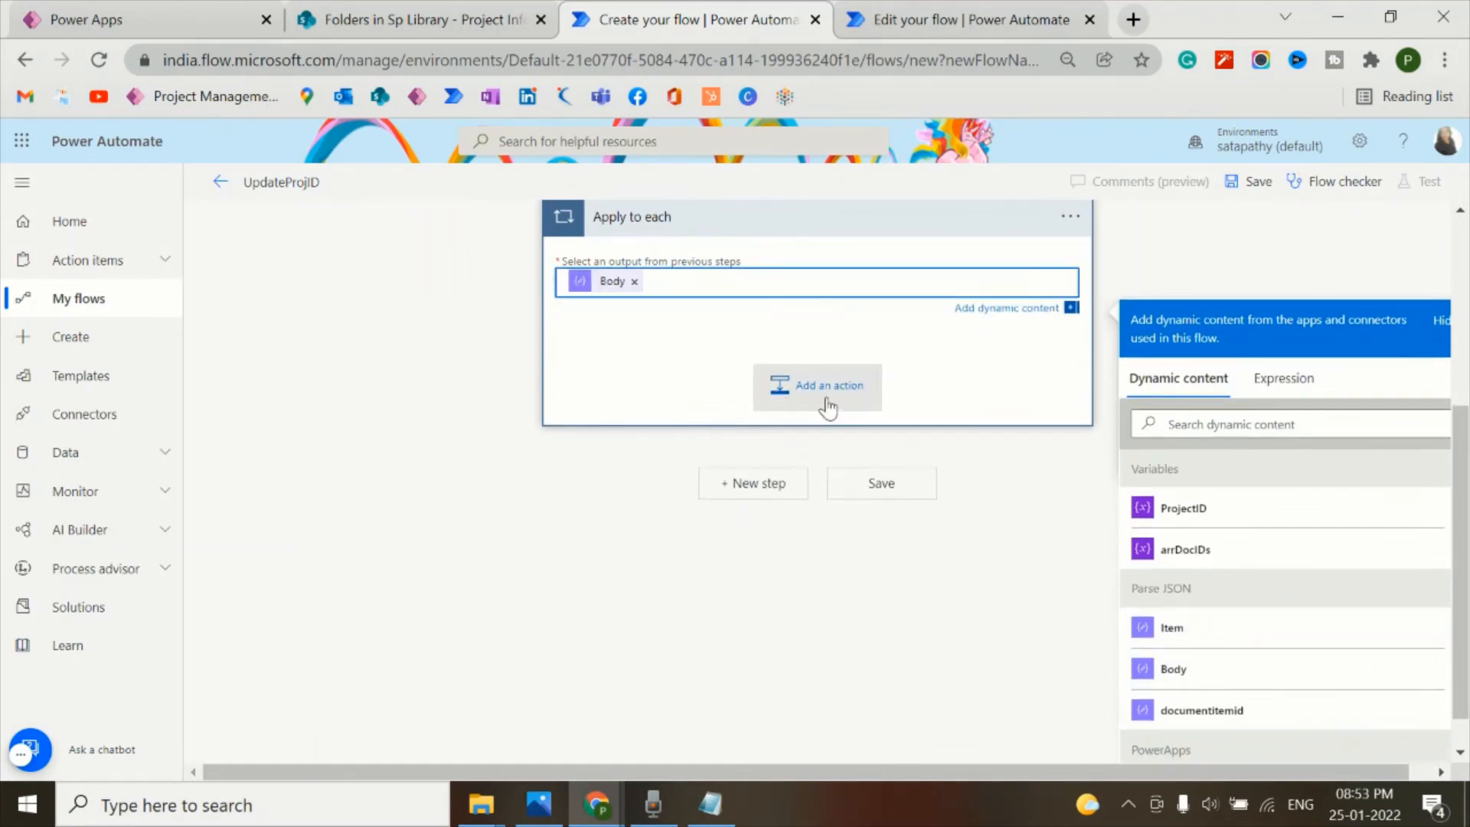
- Add a SharePoint Update file properties action inside the Apply to each loop
{"action": "left_click", "coordinate": [815, 385]}
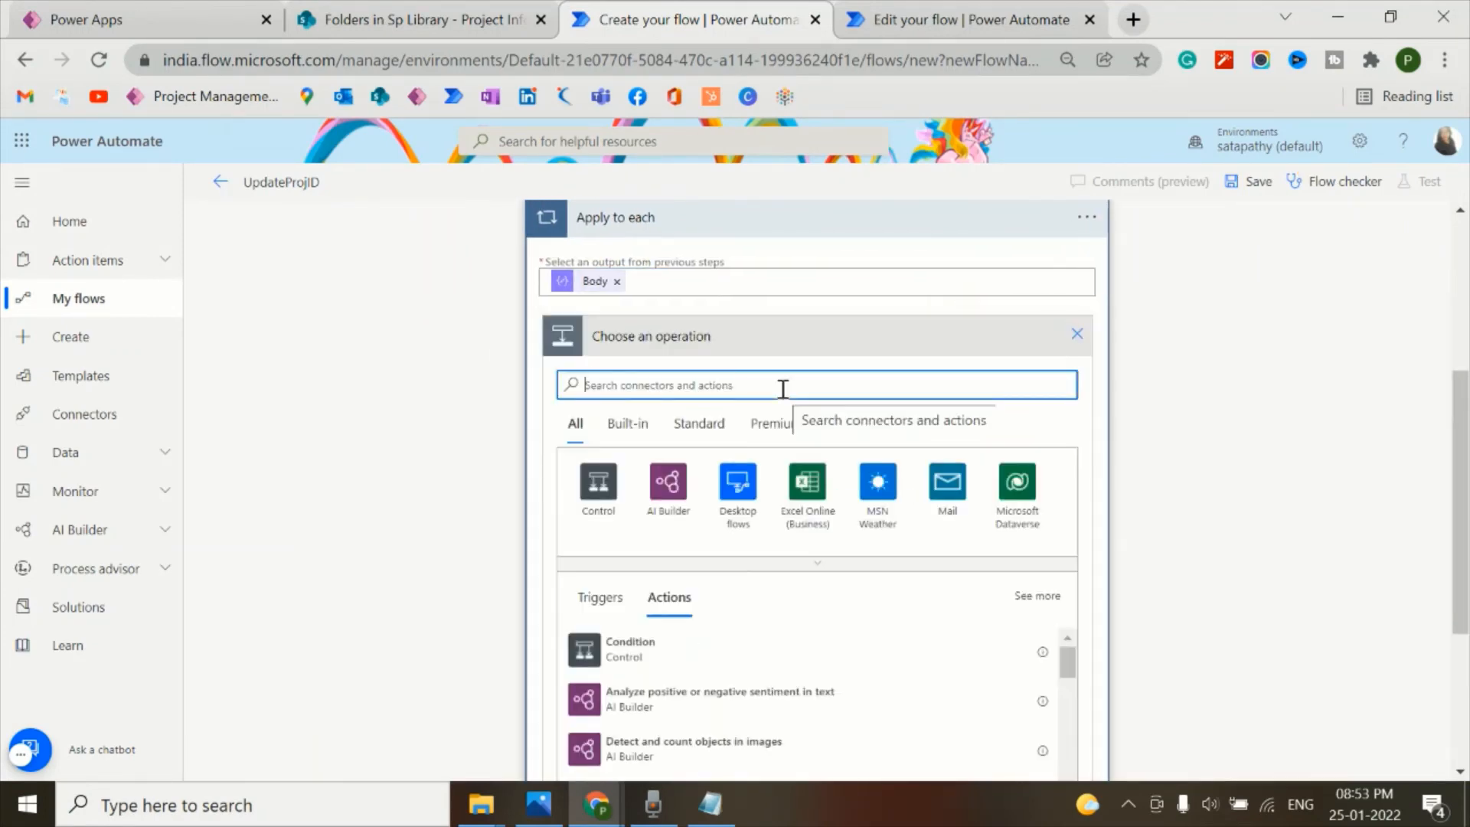
{"action": "type", "text": "Update File"}
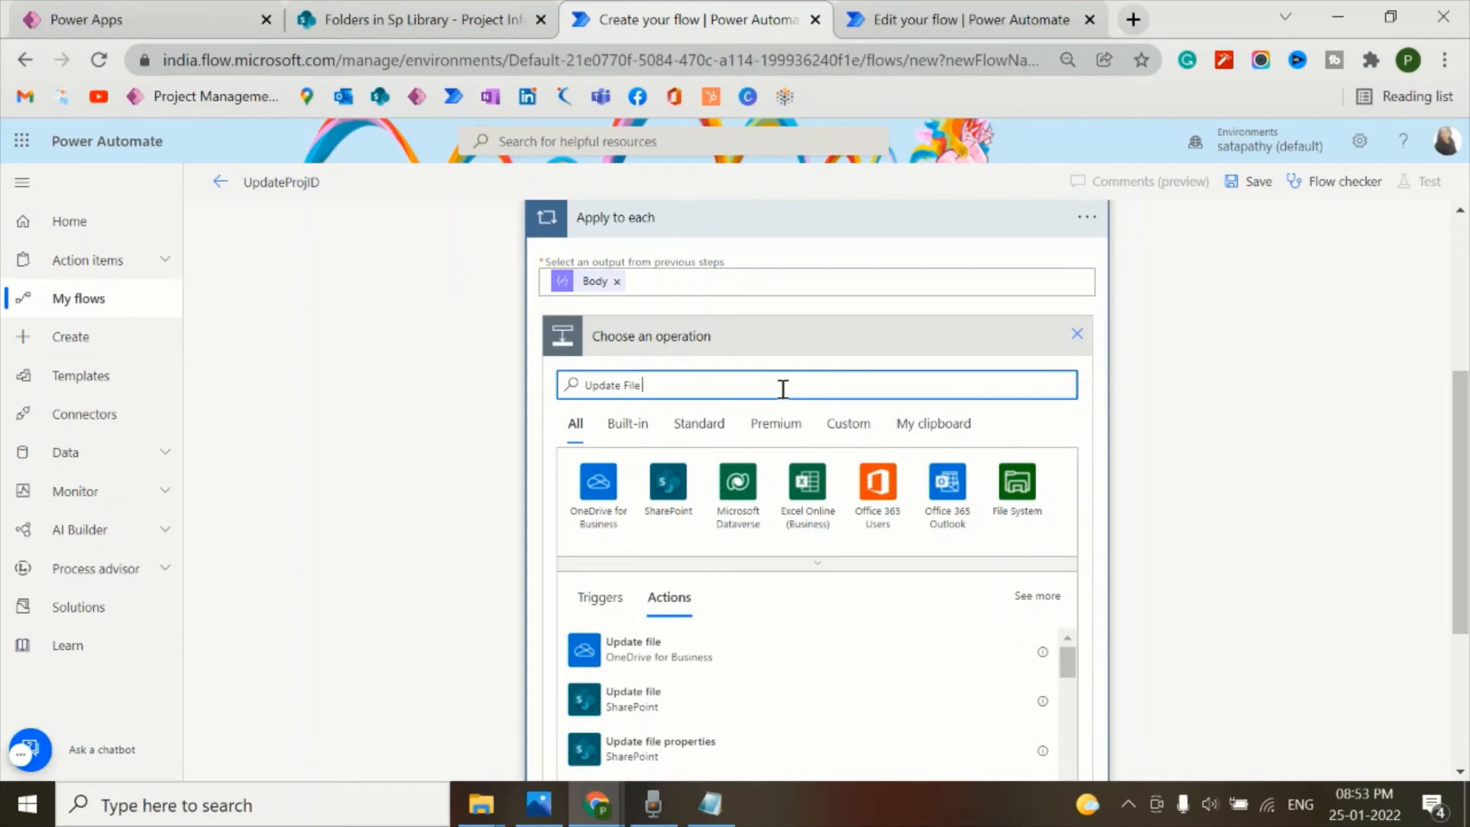
{"action": "left_click", "coordinate": [660, 748]}
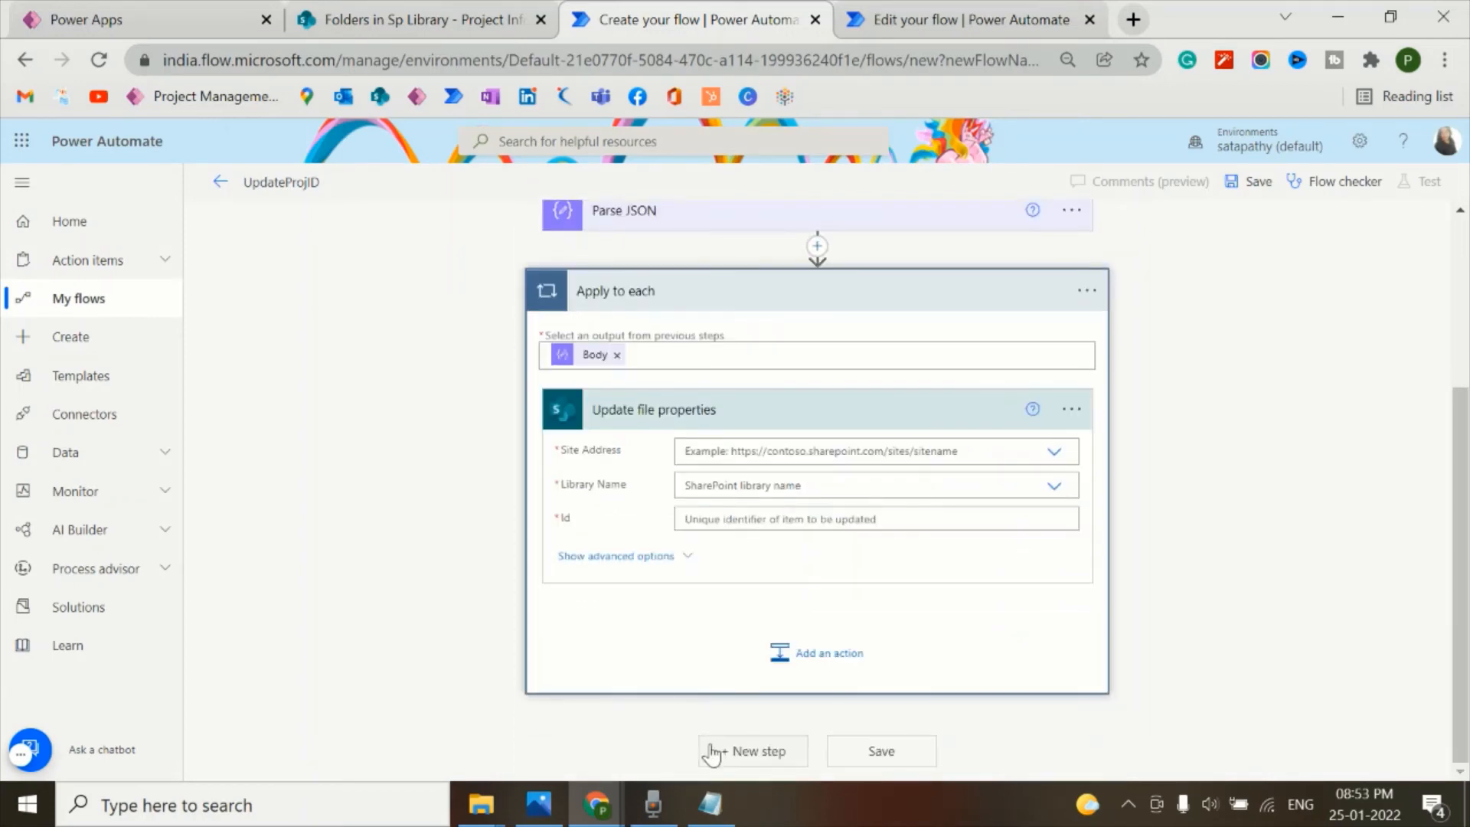
- Point the action at the Folders in Sp Library site and its Documents library
{"action": "left_click", "coordinate": [1053, 451]}
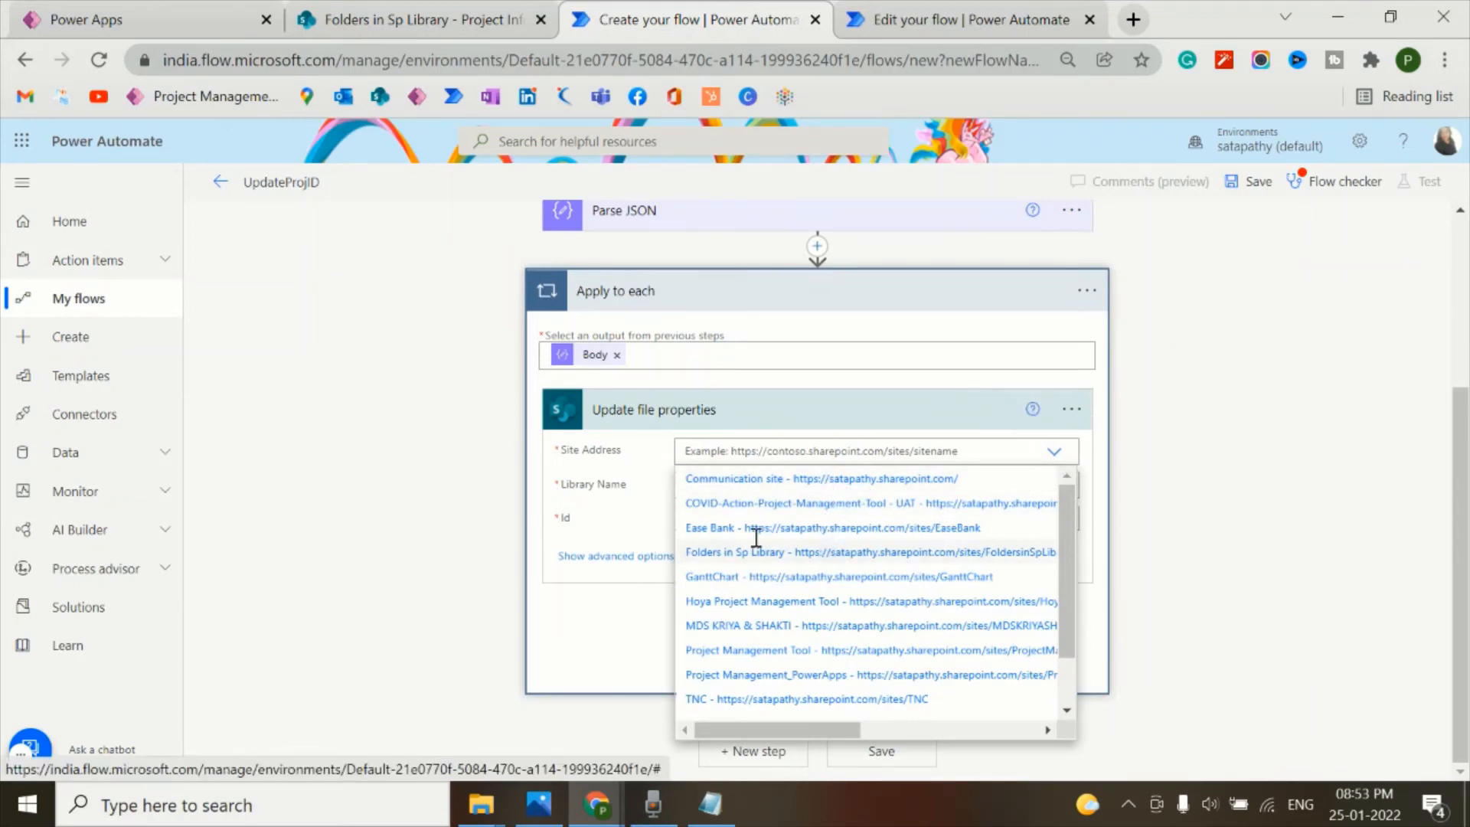
{"action": "left_click", "coordinate": [735, 551]}
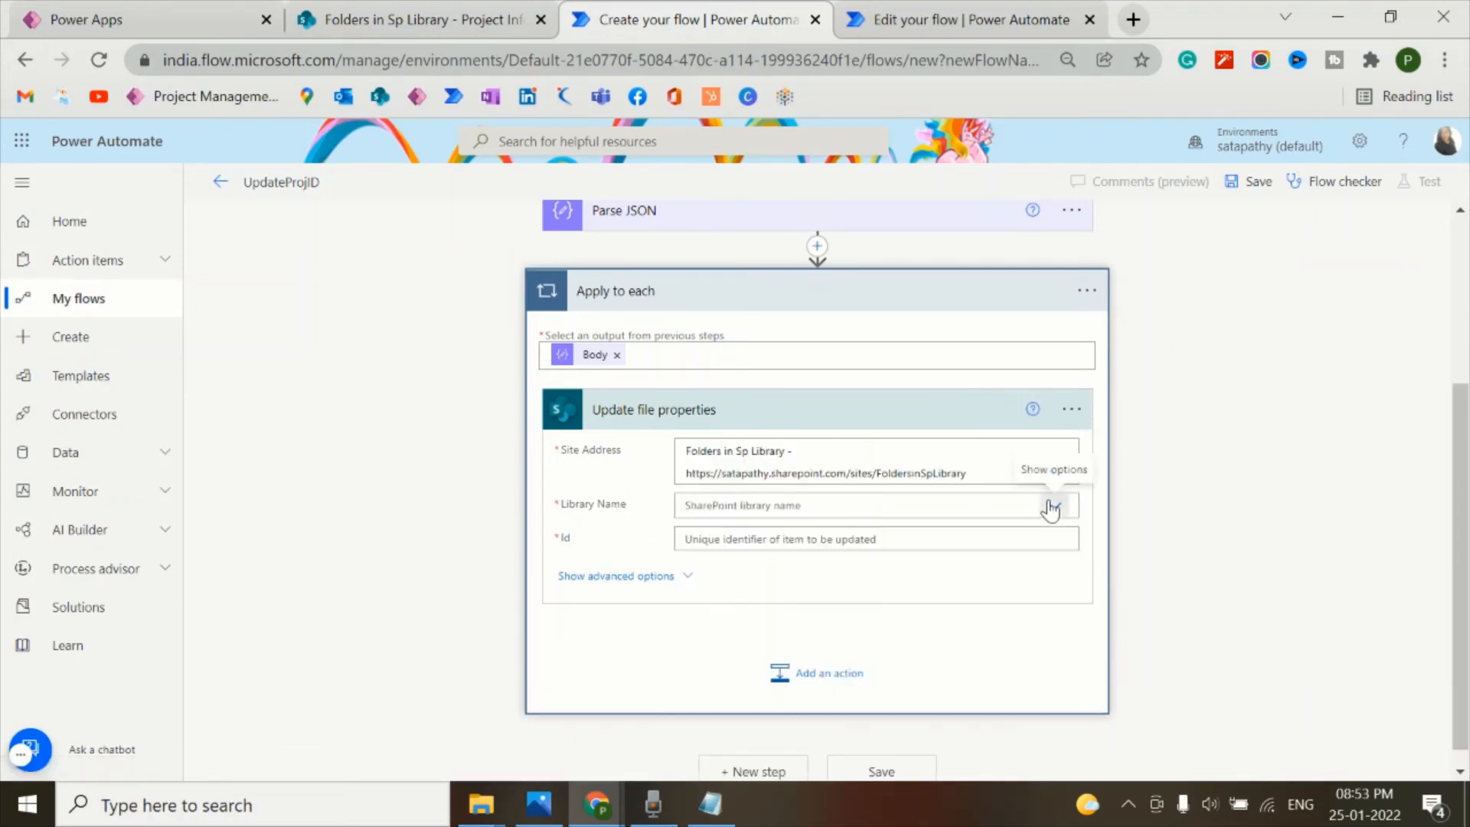
{"action": "left_click", "coordinate": [1052, 505]}
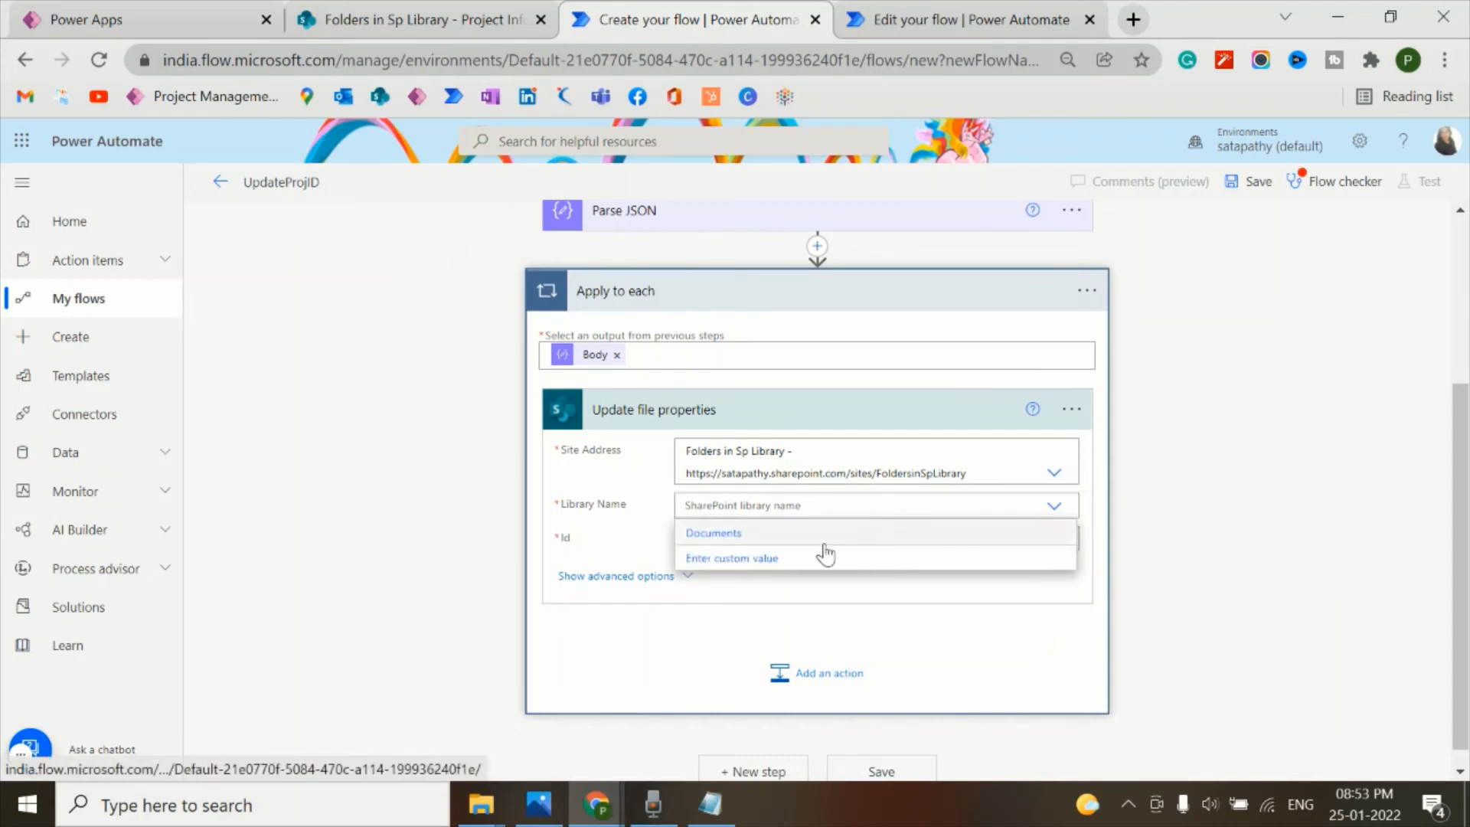
{"action": "left_click", "coordinate": [713, 533]}
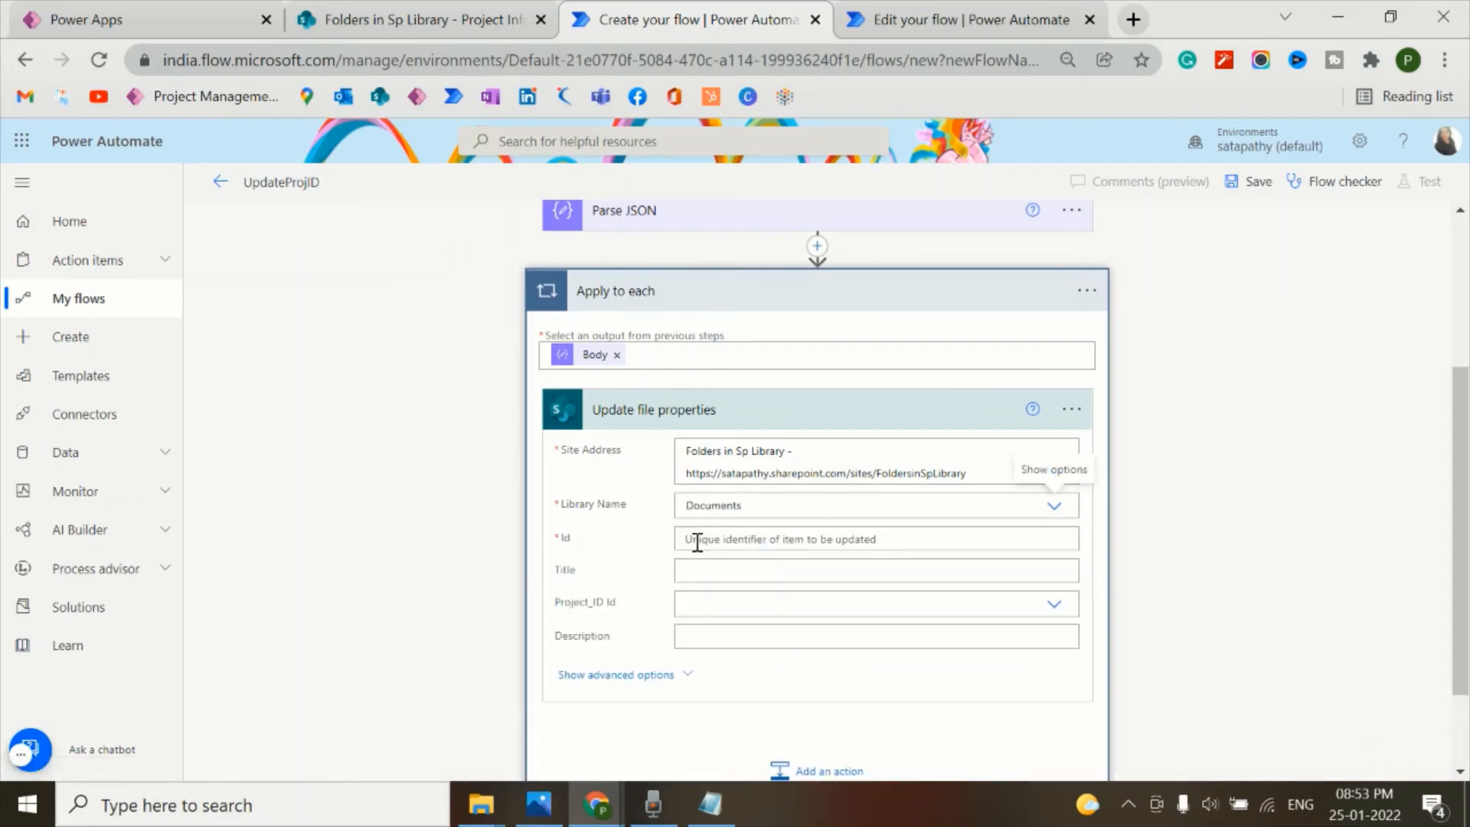
{"action": "left_click", "coordinate": [874, 539]}
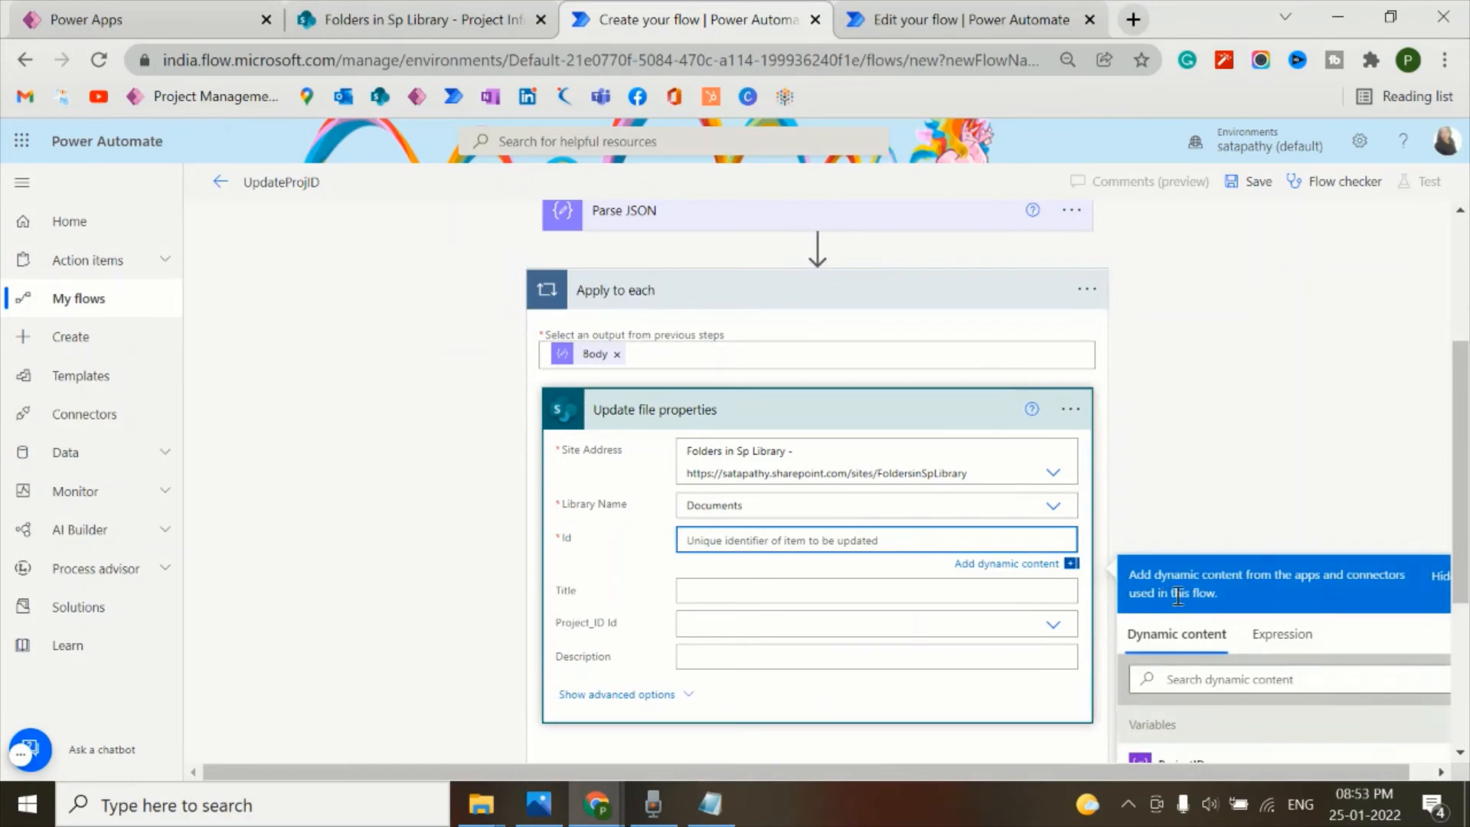
- Enter the expression int(items('Apply_to_each')?['documentitemid']) and confirm it
{"action": "scroll", "scroll_direction": "down", "scroll_amount": 3}
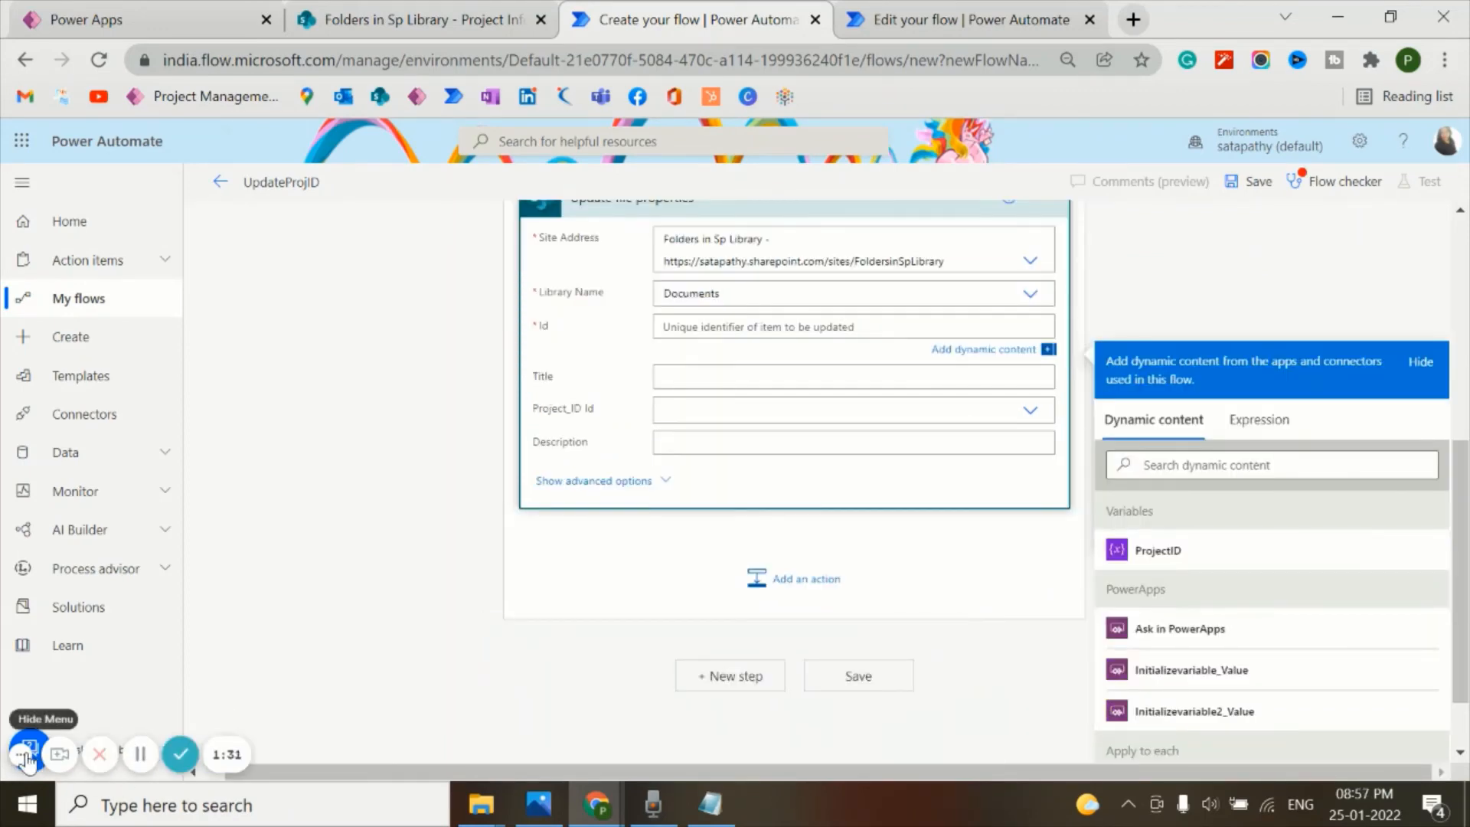
{"action": "left_click", "coordinate": [1270, 464]}
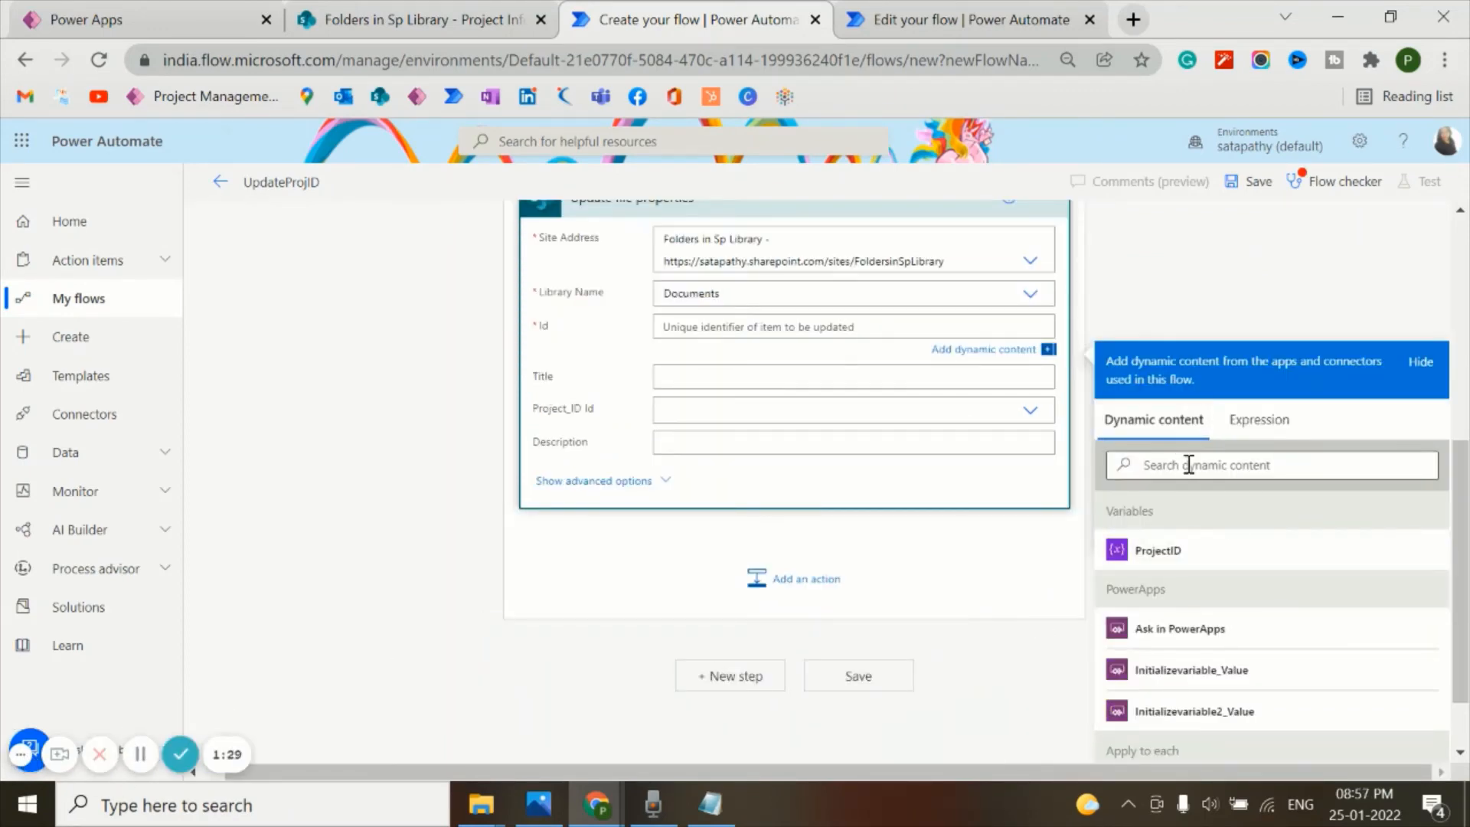
{"action": "left_click", "coordinate": [1269, 464]}
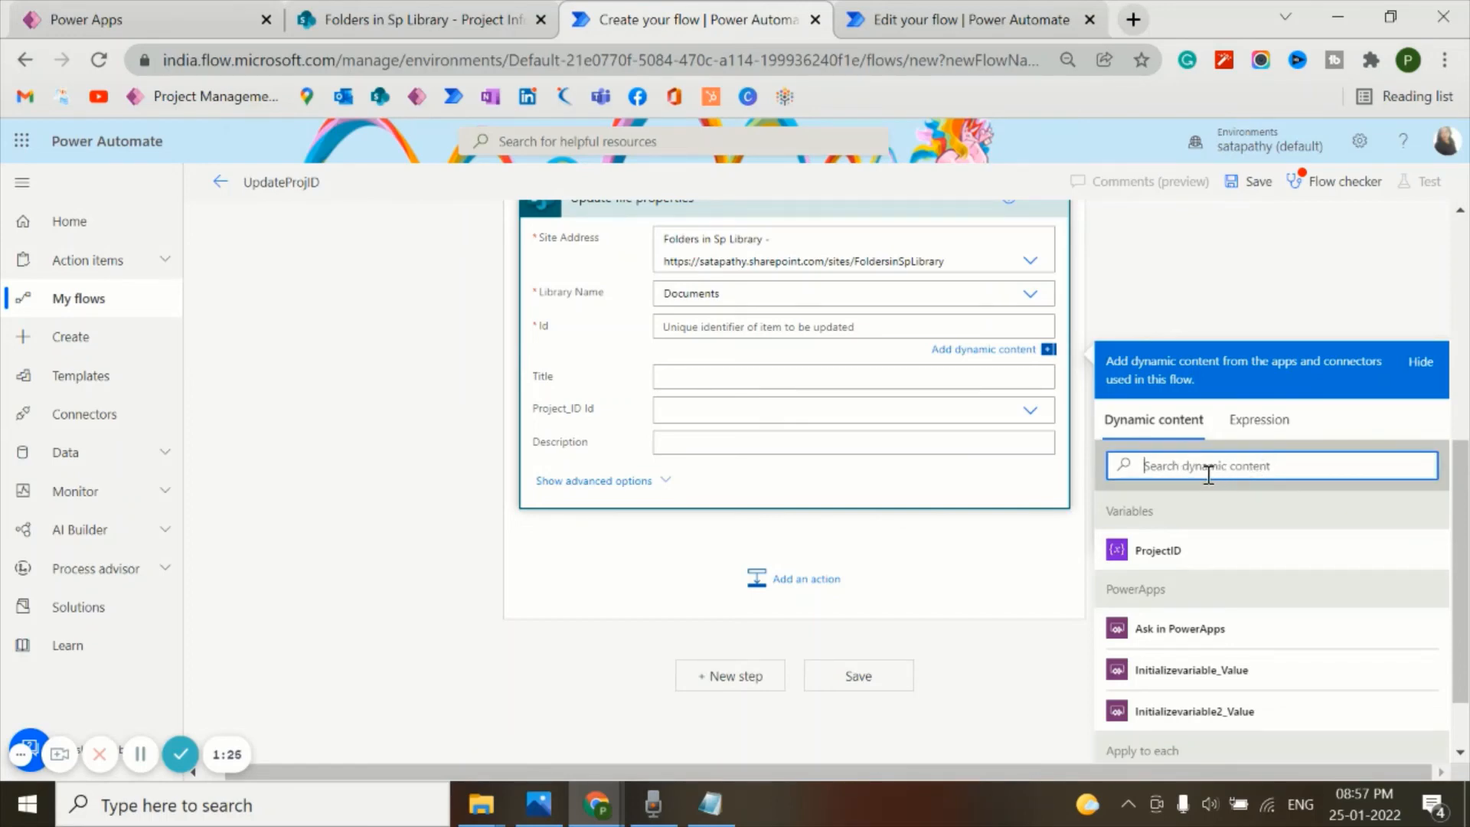
{"action": "type", "text": "int(items('Apply_to_each')?['doc"}
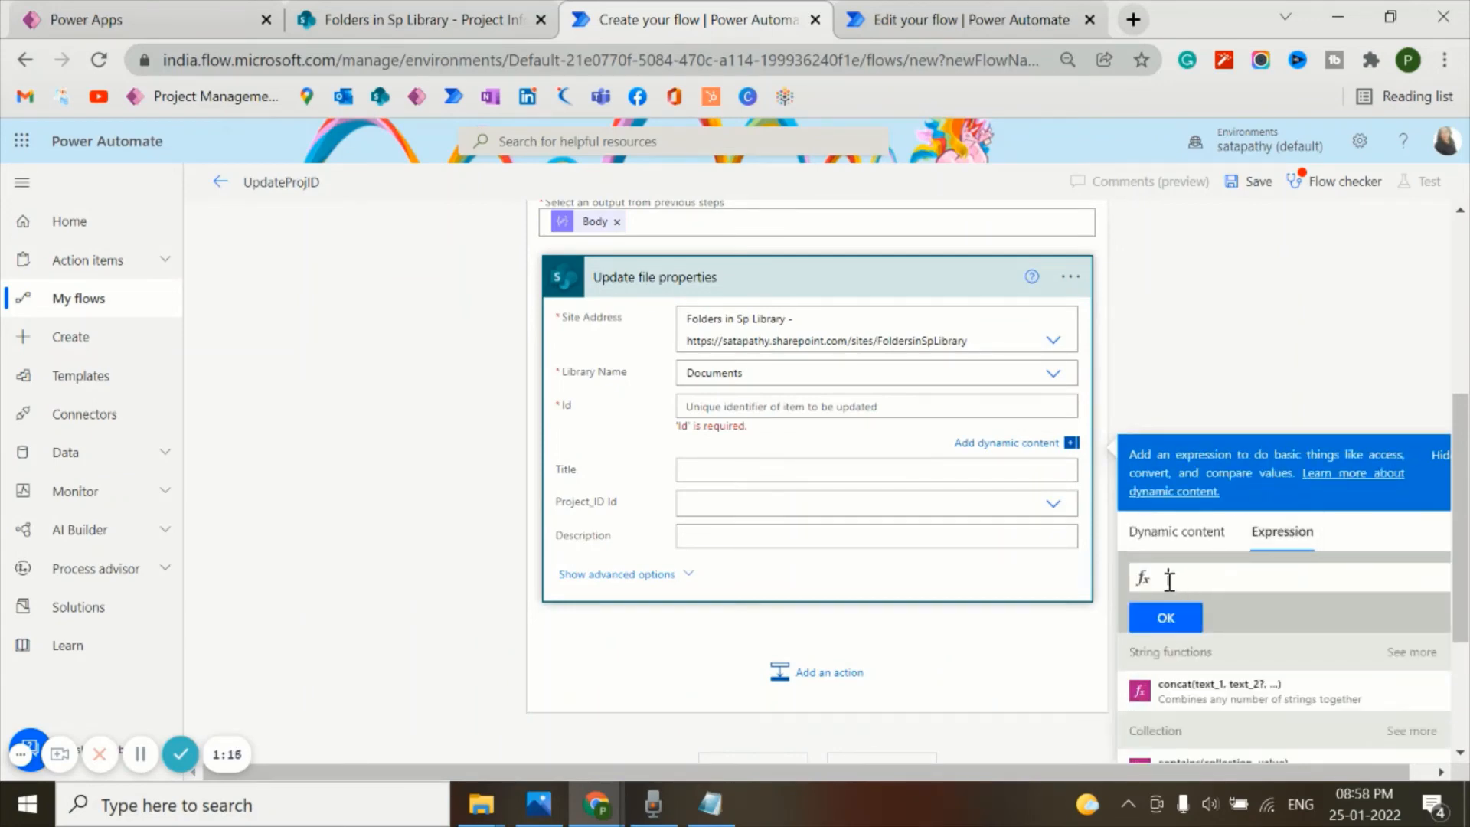
{"action": "type", "text": "('Apply_to_each')?['documentitemid'])"}
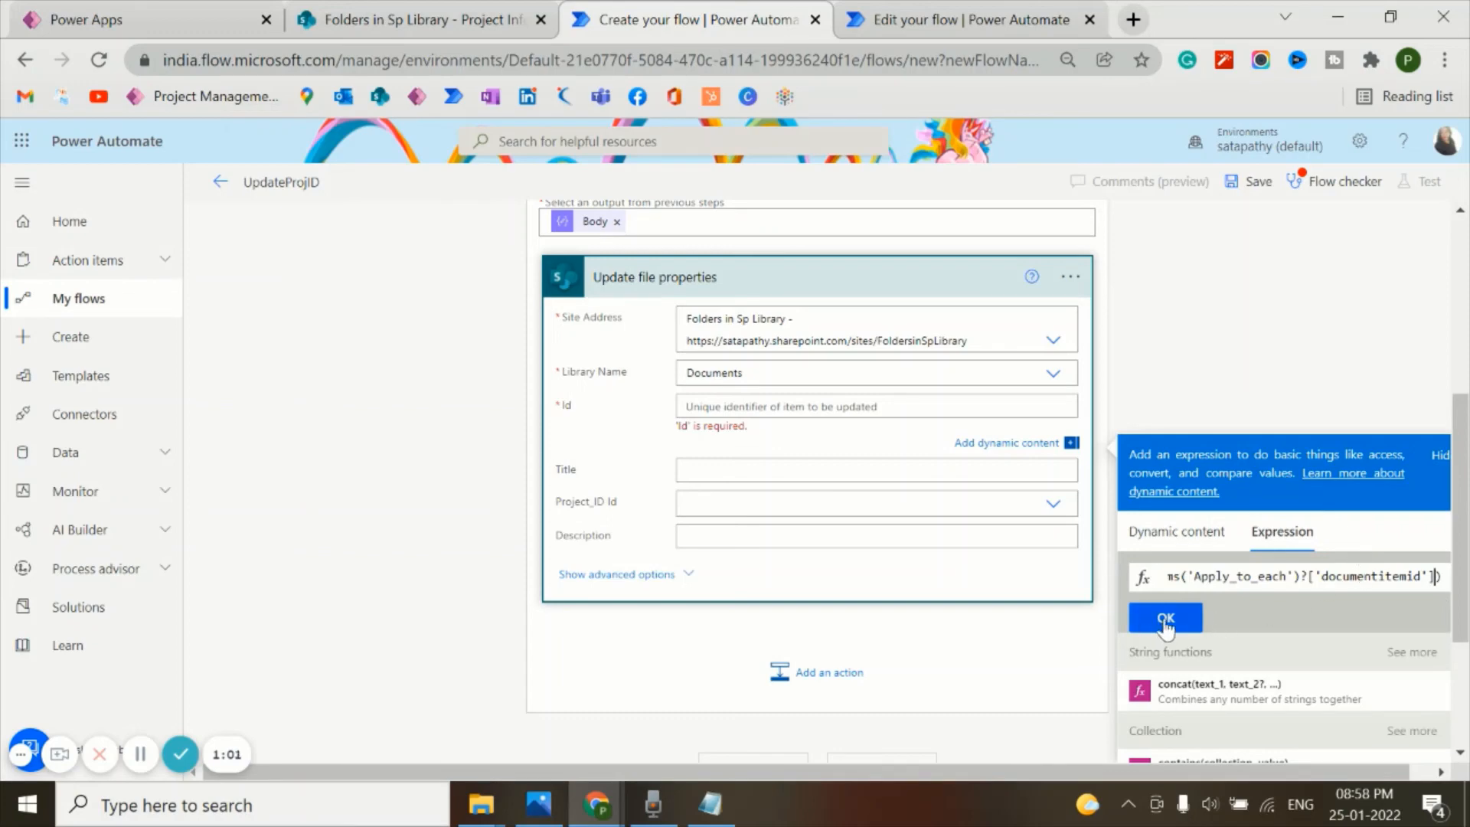
{"action": "left_click", "coordinate": [1164, 618]}
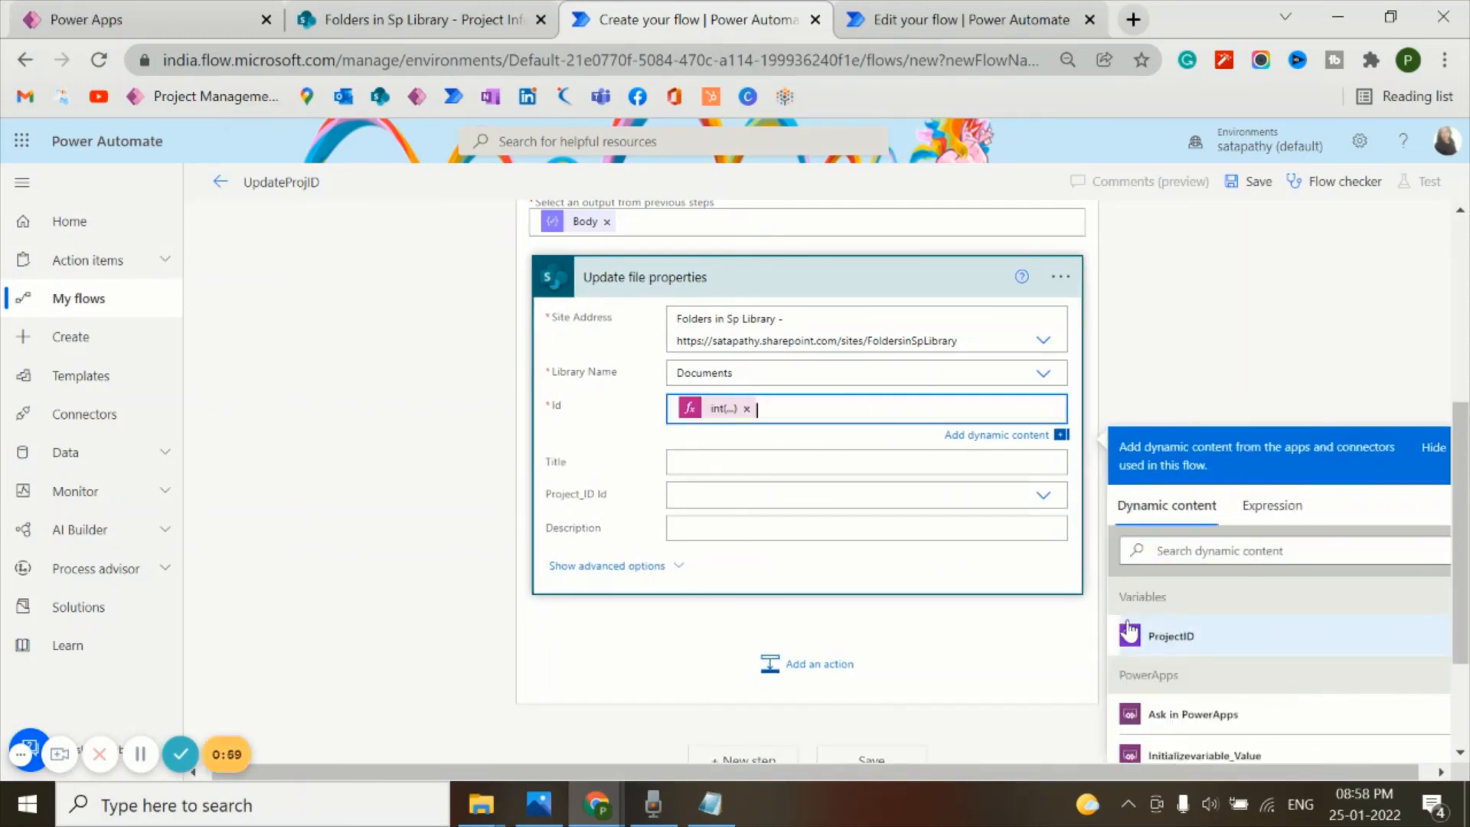
{"action": "mouse_move", "coordinate": [15, 755]}
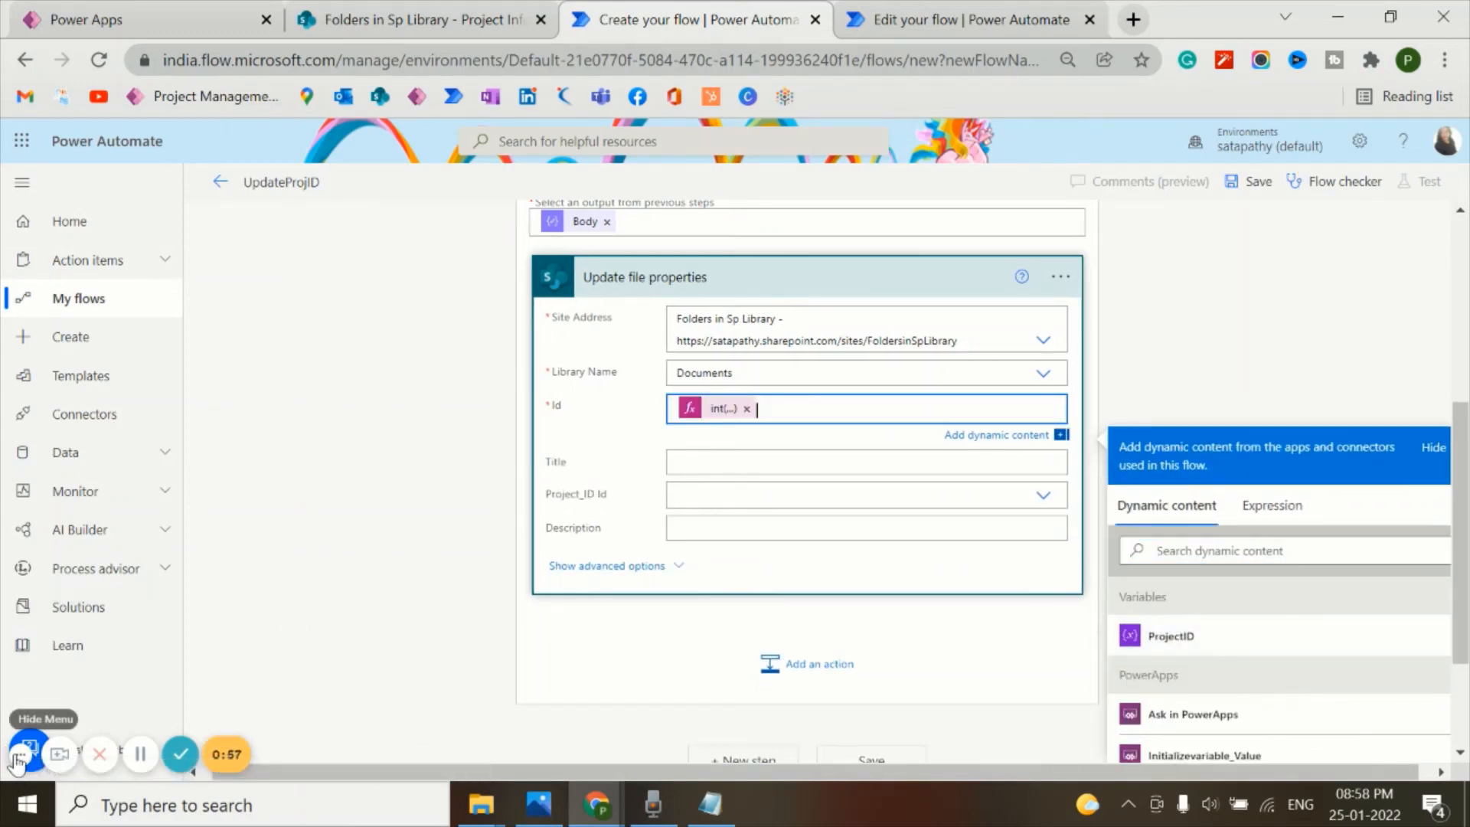
{"action": "mouse_move", "coordinate": [180, 754]}
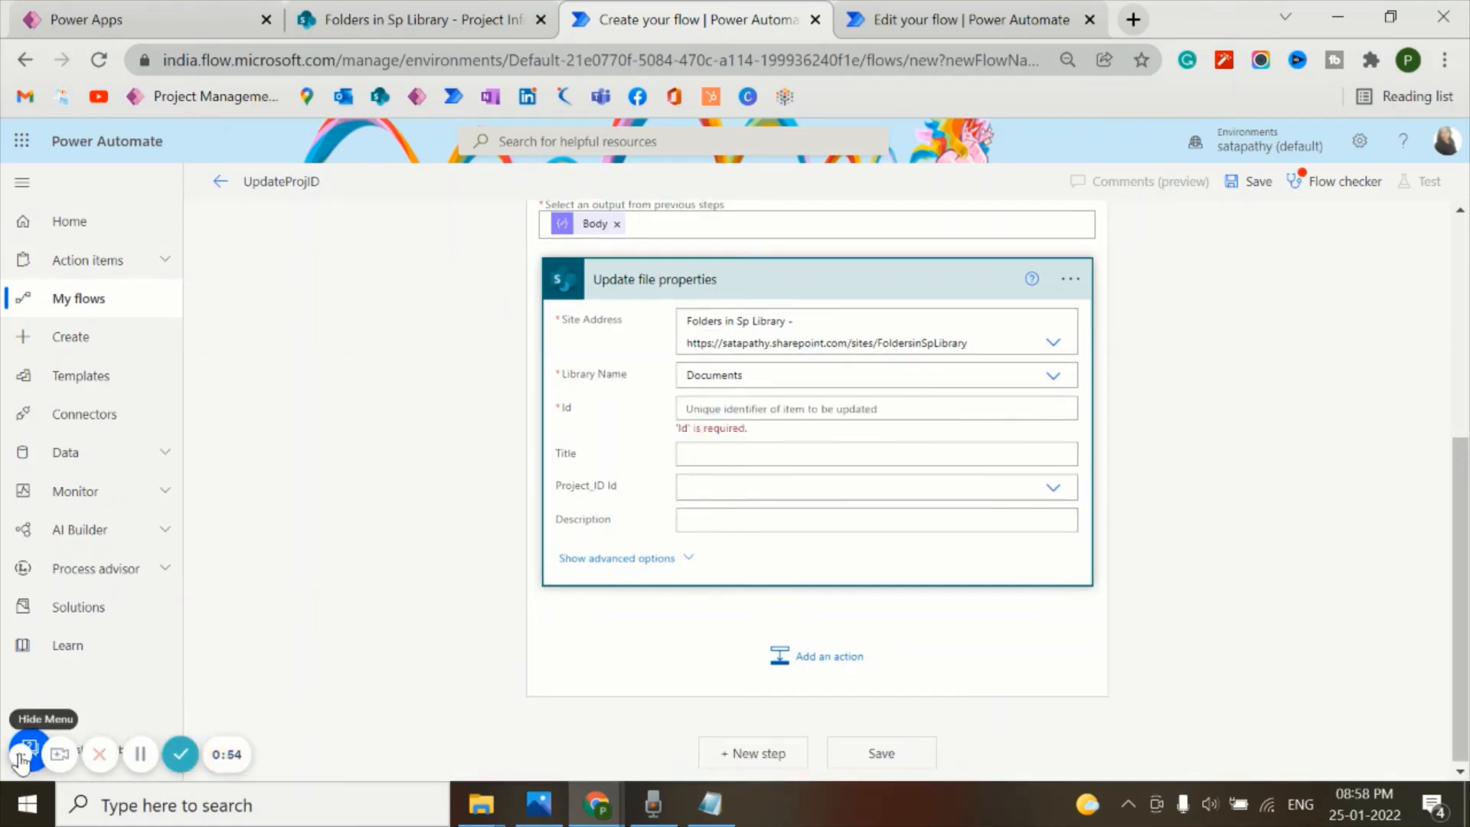
- Apply the integer documentitemid expression to the required Id field and confirm
{"action": "left_click", "coordinate": [875, 408]}
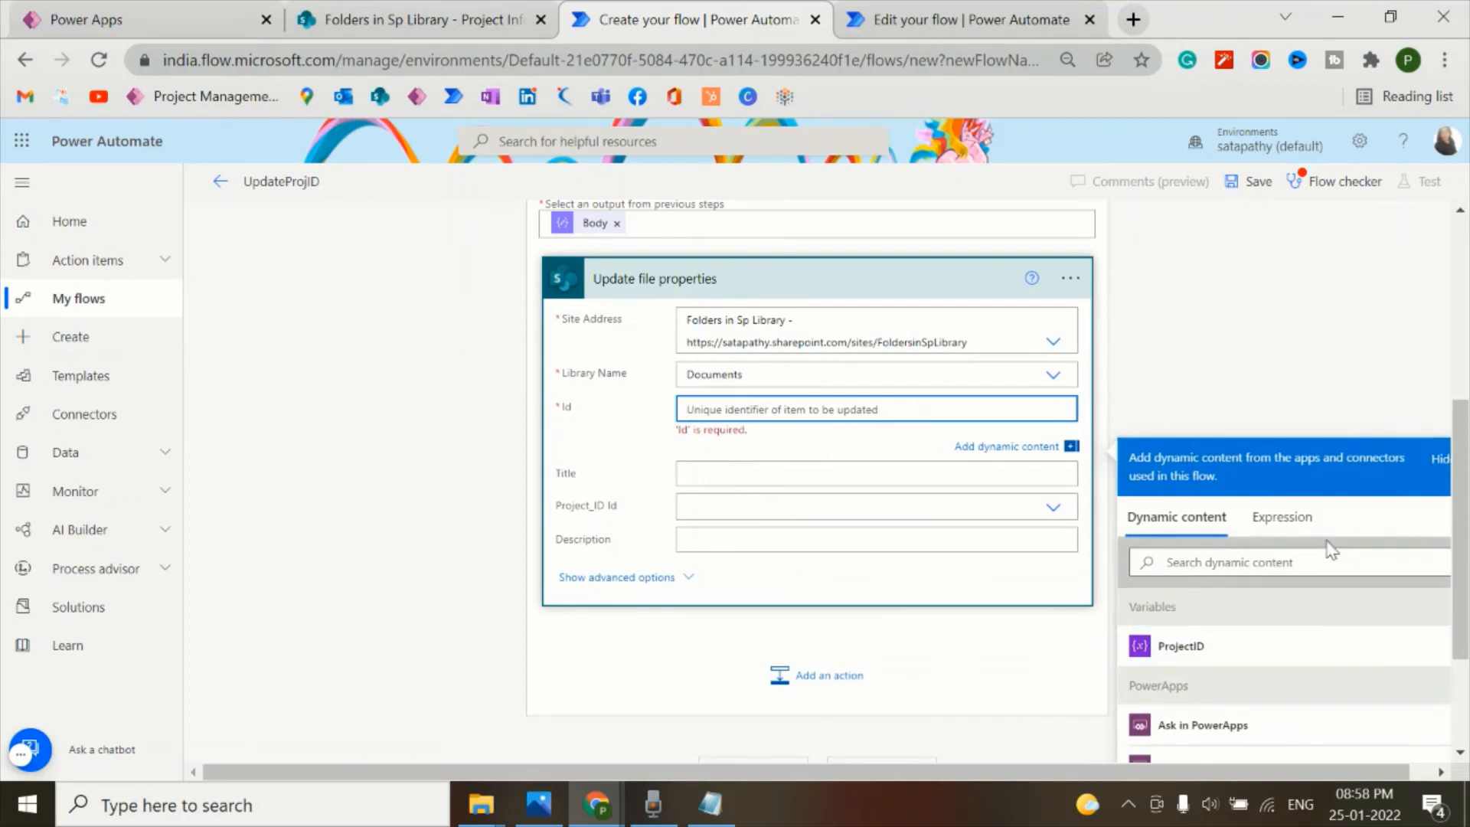
{"action": "left_click", "coordinate": [1280, 517]}
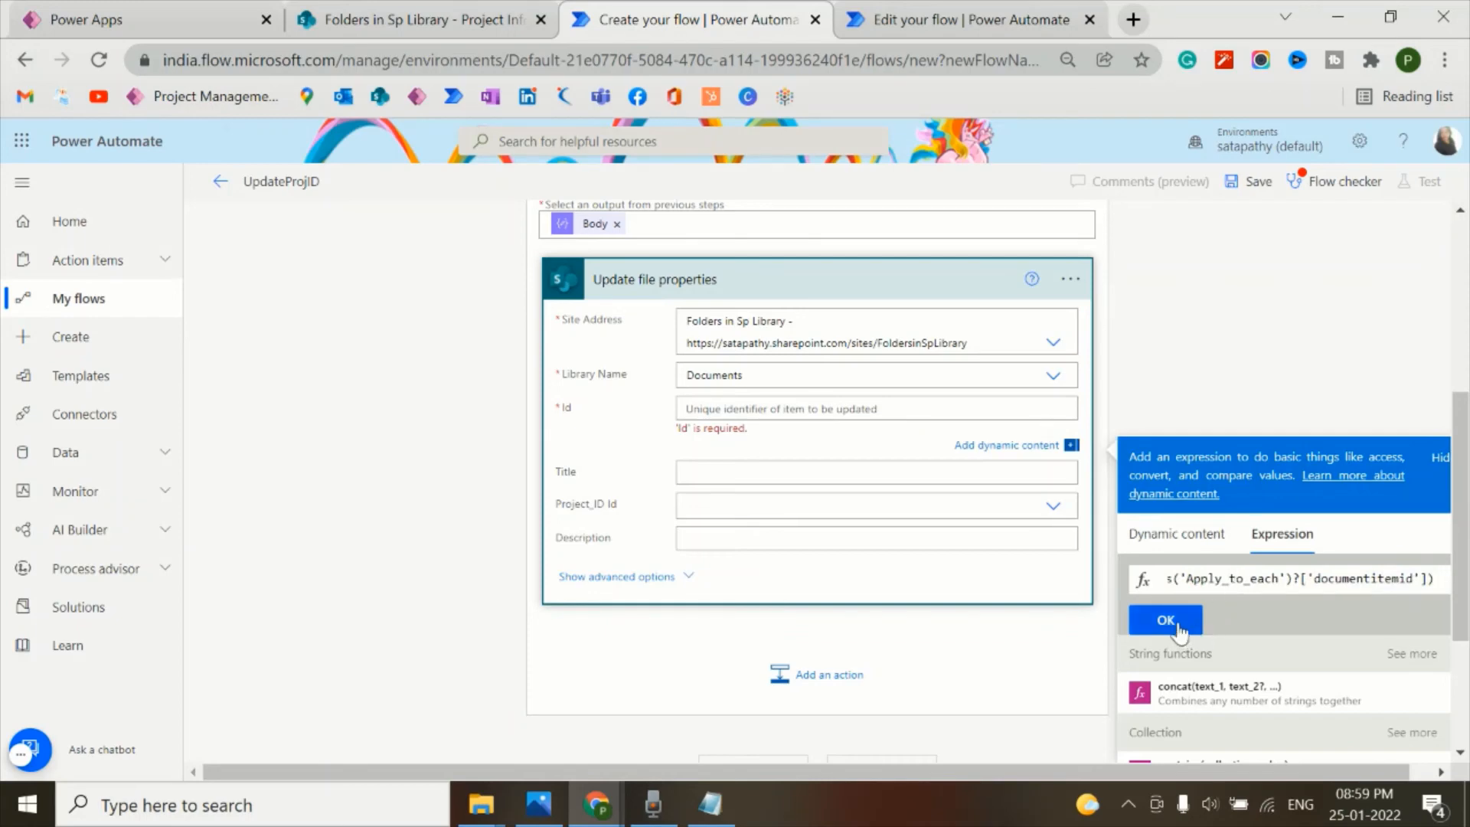
{"action": "left_click", "coordinate": [1164, 621]}
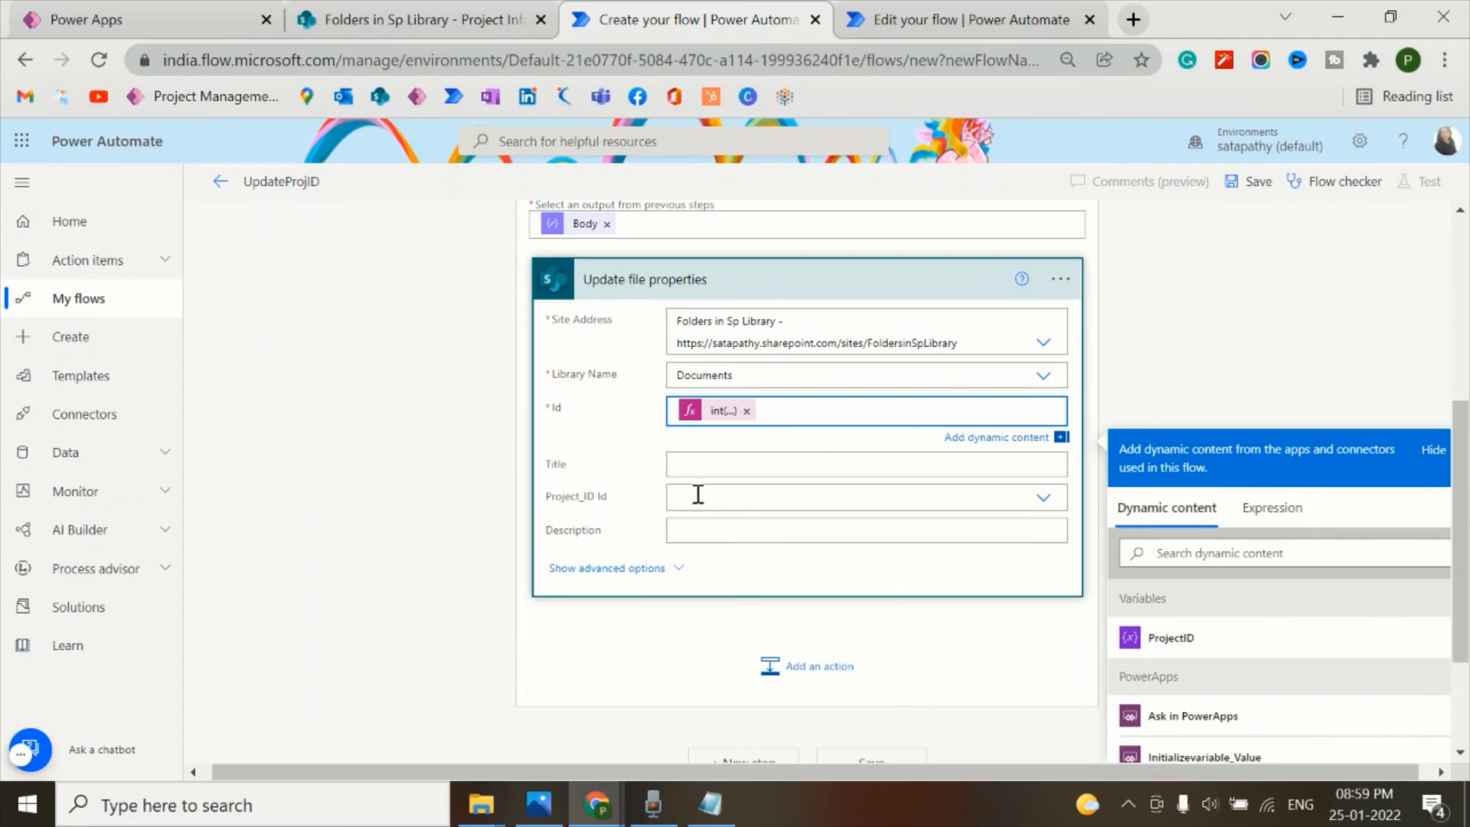
{"action": "left_click", "coordinate": [863, 496]}
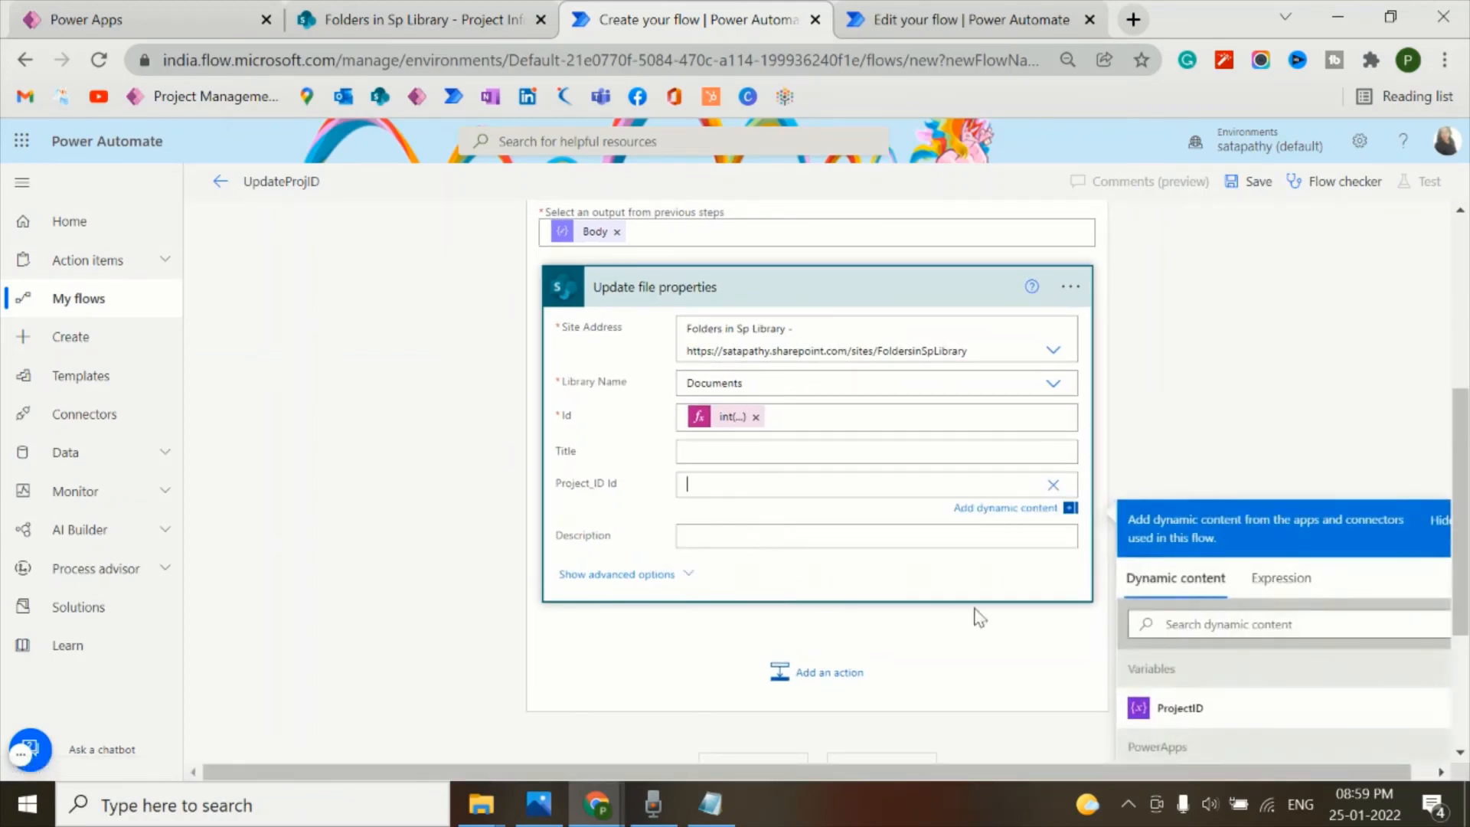
- Insert the ProjectID variable from Dynamic content into the Project_ID Id field
{"action": "left_click", "coordinate": [1179, 709]}
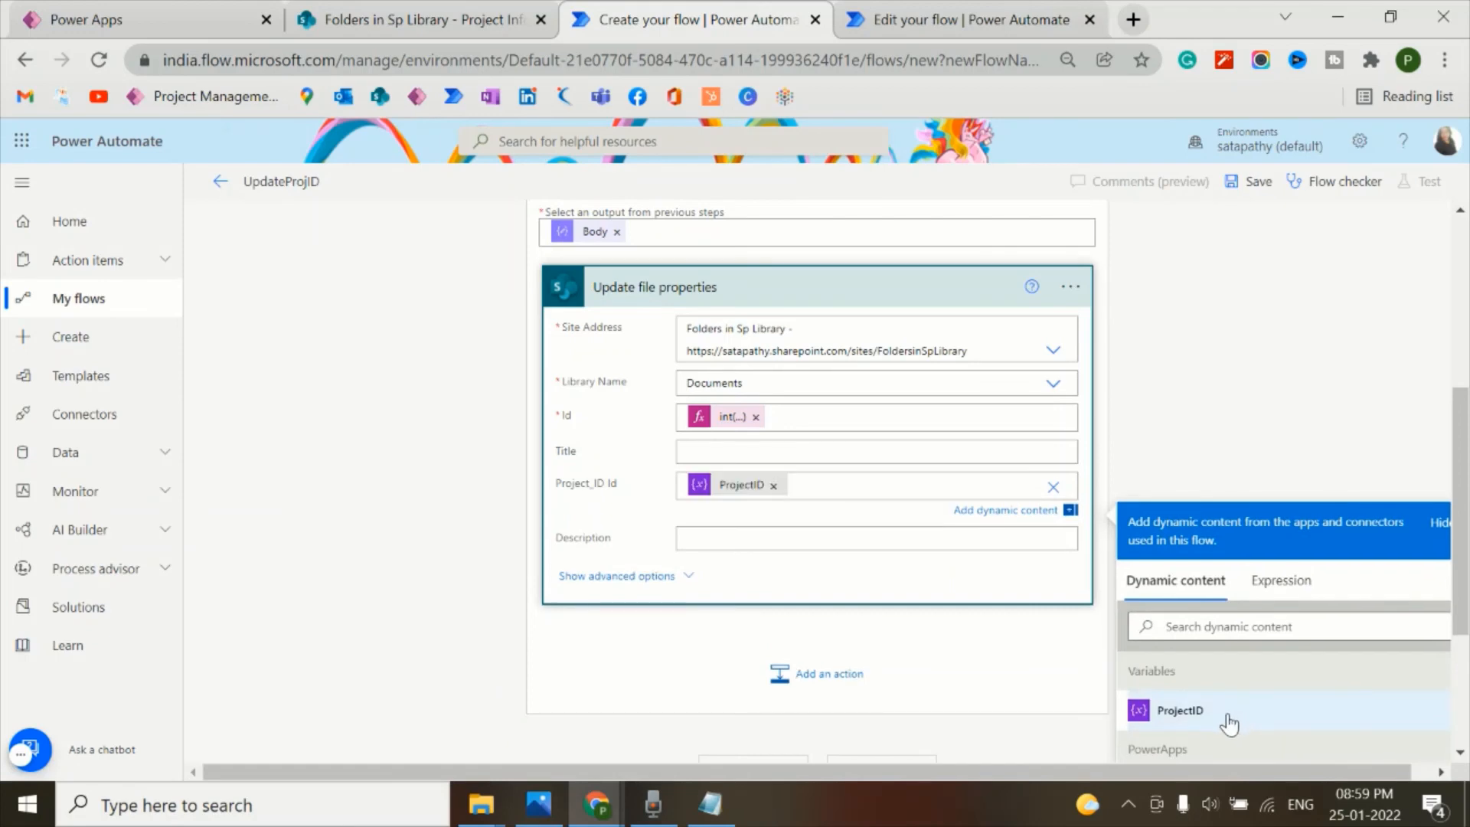
{"action": "mouse_move", "coordinate": [626, 633]}
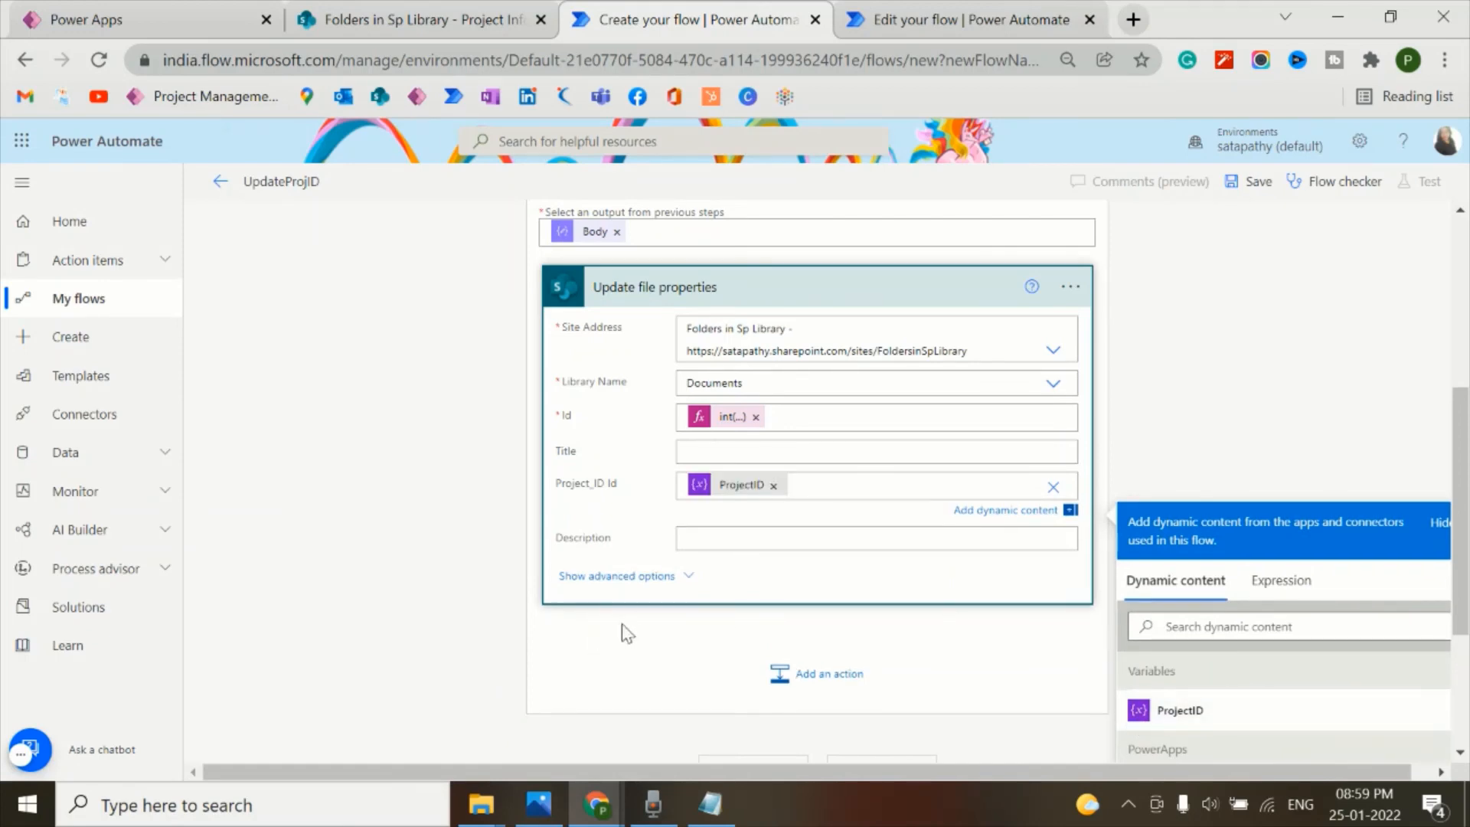
{"action": "left_click", "coordinate": [1253, 181]}
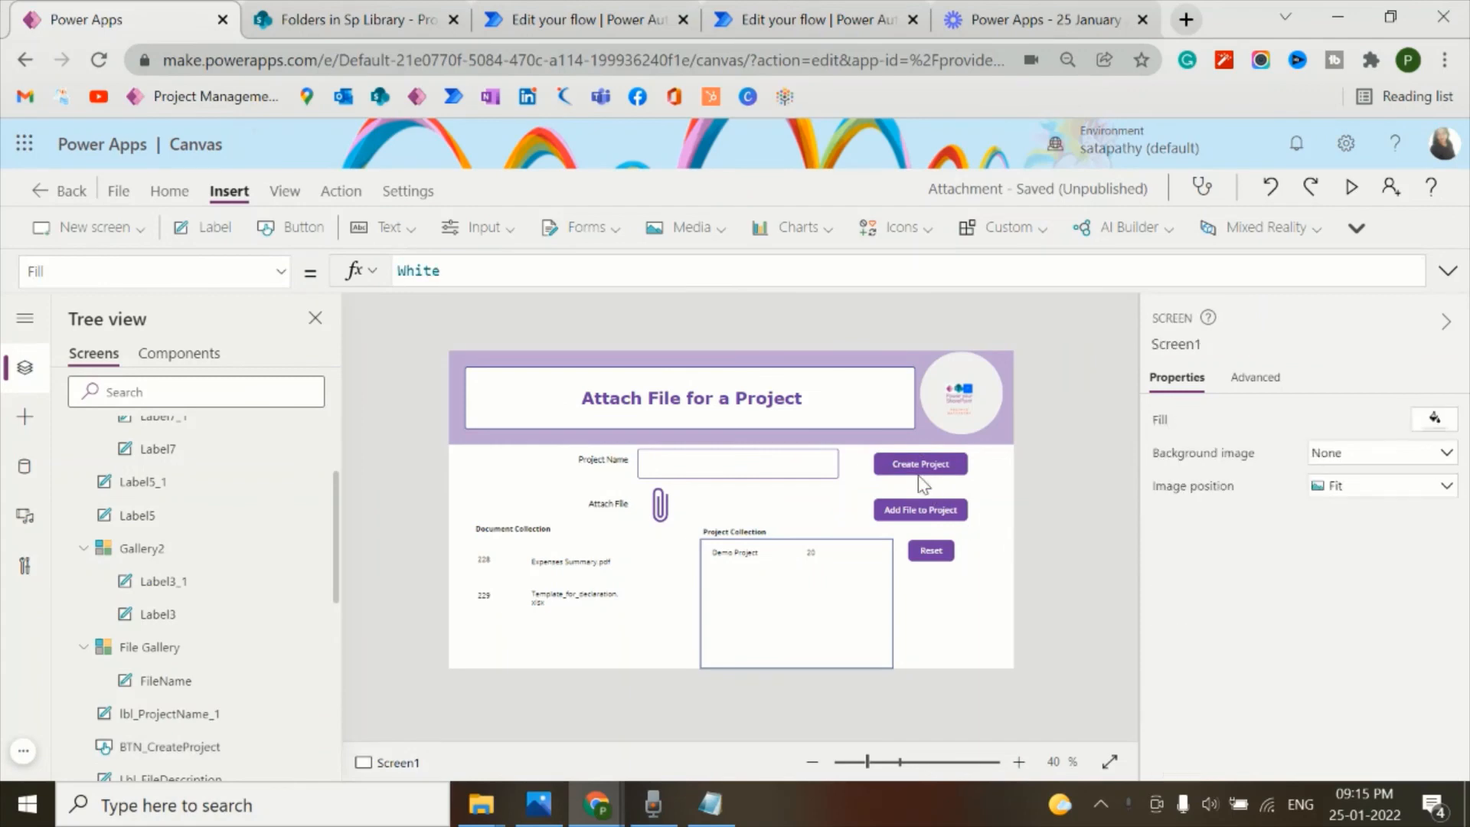
- Select BTN_CreateProject to review its UpdateProjectID.Run OnSelect formula
{"action": "left_click", "coordinate": [919, 464]}
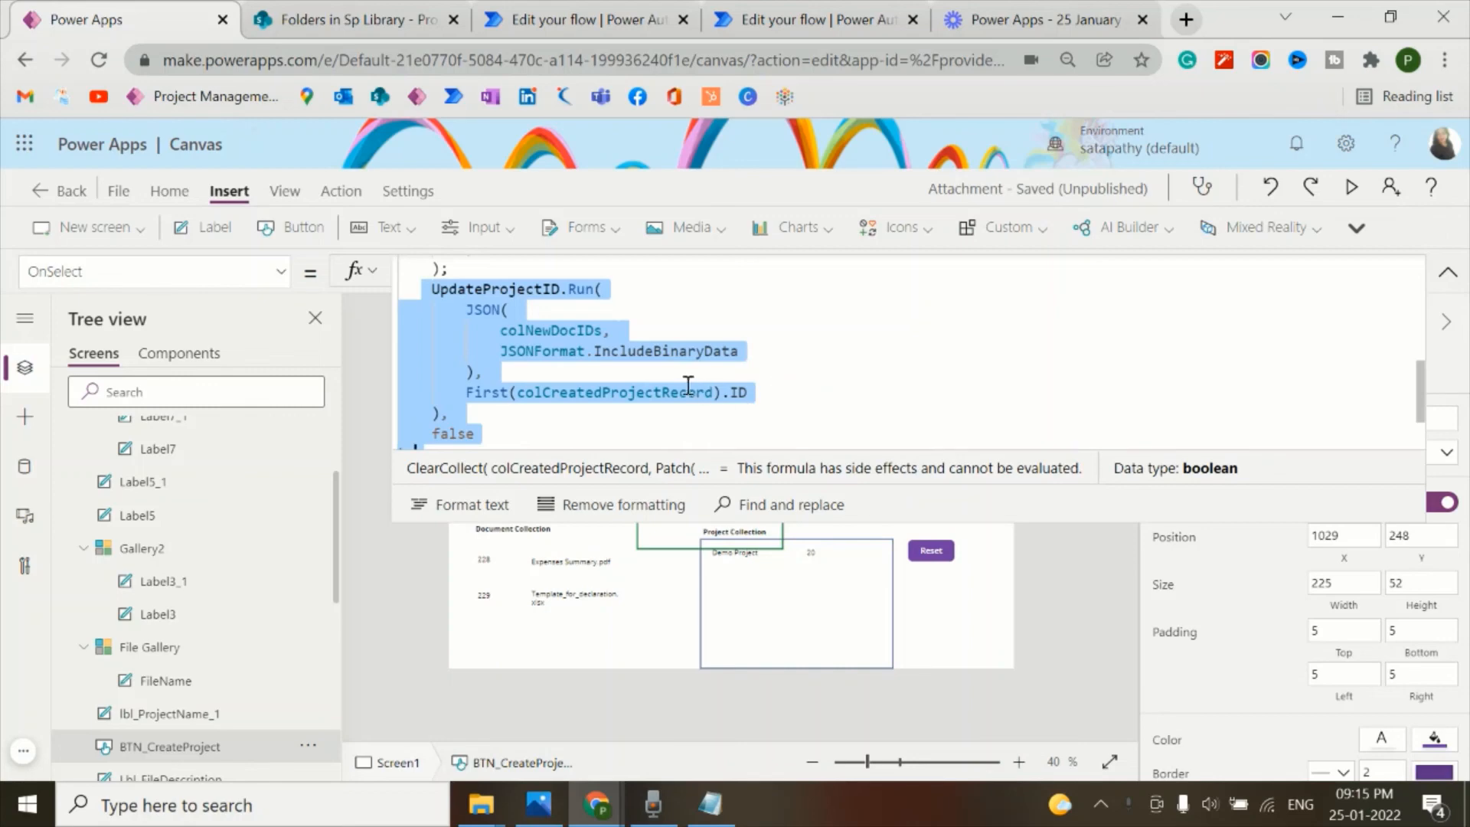
{"action": "mouse_move", "coordinate": [1423, 301]}
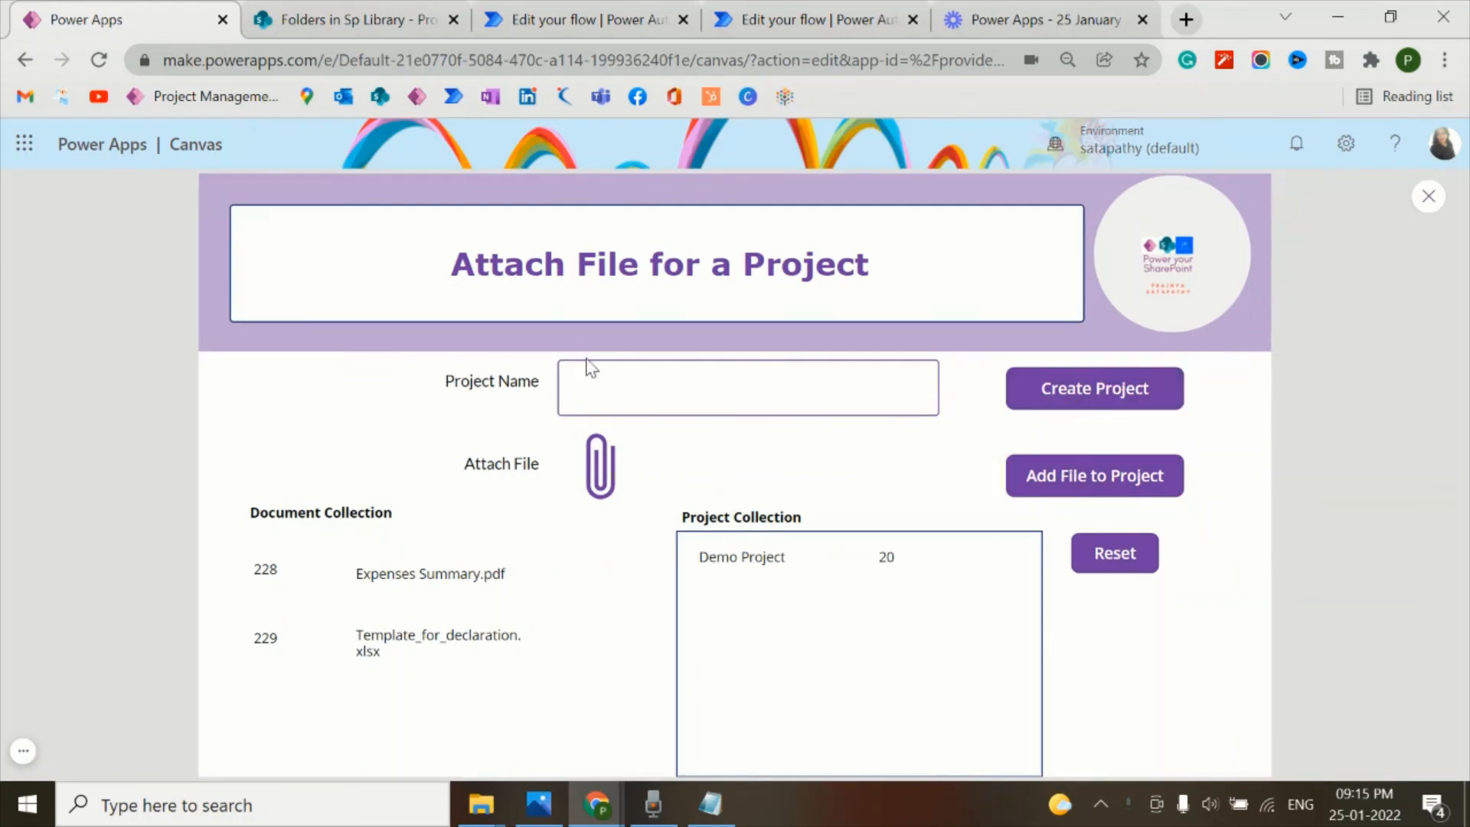
- Enter 'Demo Project 002' as the project name and create the project
{"action": "left_click", "coordinate": [746, 387]}
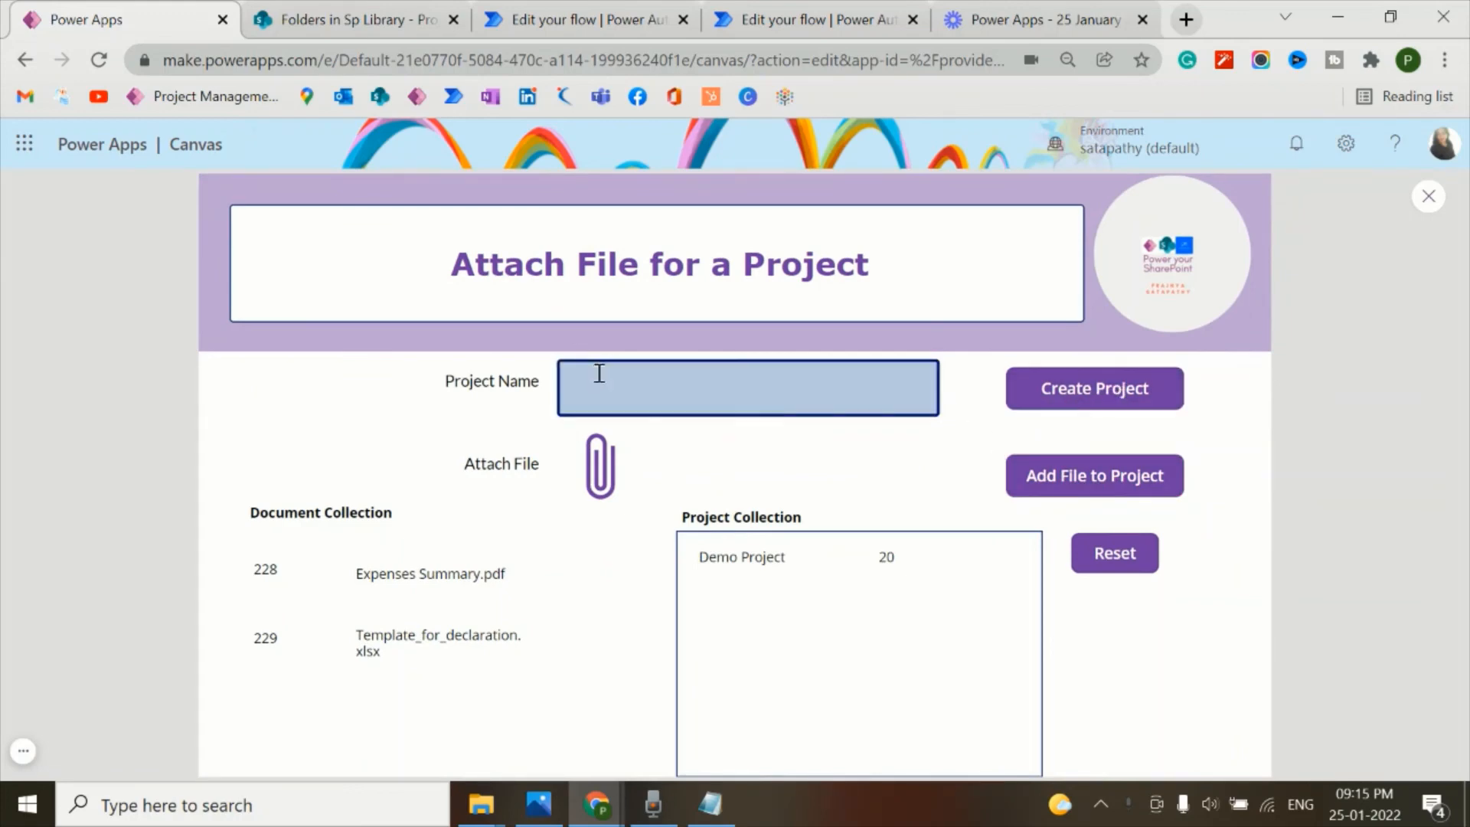
{"action": "type", "text": "Demo"}
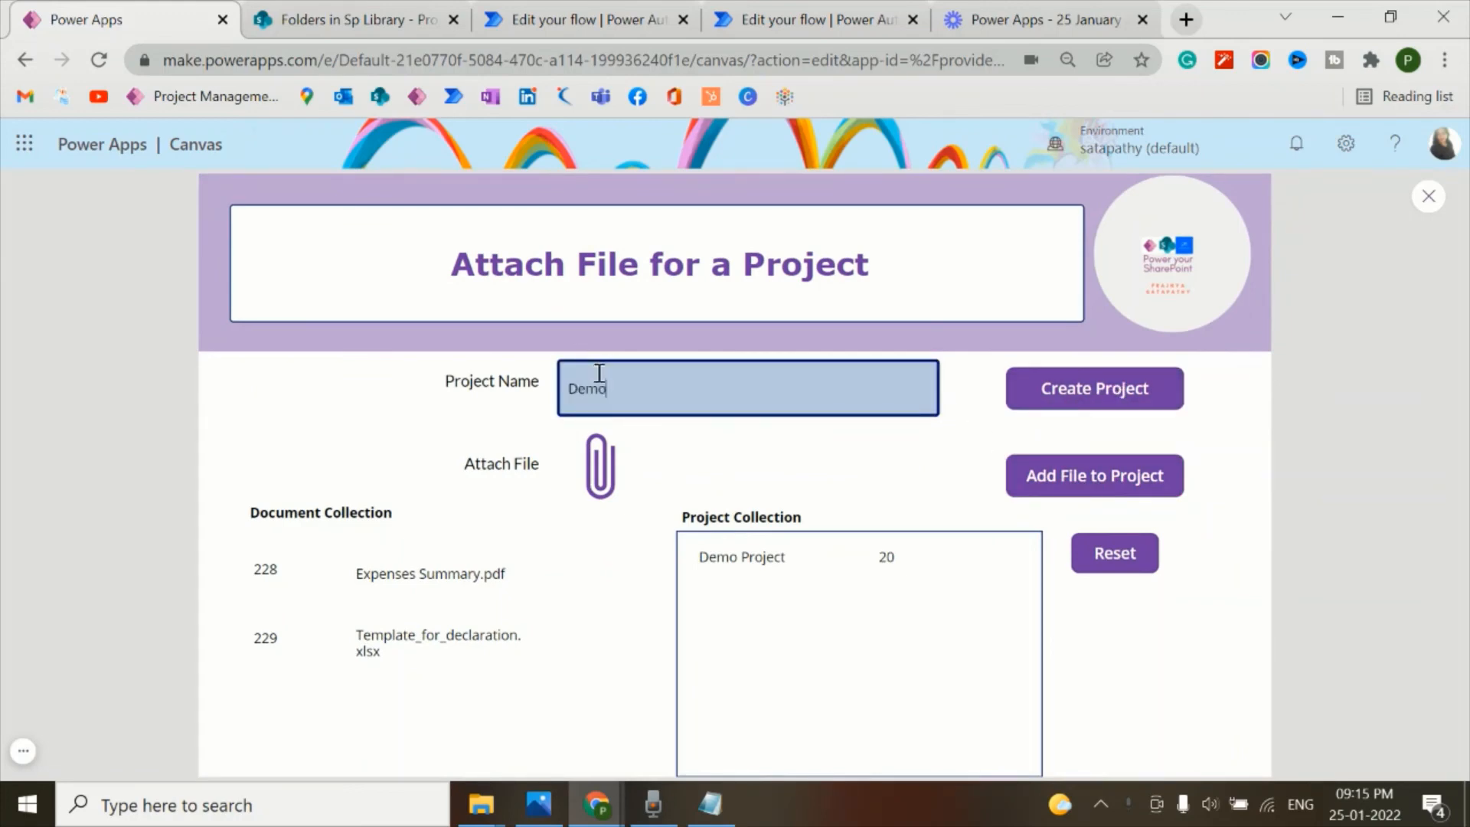
{"action": "type", "text": "PP"}
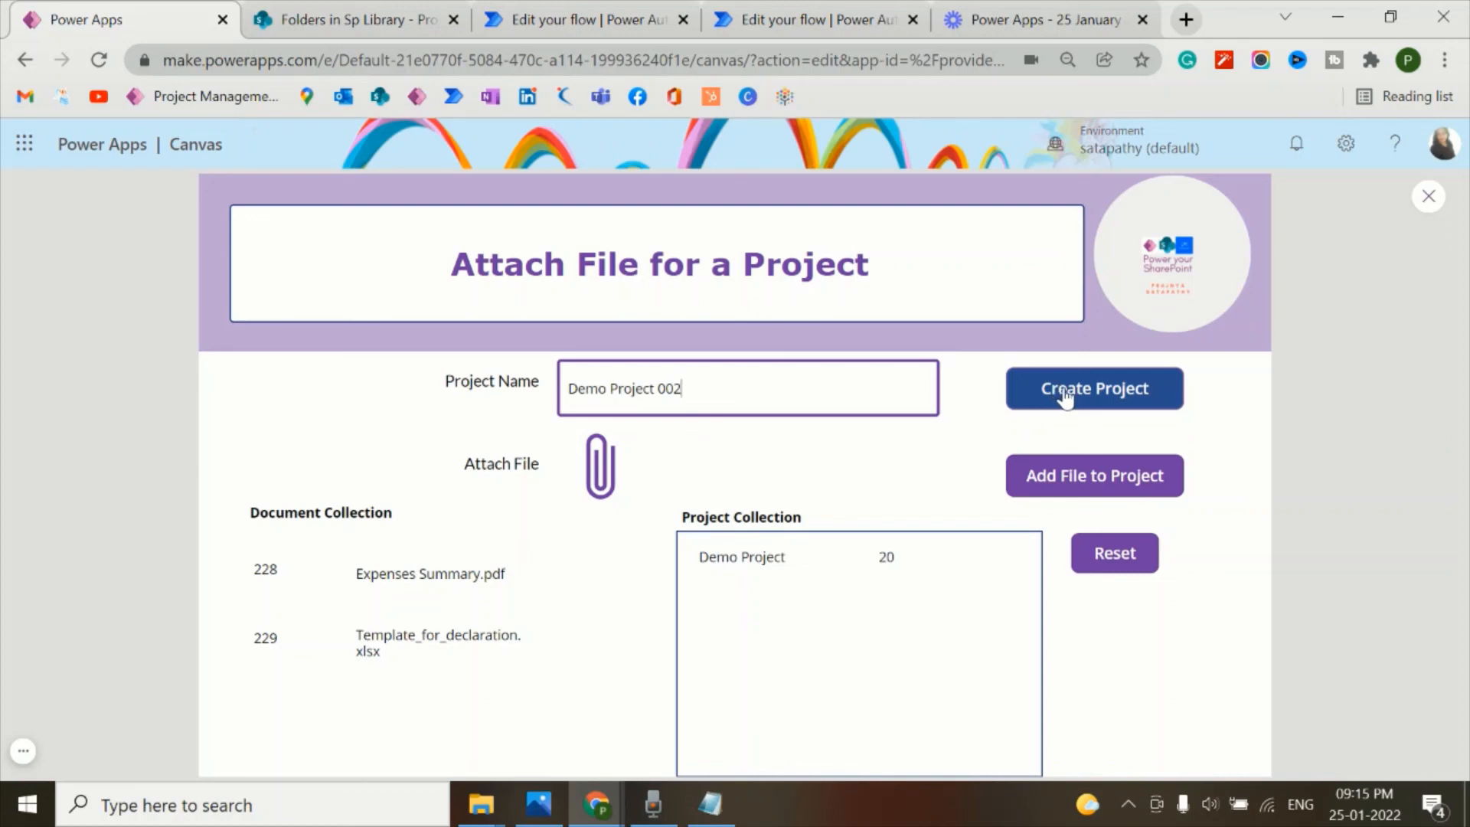
{"action": "left_click", "coordinate": [1093, 388]}
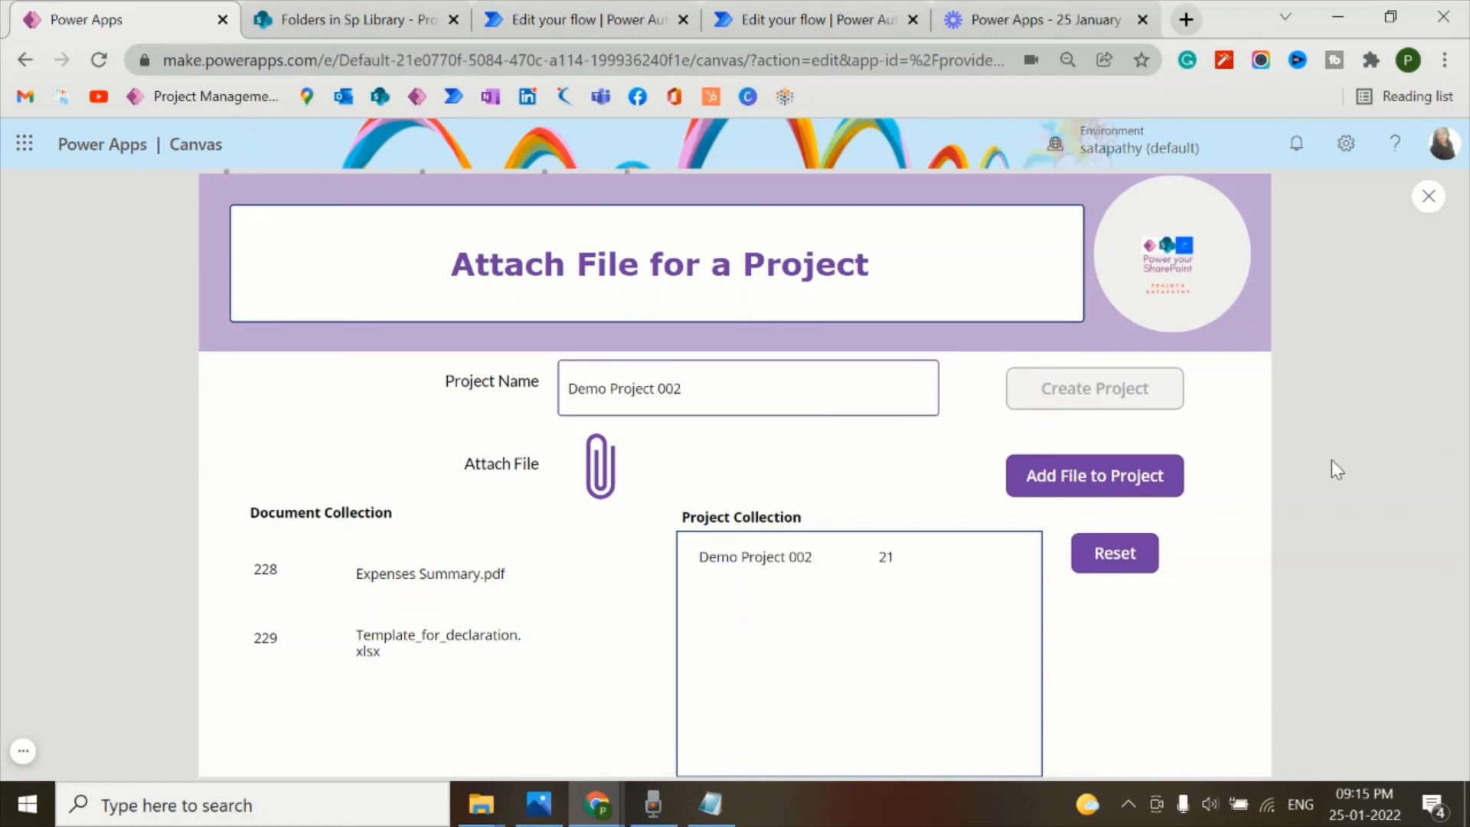
{"action": "left_click", "coordinate": [1093, 387]}
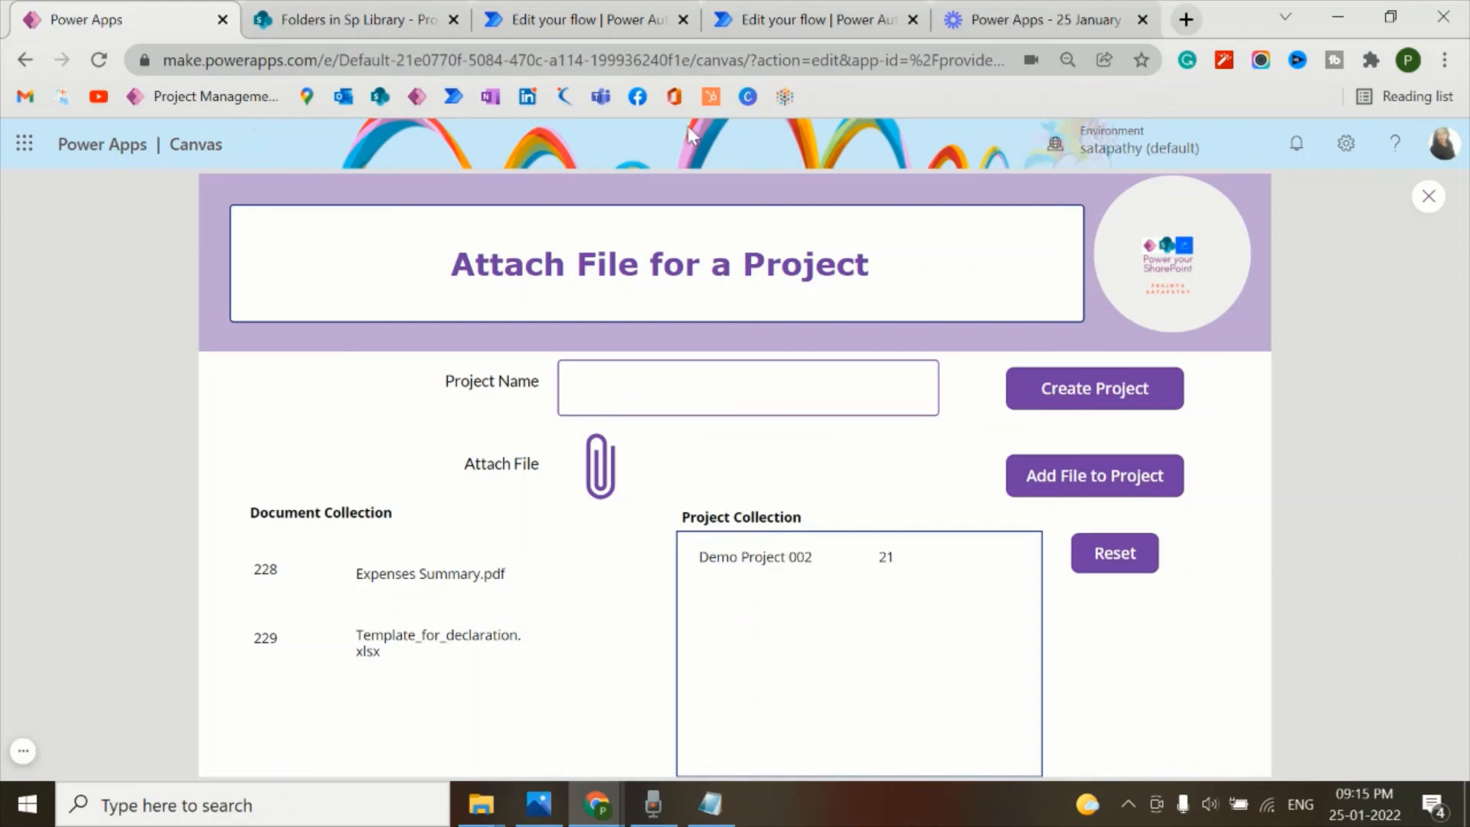
{"action": "mouse_move", "coordinate": [355, 19]}
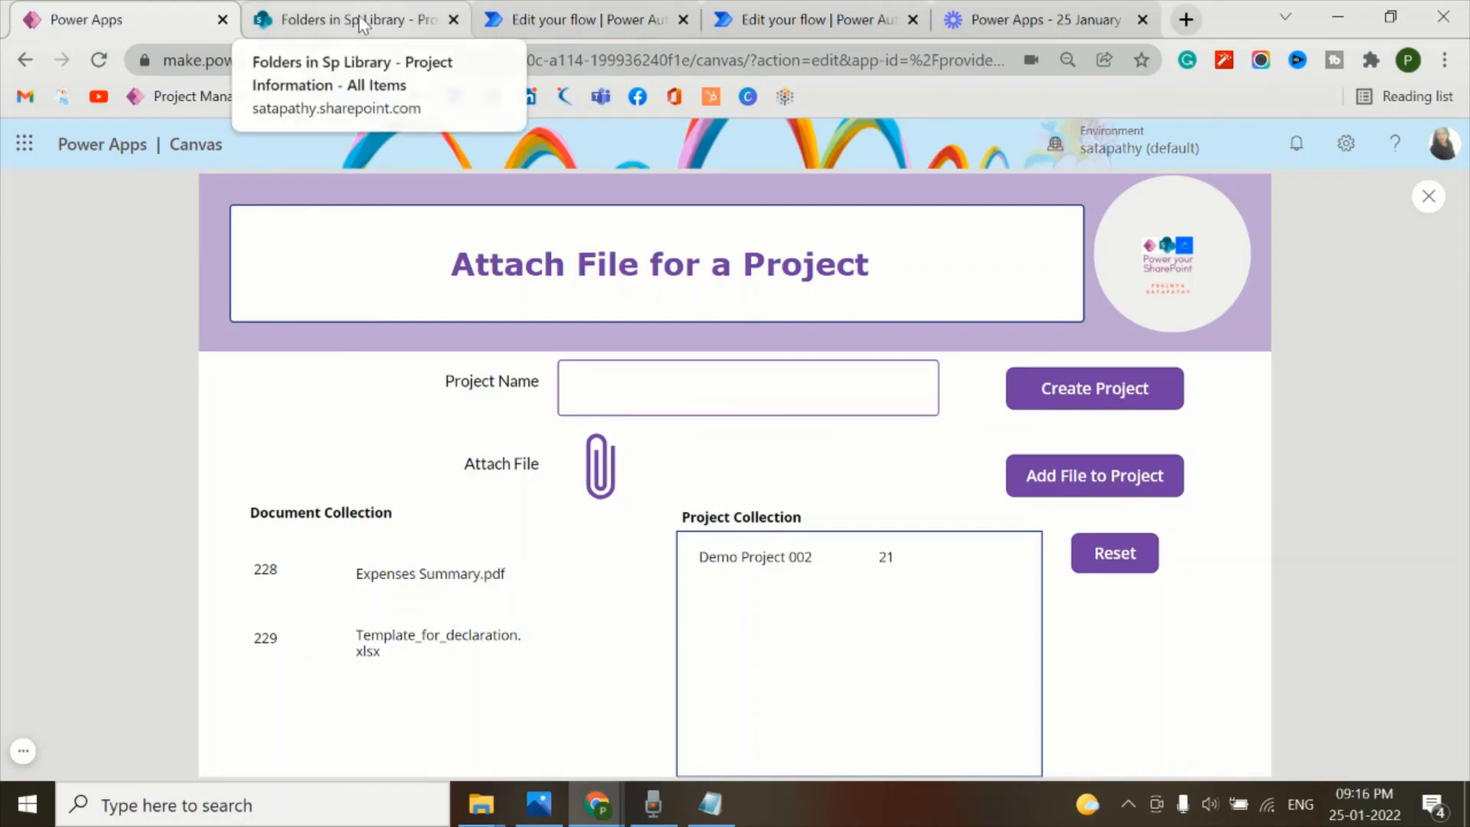
- In SharePoint's Project Information list, check the Demo Project 002 row with ID 21
{"action": "left_click", "coordinate": [351, 18]}
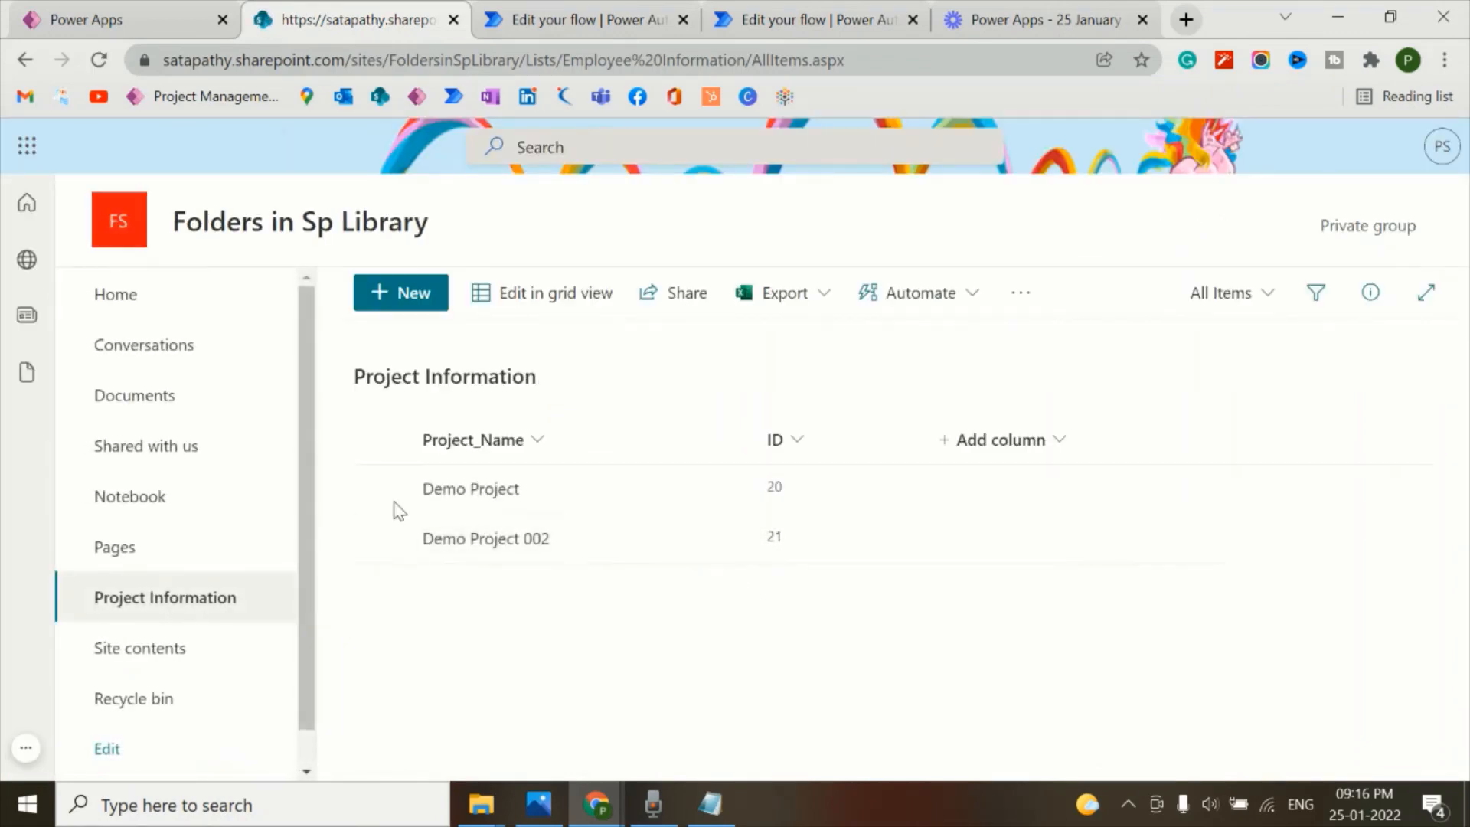
{"action": "left_click", "coordinate": [381, 537]}
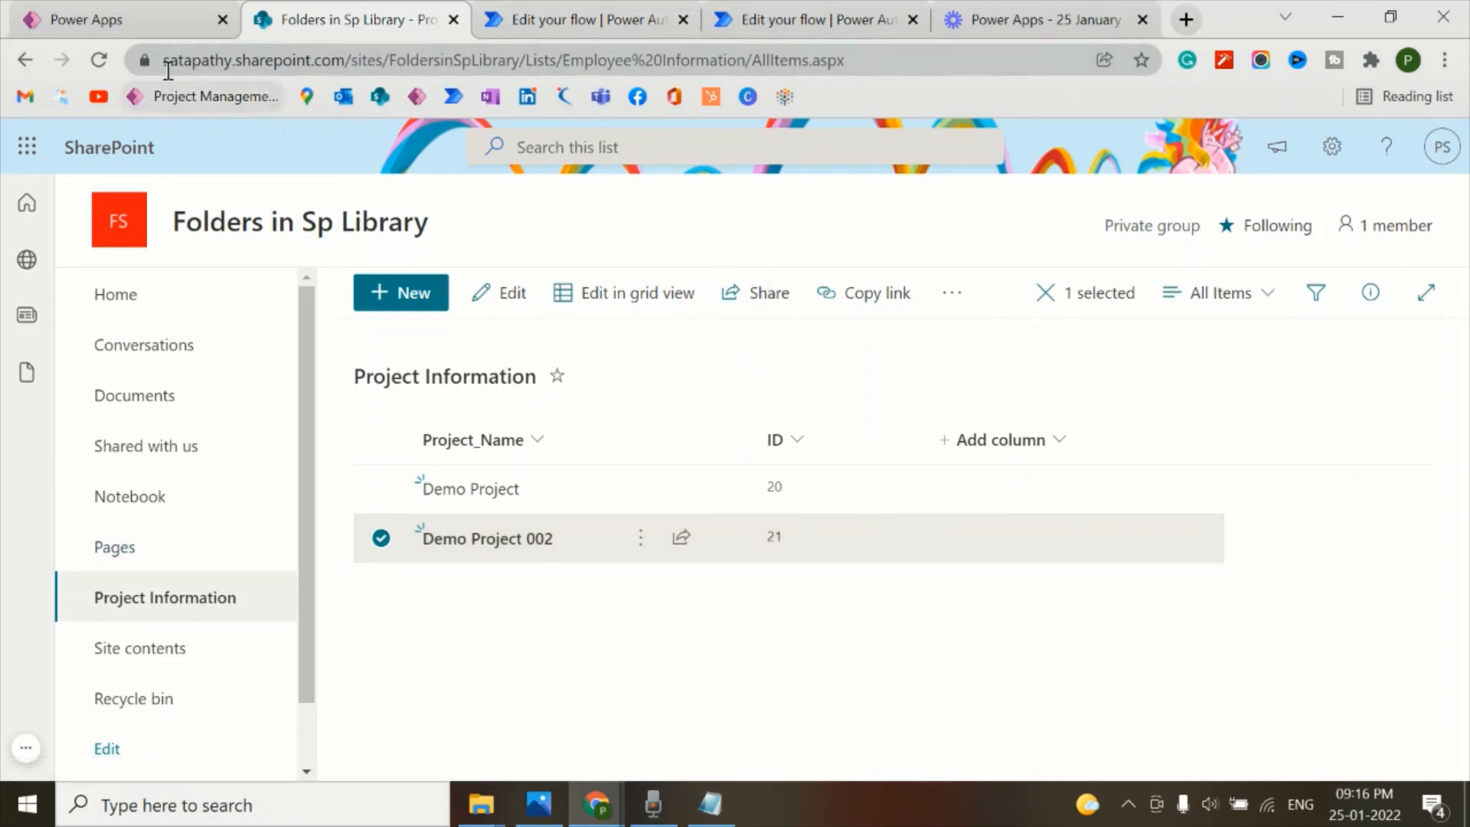
{"action": "mouse_move", "coordinate": [136, 396]}
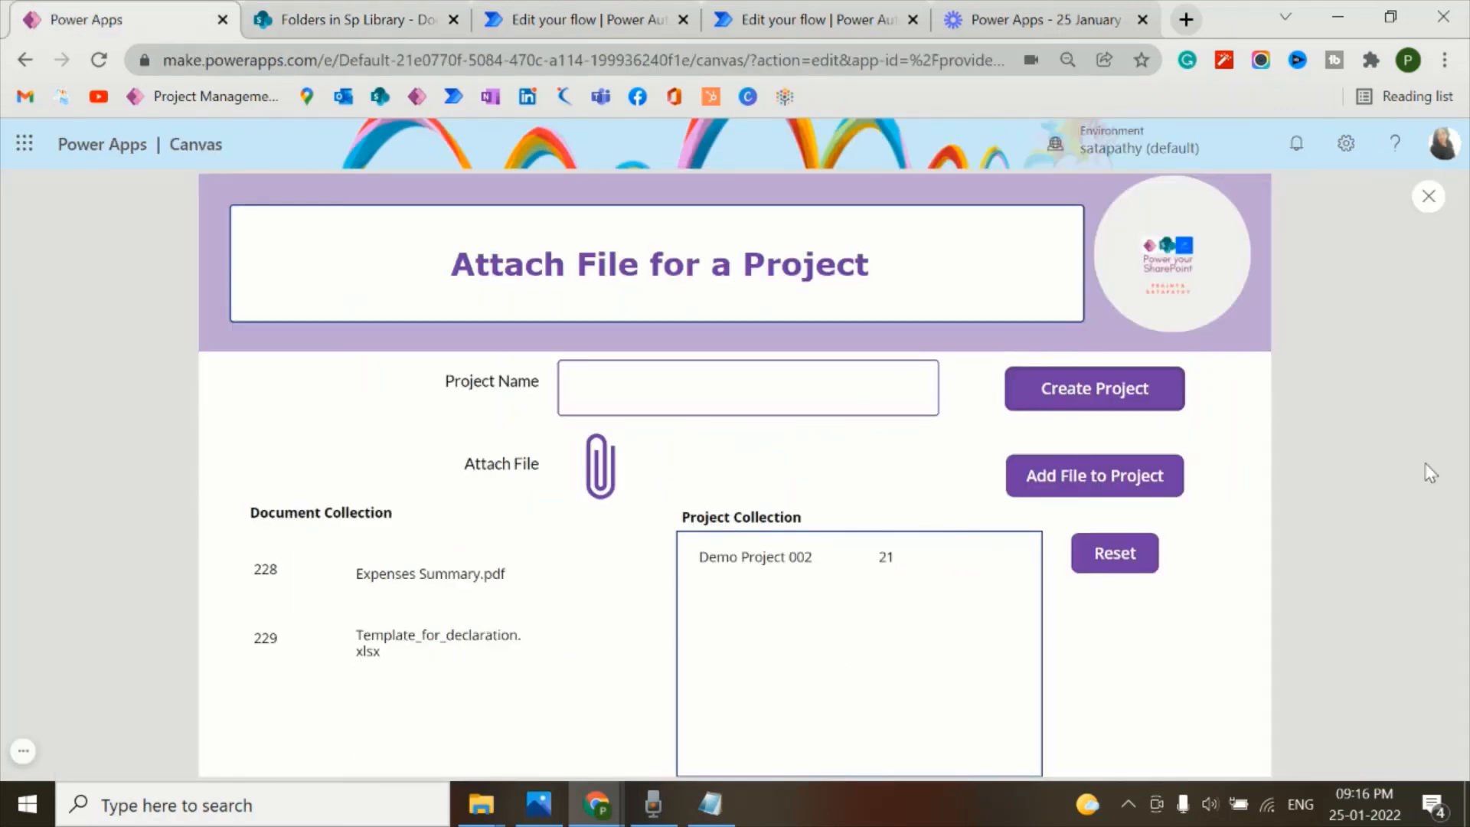
{"action": "mouse_move", "coordinate": [1256, 639]}
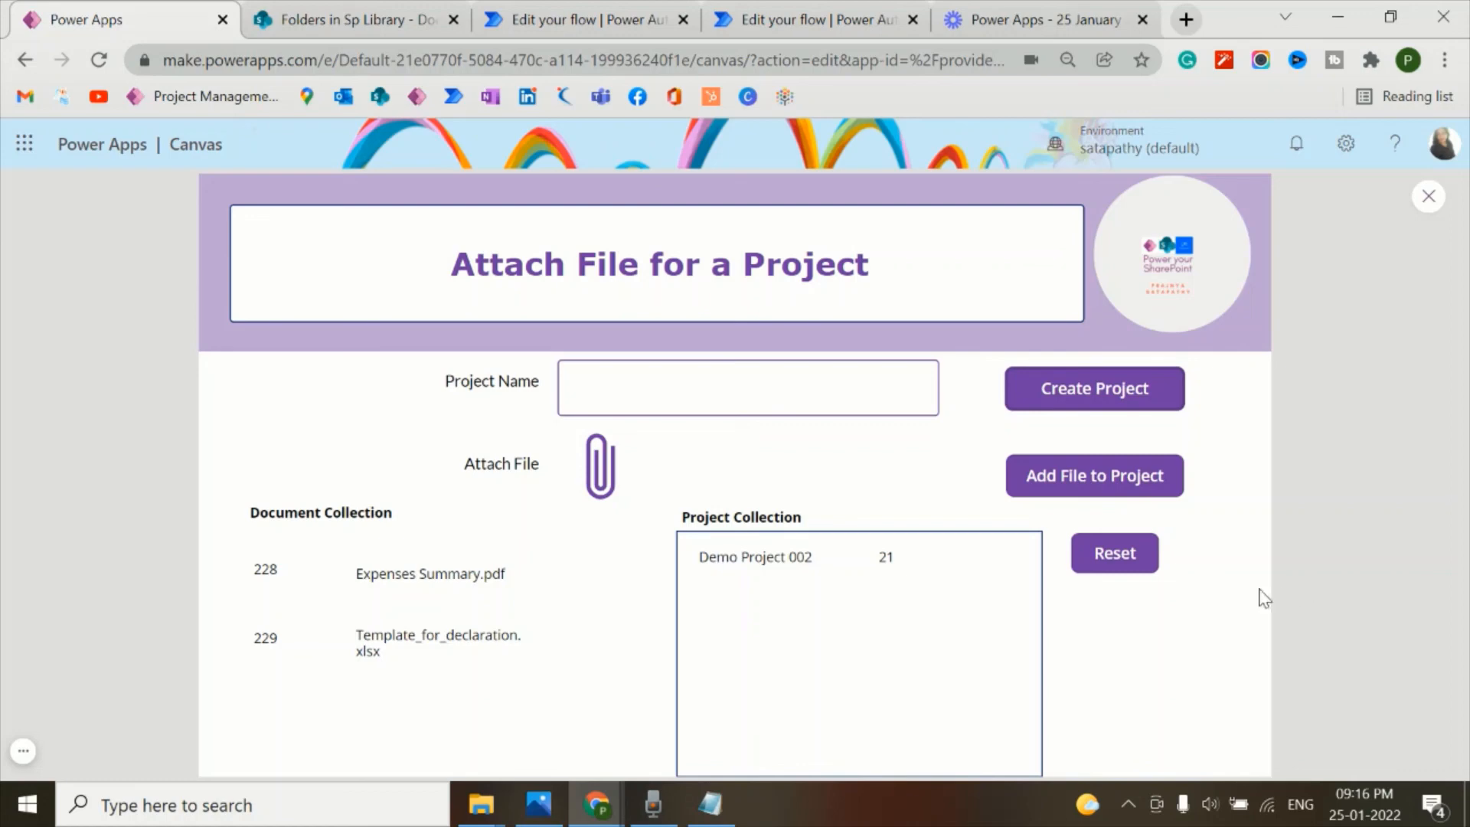
{"action": "mouse_move", "coordinate": [697, 212]}
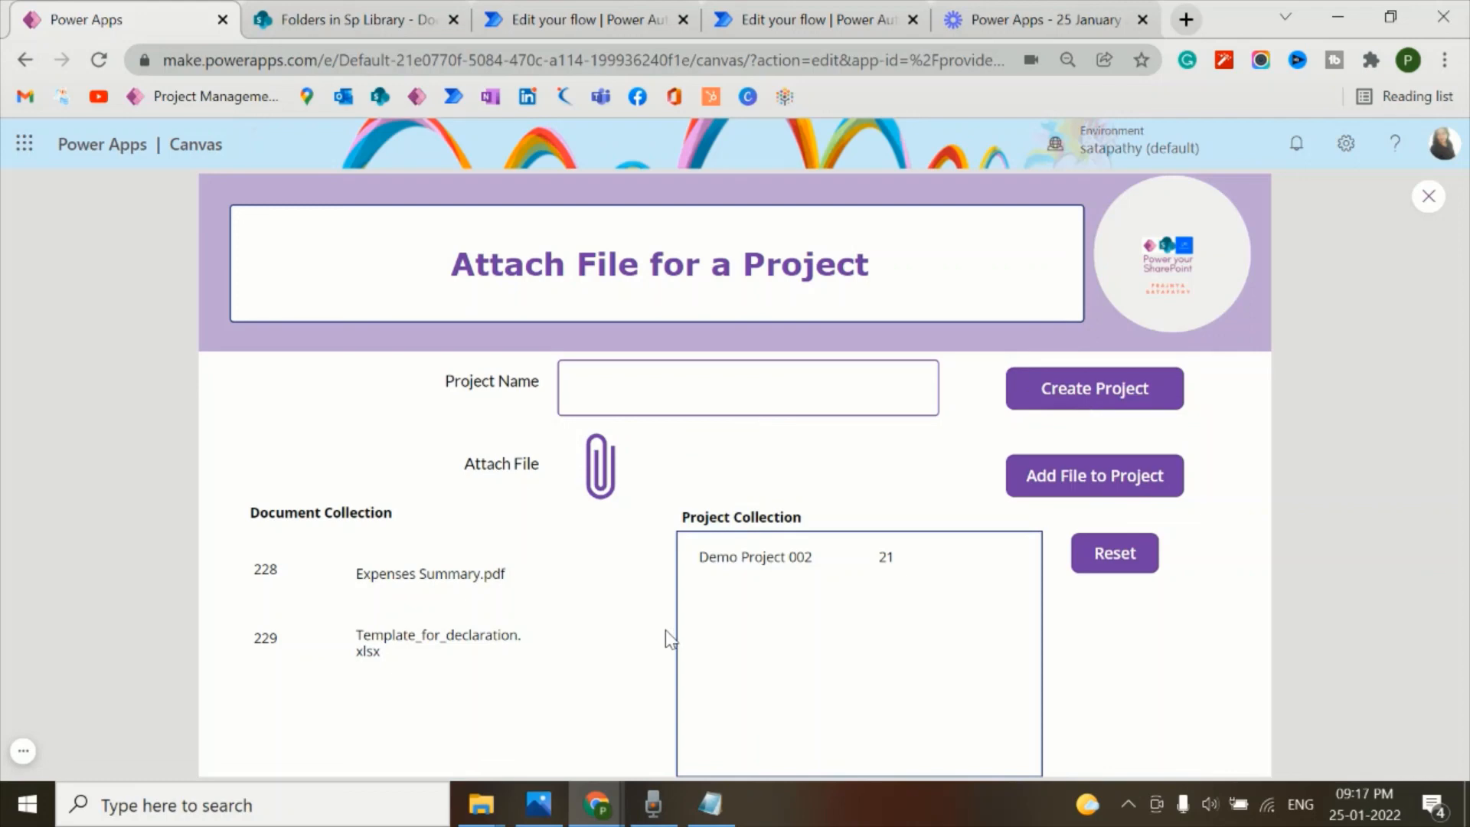
{"action": "mouse_move", "coordinate": [688, 609]}
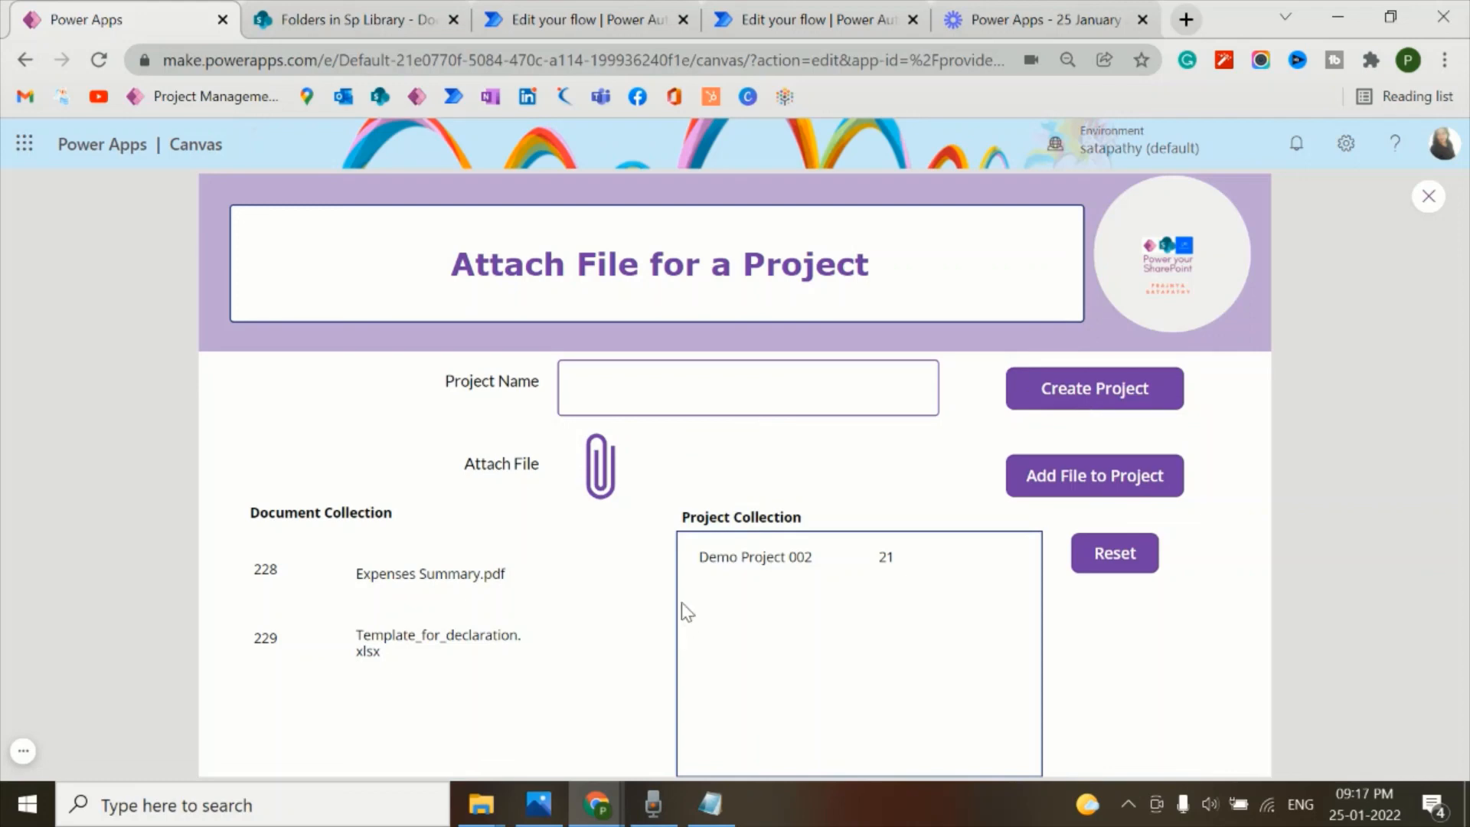
{"action": "mouse_move", "coordinate": [730, 609]}
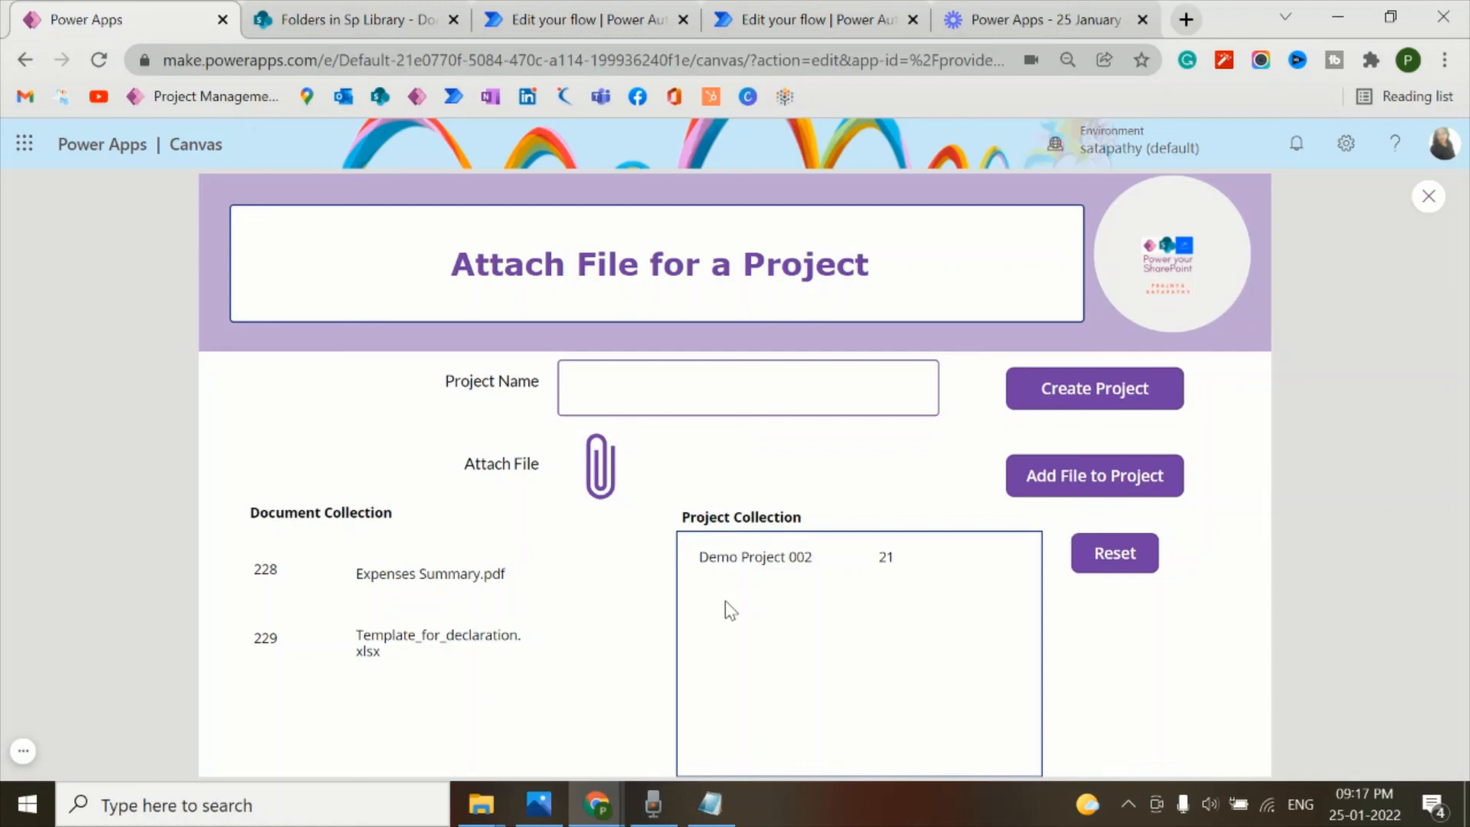
{"action": "mouse_move", "coordinate": [761, 627]}
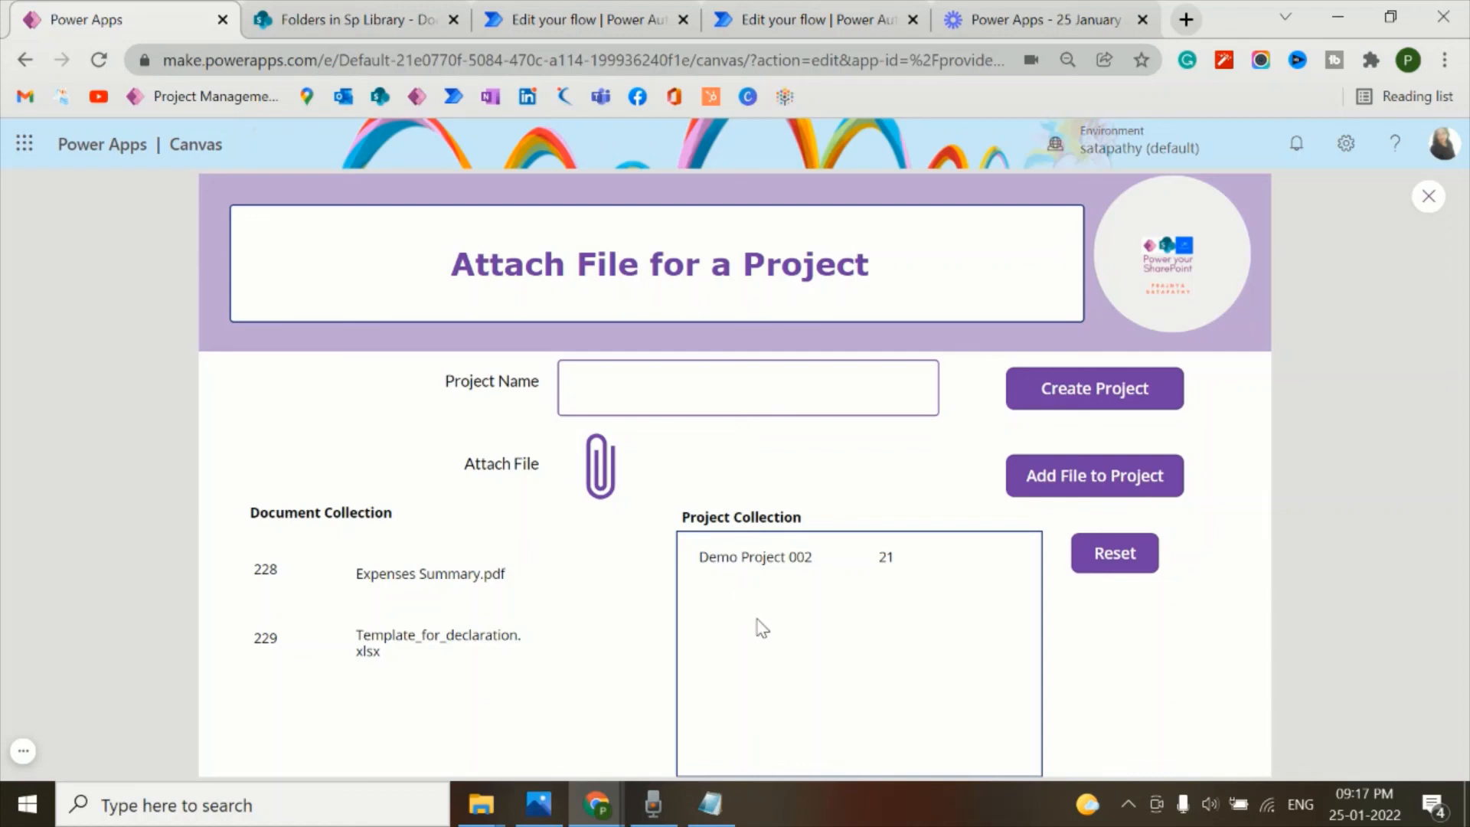